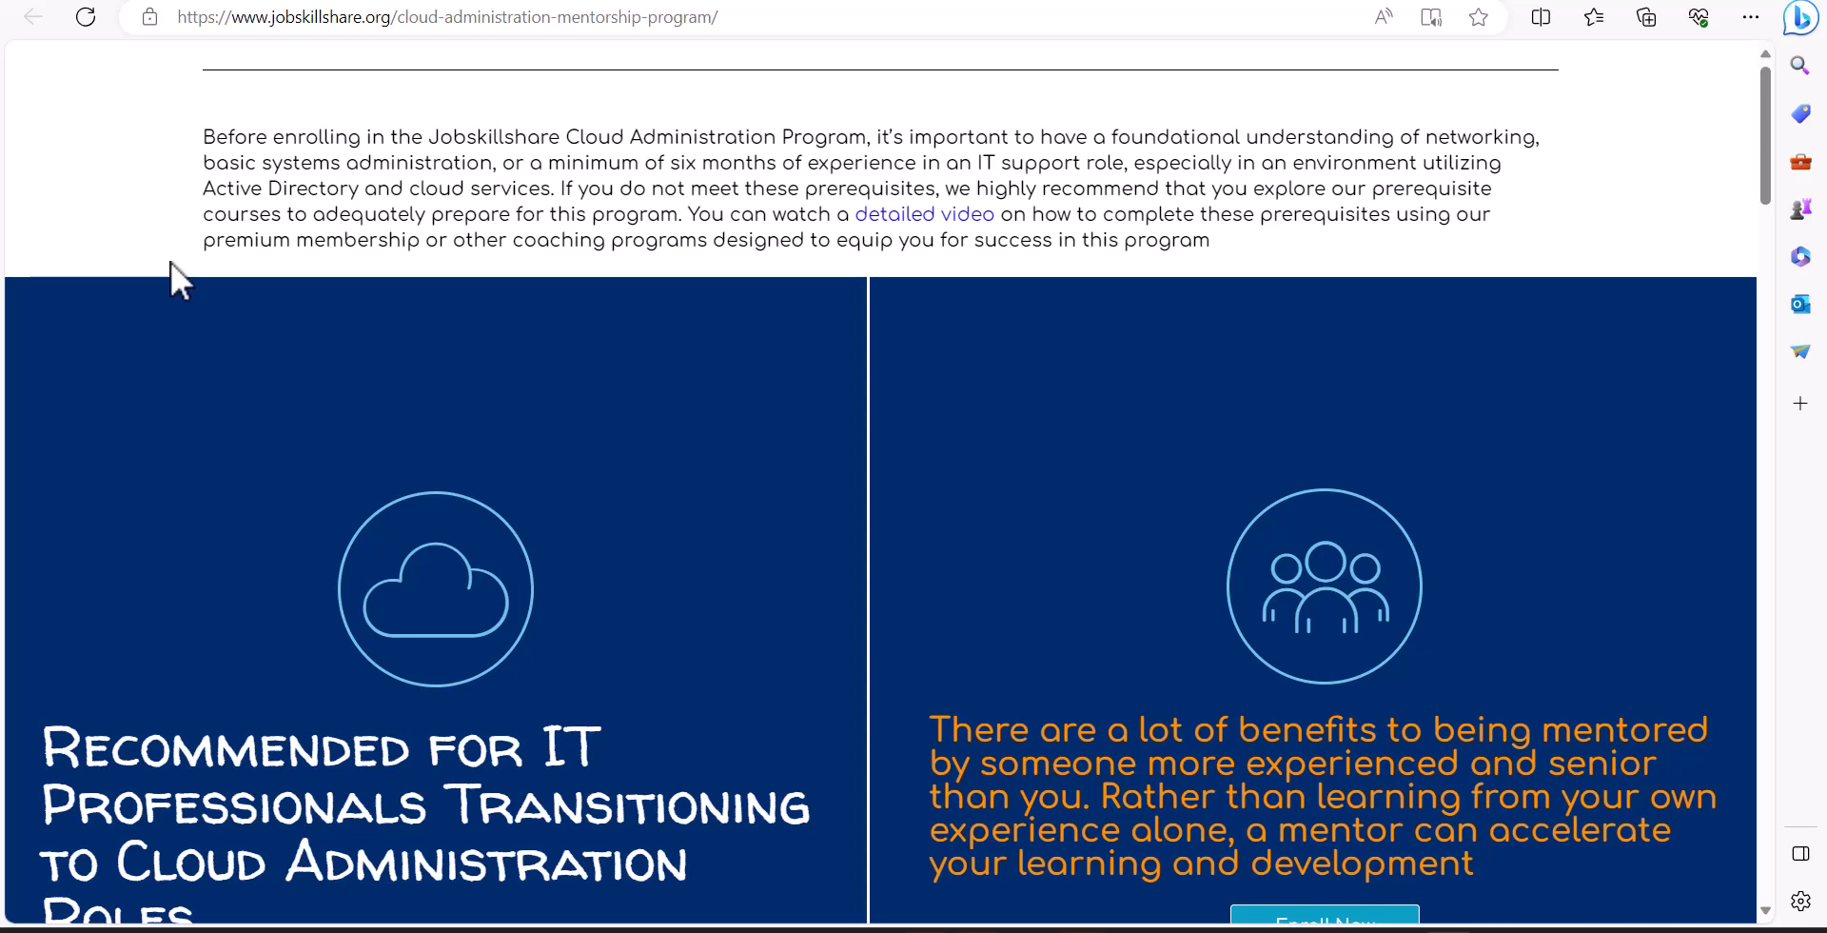
mouse_move(225, 442)
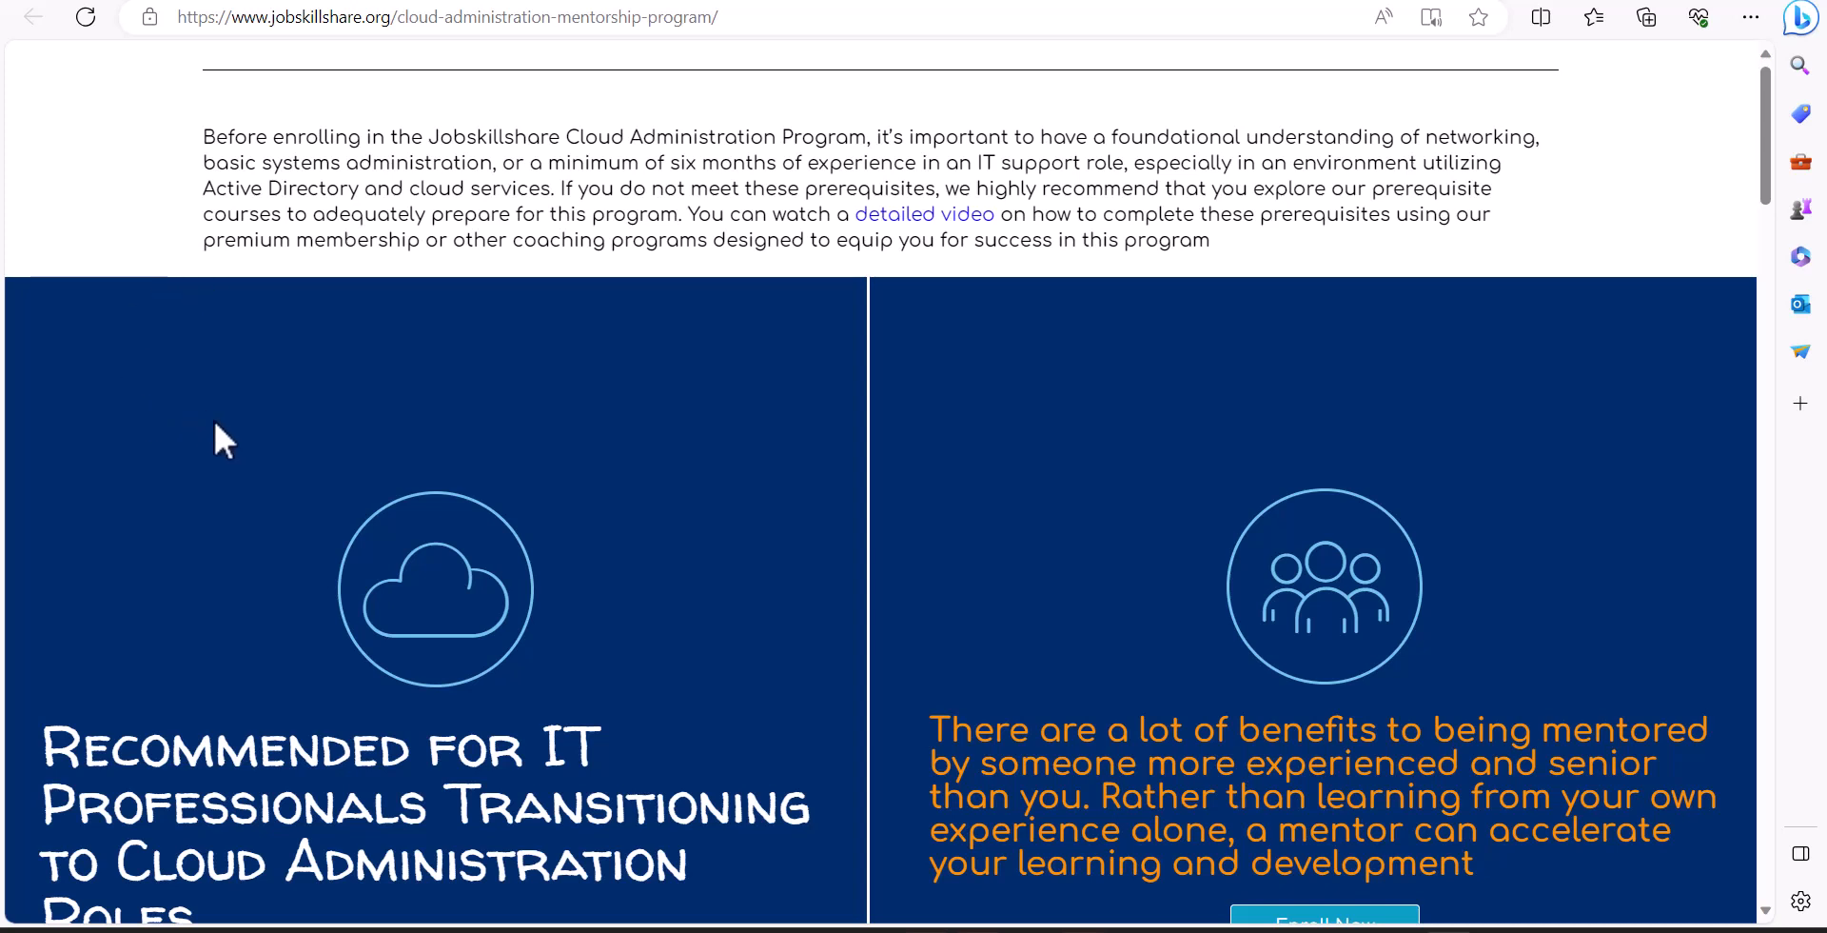
mouse_move(278, 384)
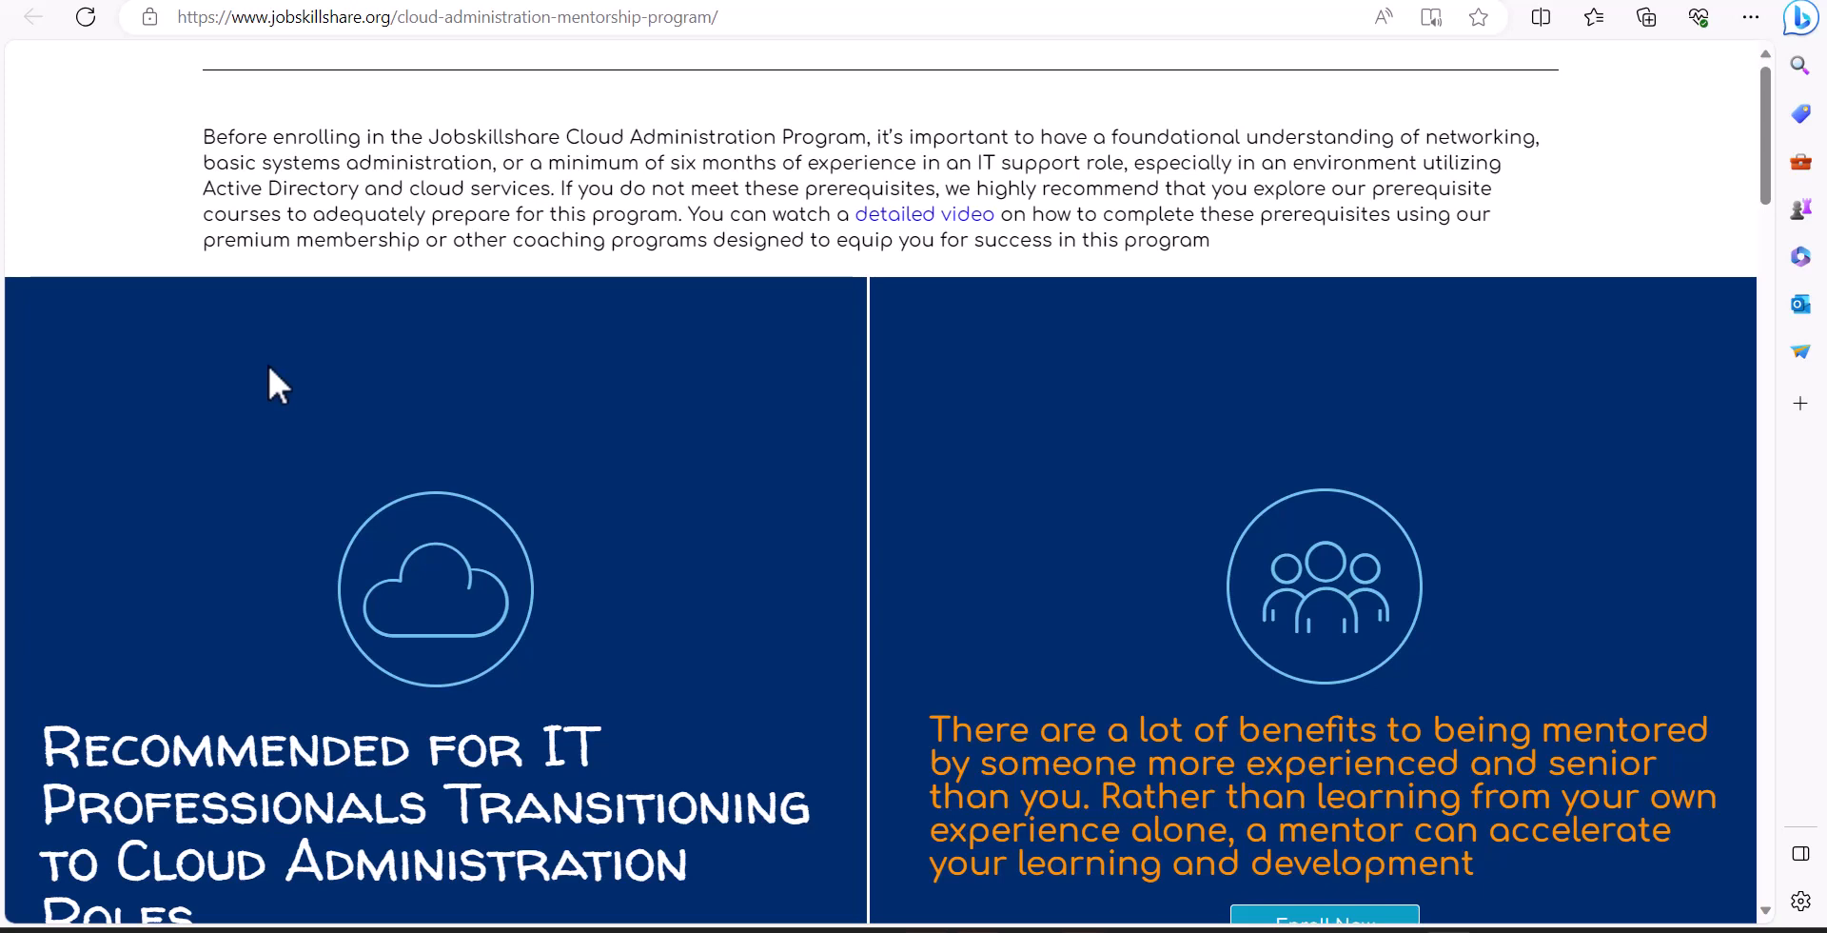
mouse_move(603, 188)
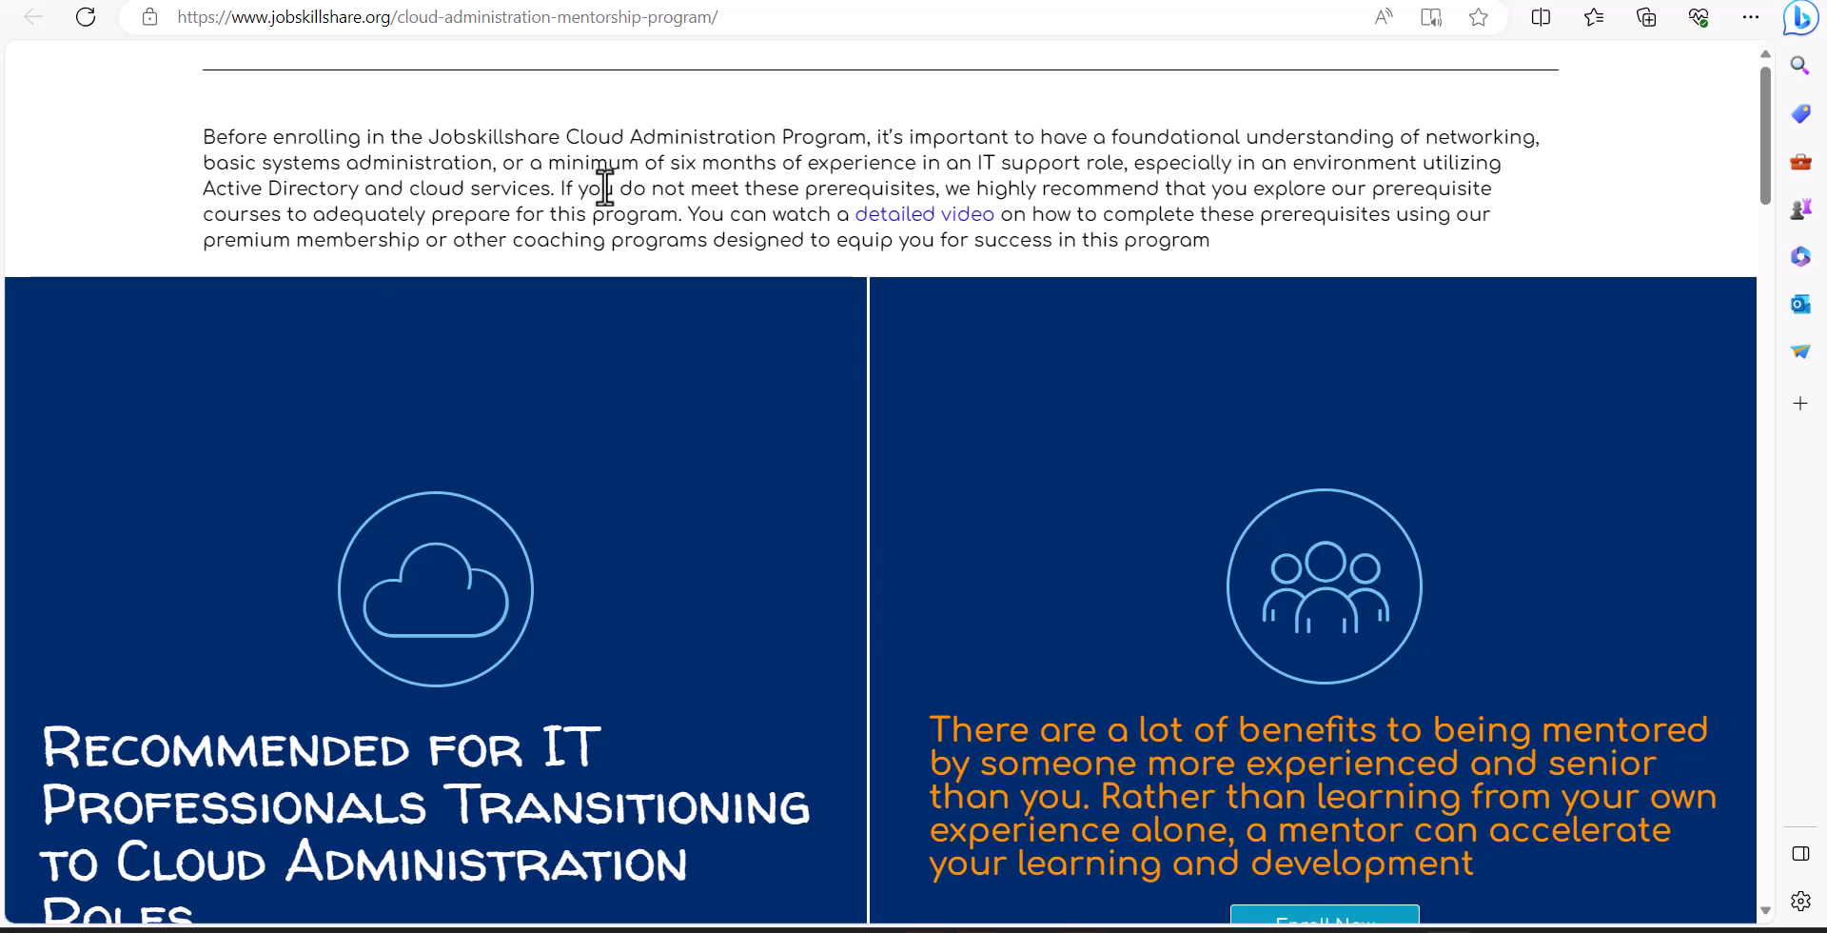
mouse_move(782, 137)
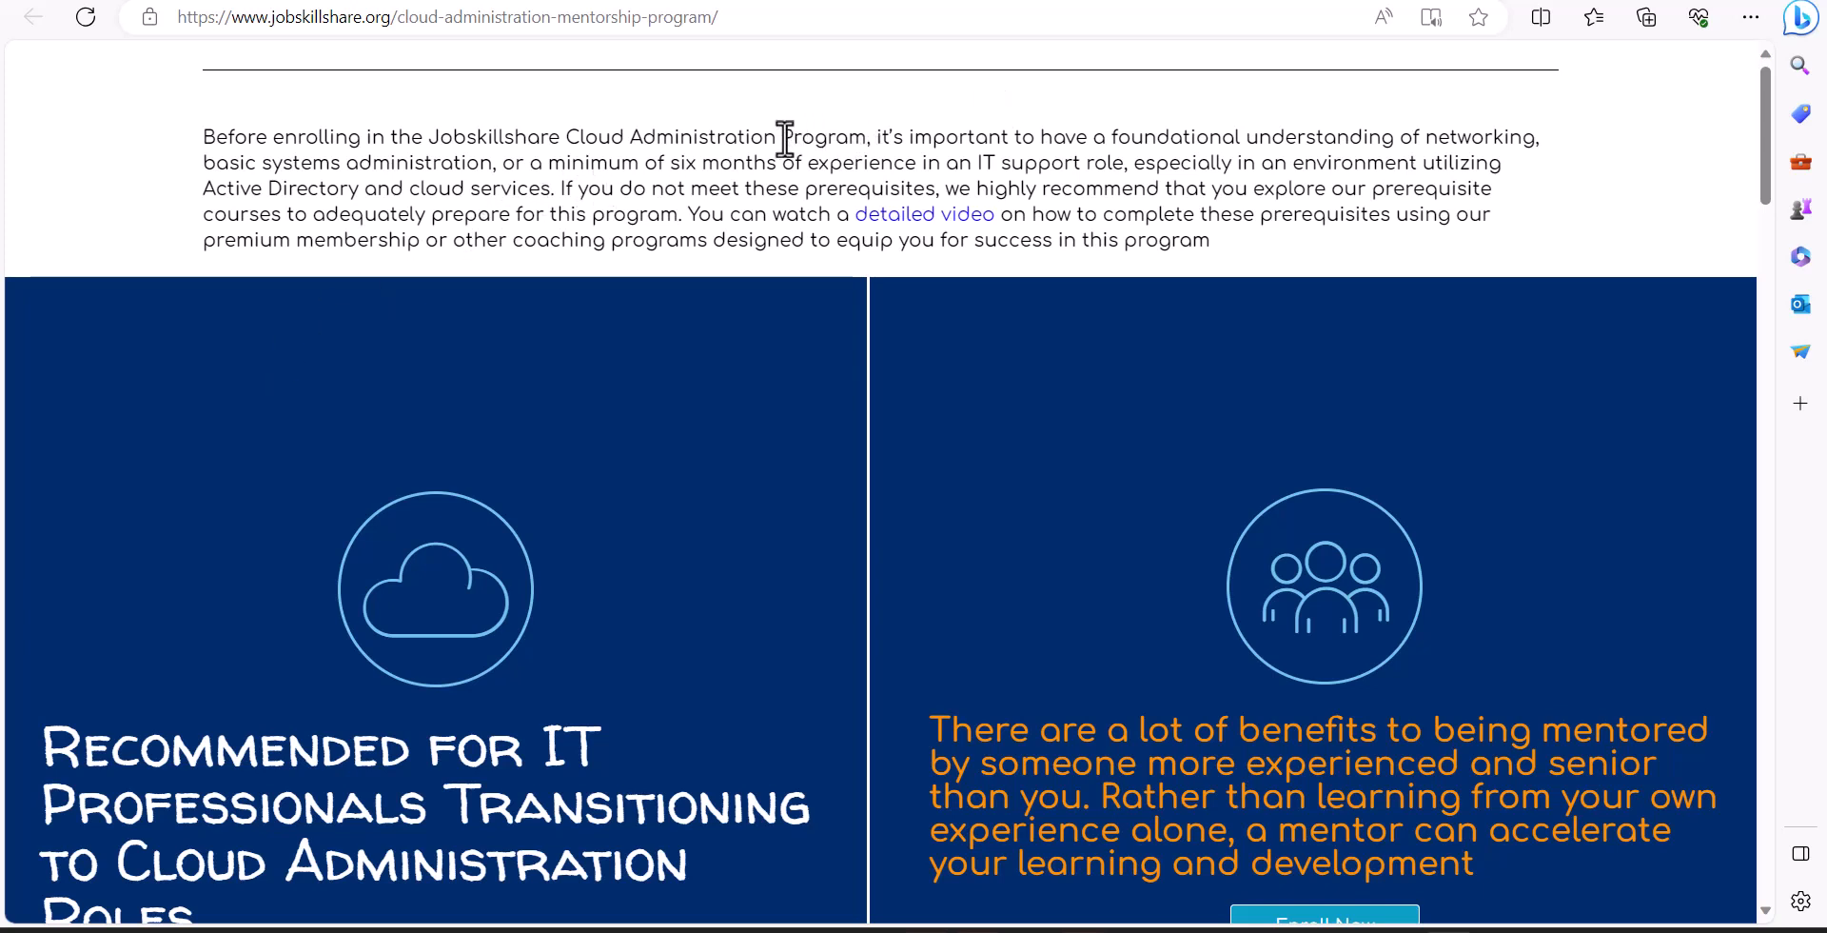
Move down past the prerequisites and 'Prepares for Real IT Roles' panels to the description and 'Download Content Details' link.
double_click(818, 137)
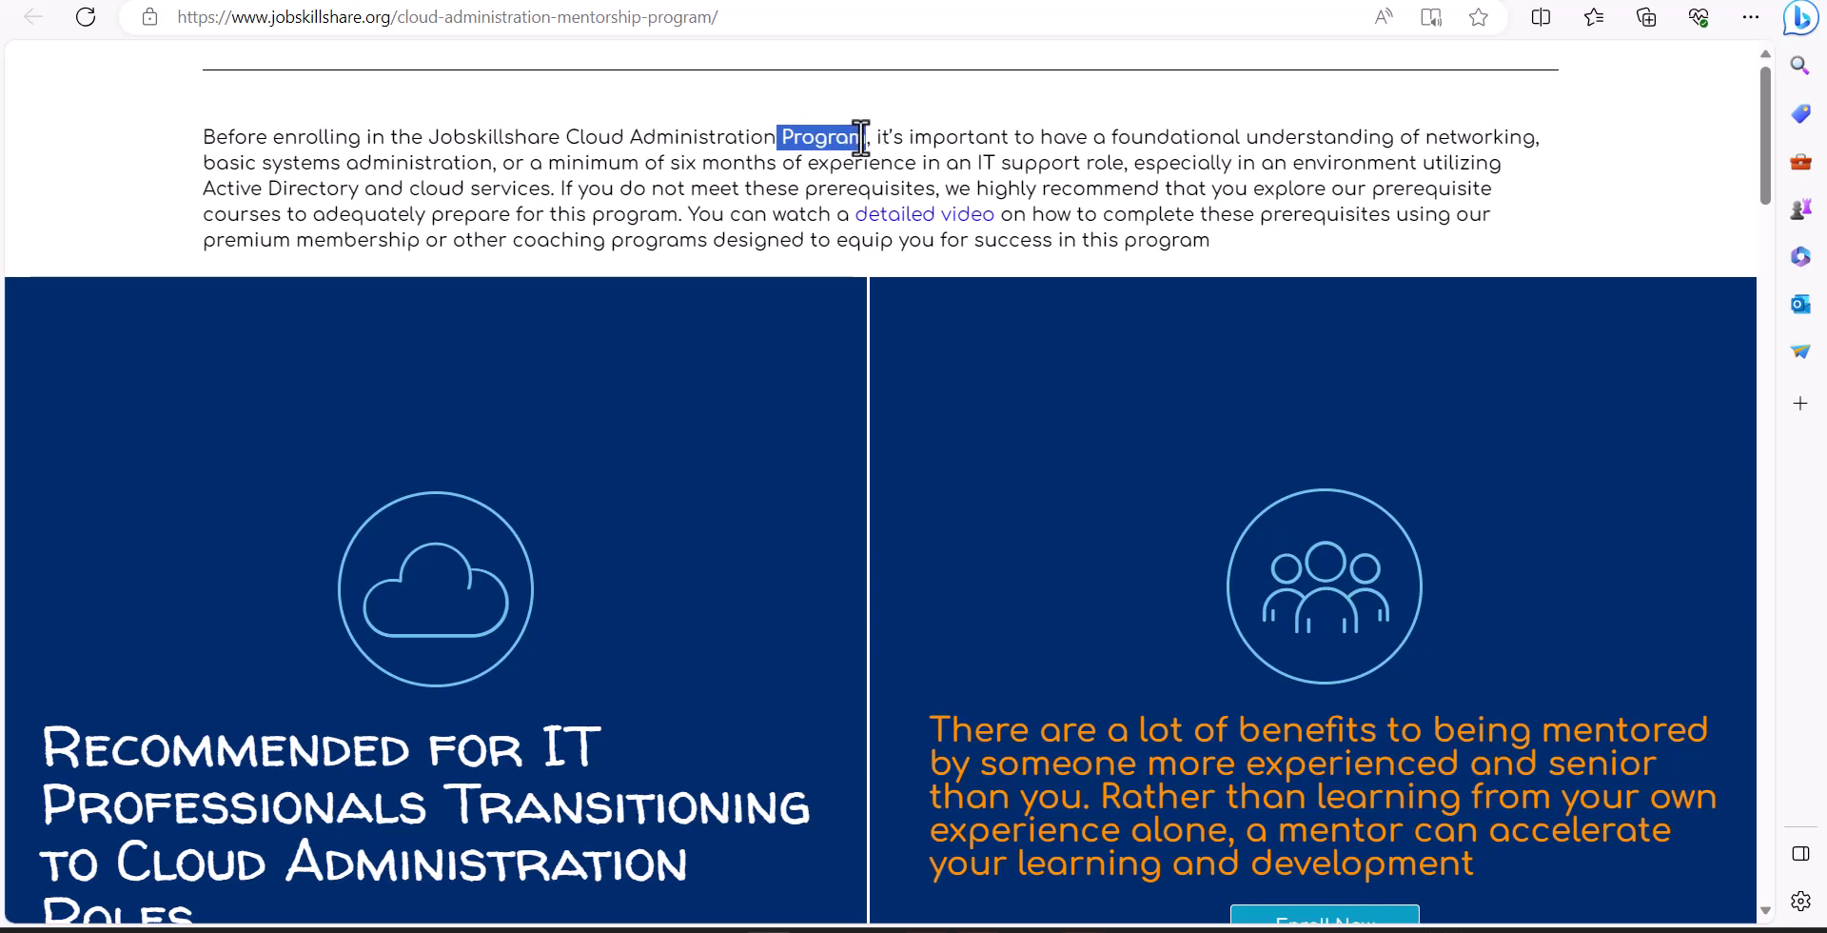
click(620, 213)
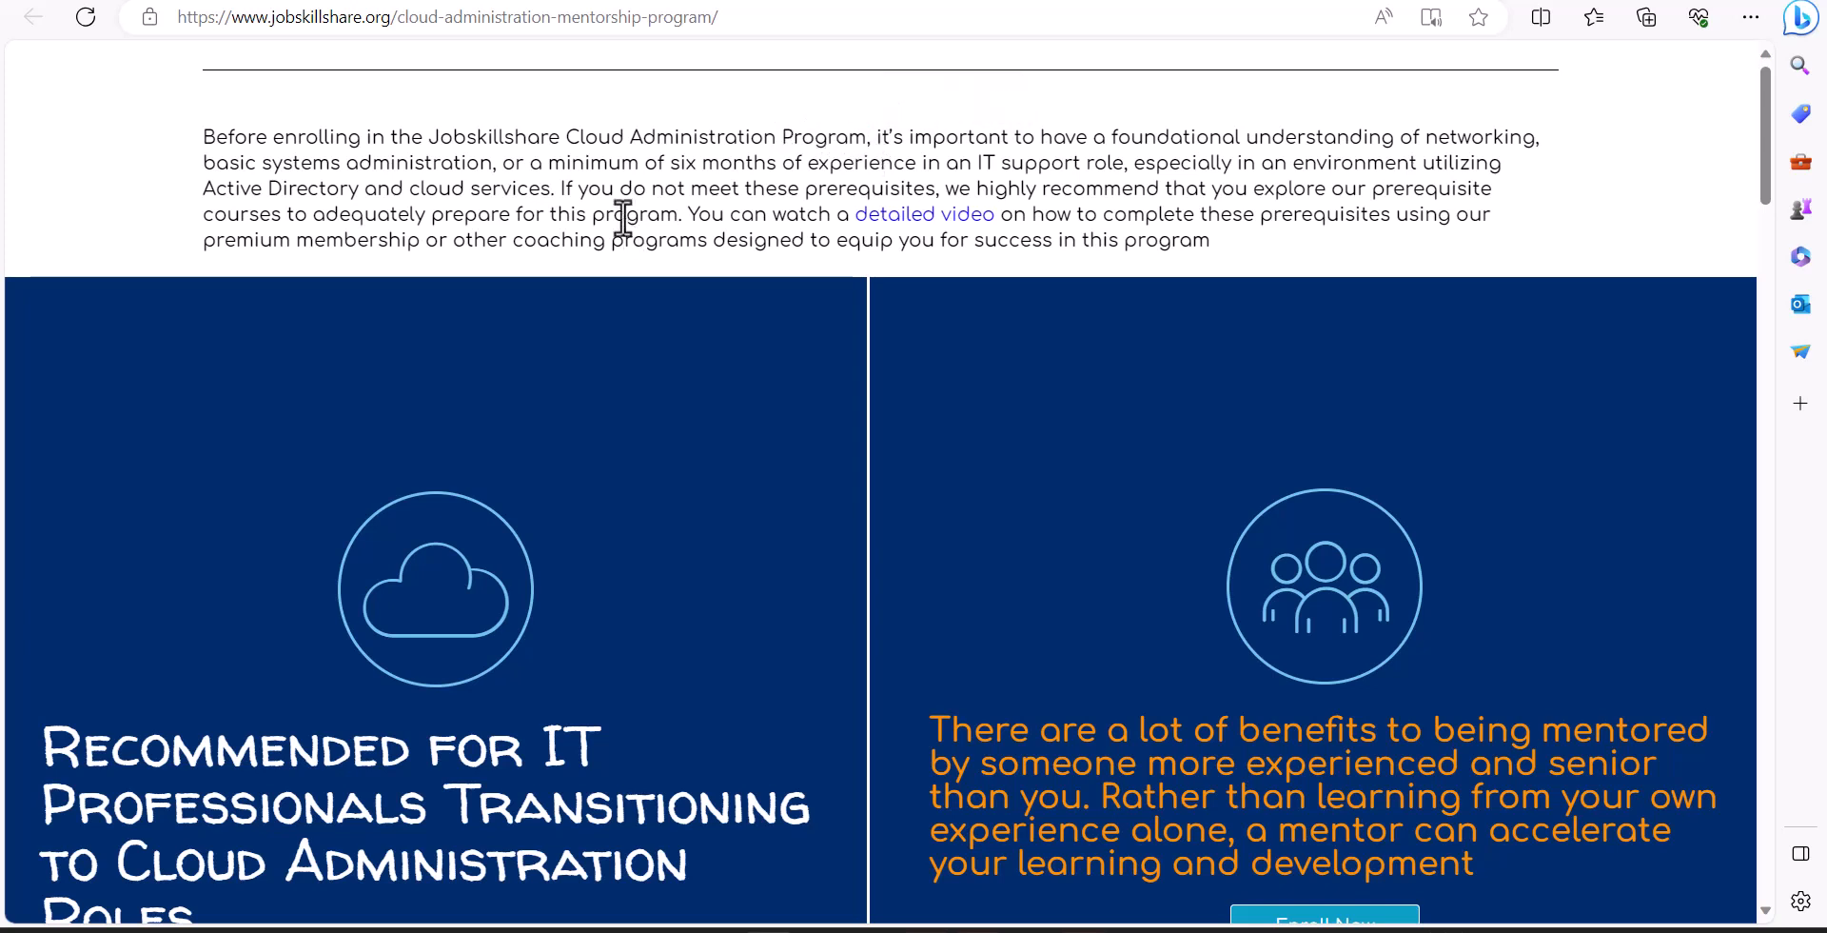
mouse_move(605, 111)
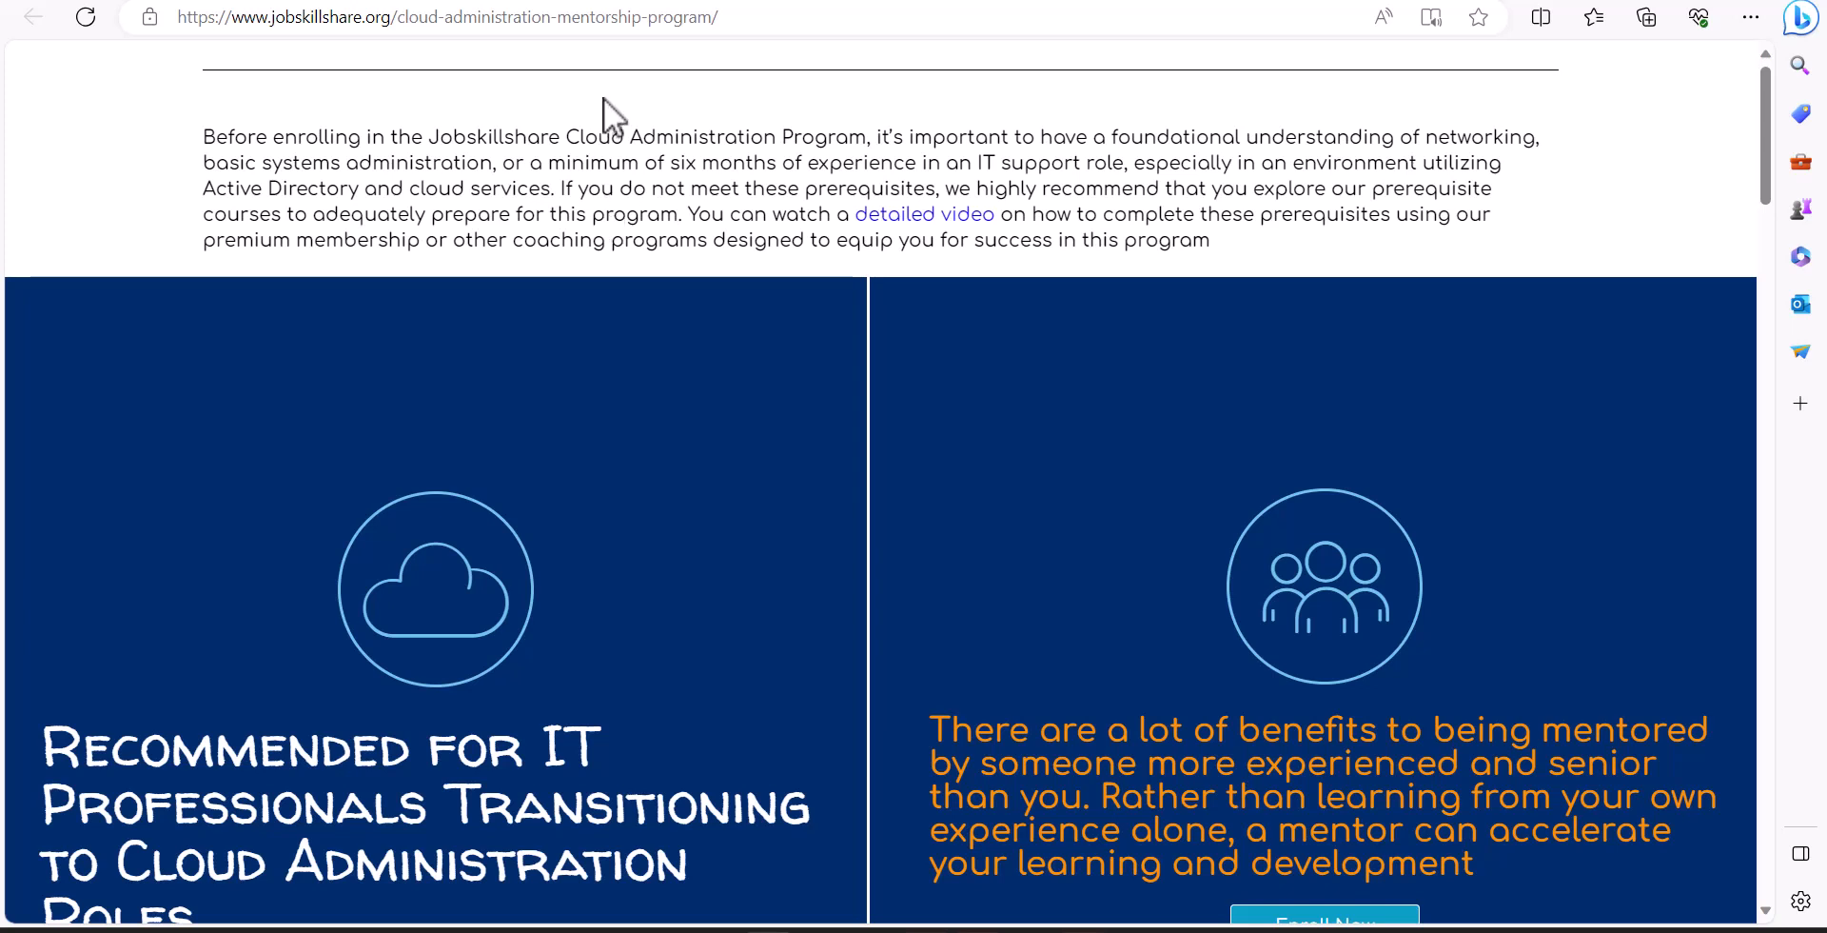
mouse_move(571, 245)
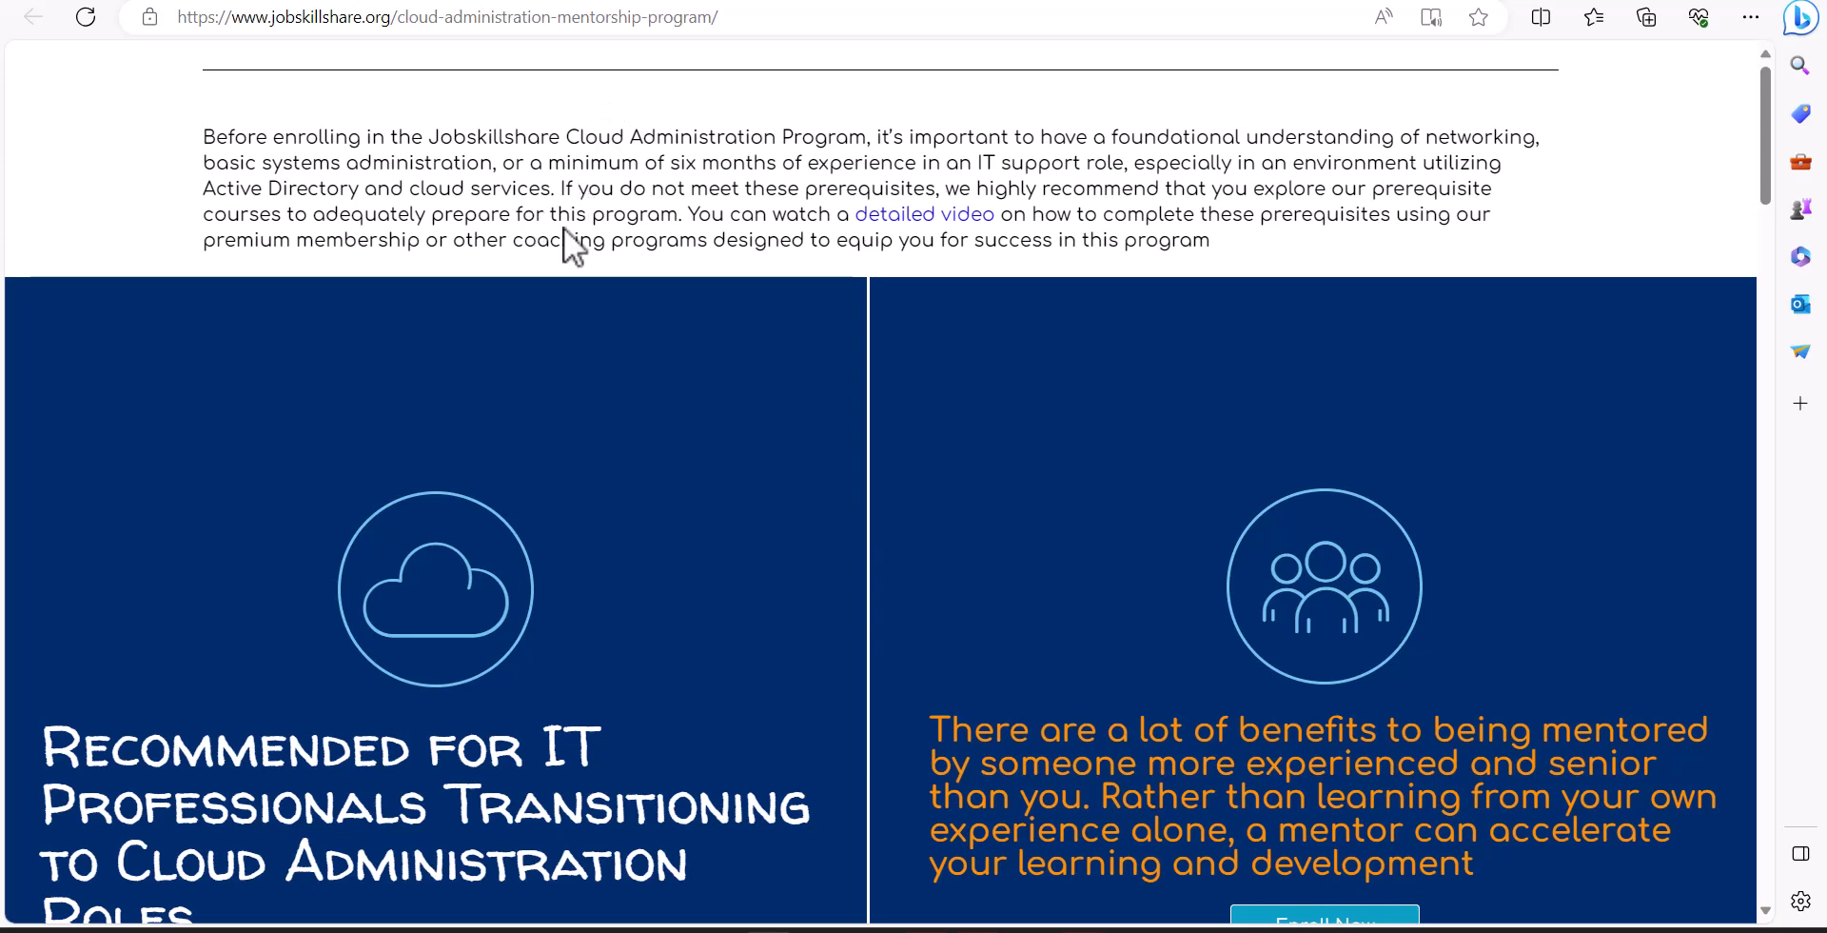
mouse_move(694, 567)
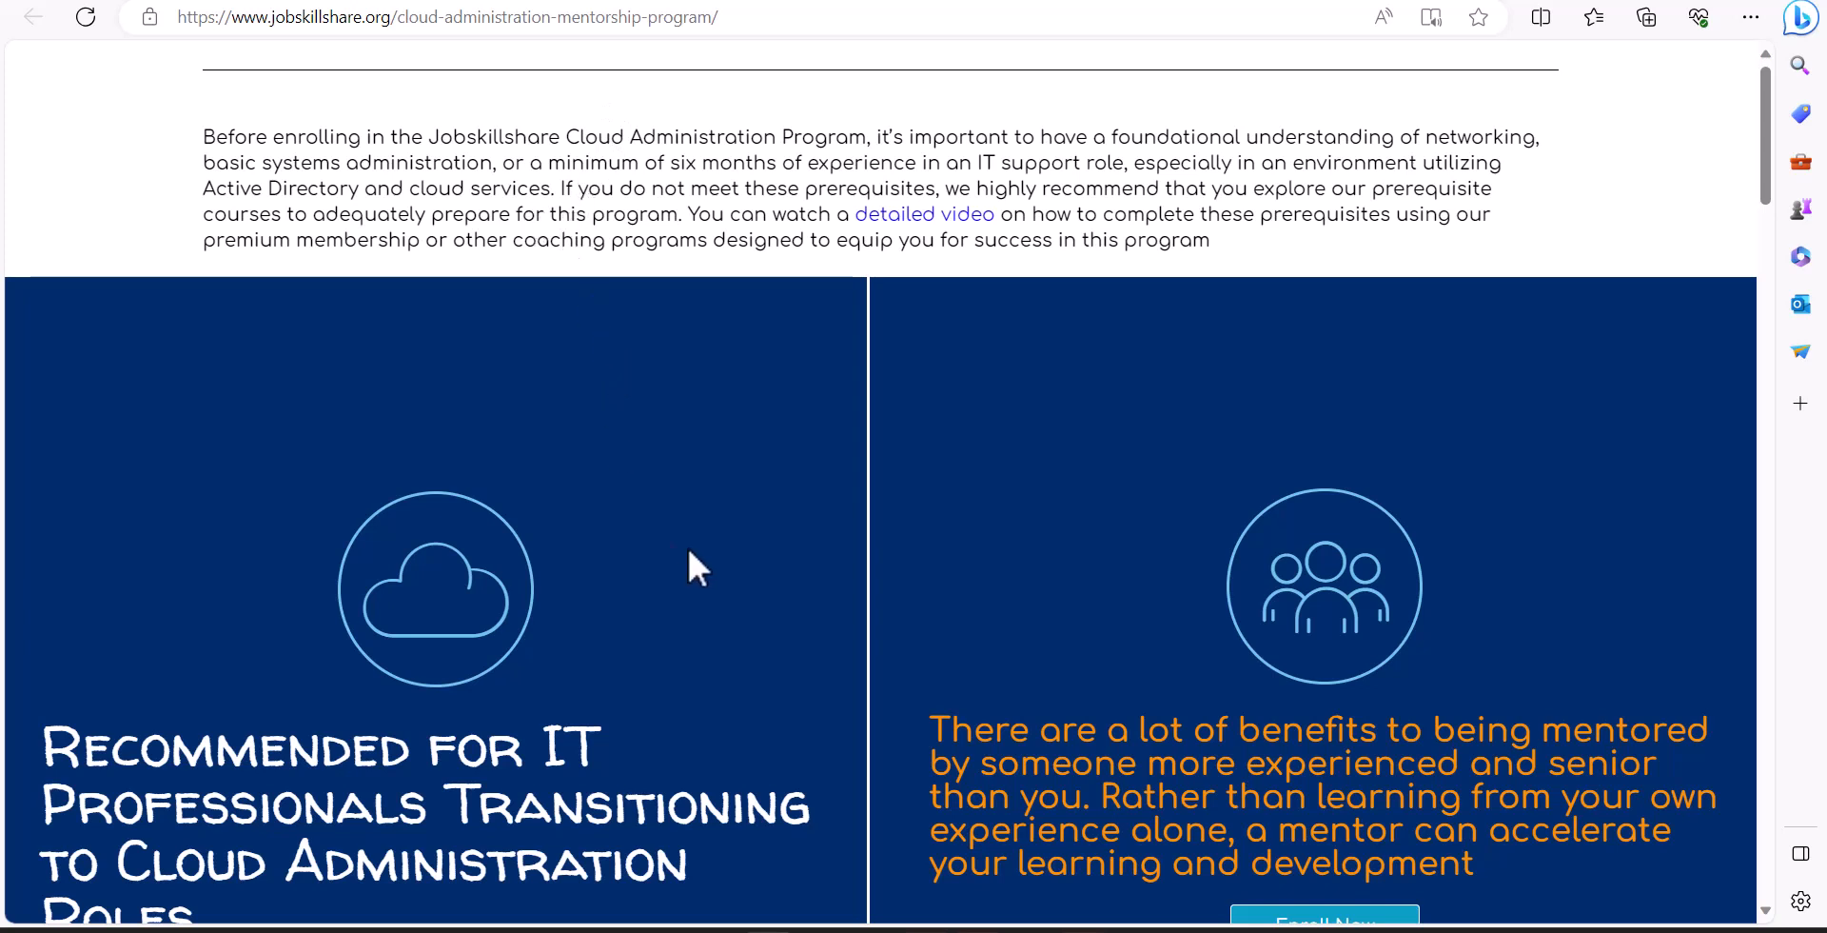
mouse_move(693, 567)
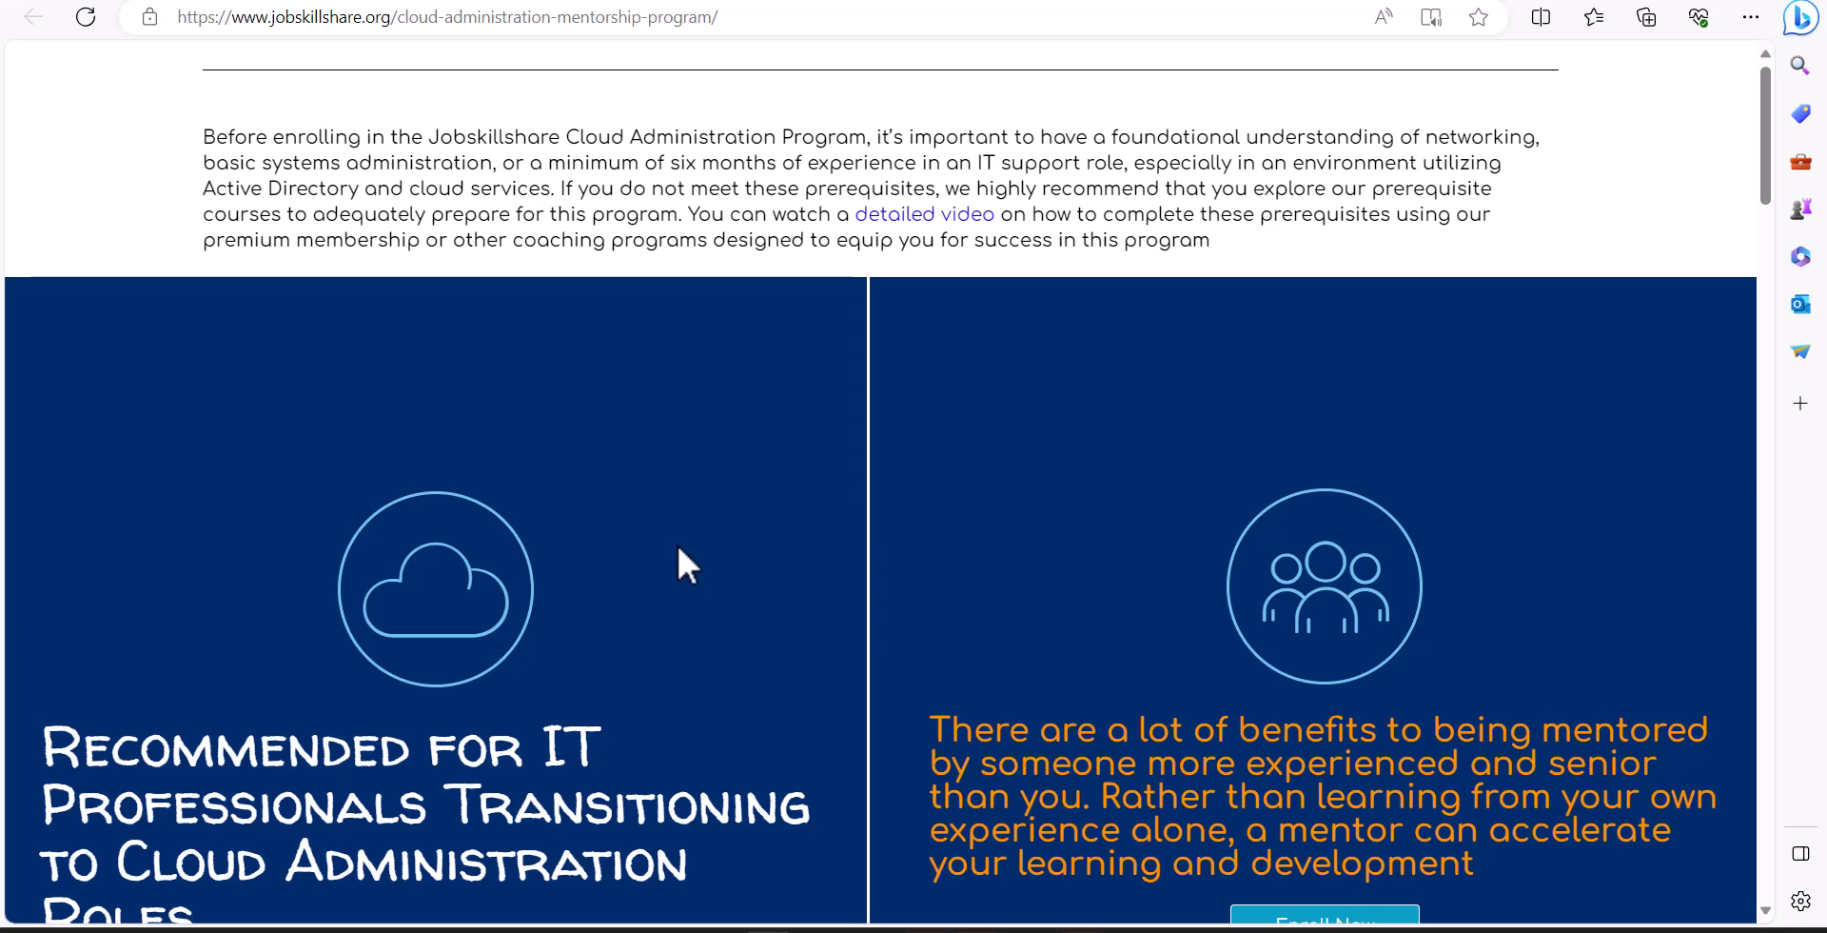
mouse_move(596, 356)
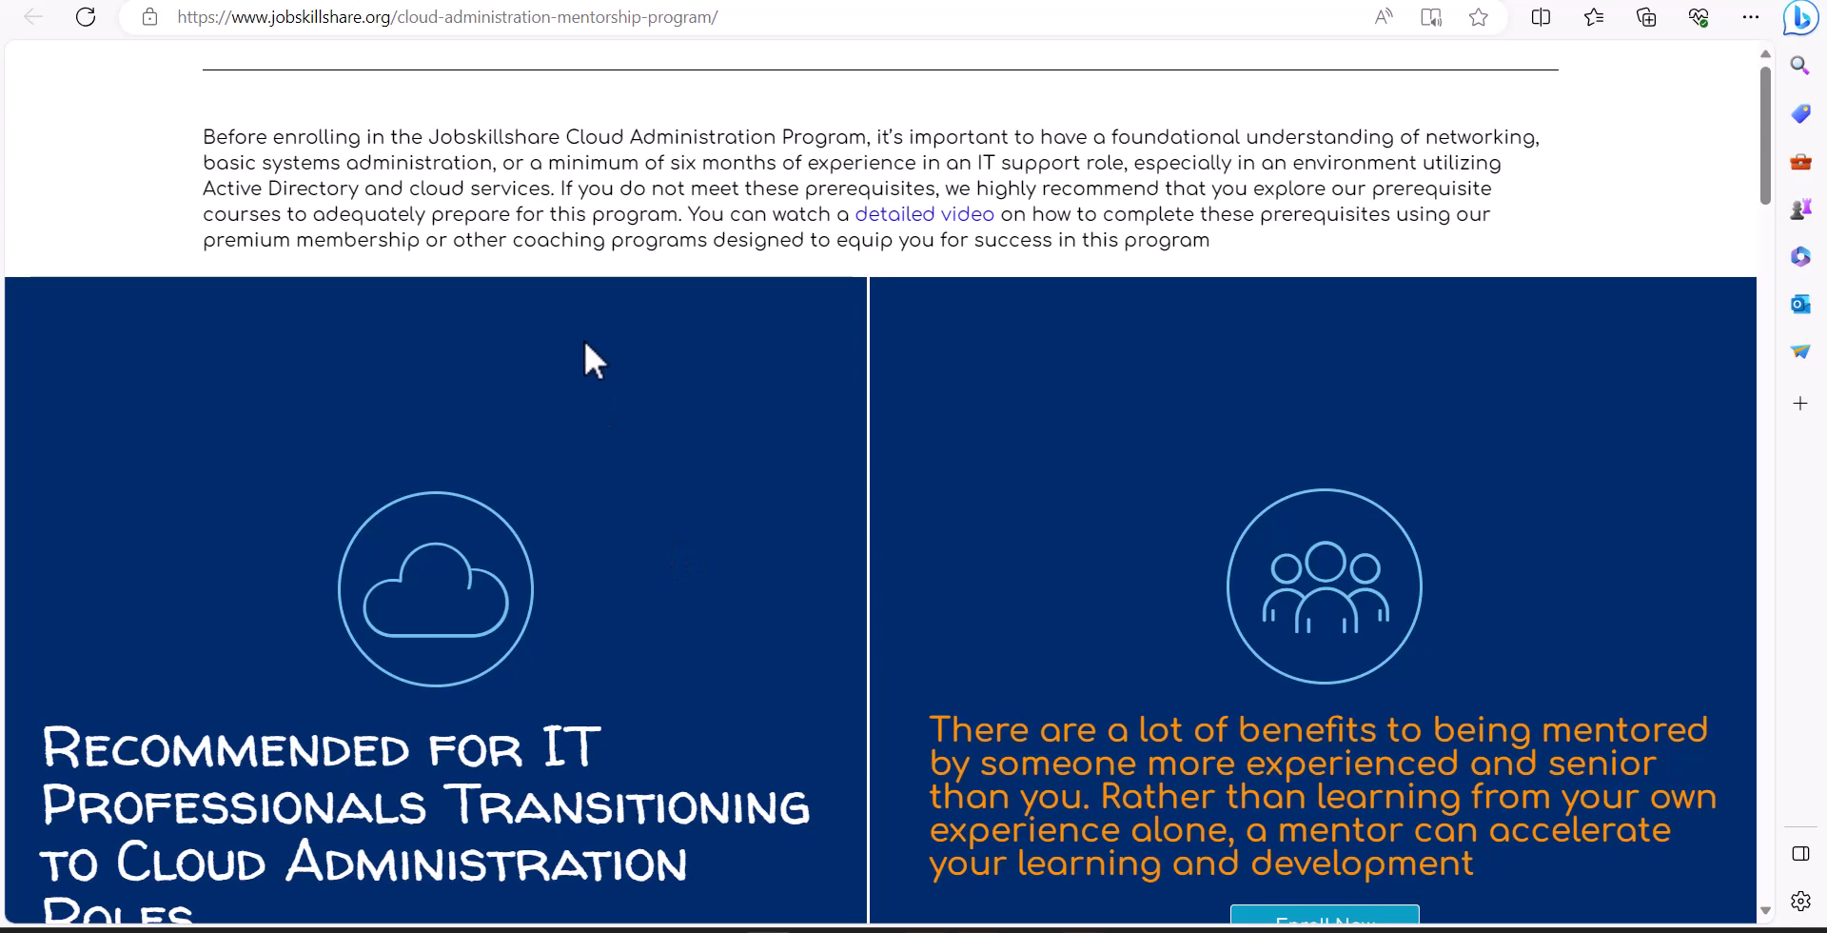
mouse_move(564, 462)
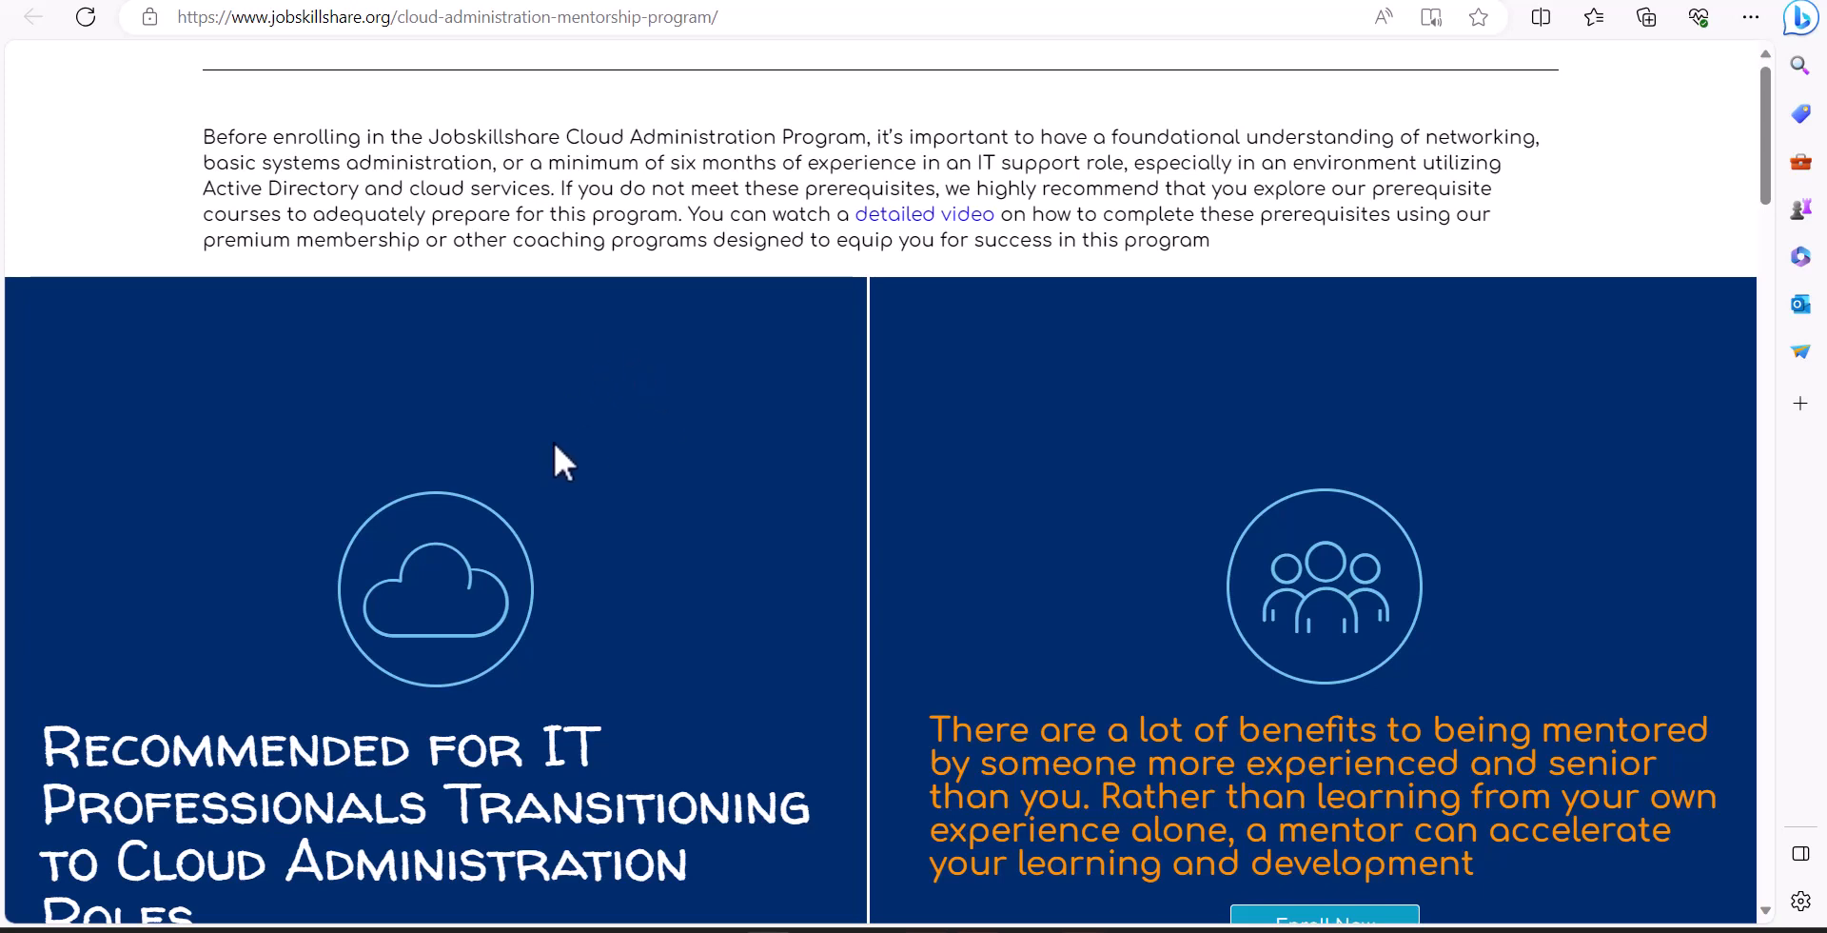
mouse_move(518, 306)
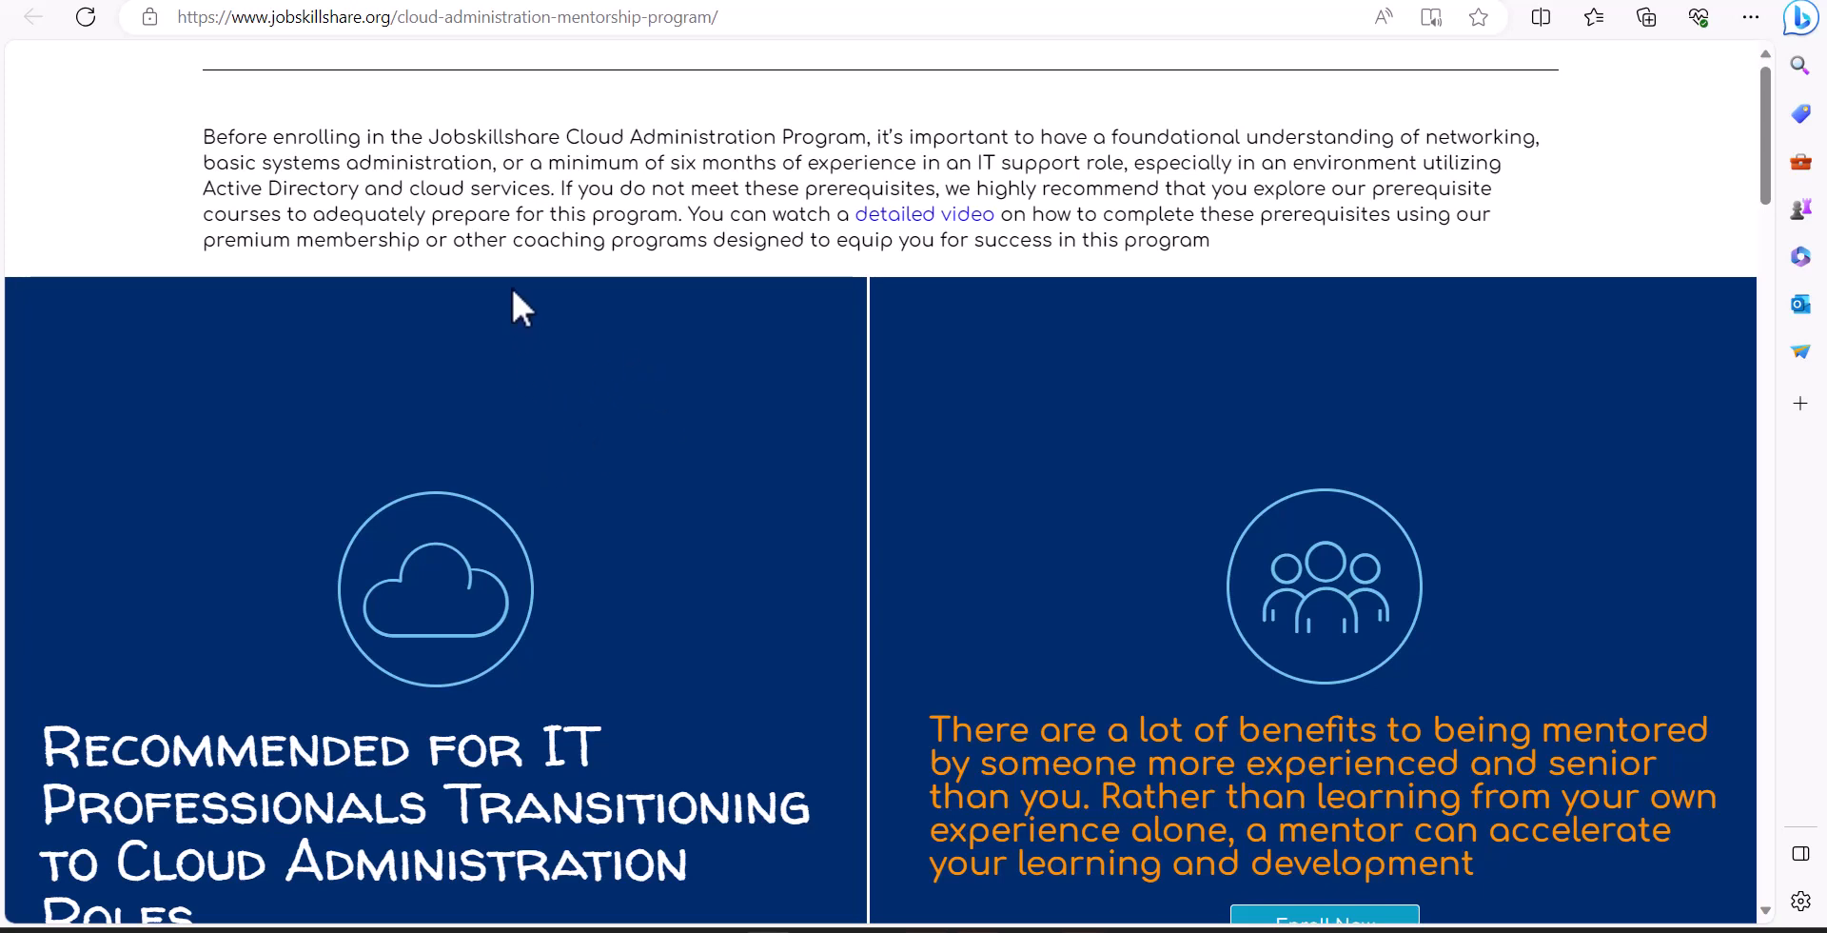
mouse_move(546, 211)
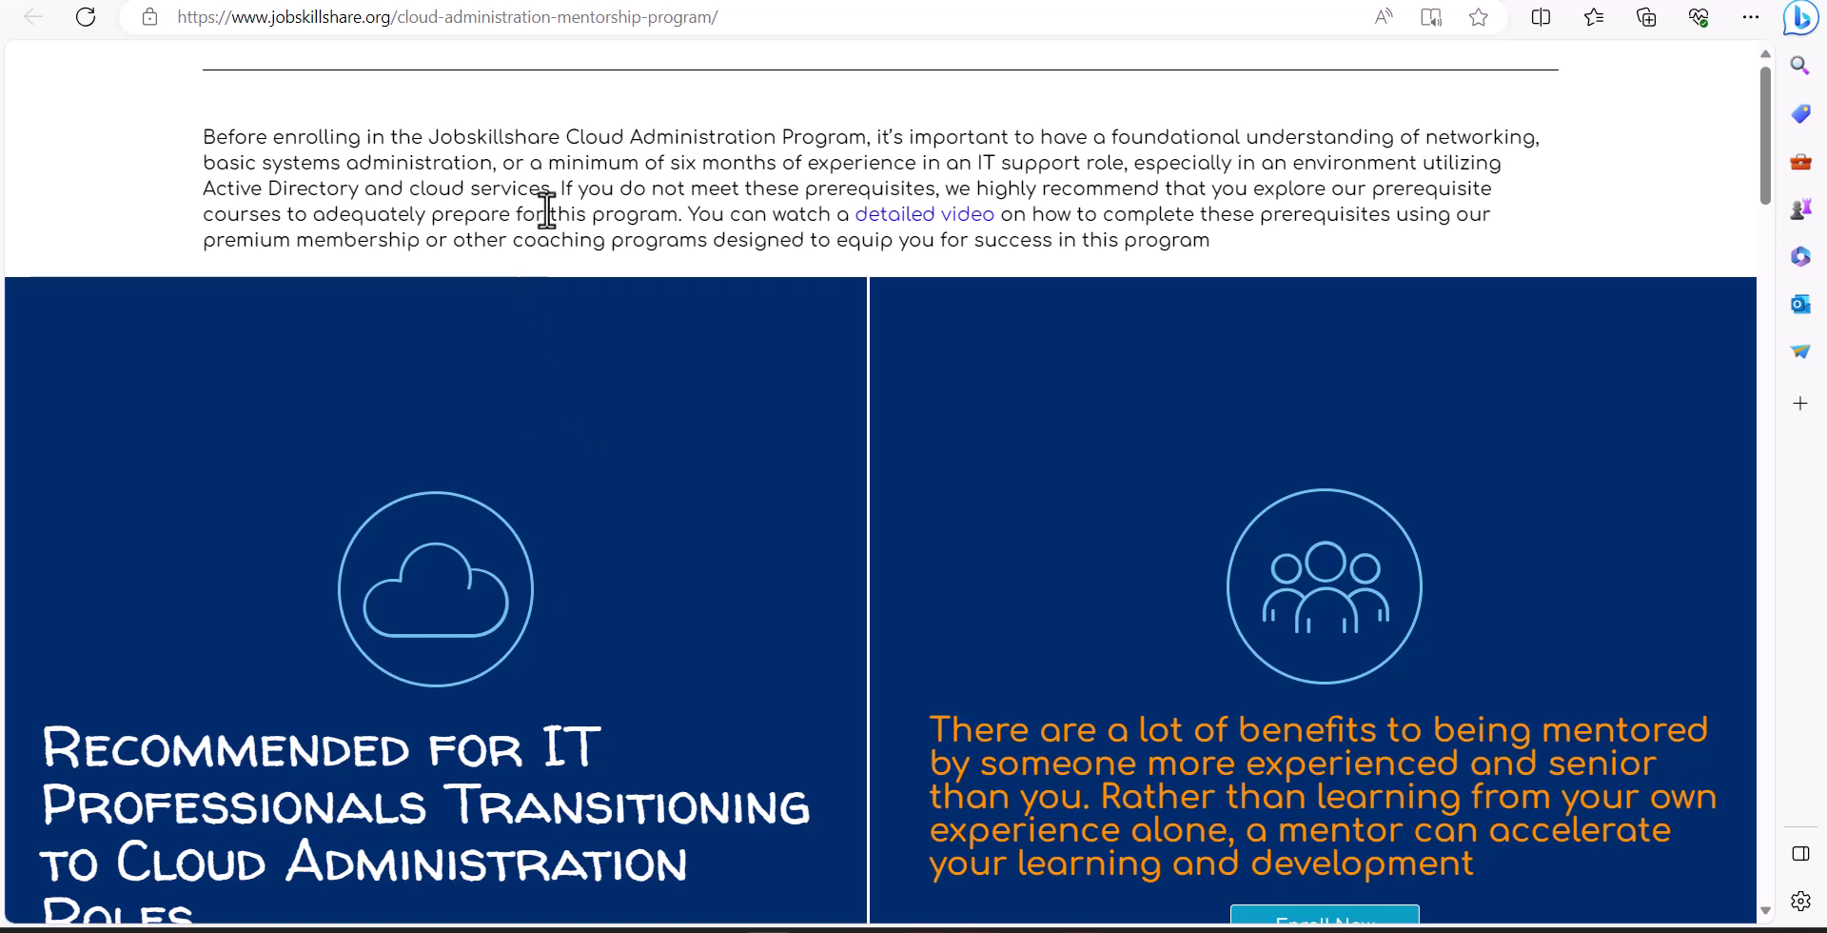
mouse_move(596, 455)
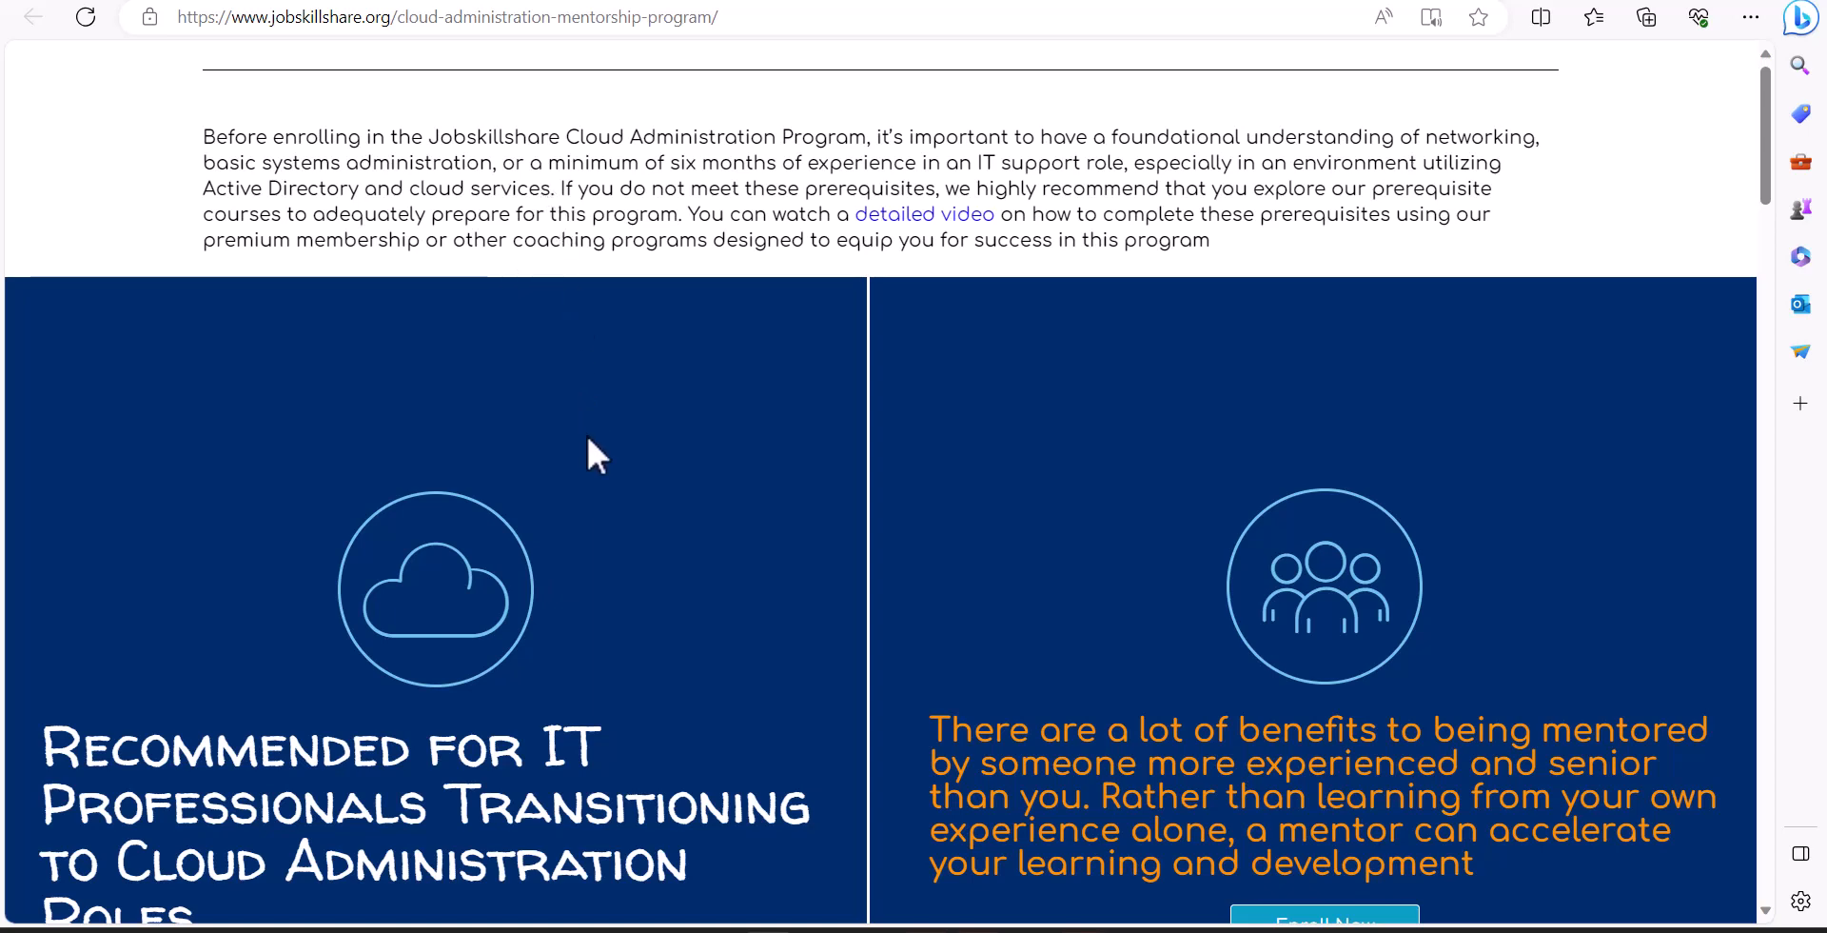
scroll(down, 3)
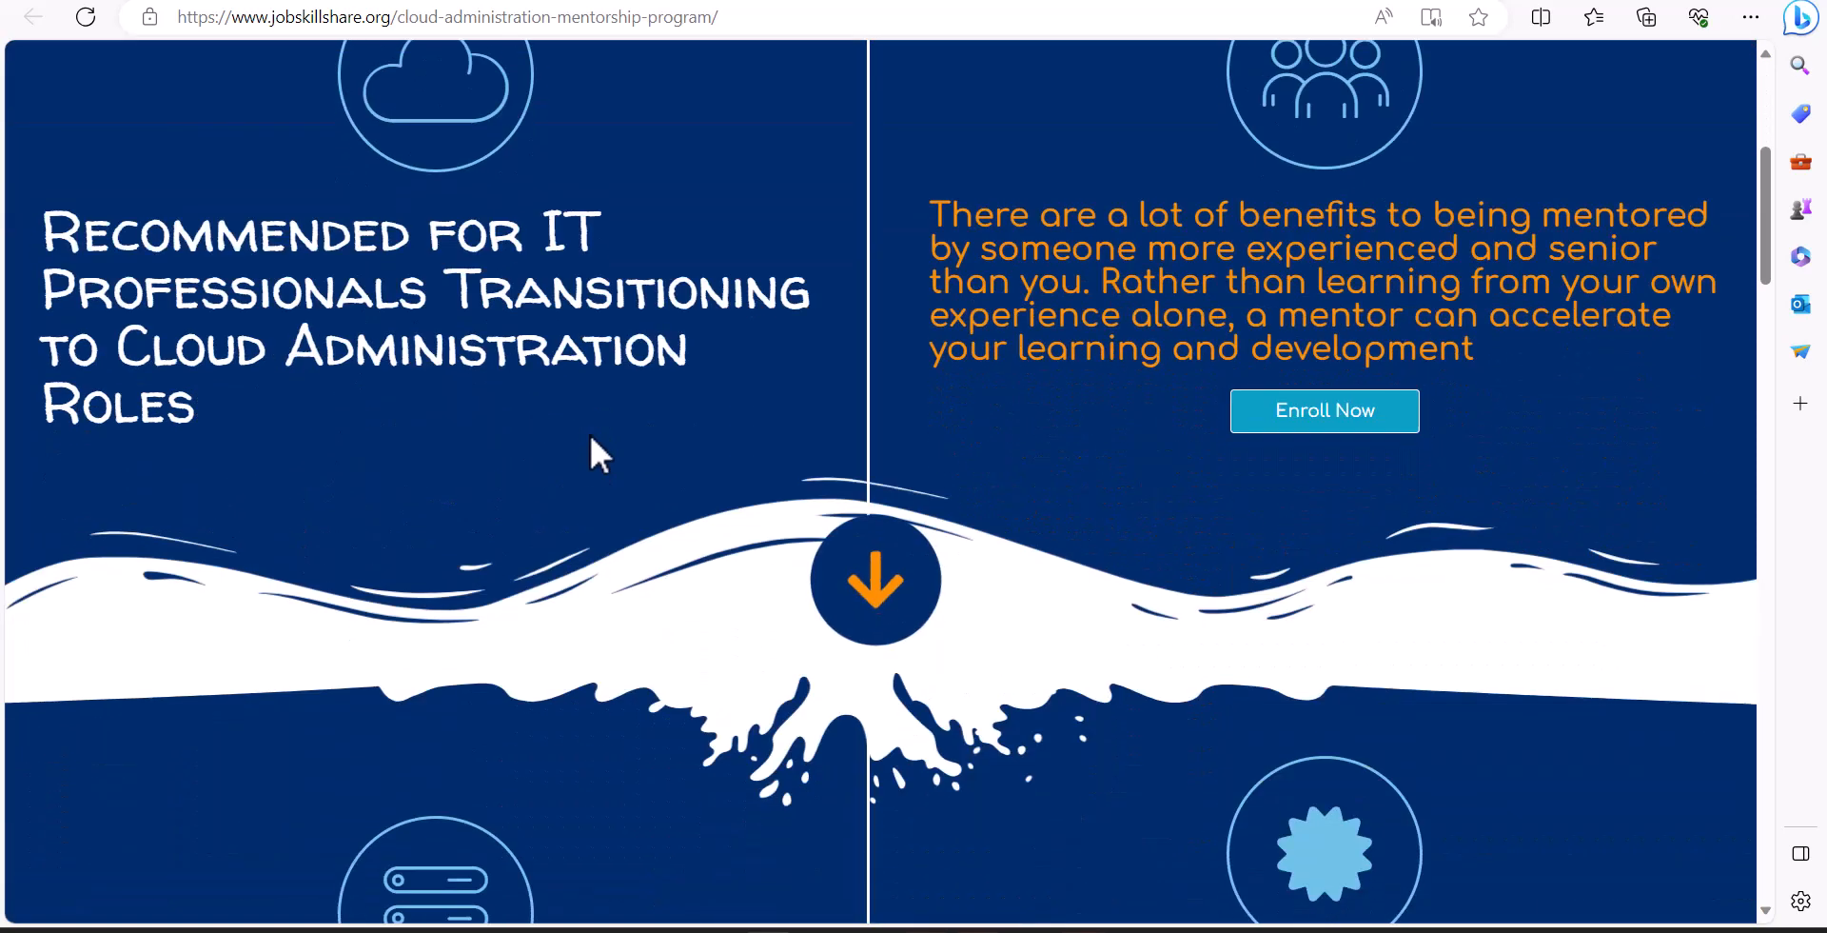
scroll(down, 3)
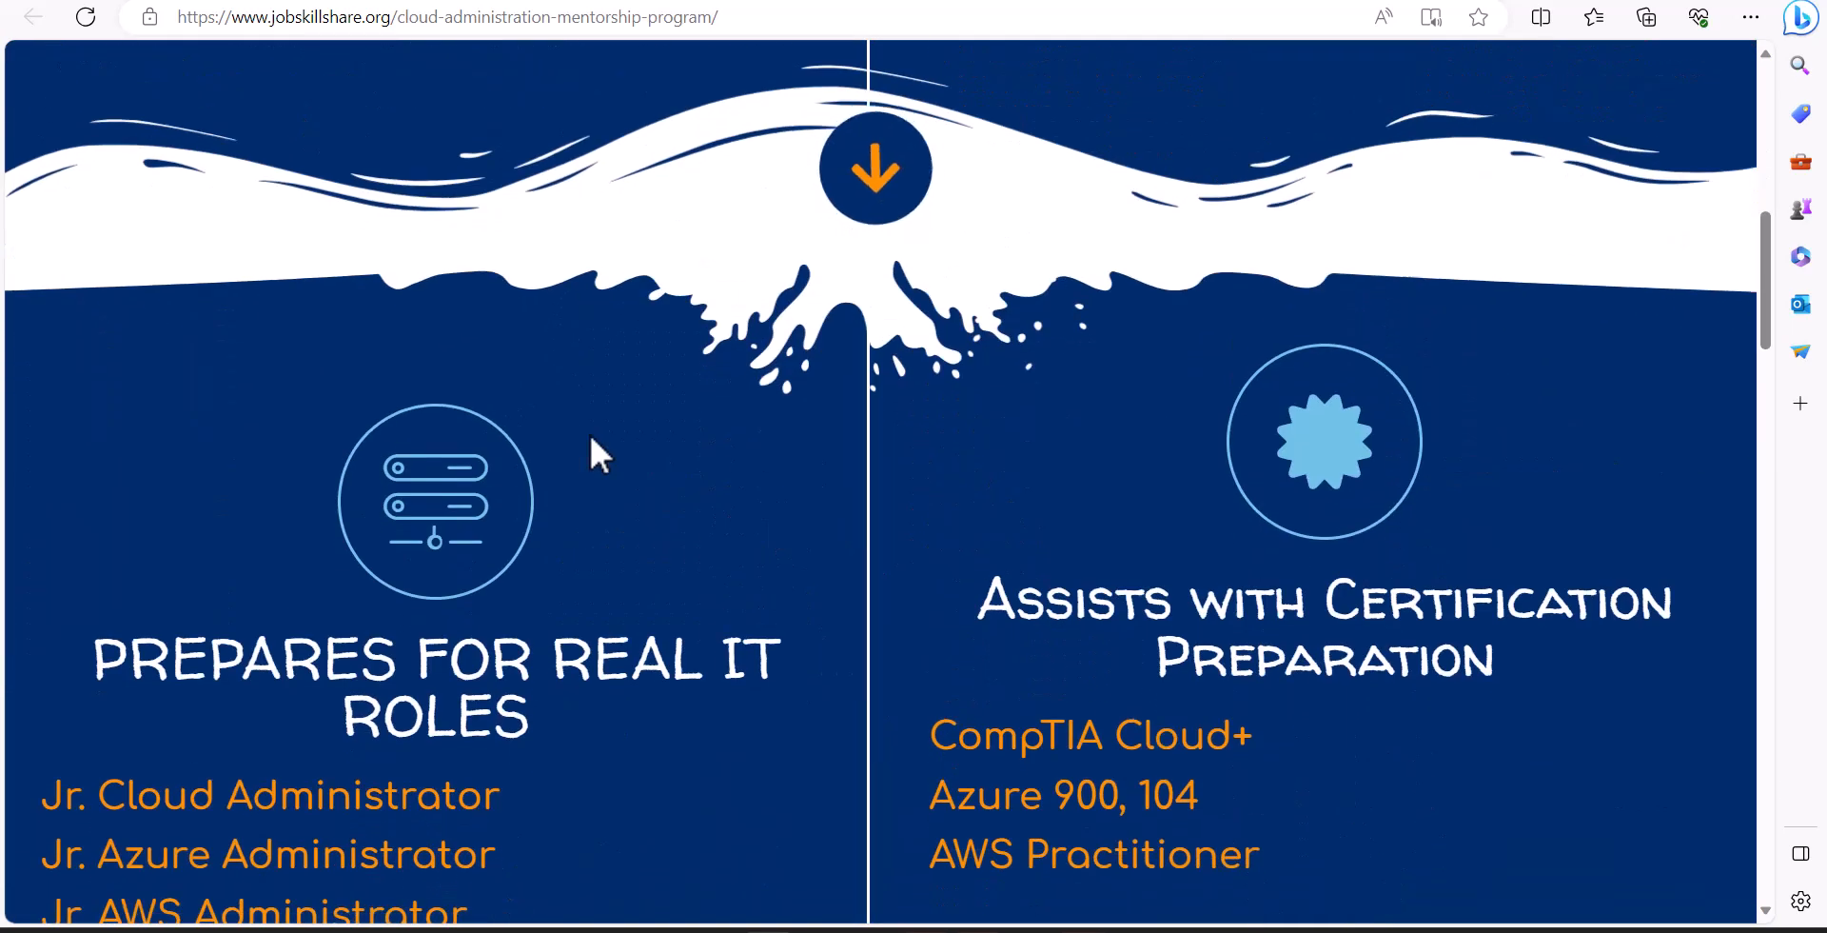
scroll(down, 3)
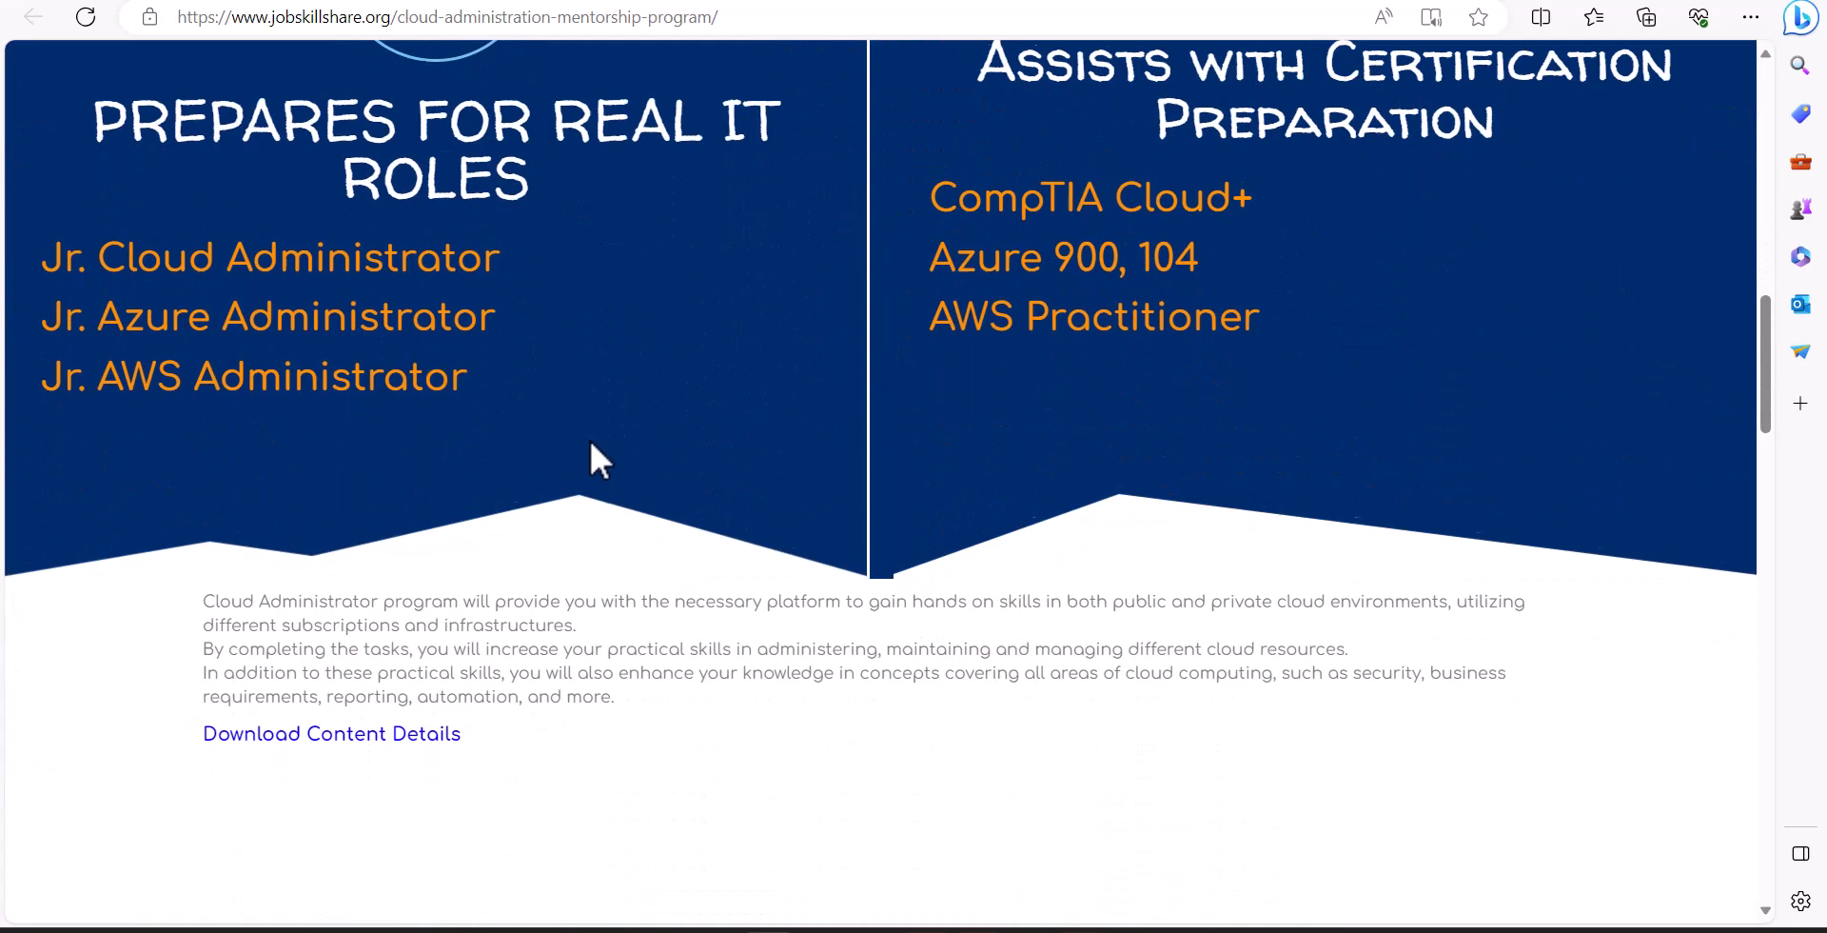
scroll(up, 3)
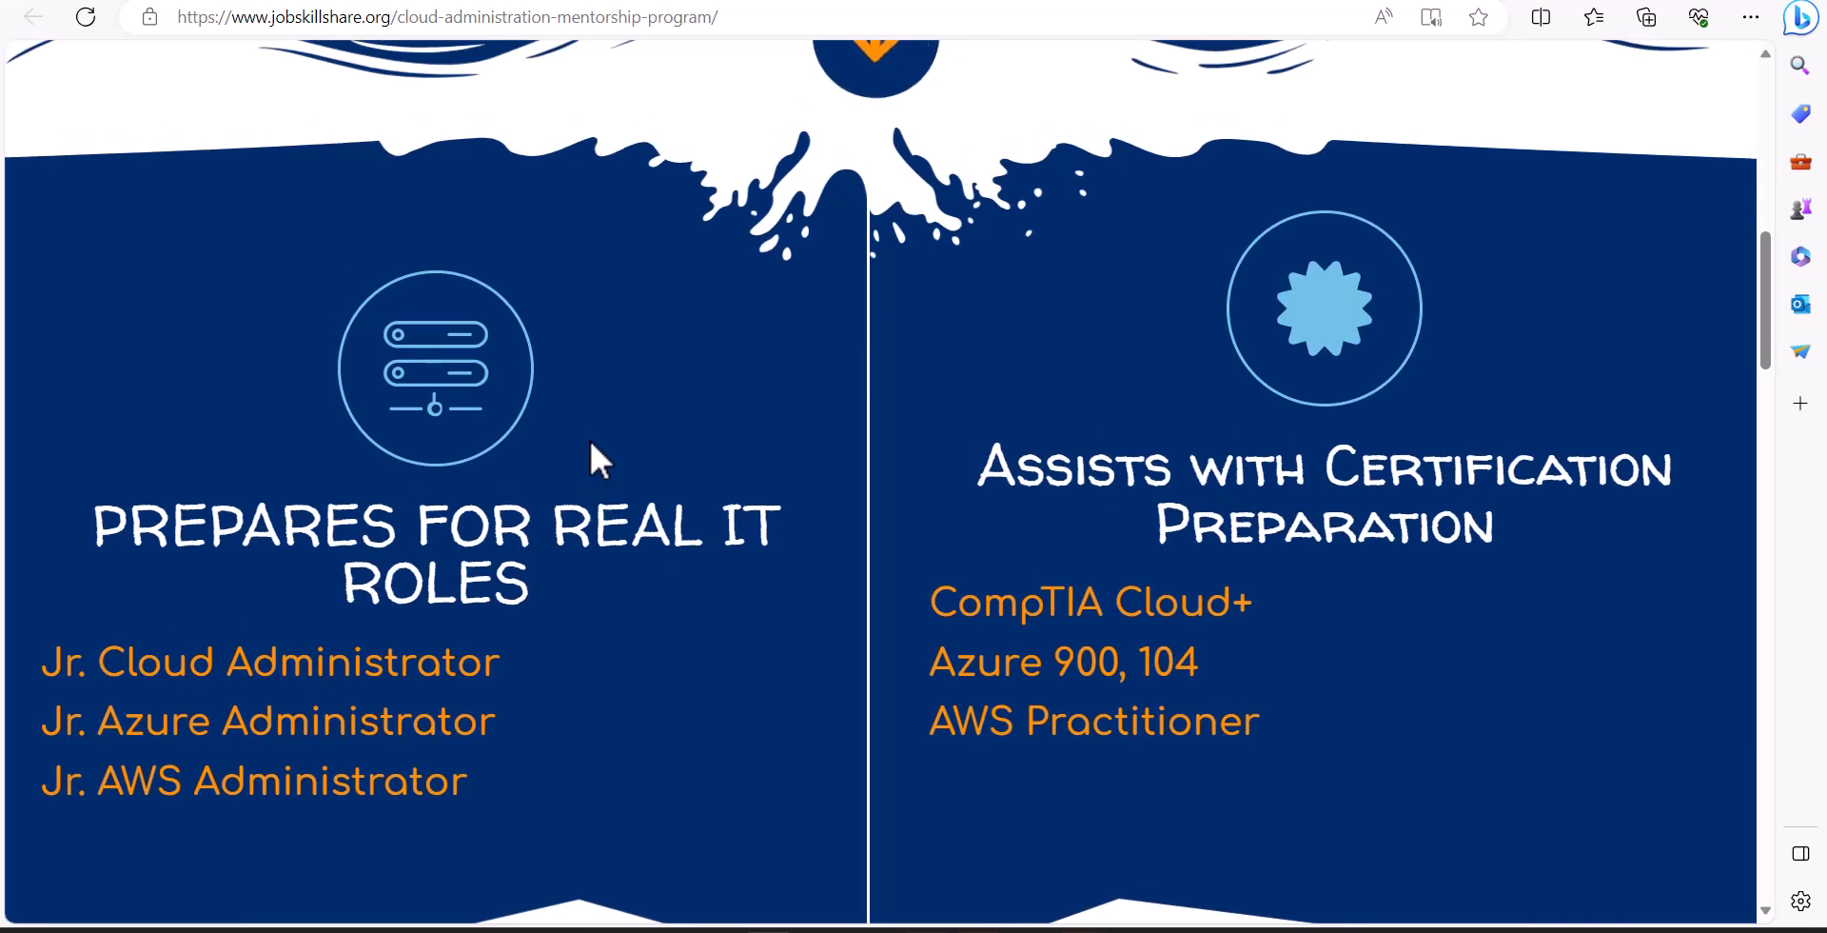
scroll(down, 3)
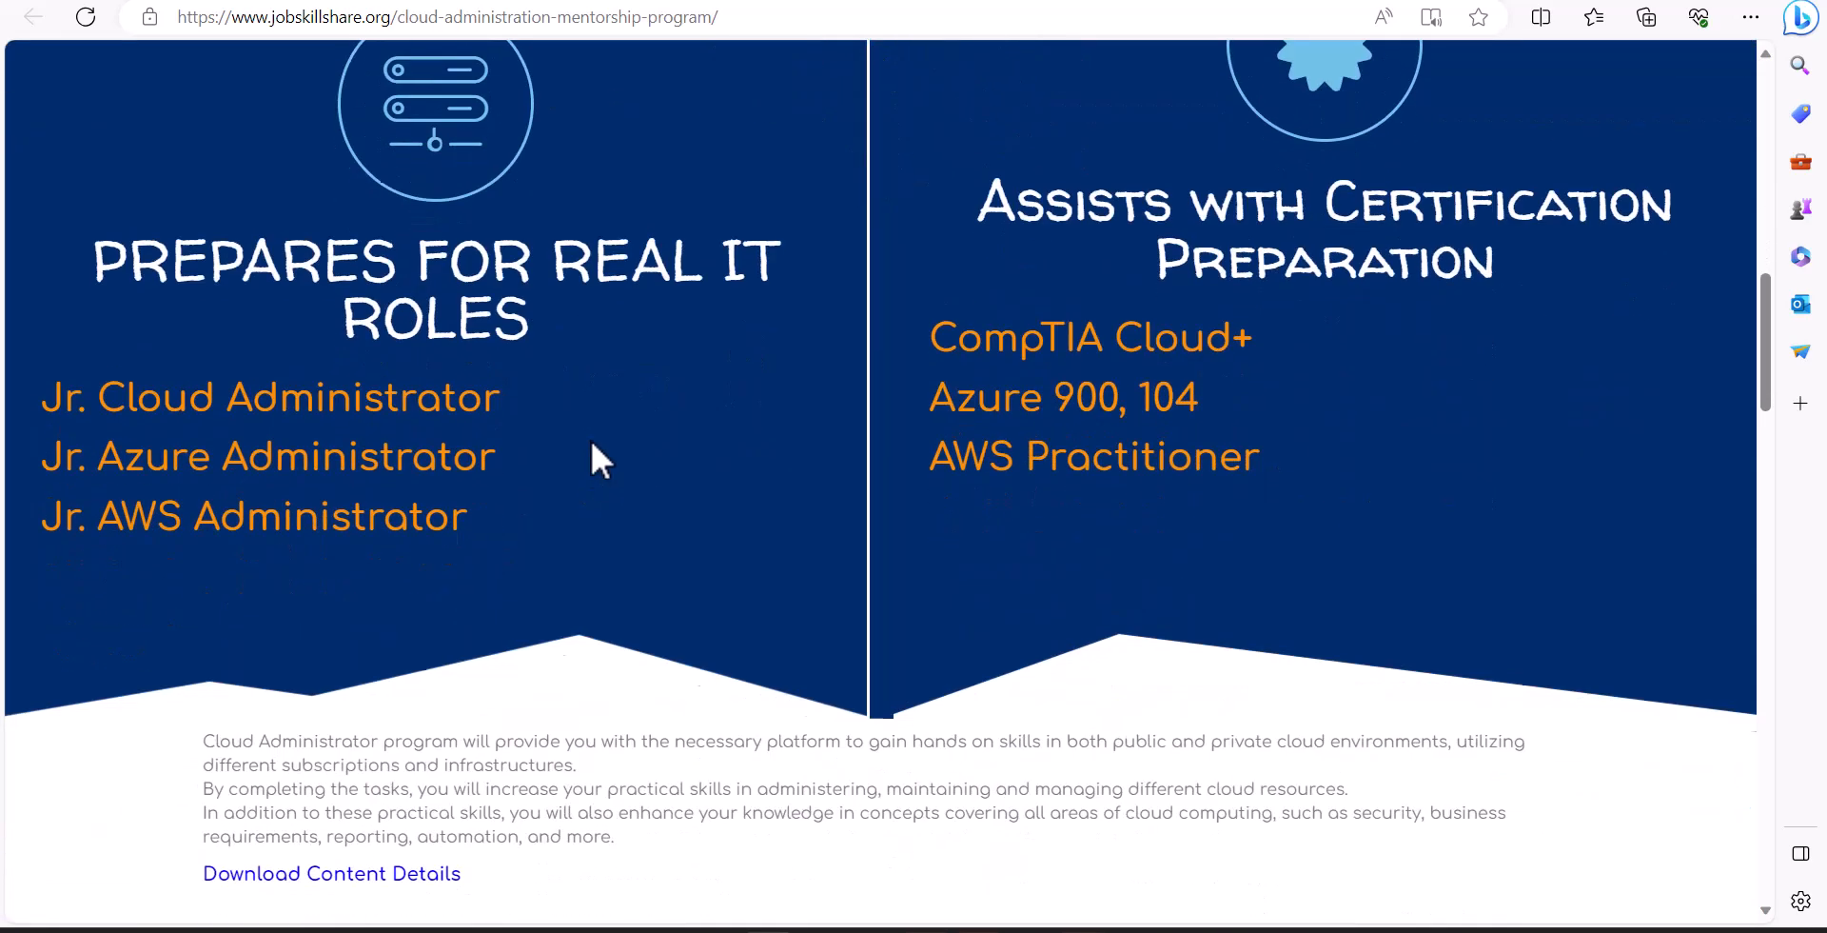
scroll(down, 3)
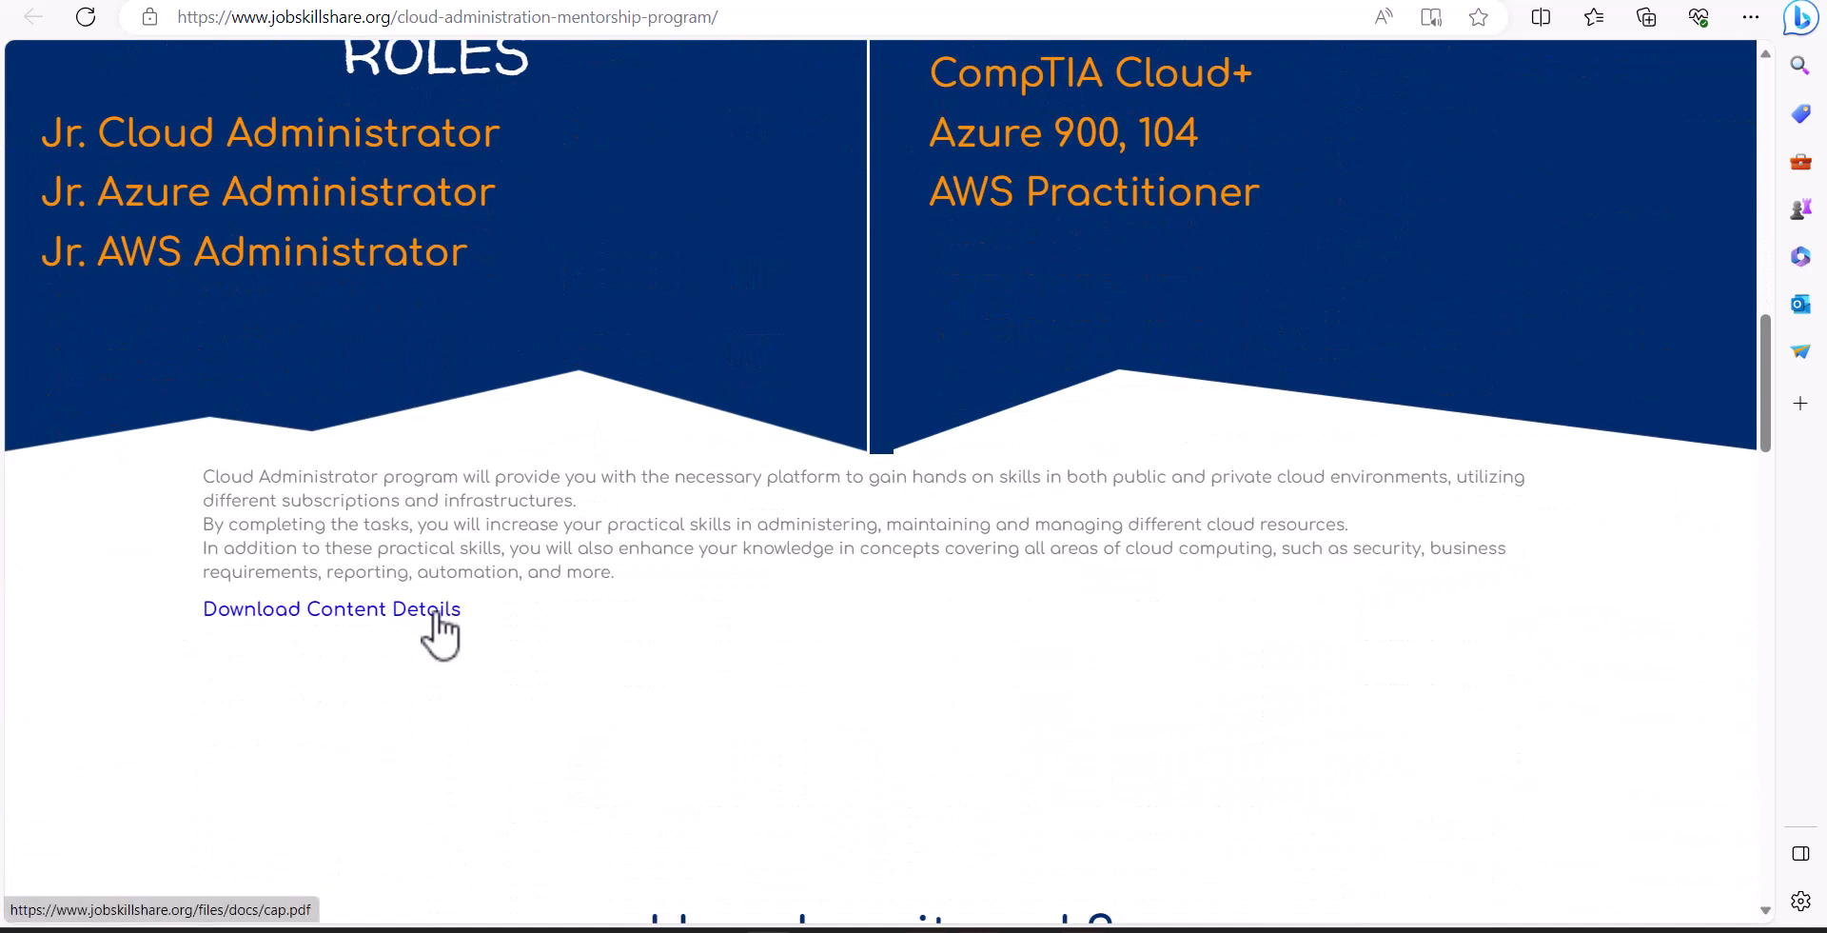
Open the cap.pdf content details outline and bring the 'Lab Guides Covered in Phase 1' bullet list into view.
click(331, 609)
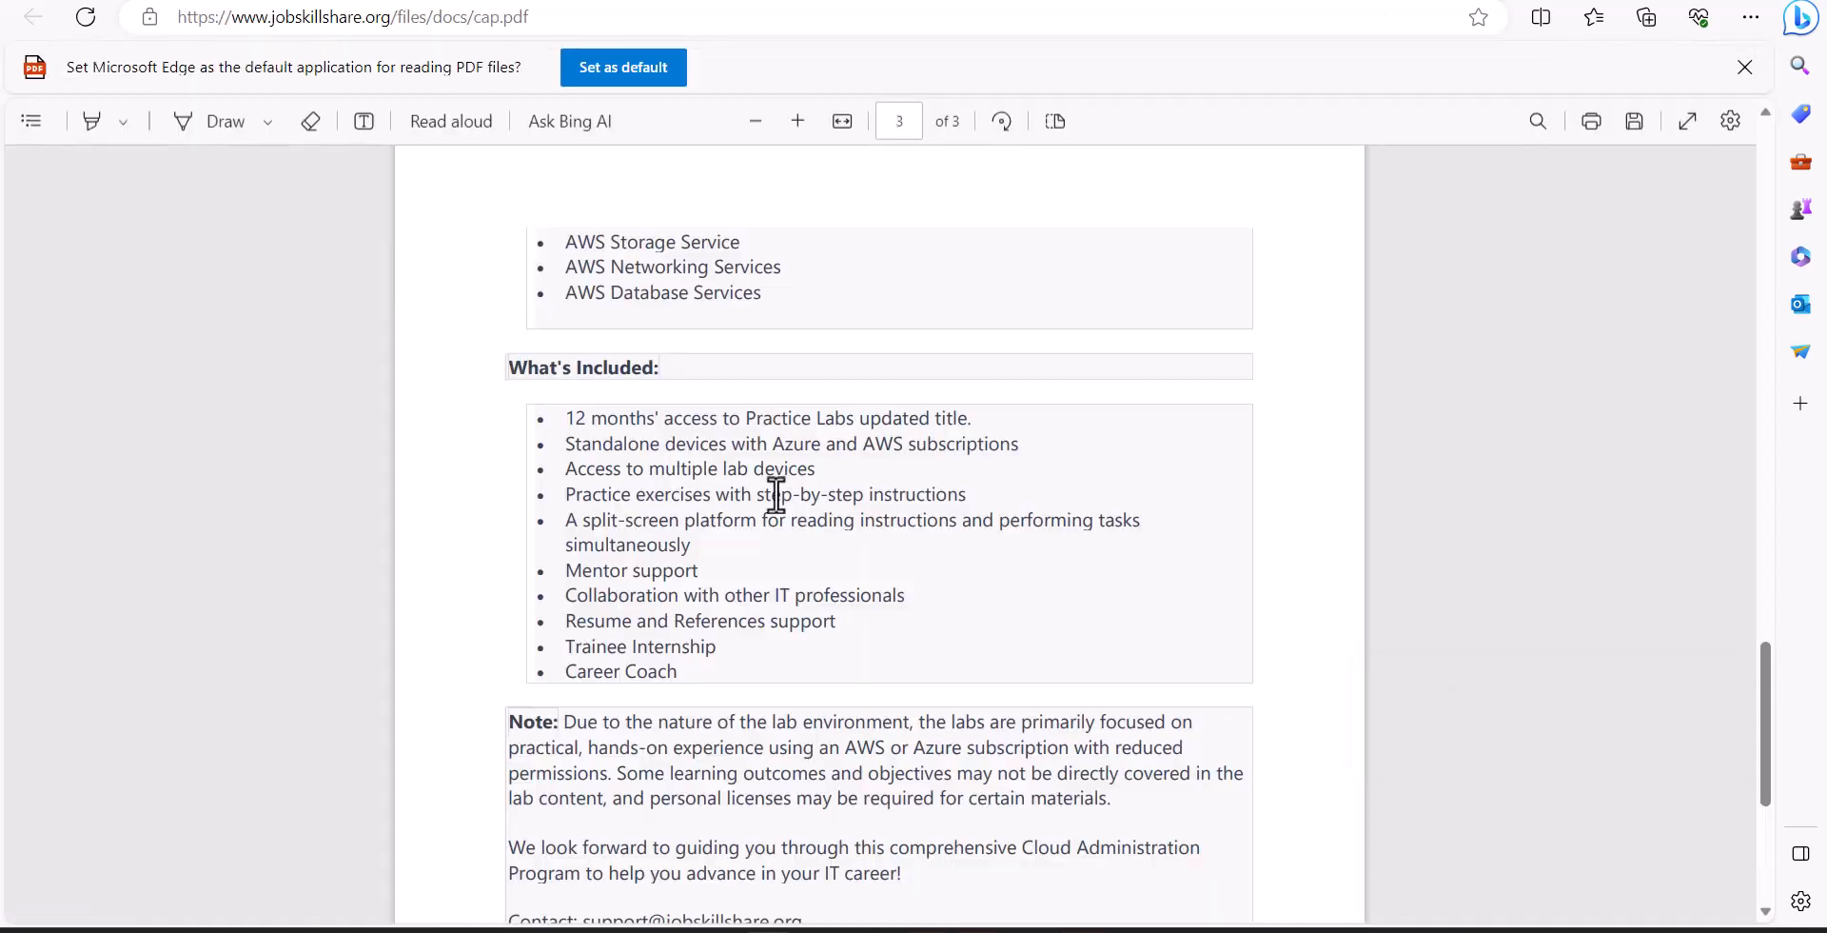
scroll(up, 3)
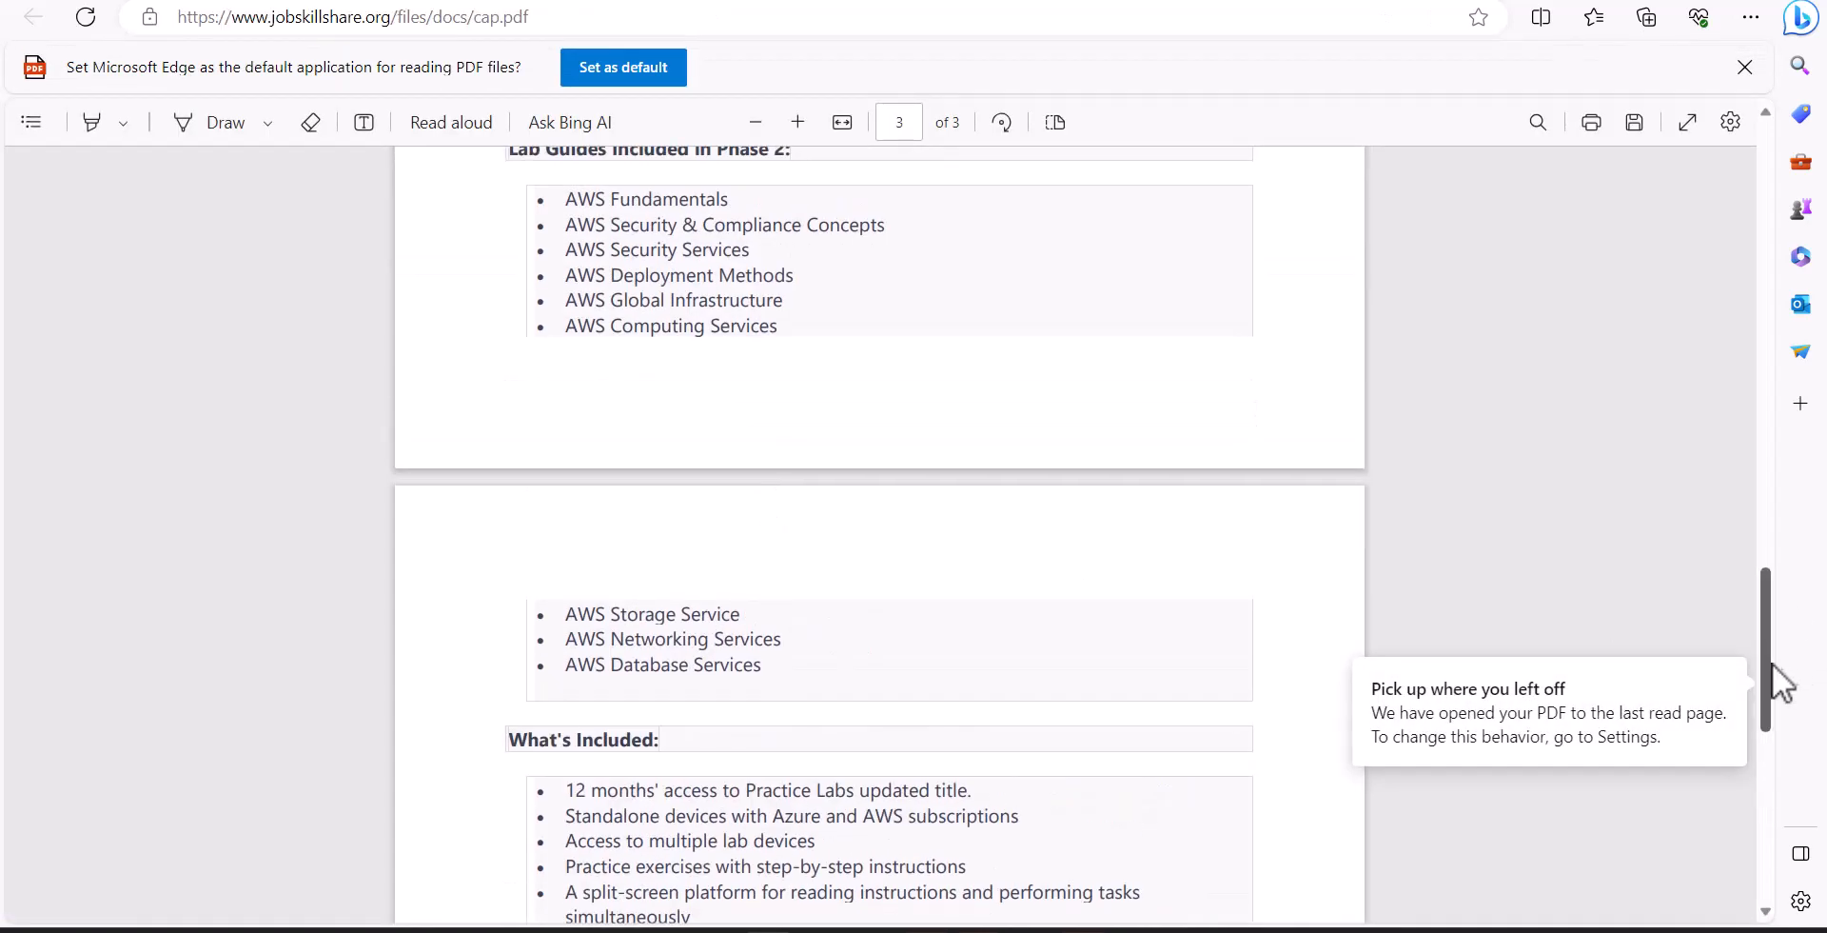
scroll(up, 3)
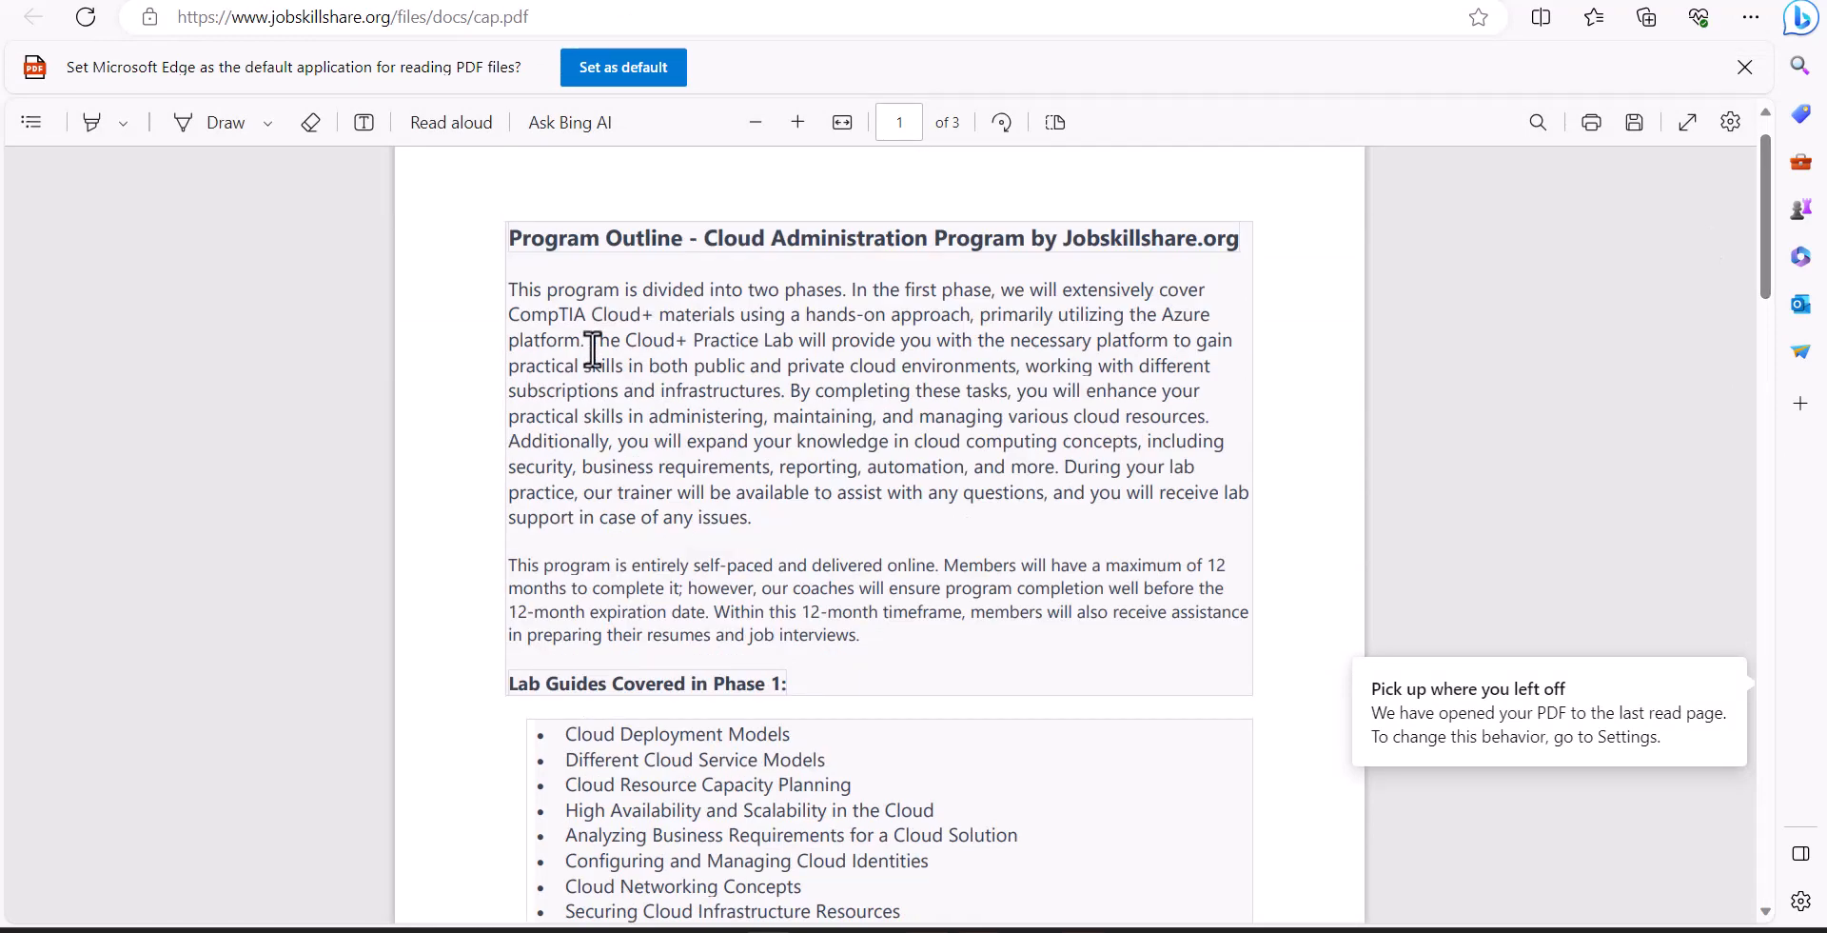
mouse_move(626, 516)
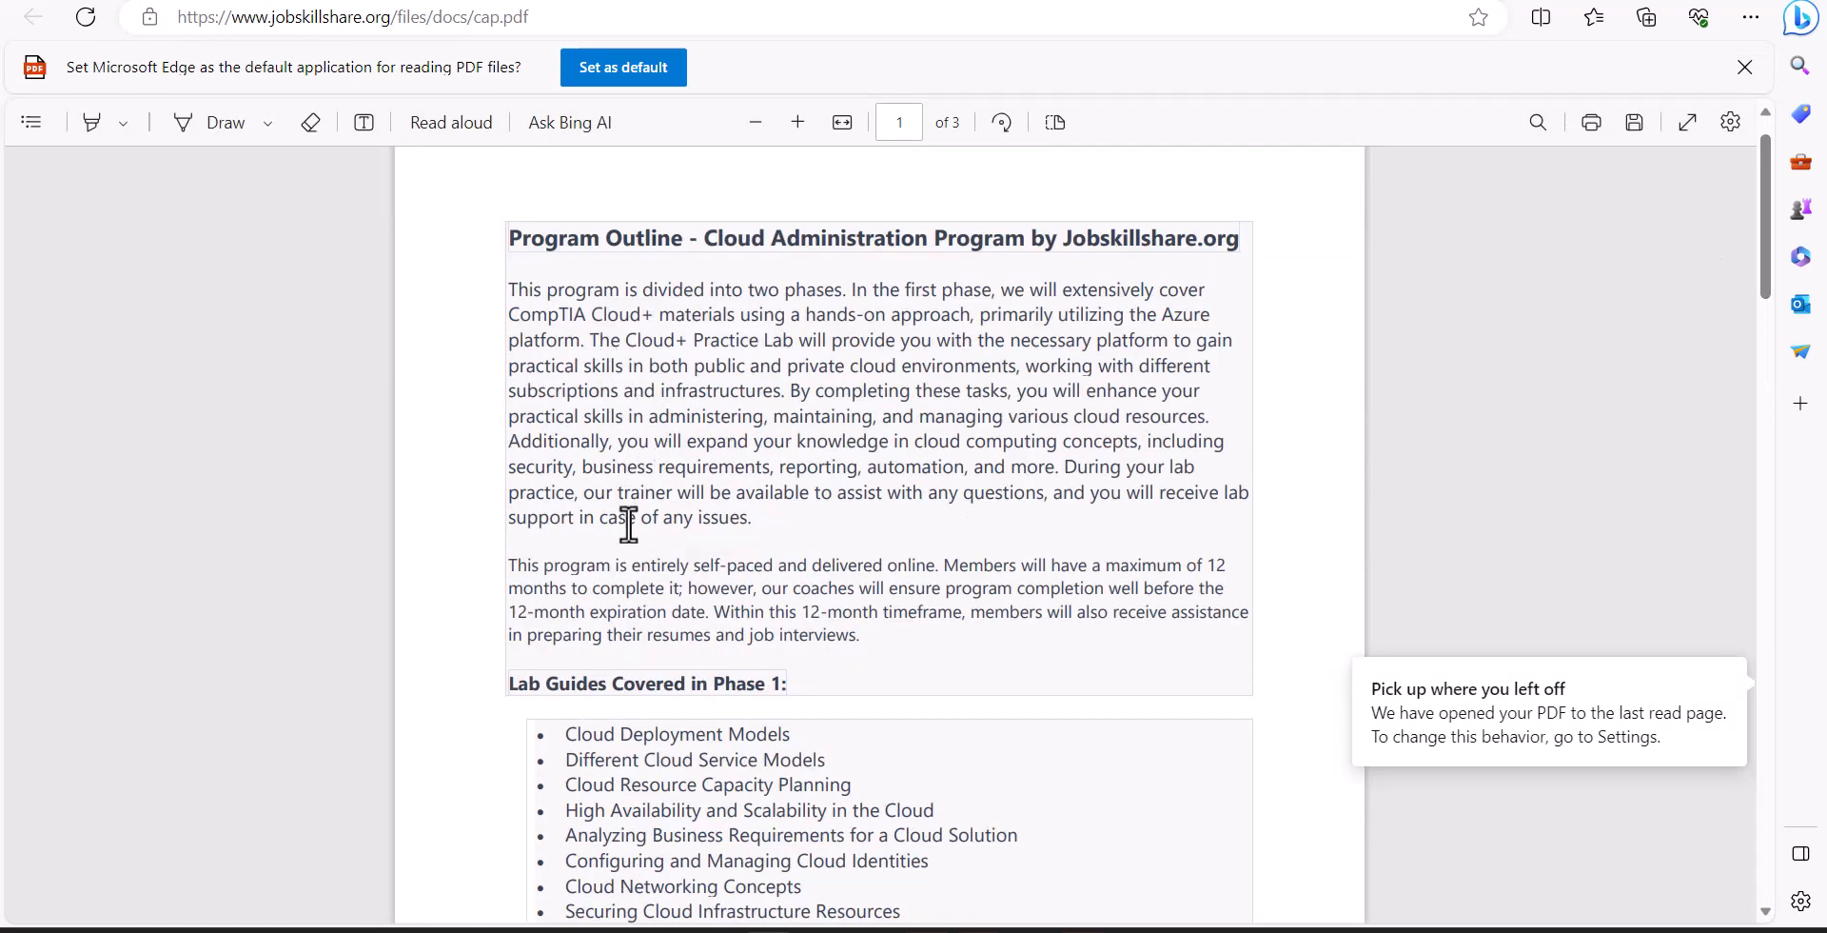
scroll(down, 3)
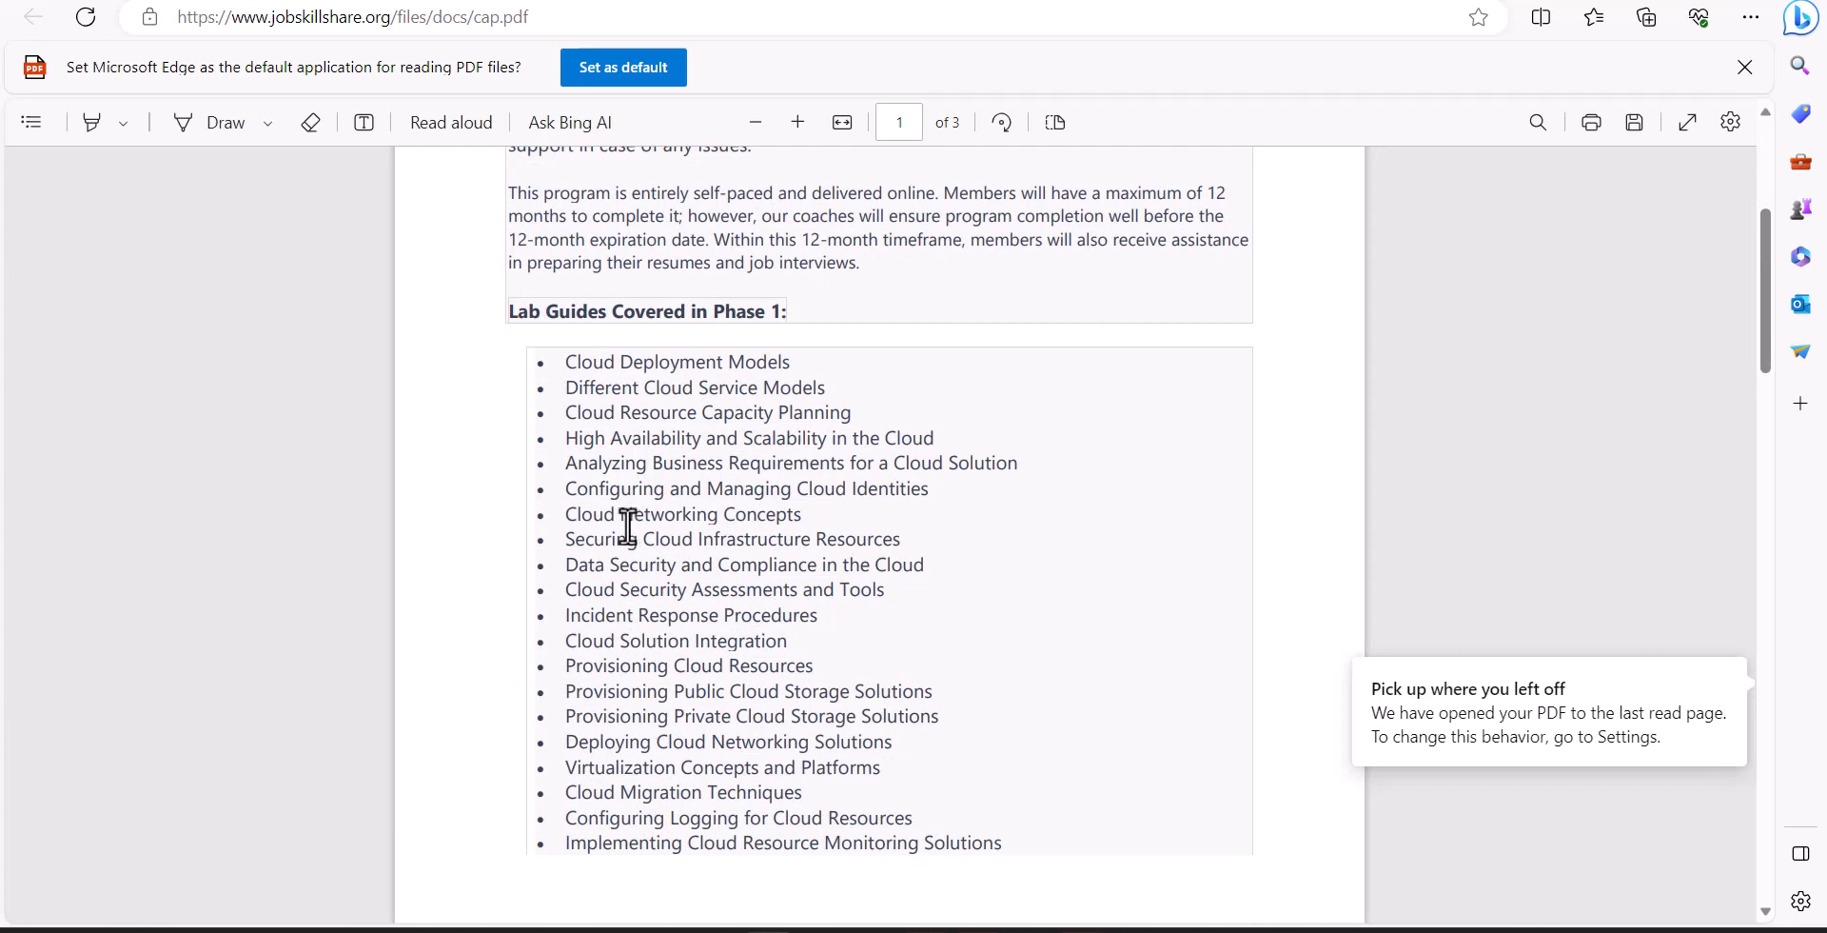
mouse_move(559, 361)
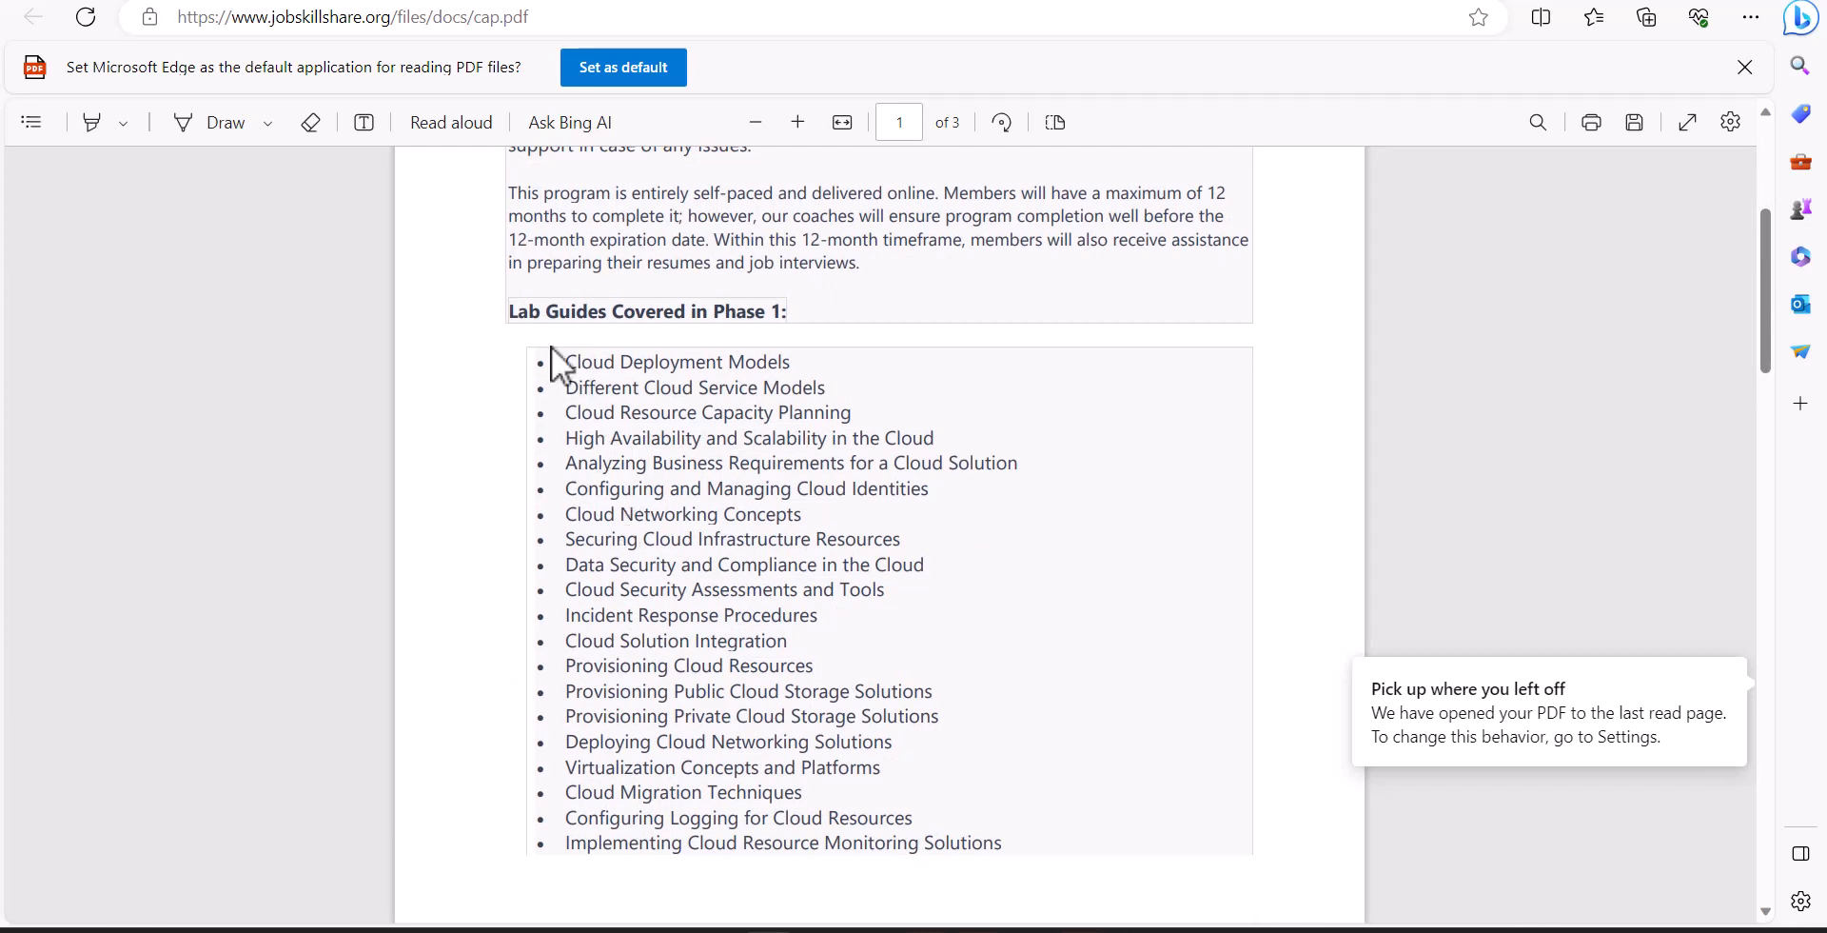
mouse_move(556, 450)
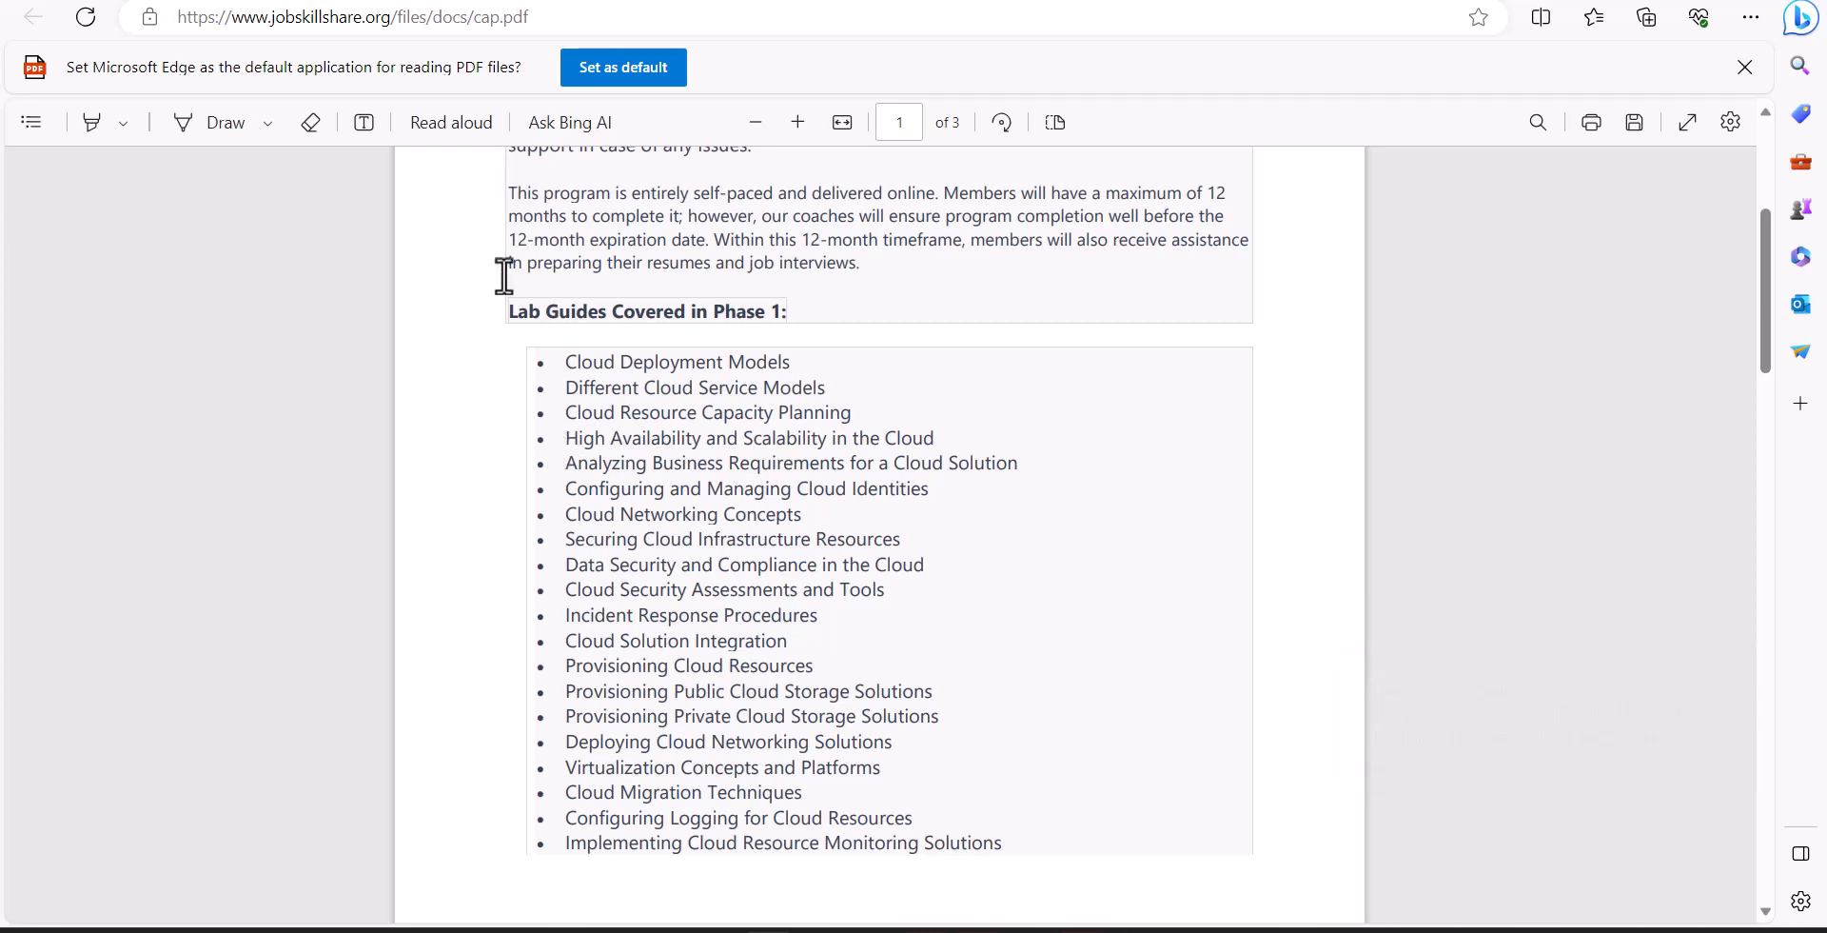
mouse_move(535, 463)
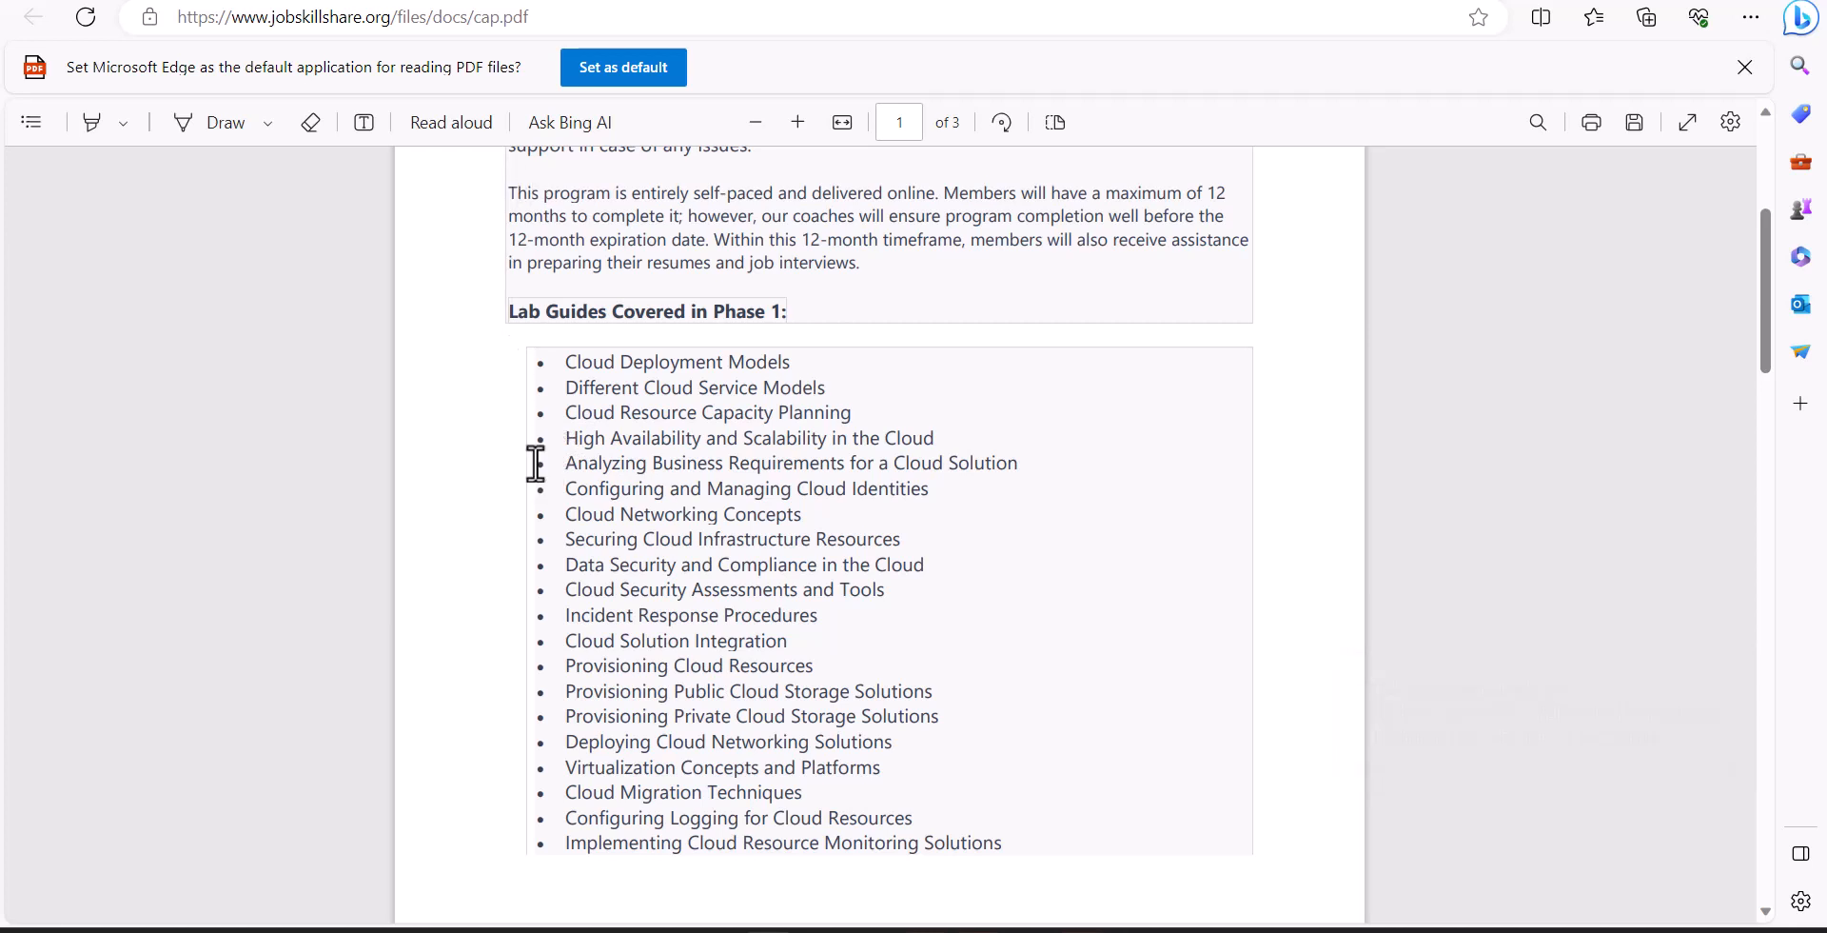
mouse_move(548, 390)
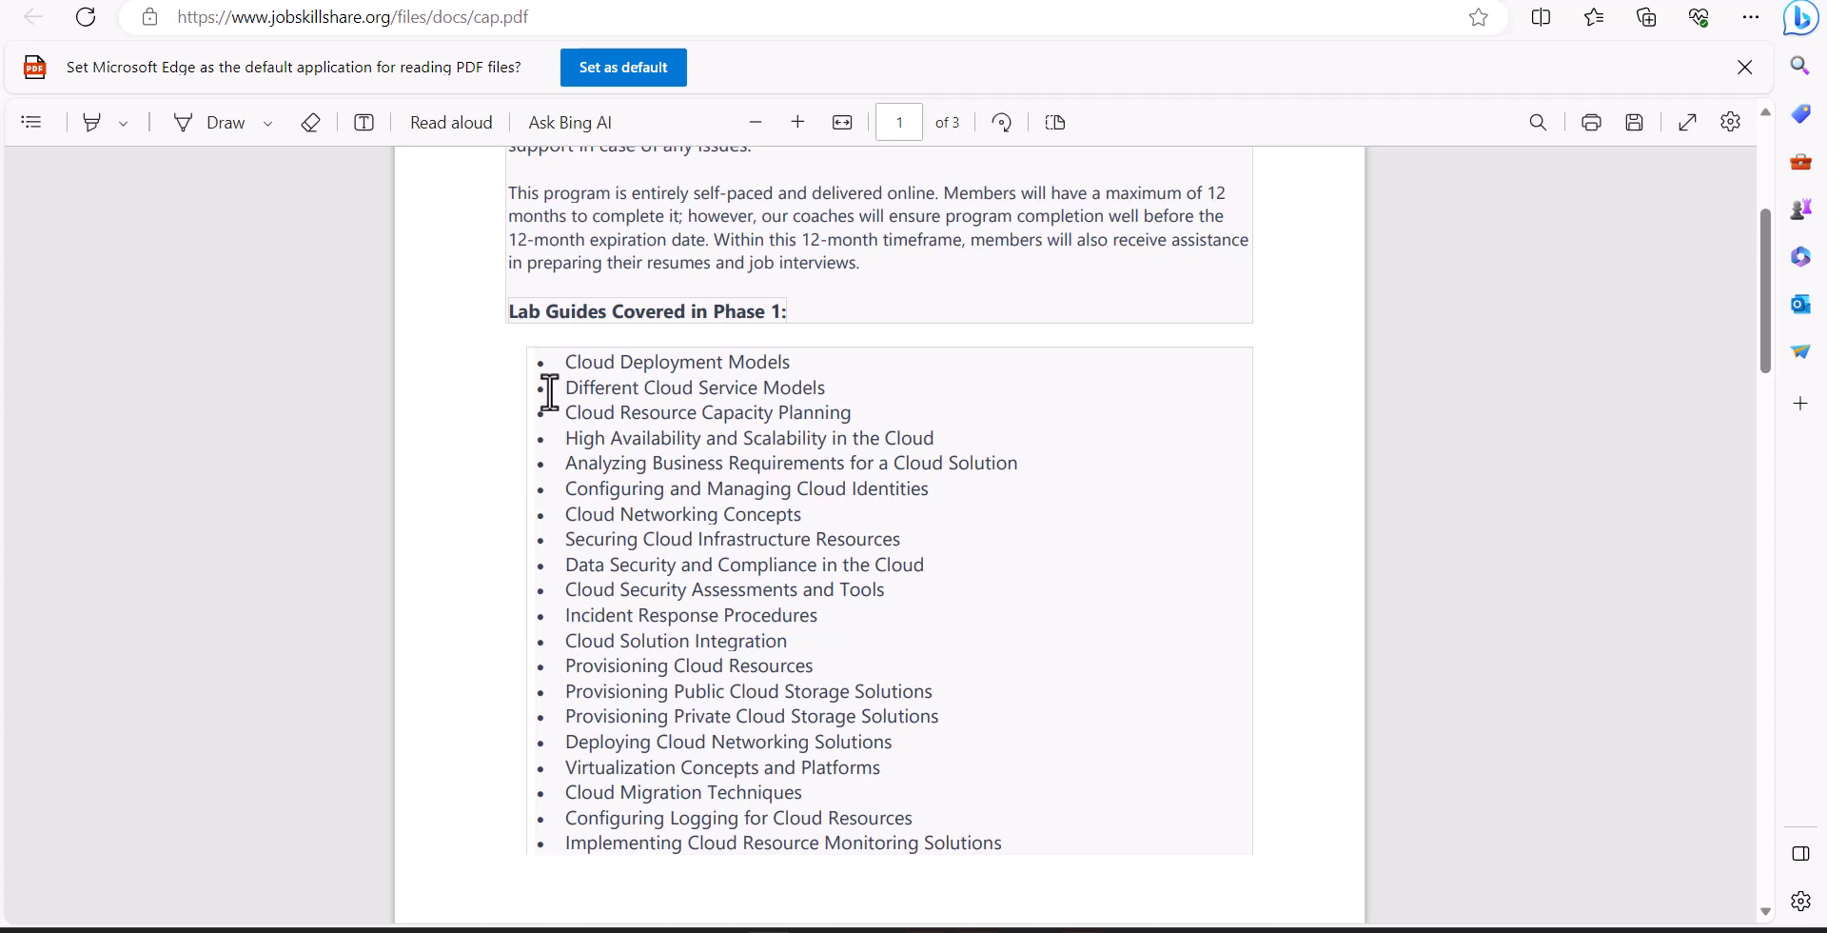
mouse_move(550, 377)
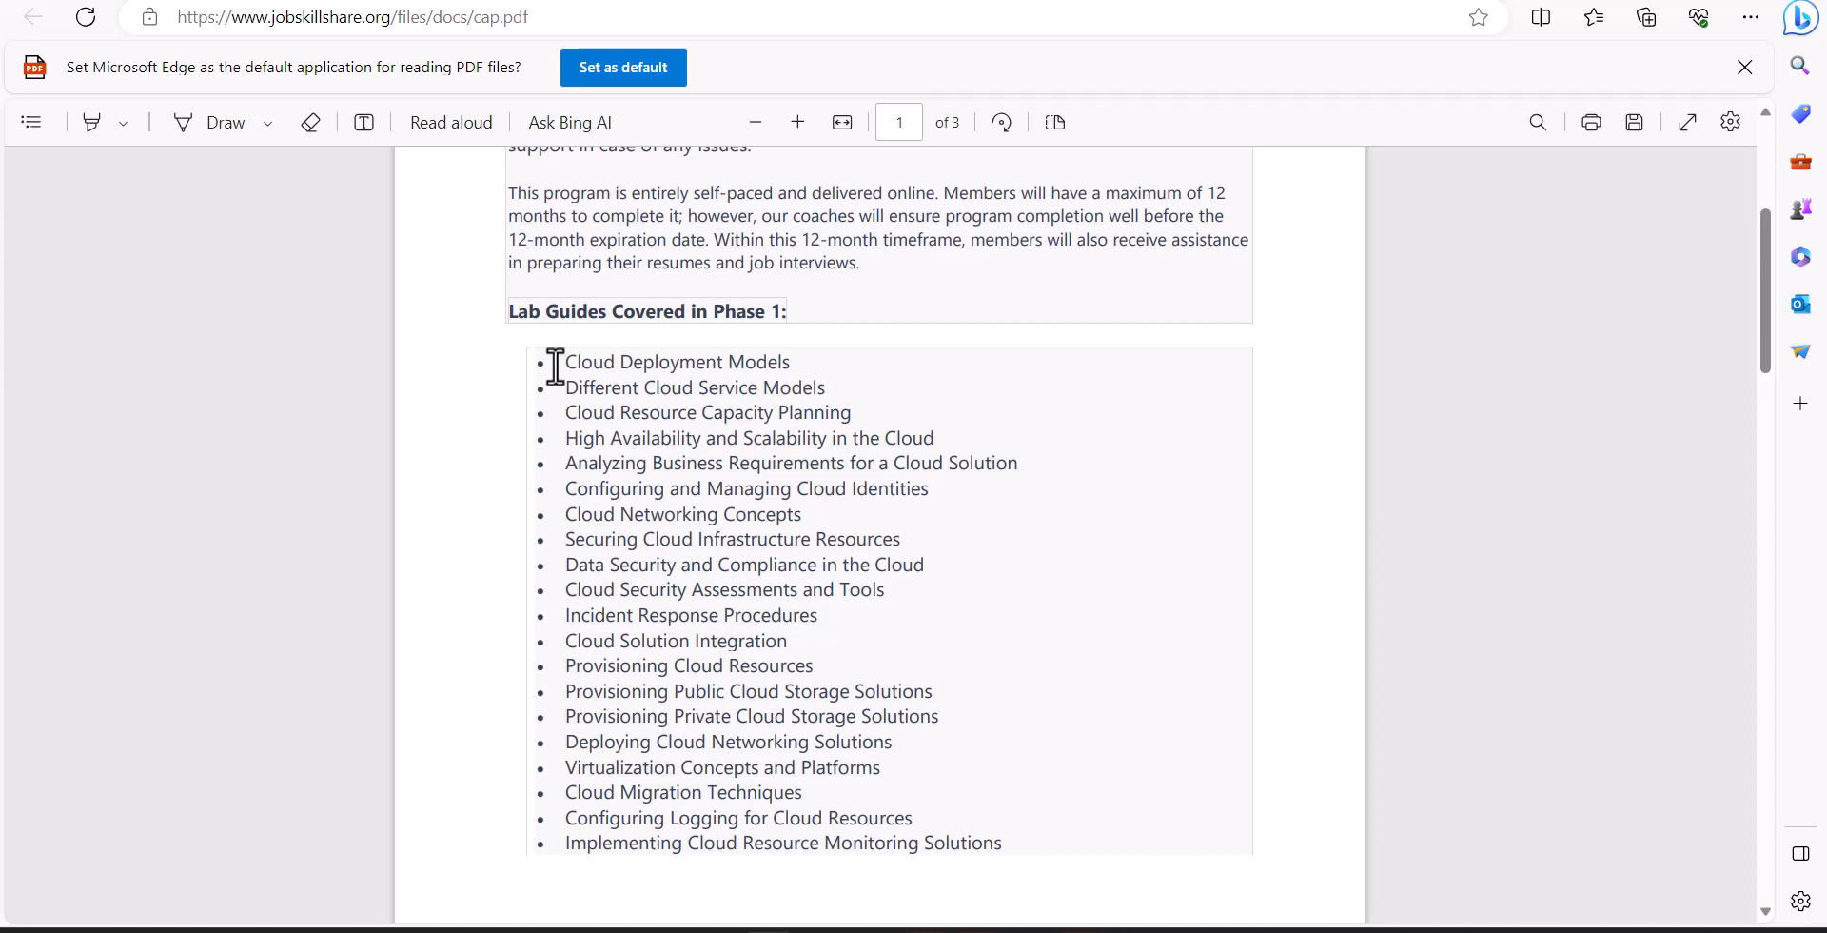
mouse_move(533, 413)
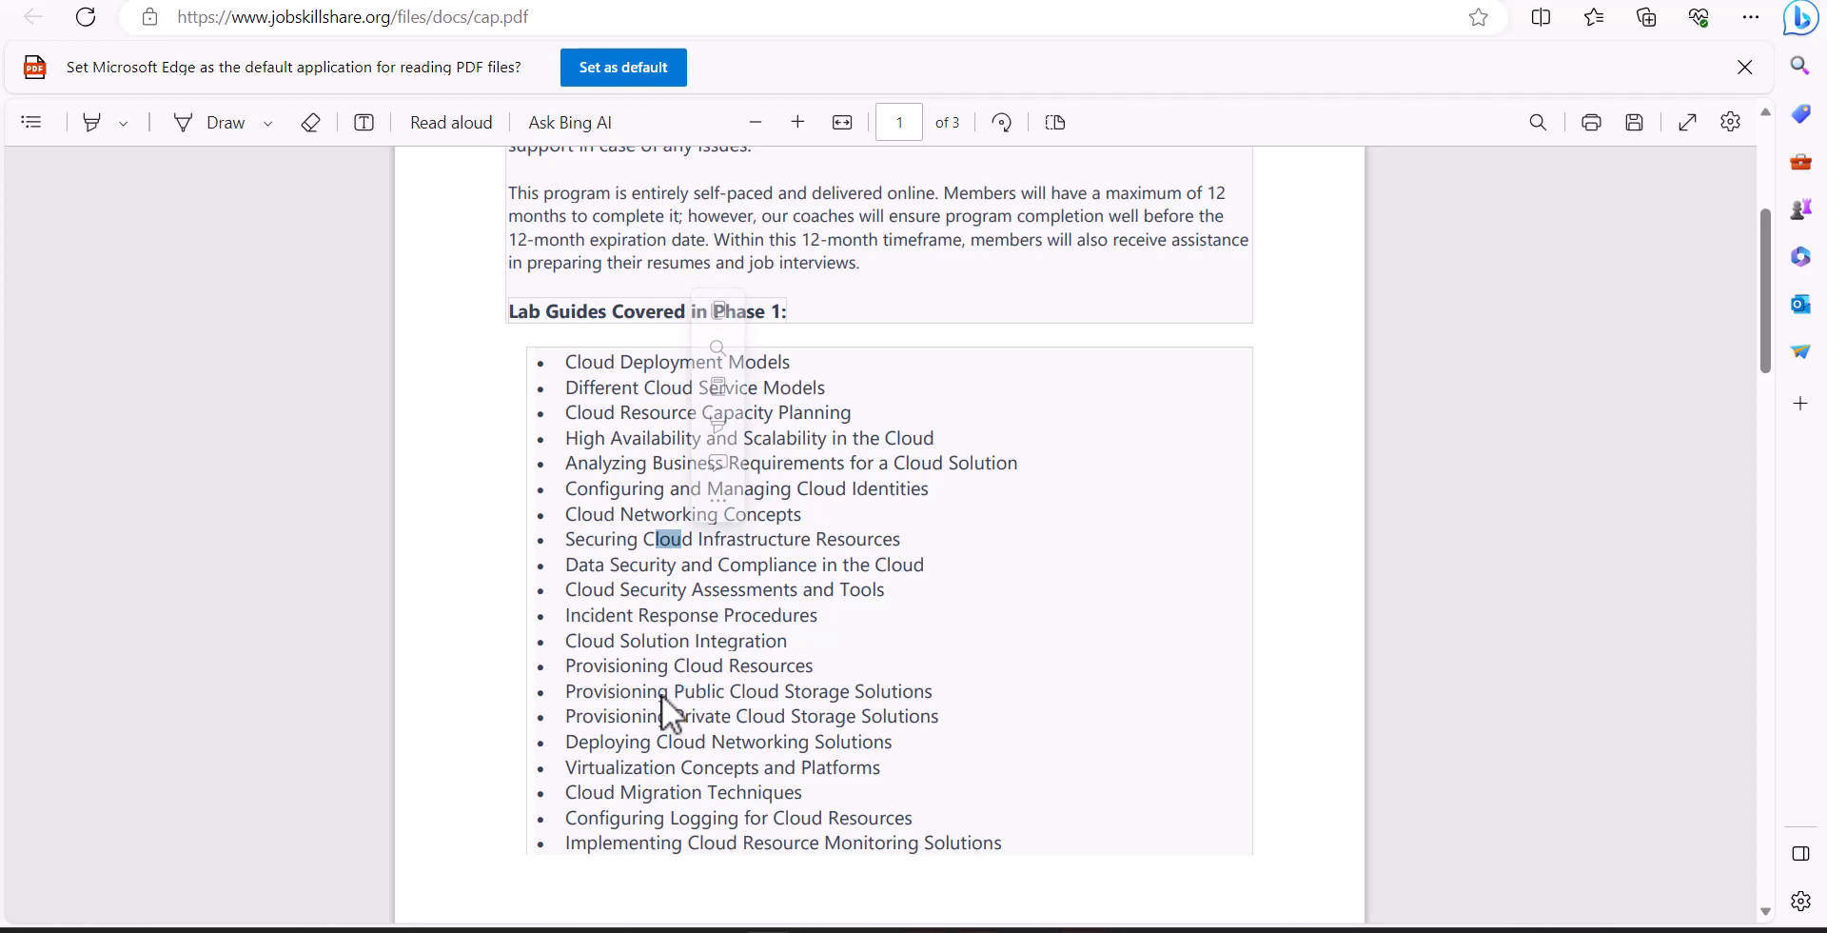
Read the lab guides continuing onto page 2, then return to the outline's title and program overview on page 1.
scroll(down, 3)
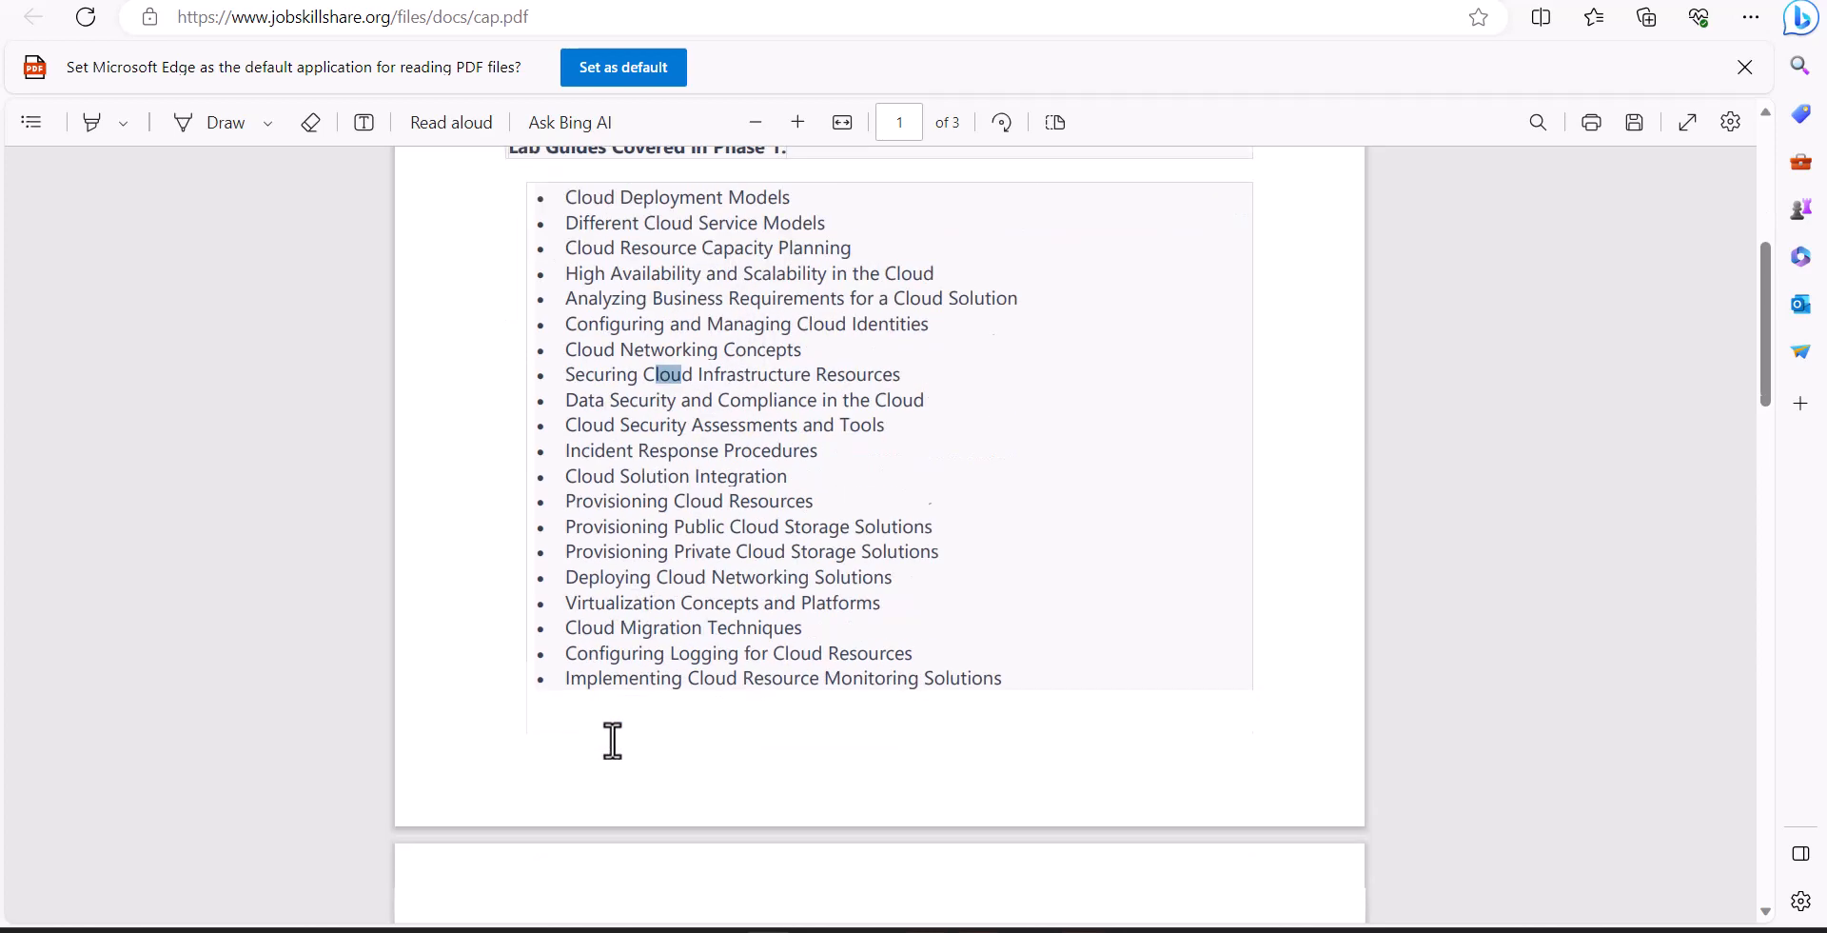
scroll(down, 3)
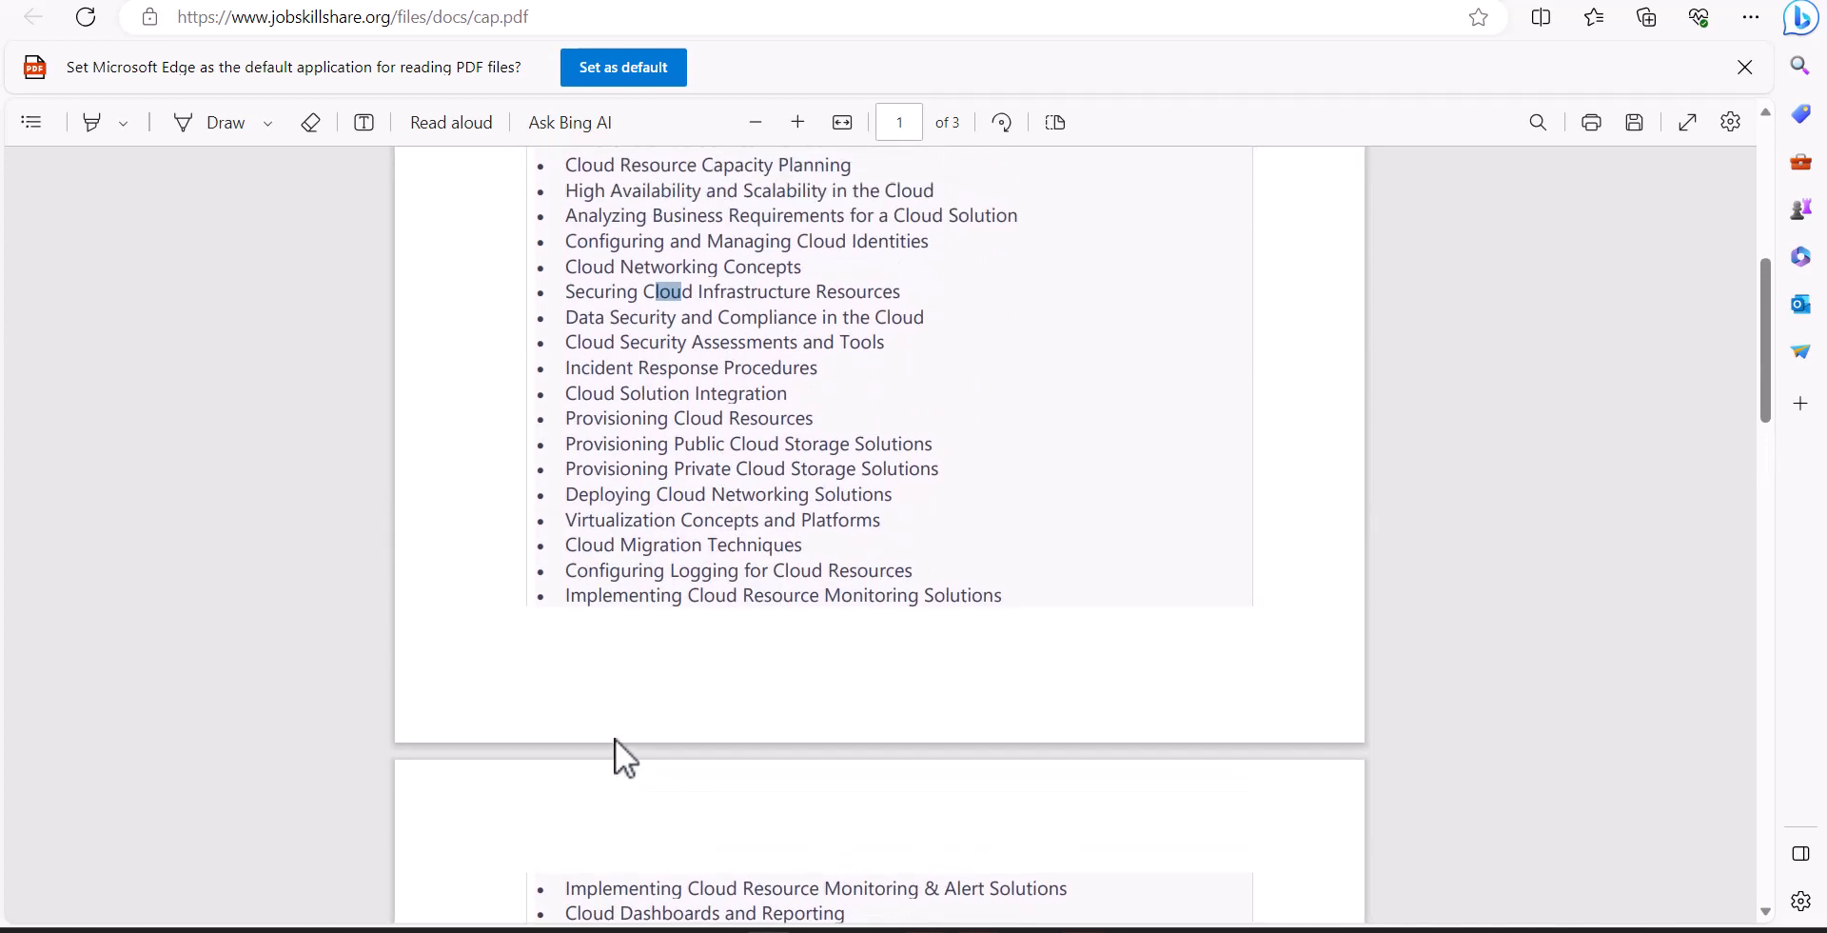
scroll(down, 3)
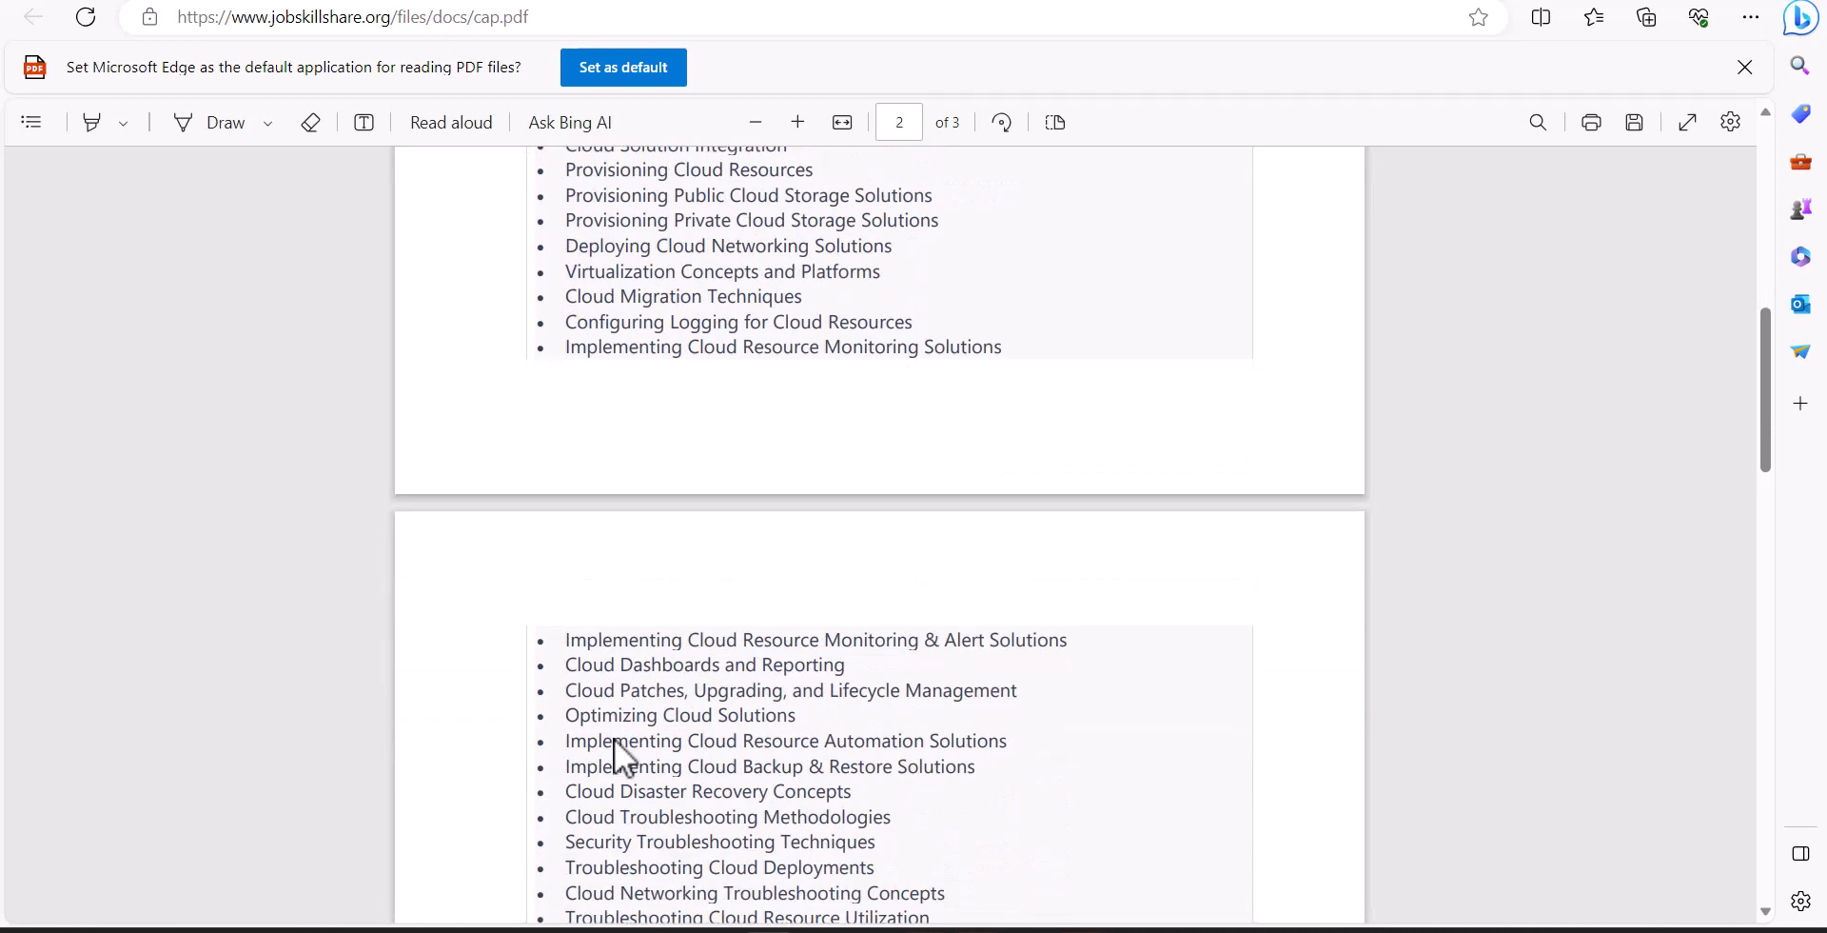
scroll(up, 3)
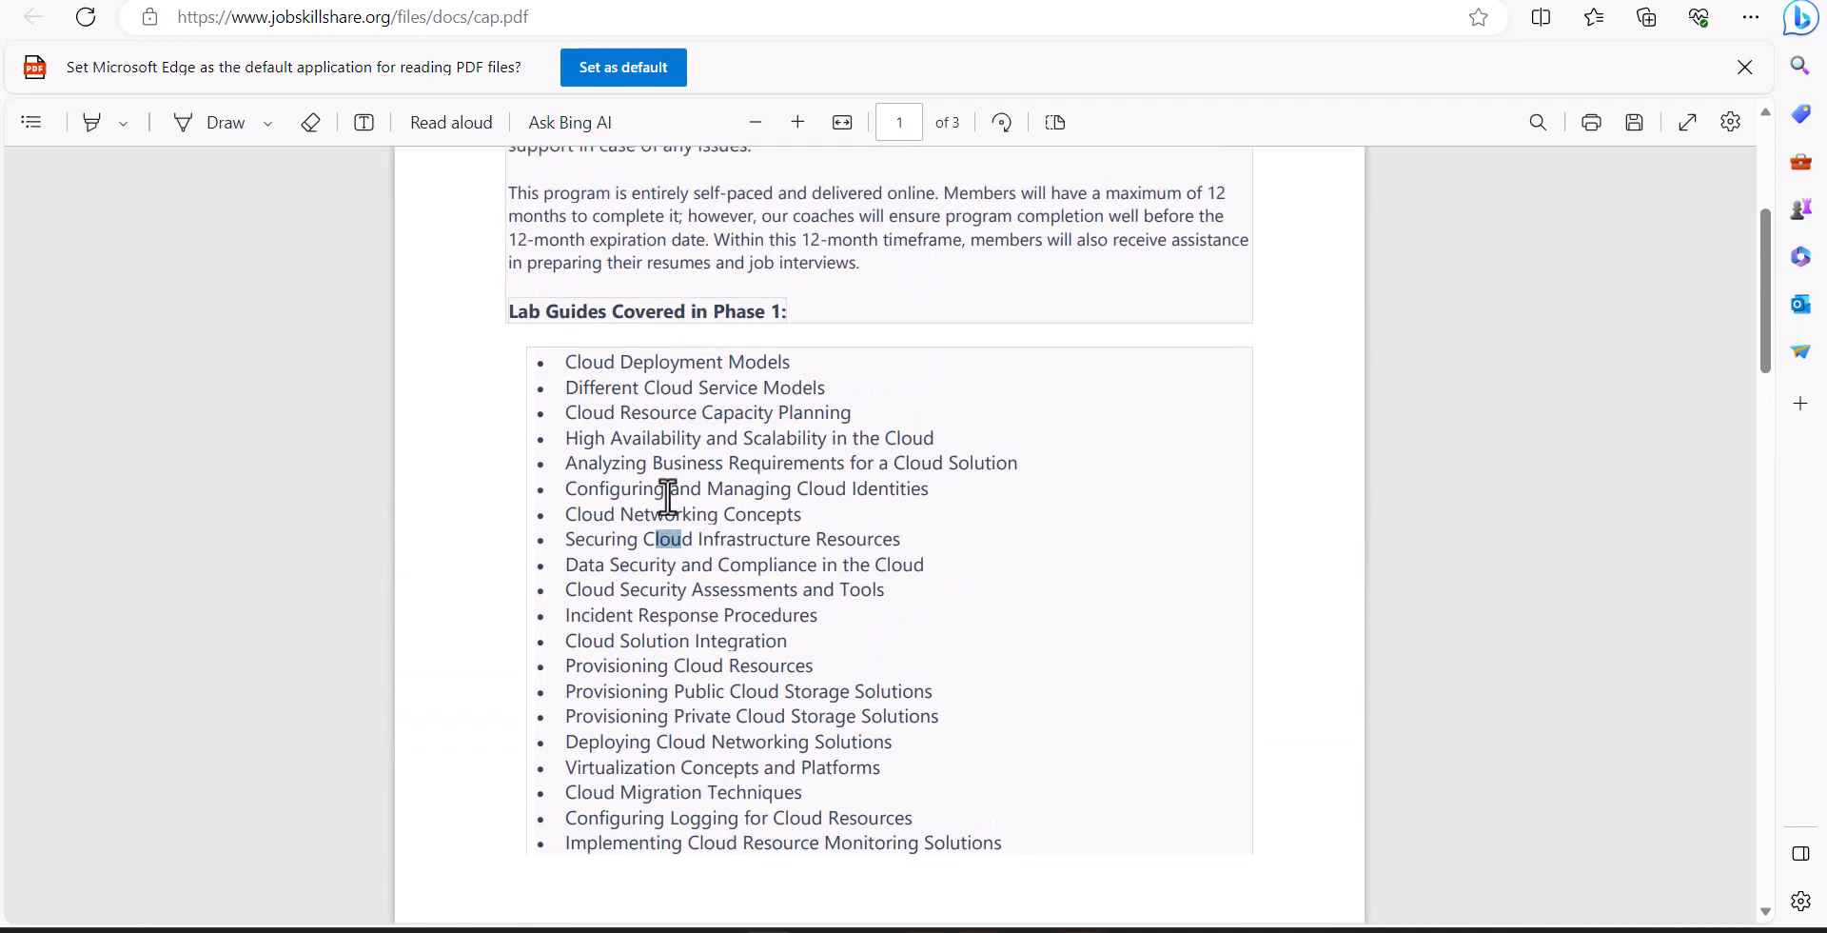
mouse_move(644, 554)
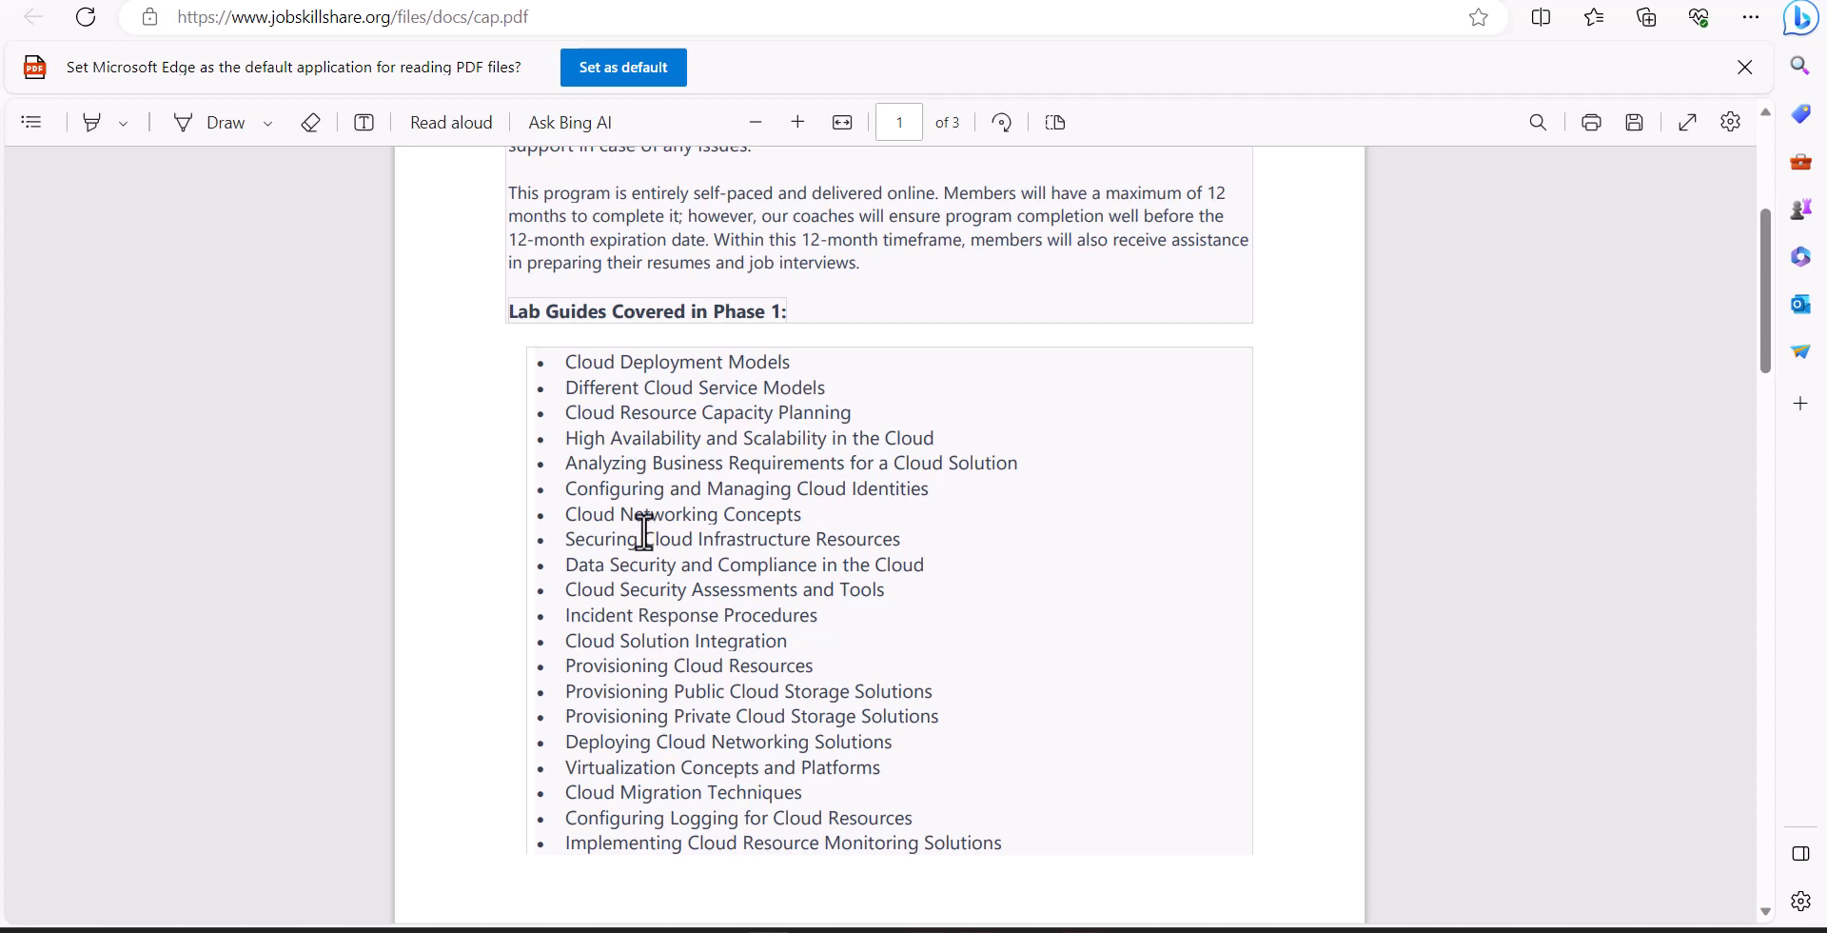
mouse_move(621, 571)
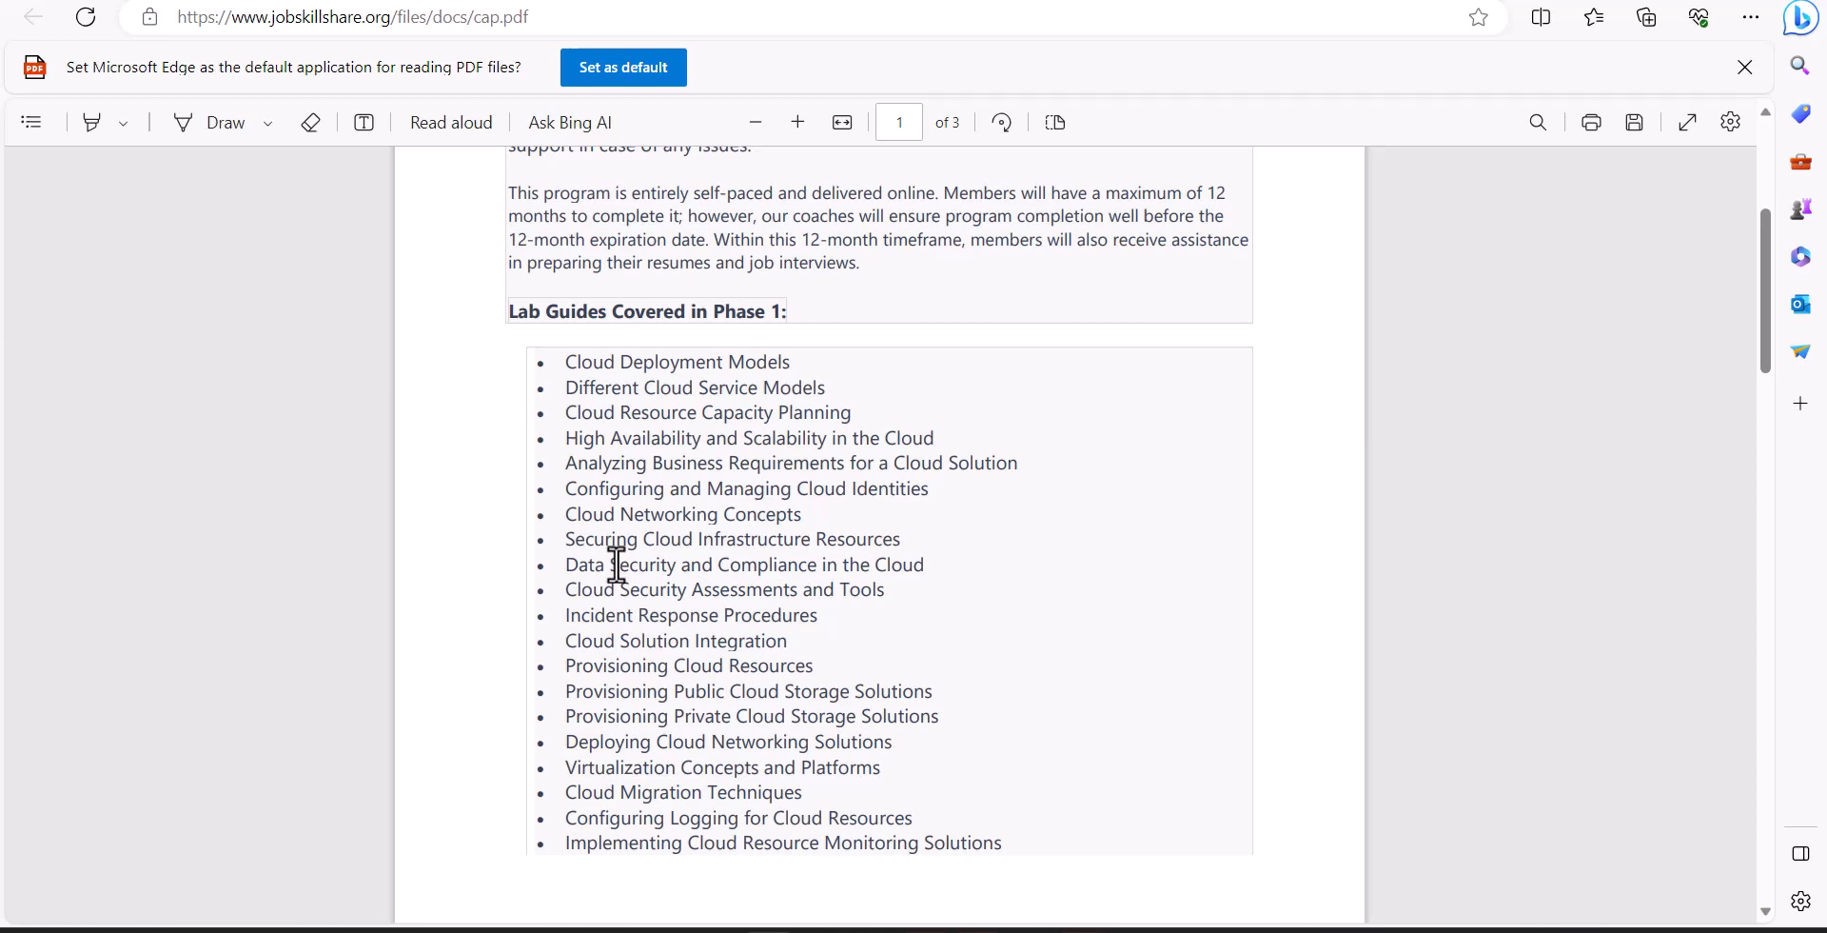
scroll(up, 3)
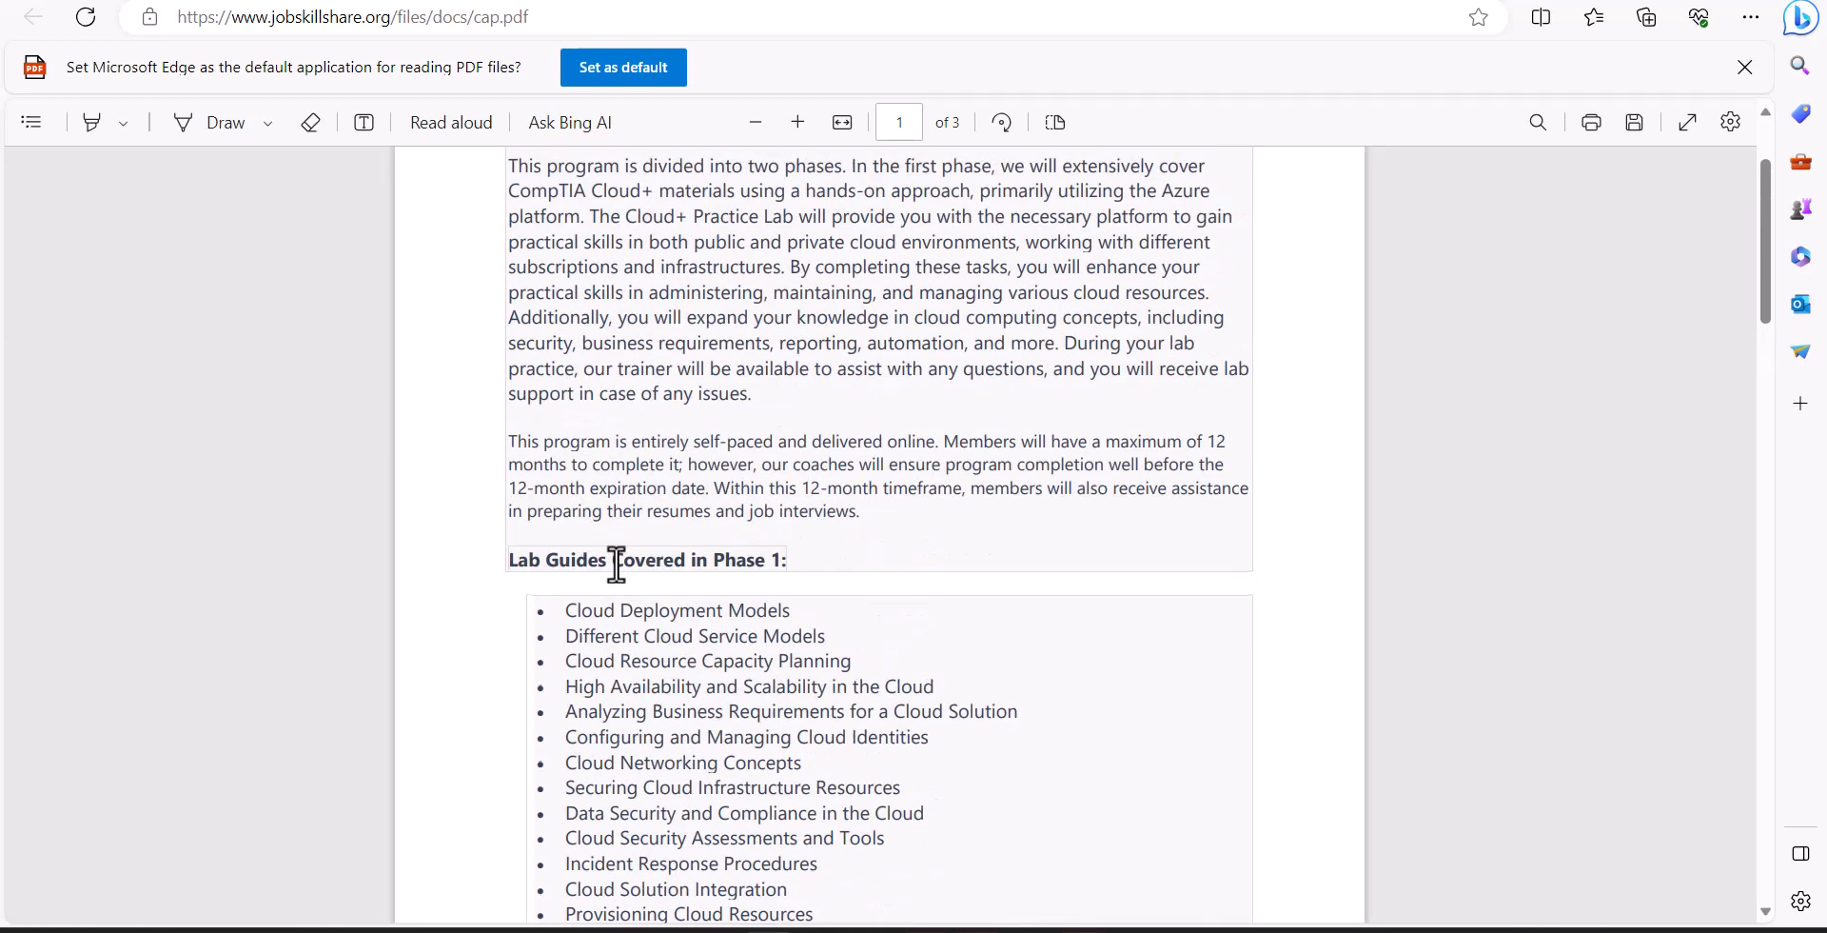
scroll(up, 3)
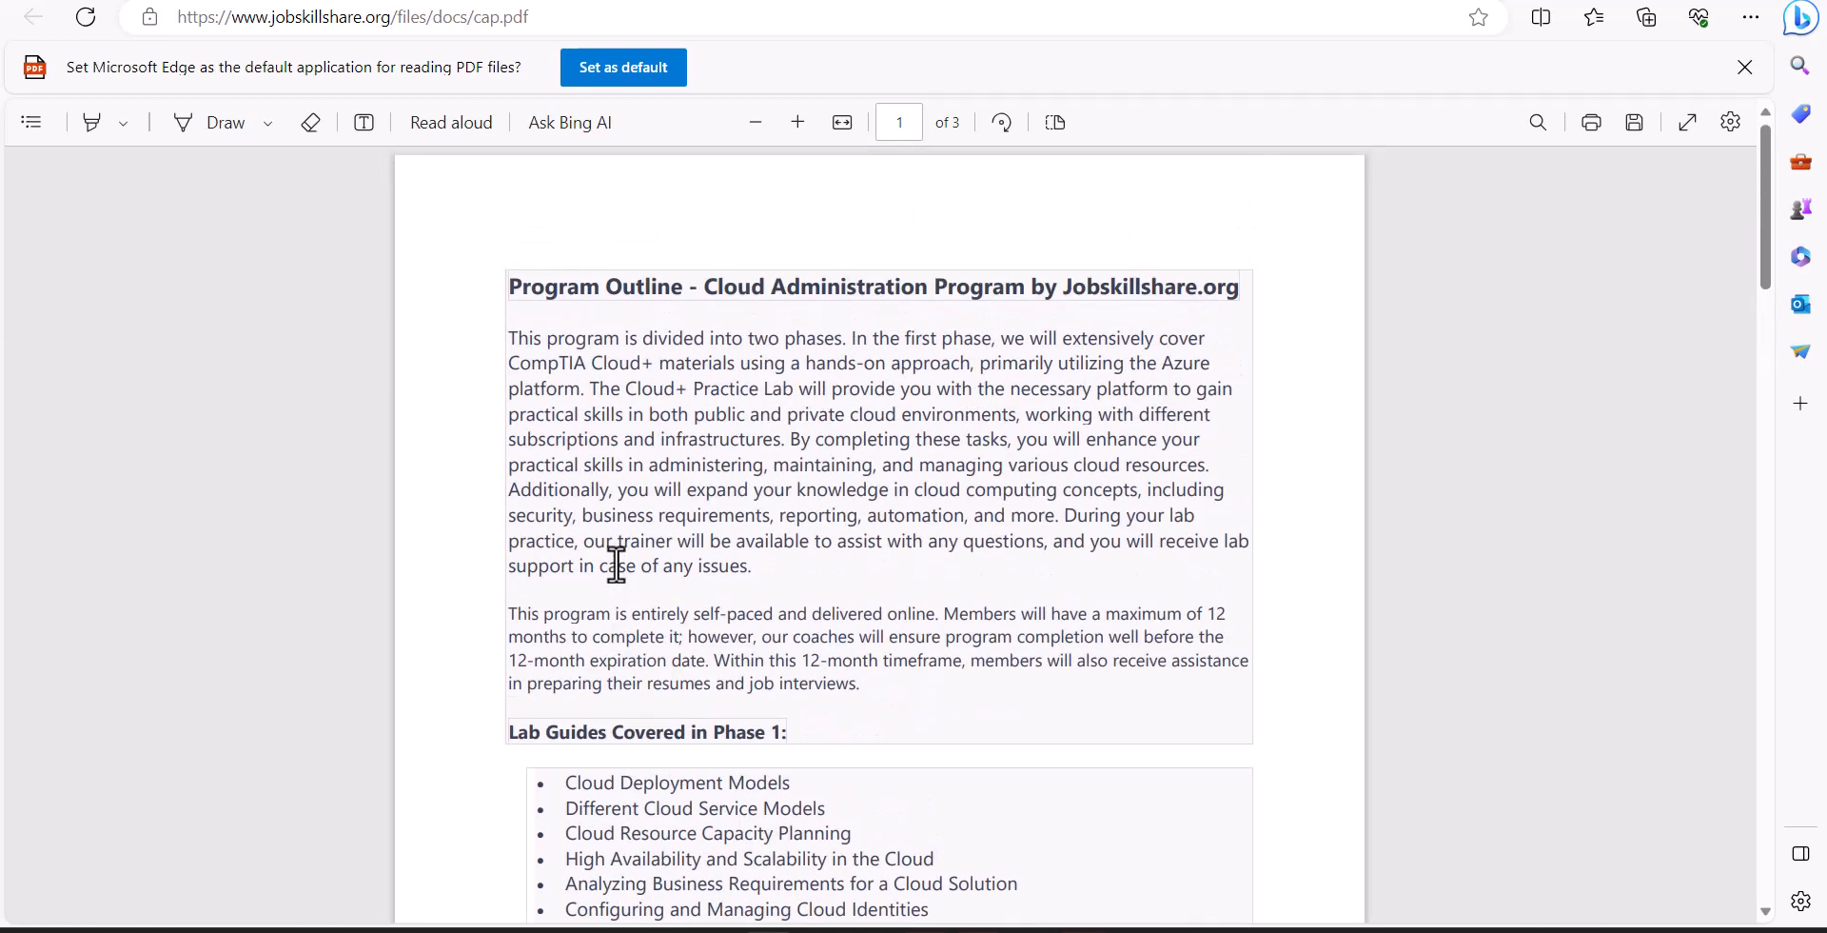
scroll(down, 3)
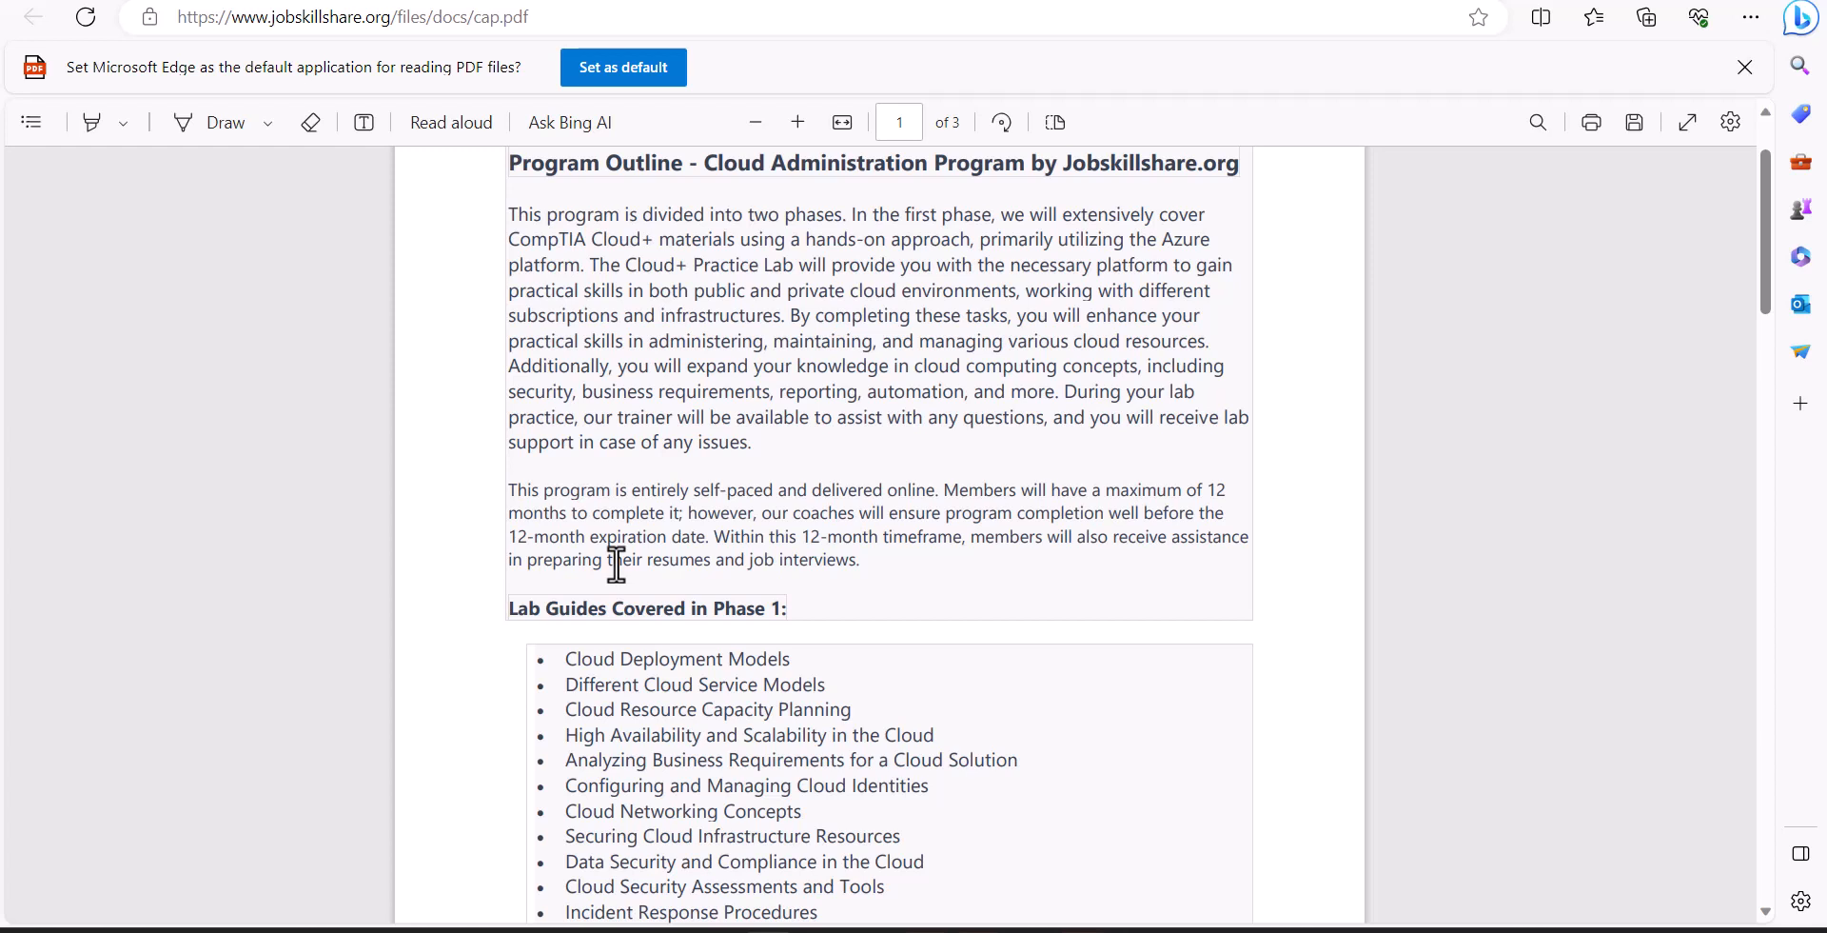
mouse_move(673, 483)
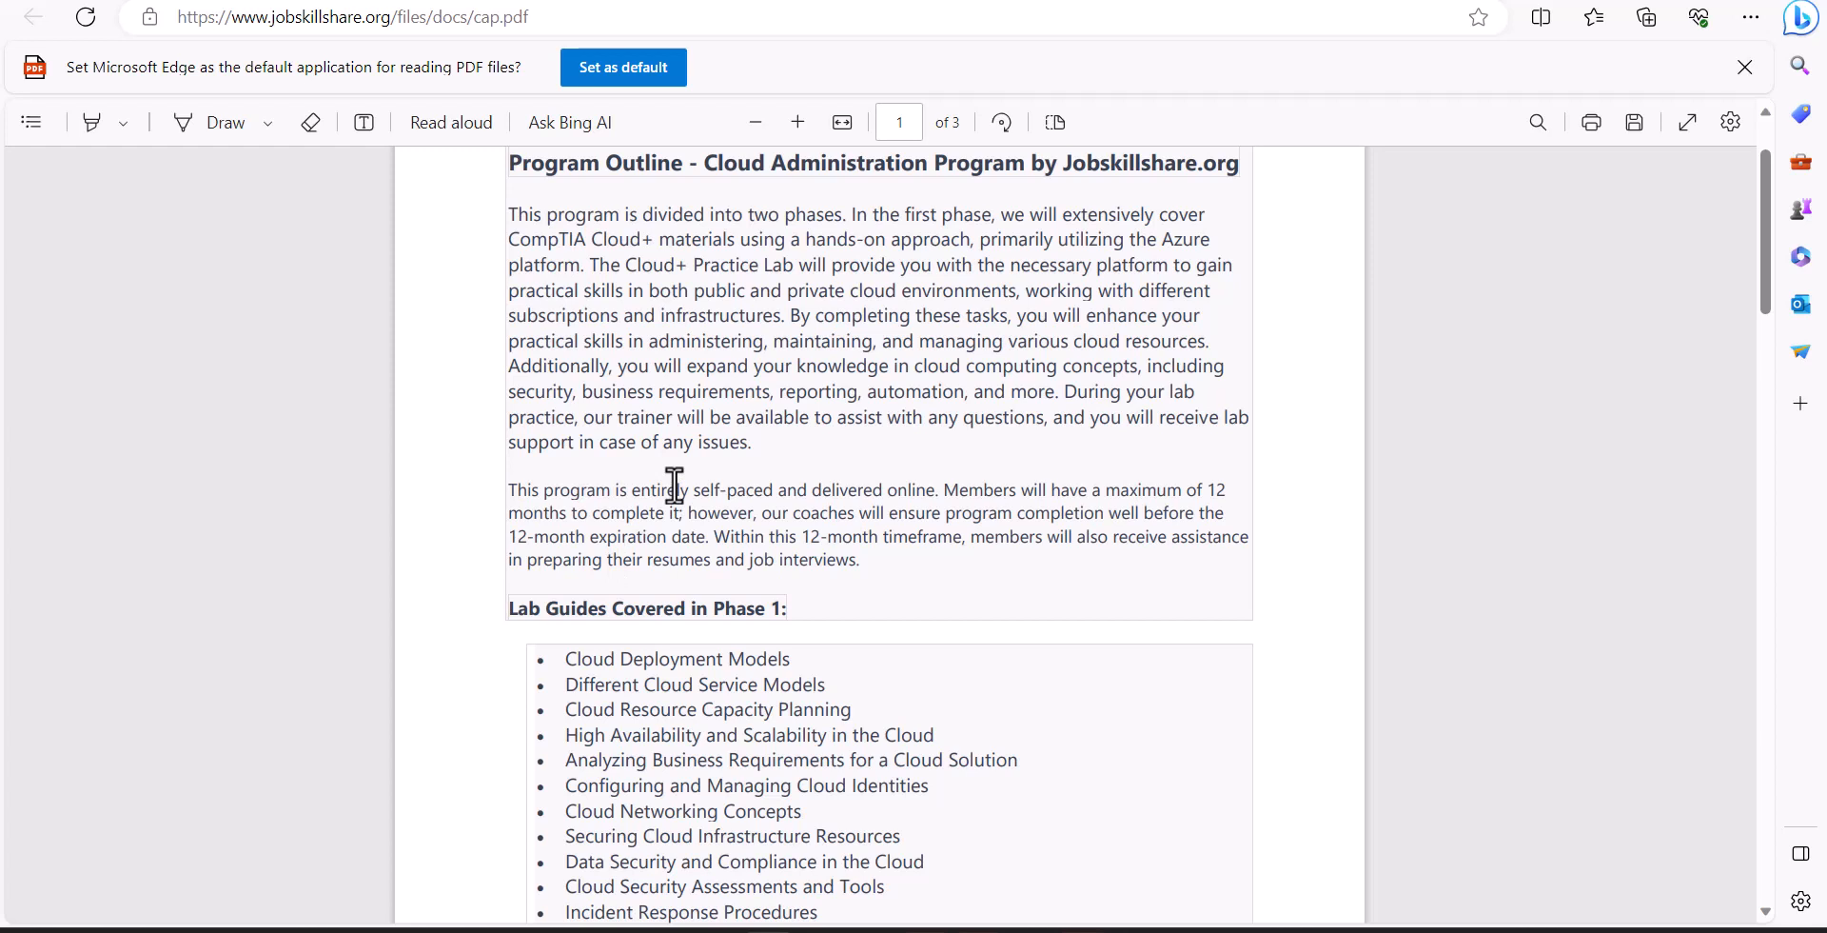
mouse_move(755, 662)
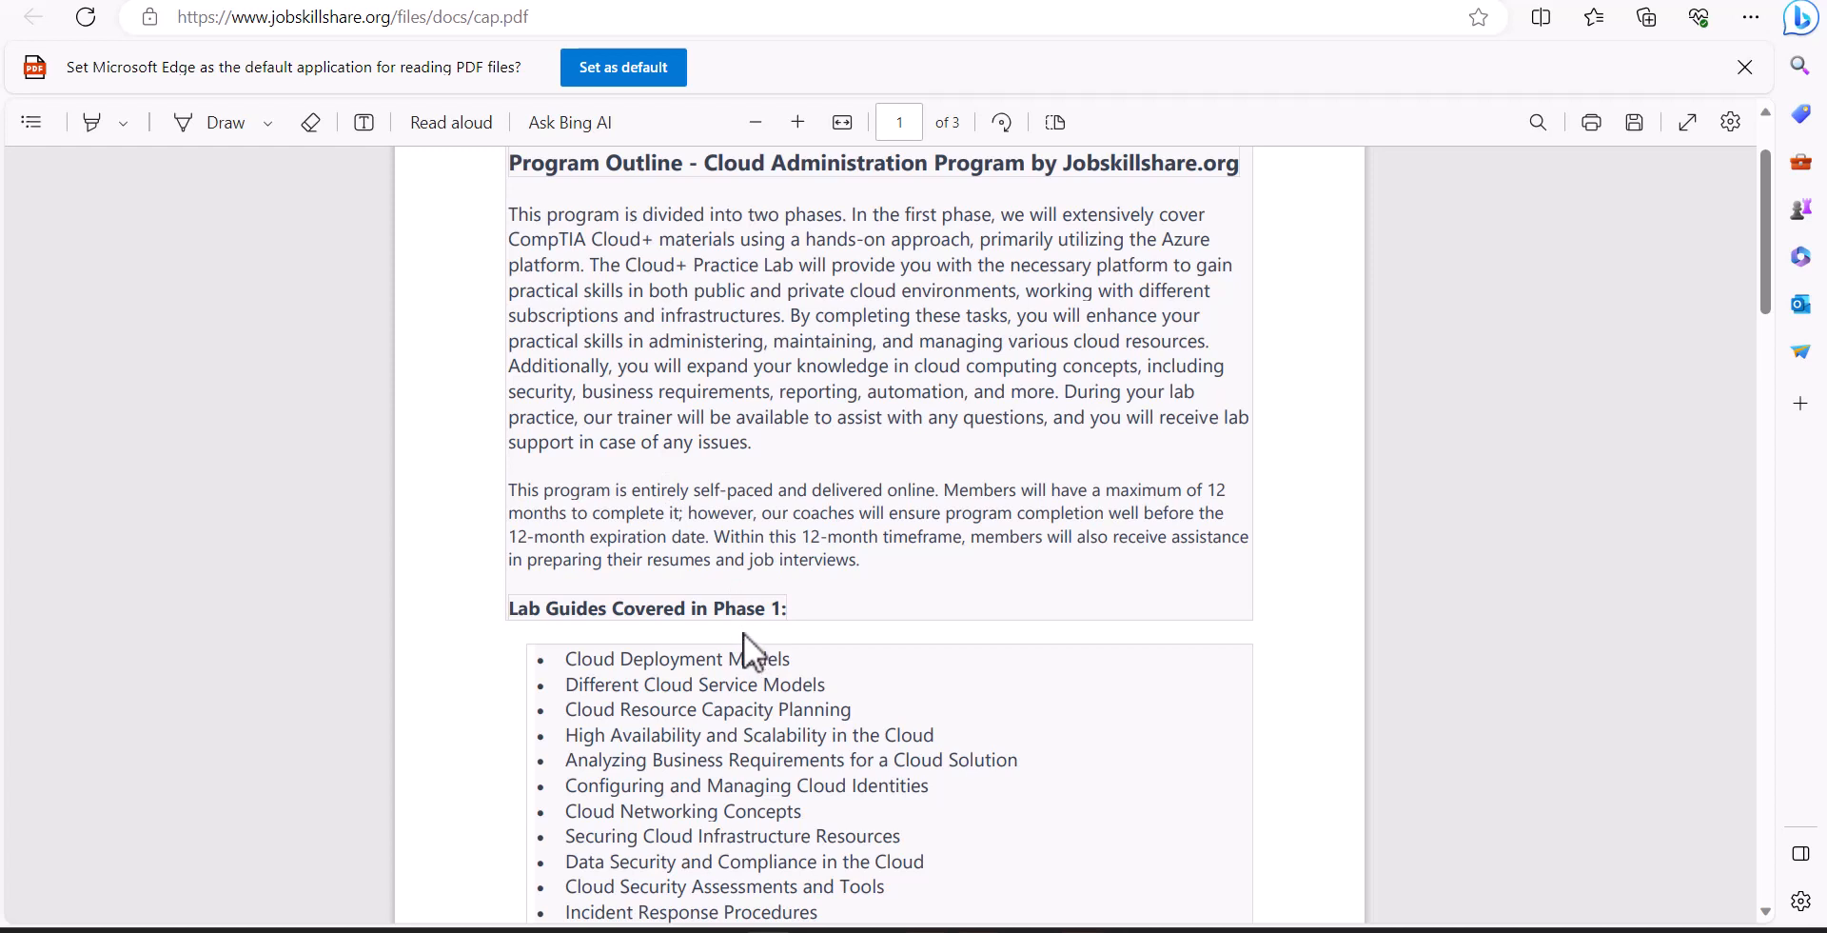
mouse_move(716, 634)
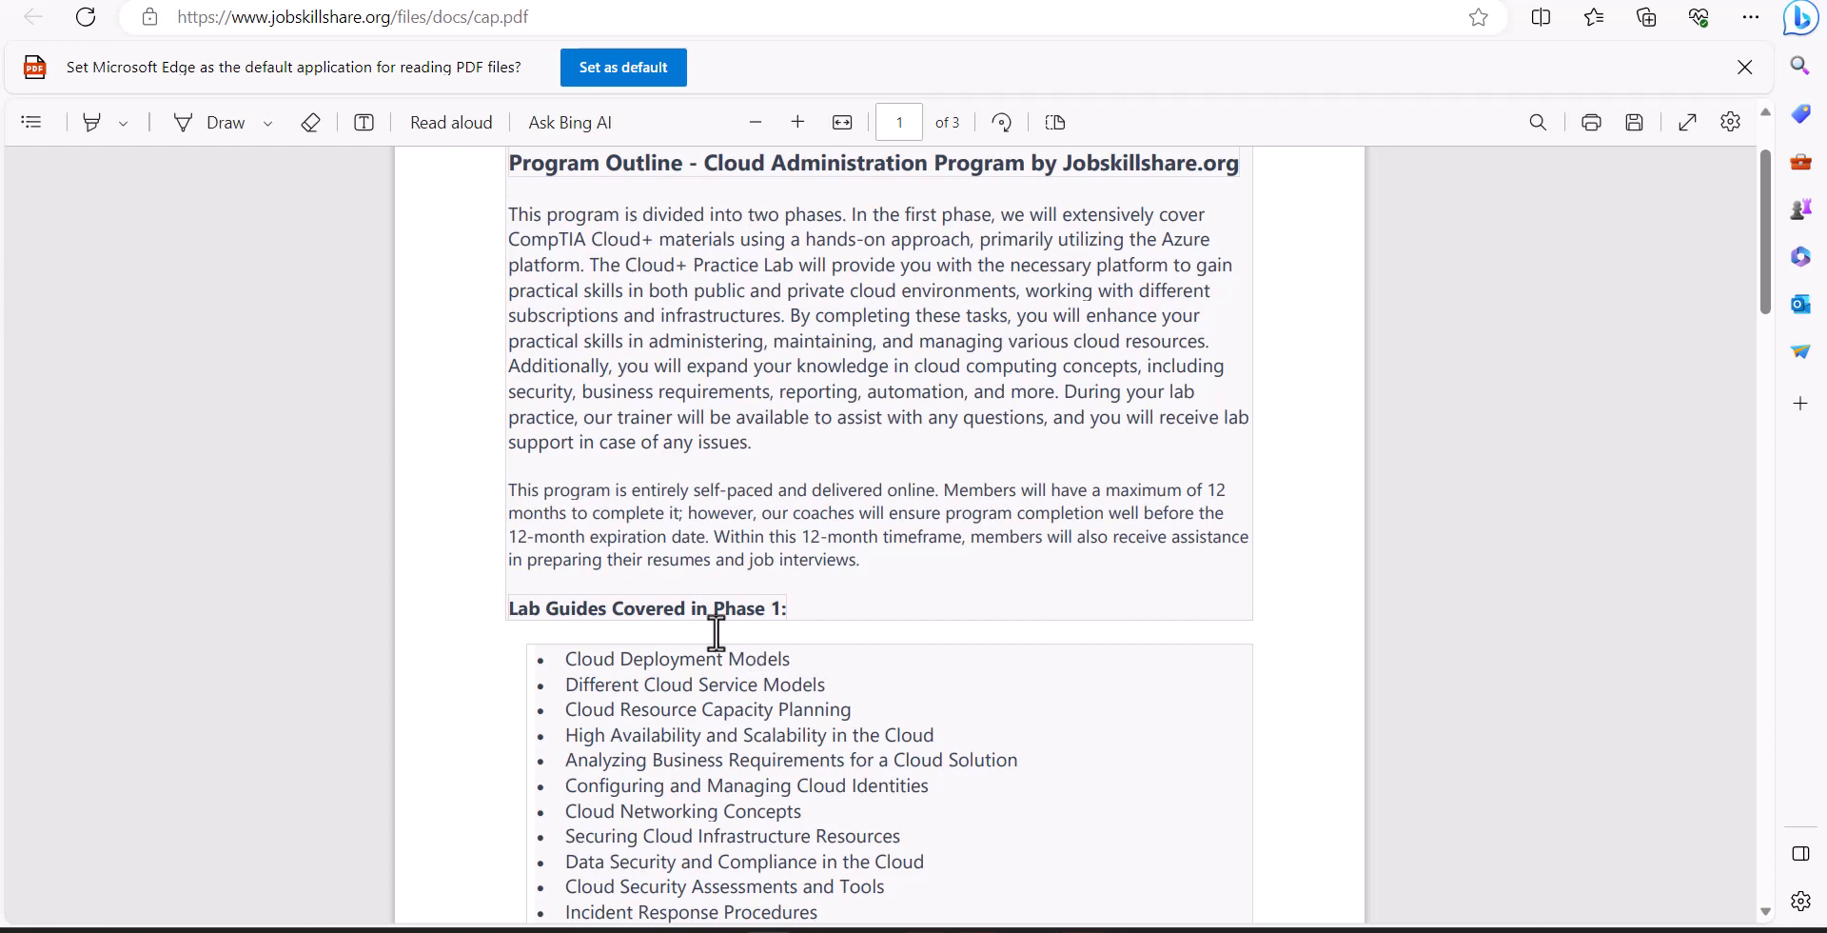
mouse_move(790, 645)
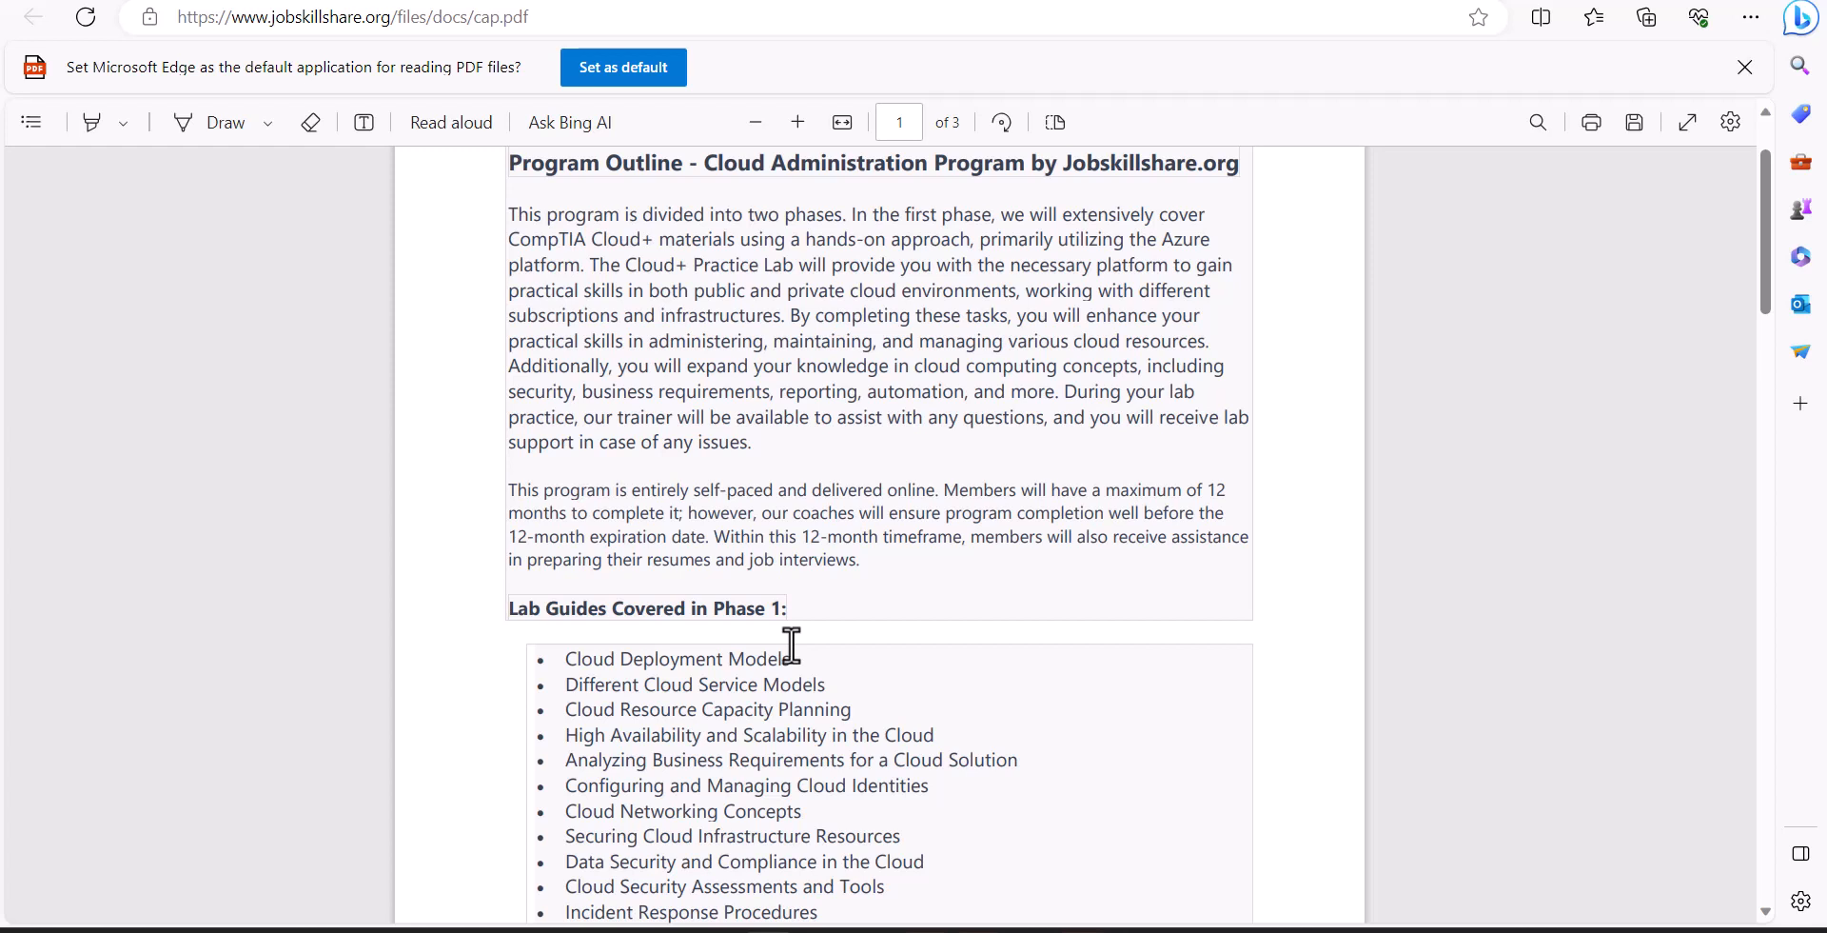
mouse_move(760, 552)
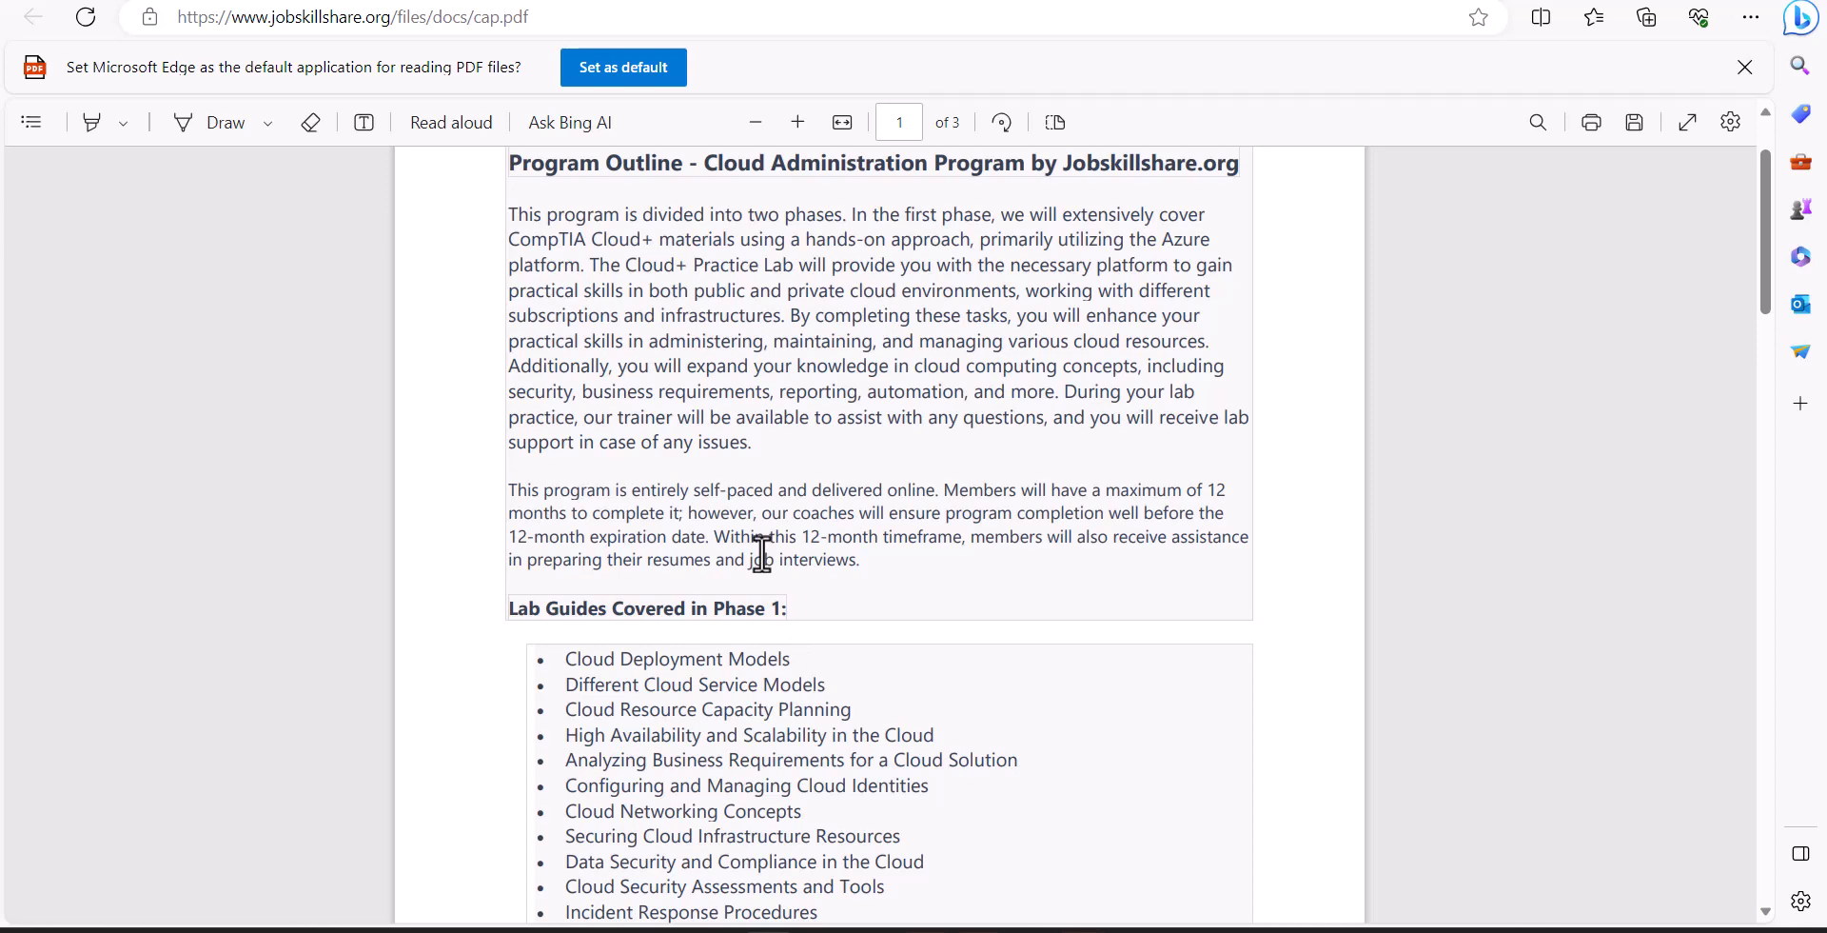
mouse_move(746, 418)
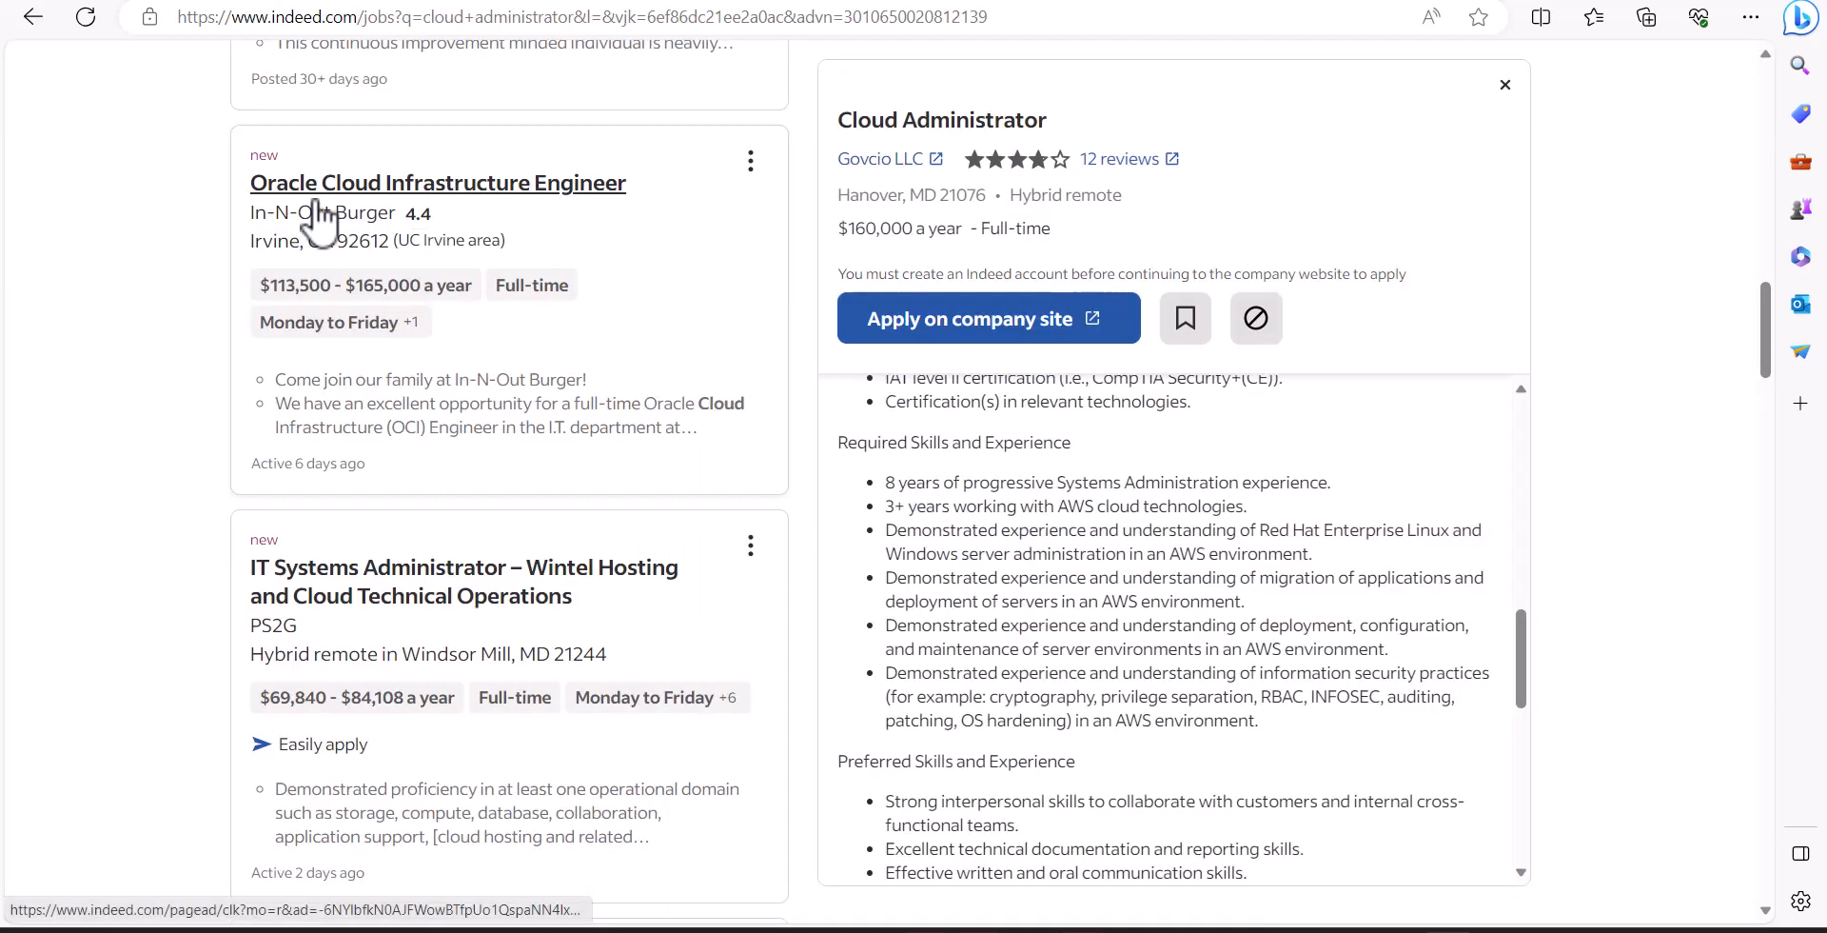
mouse_move(335, 526)
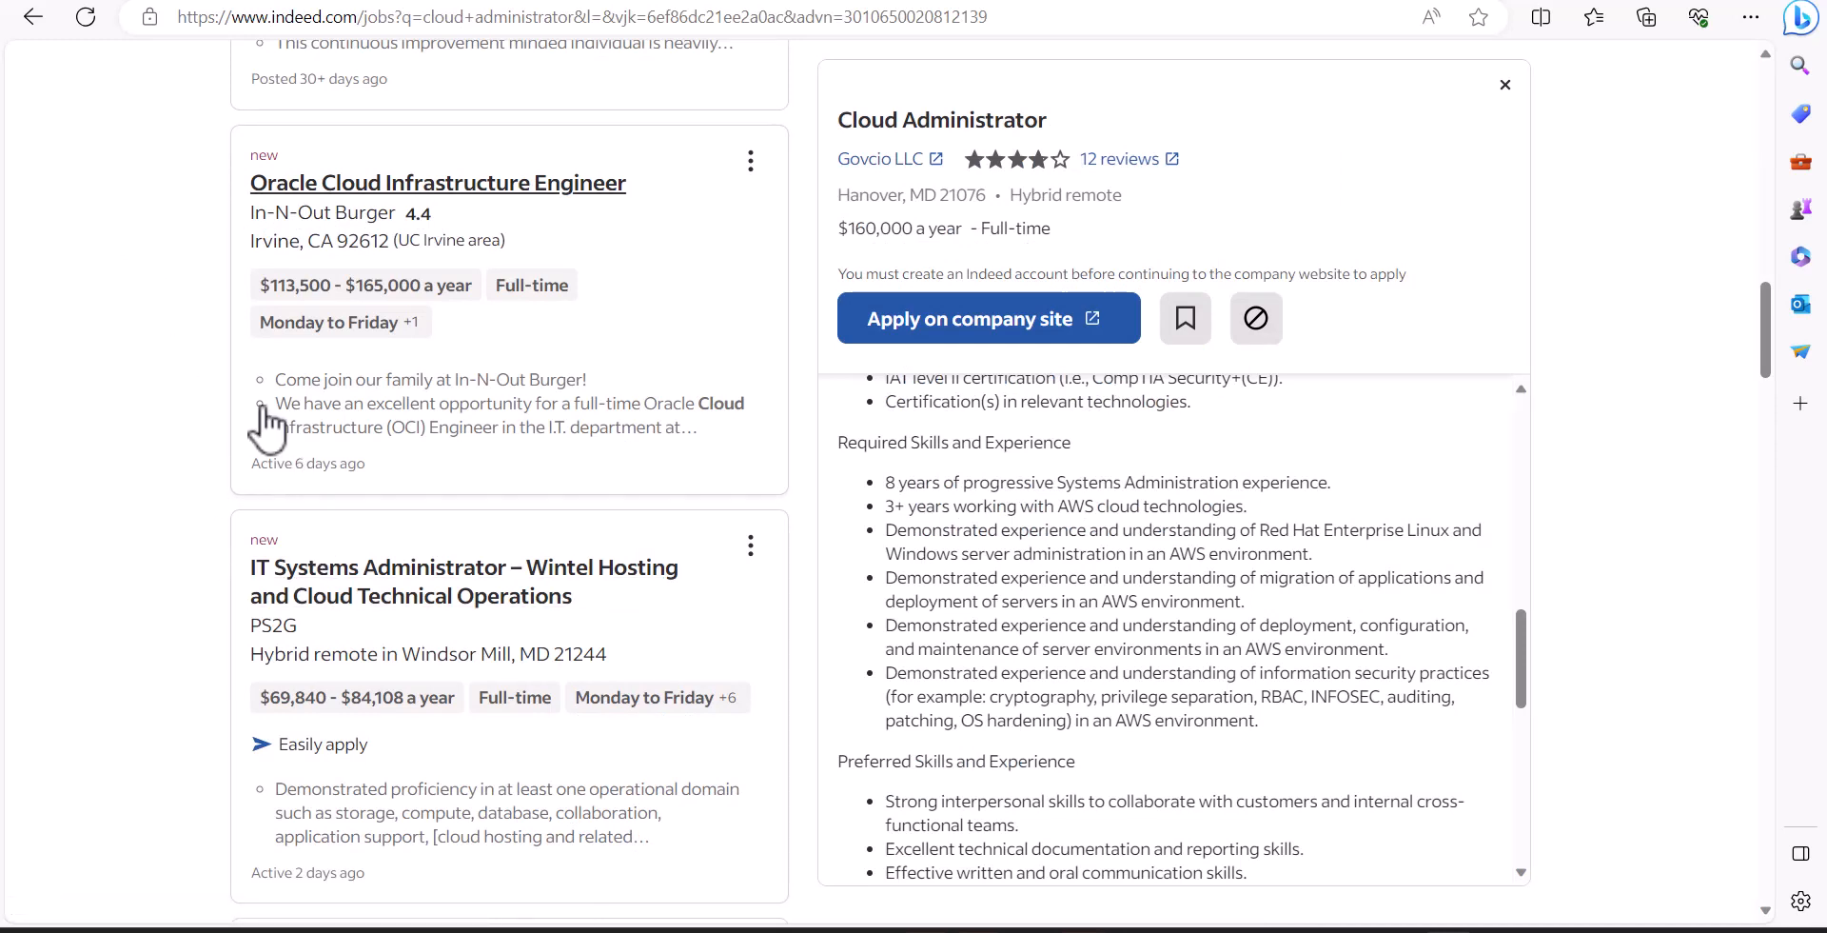
mouse_move(180, 428)
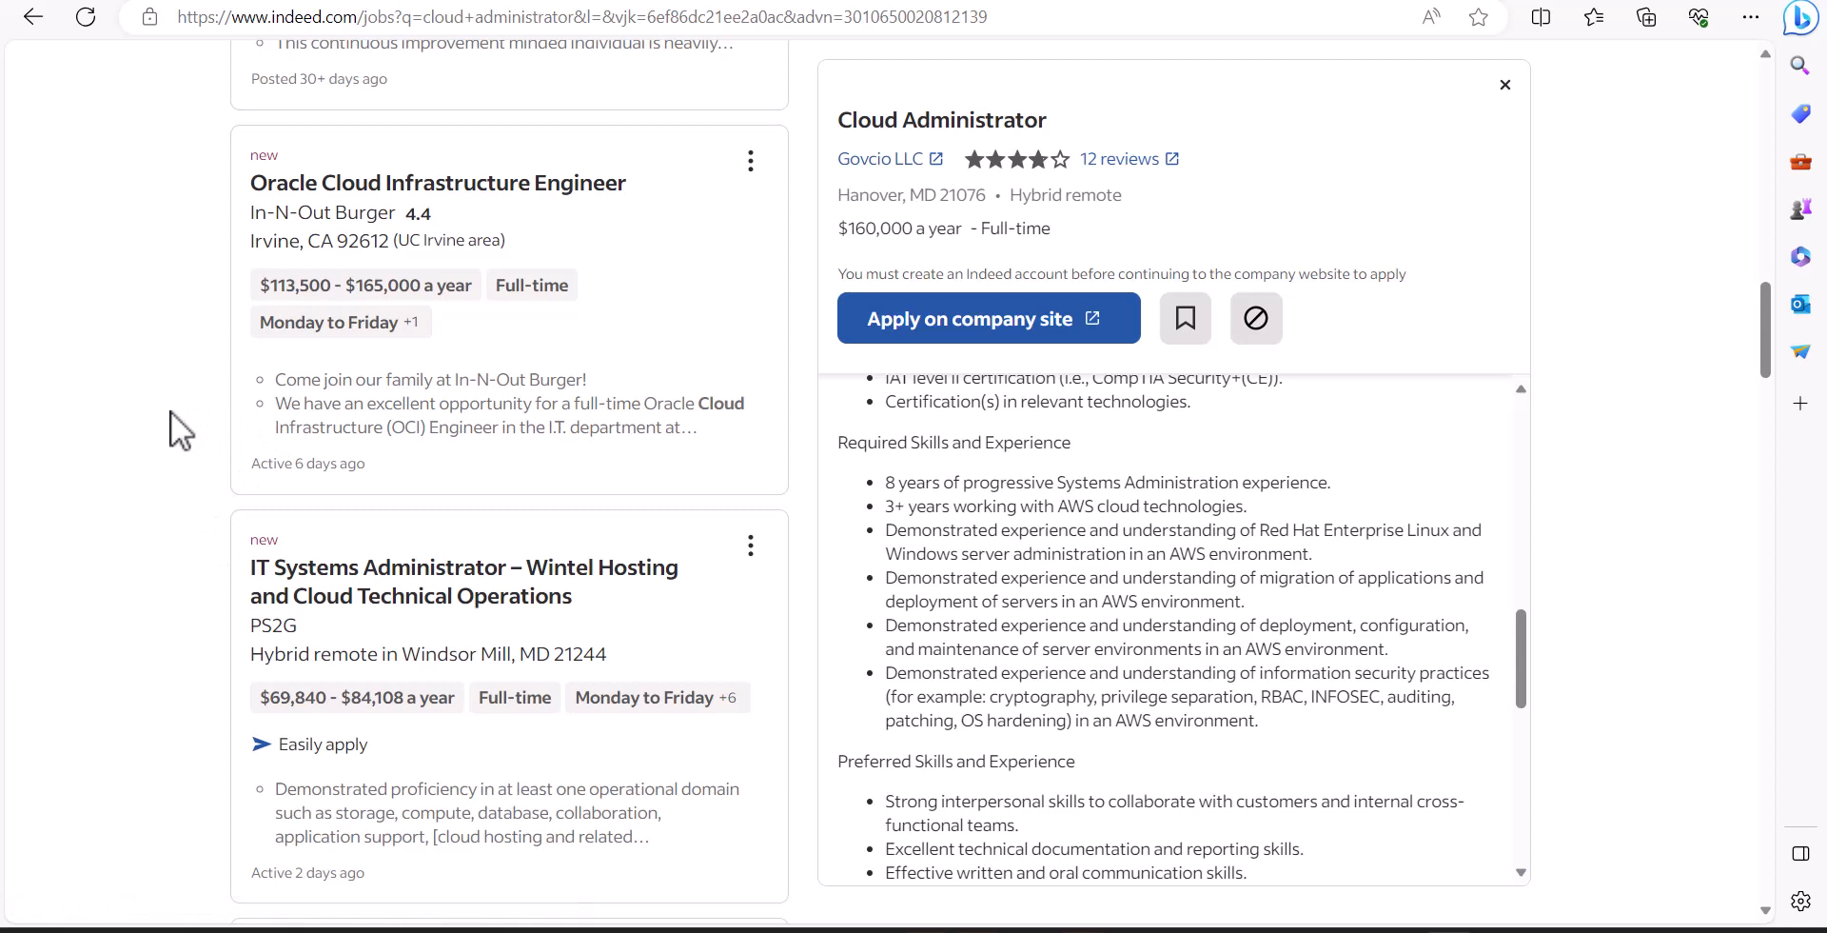
mouse_move(221, 510)
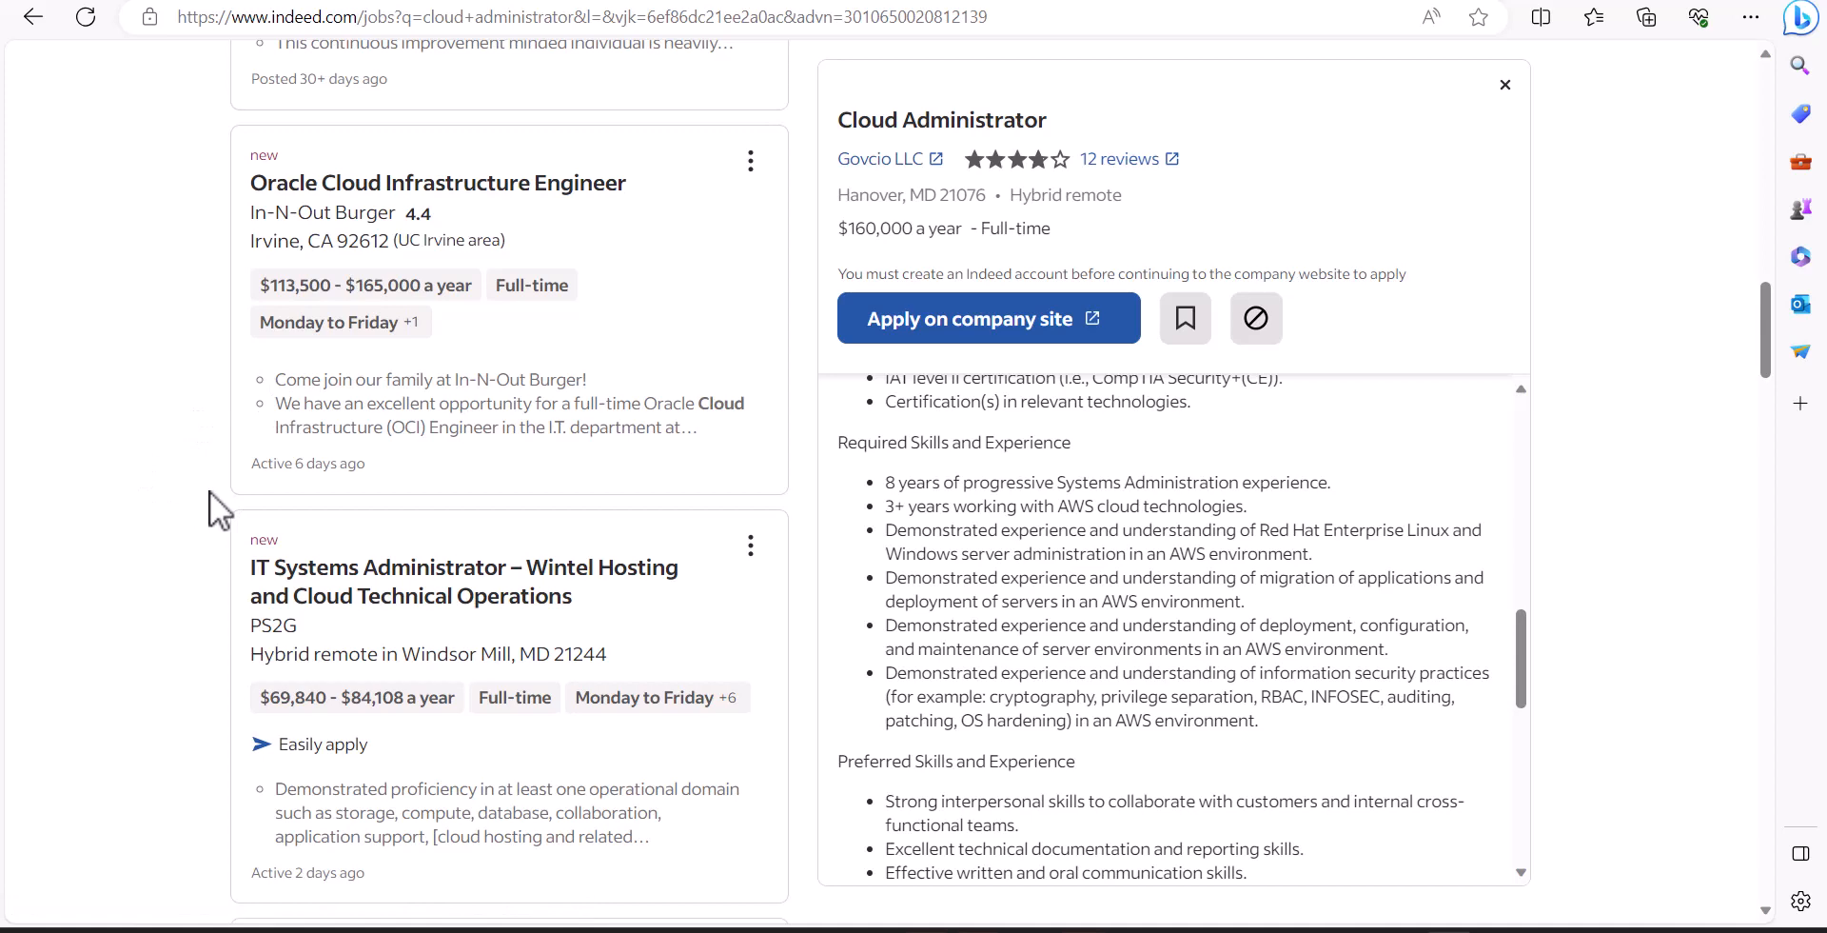
mouse_move(232, 491)
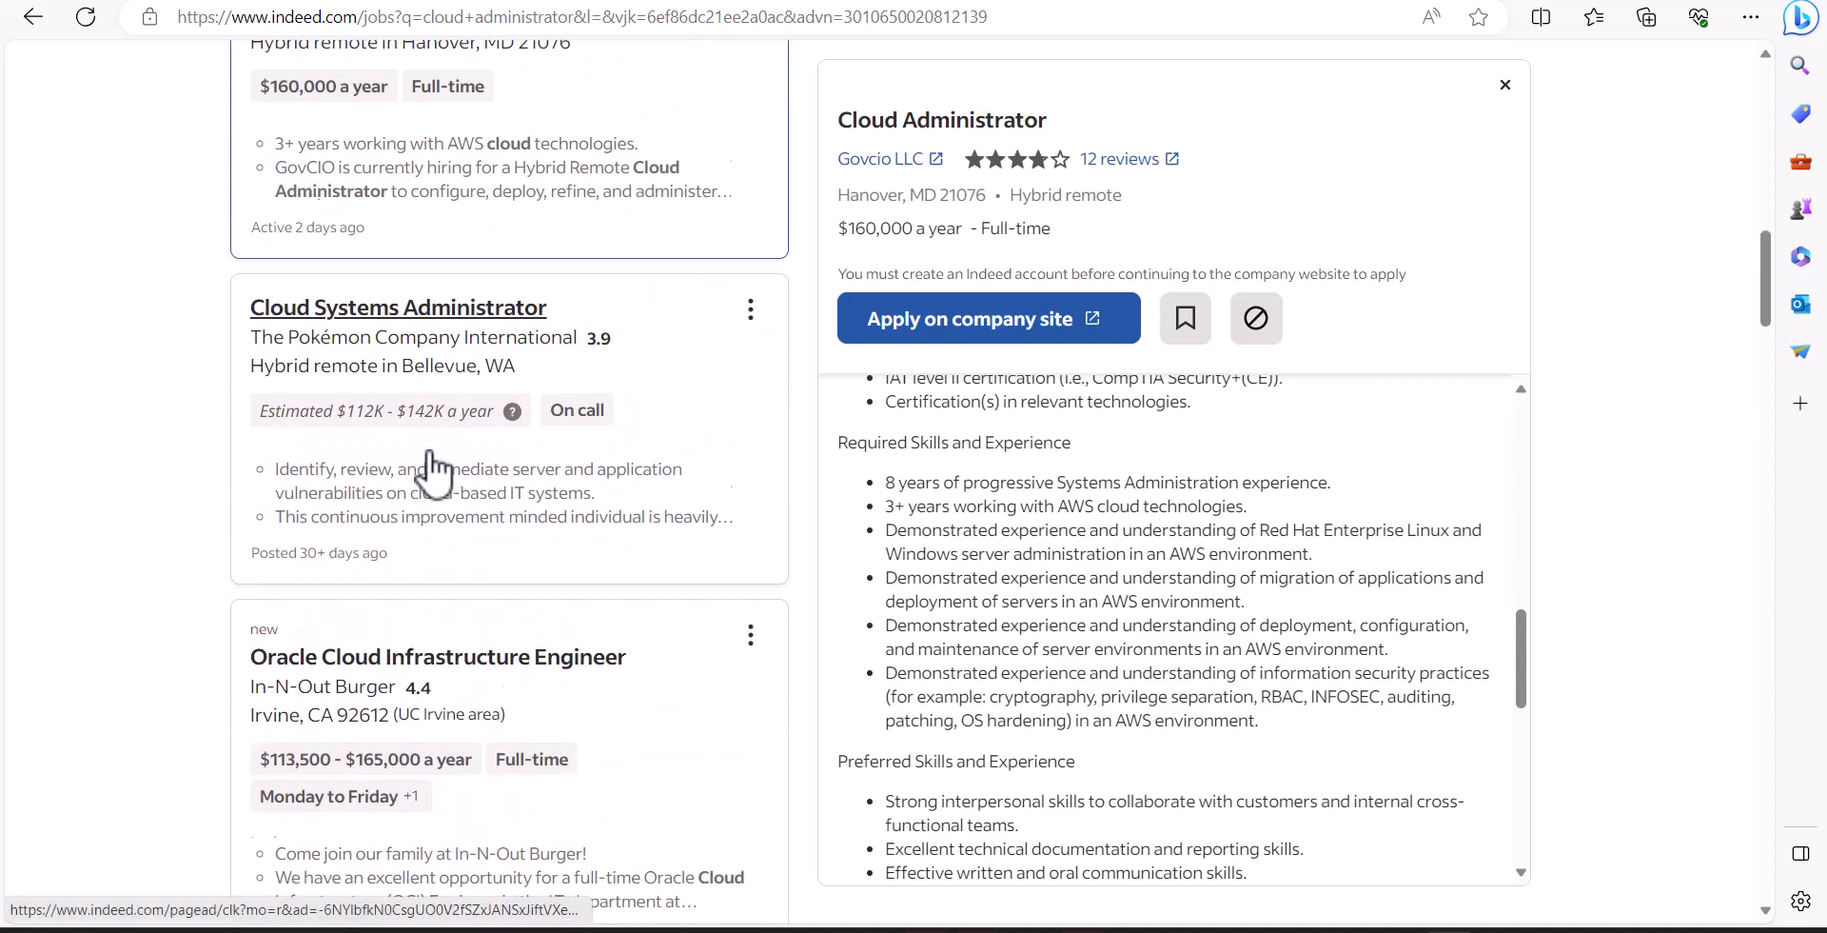
Browse the results list past Systems/Network Administrator to the Azure Cloud Administrator role at Nuvodia.
scroll(up, 3)
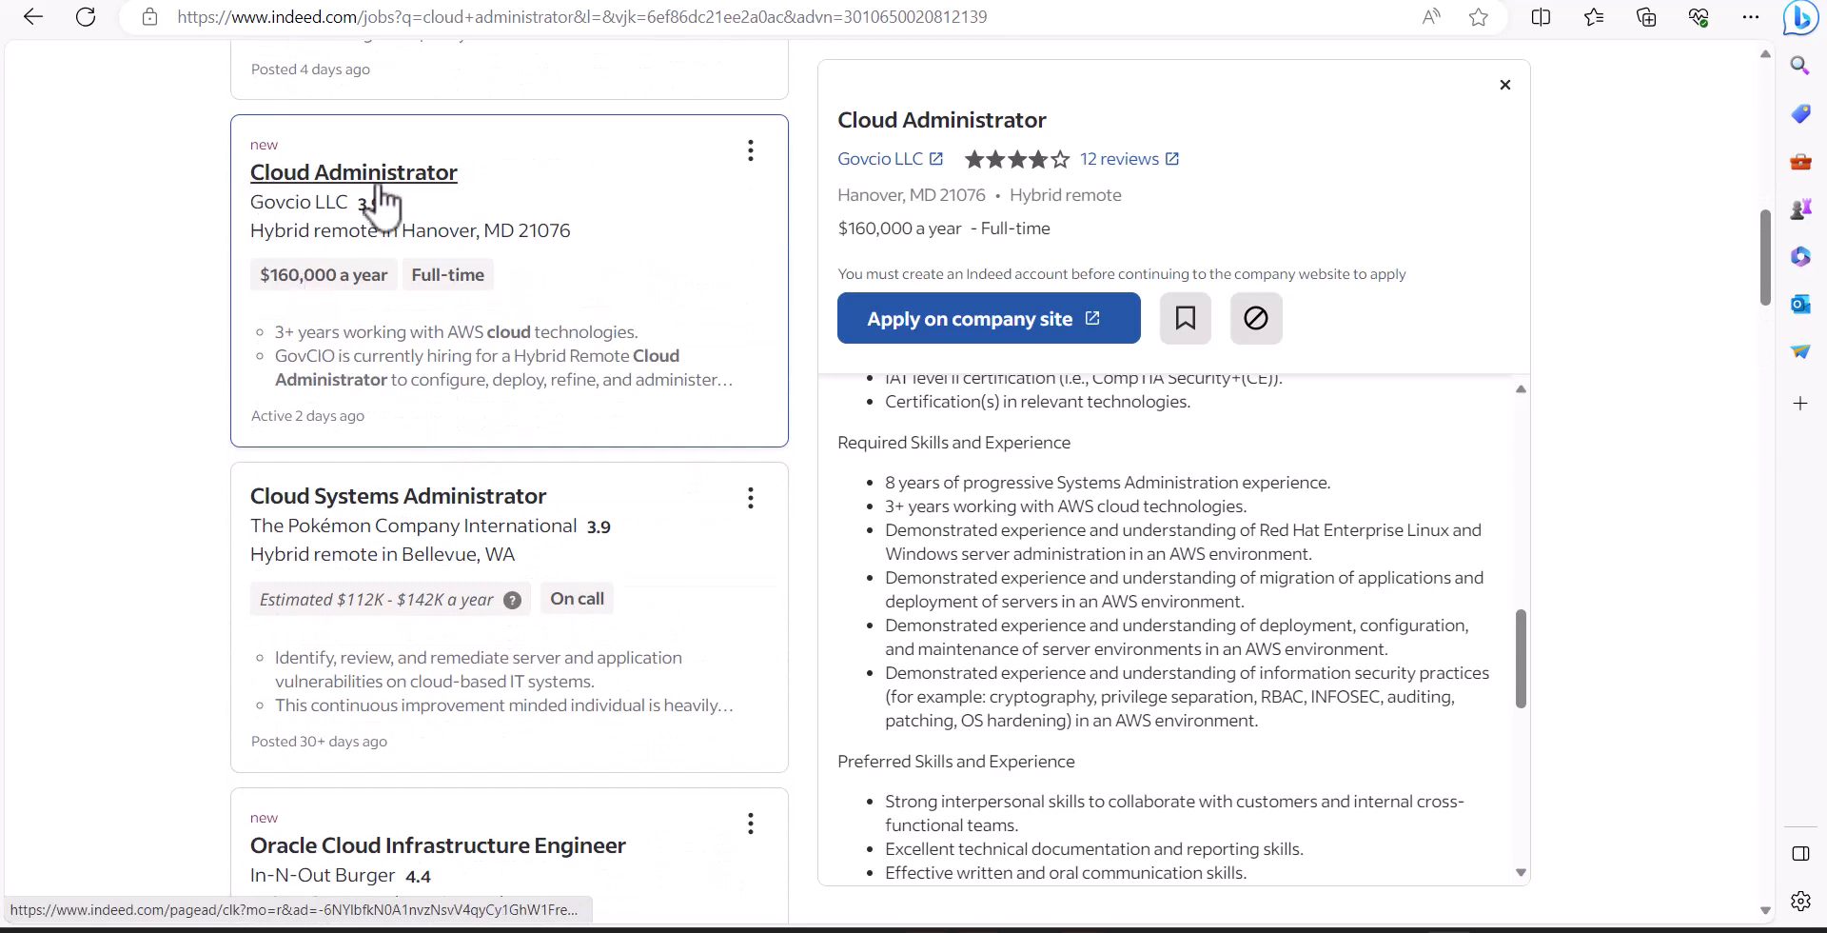
mouse_move(531, 640)
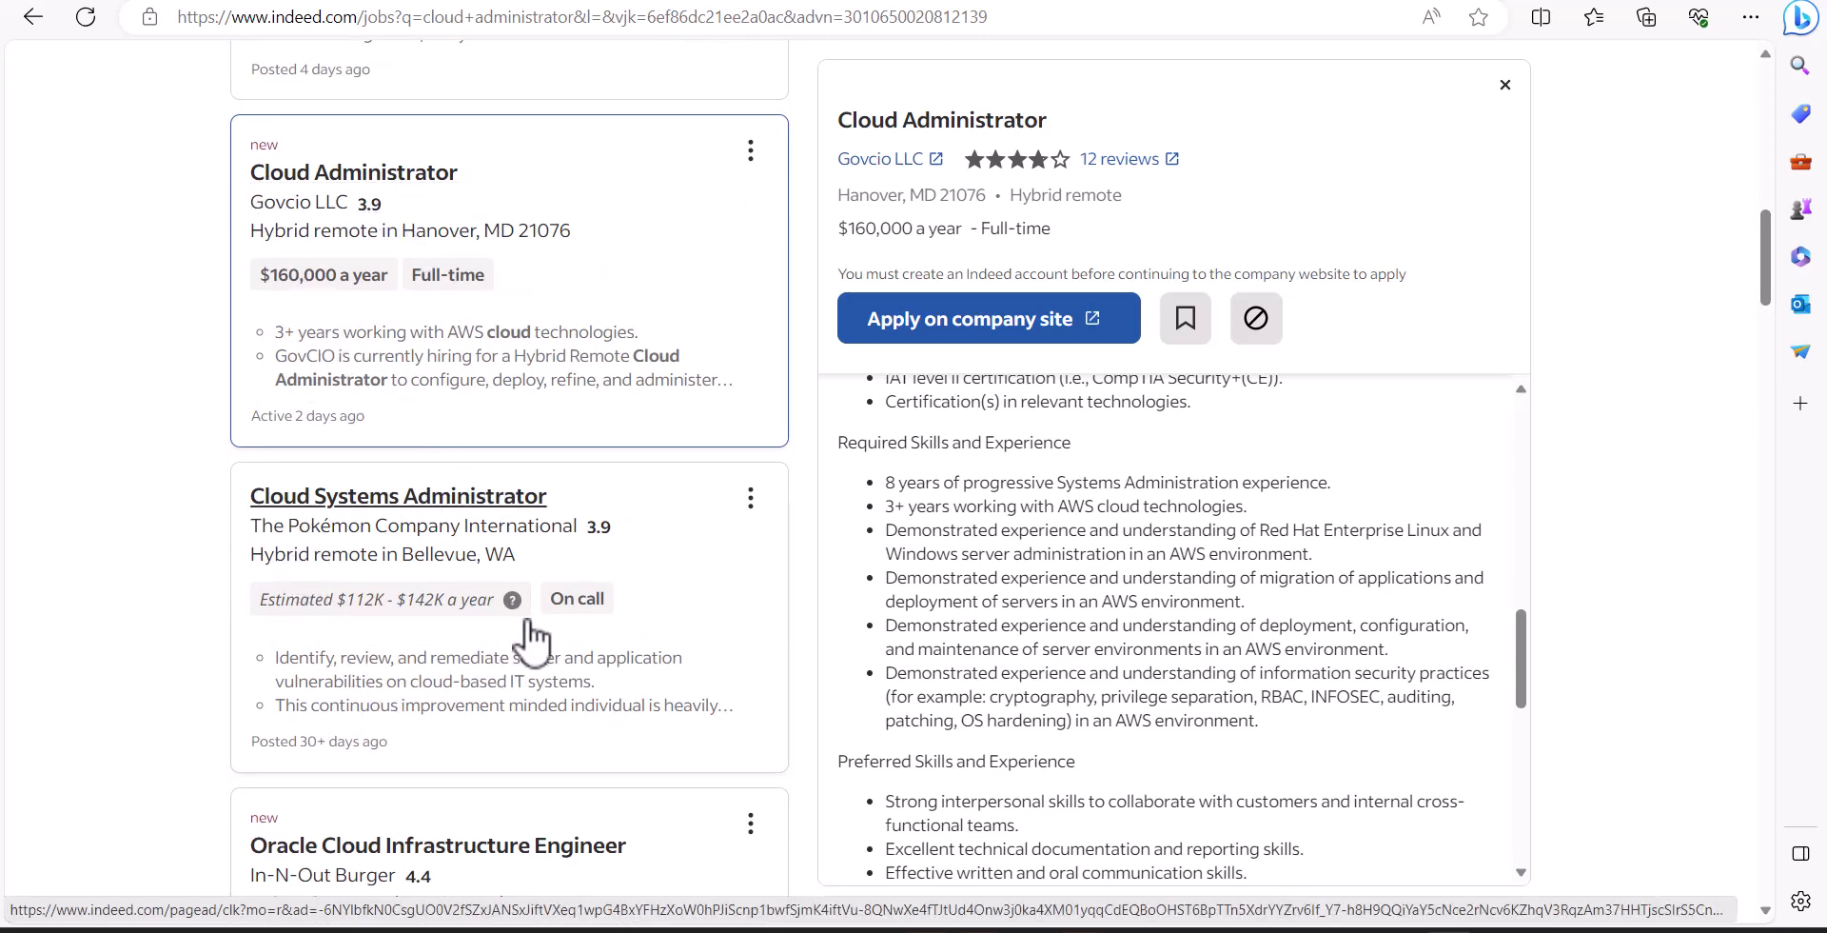
scroll(down, 3)
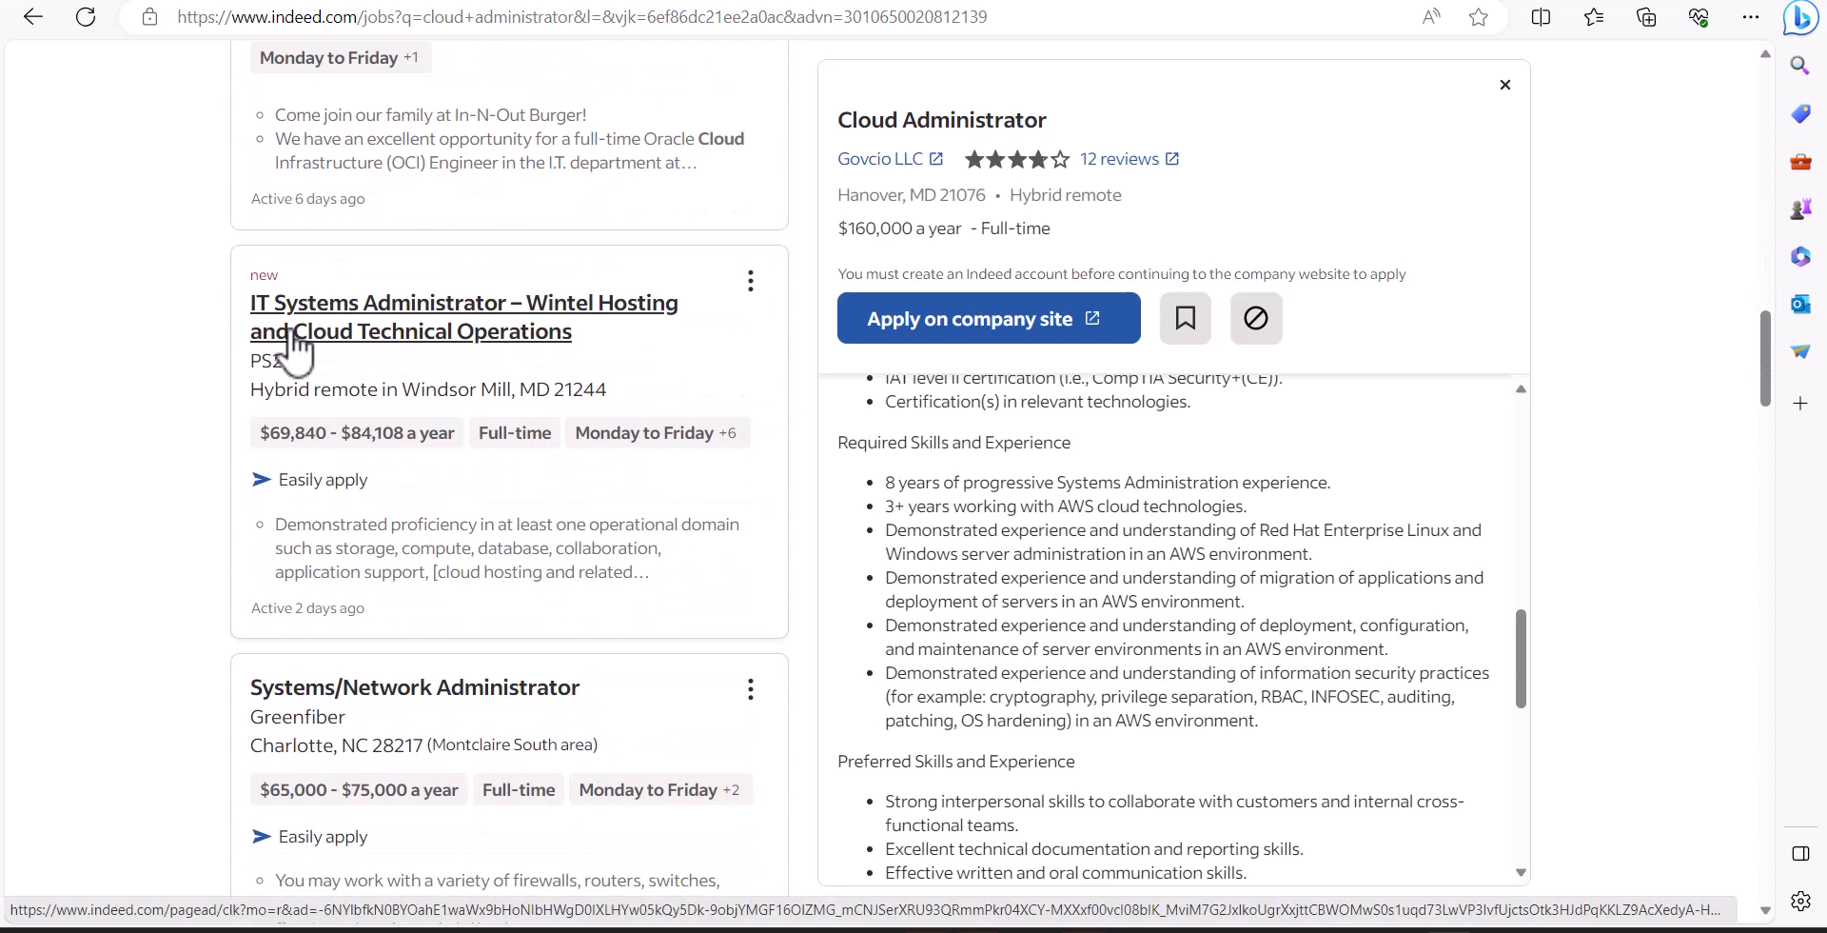
mouse_move(371, 350)
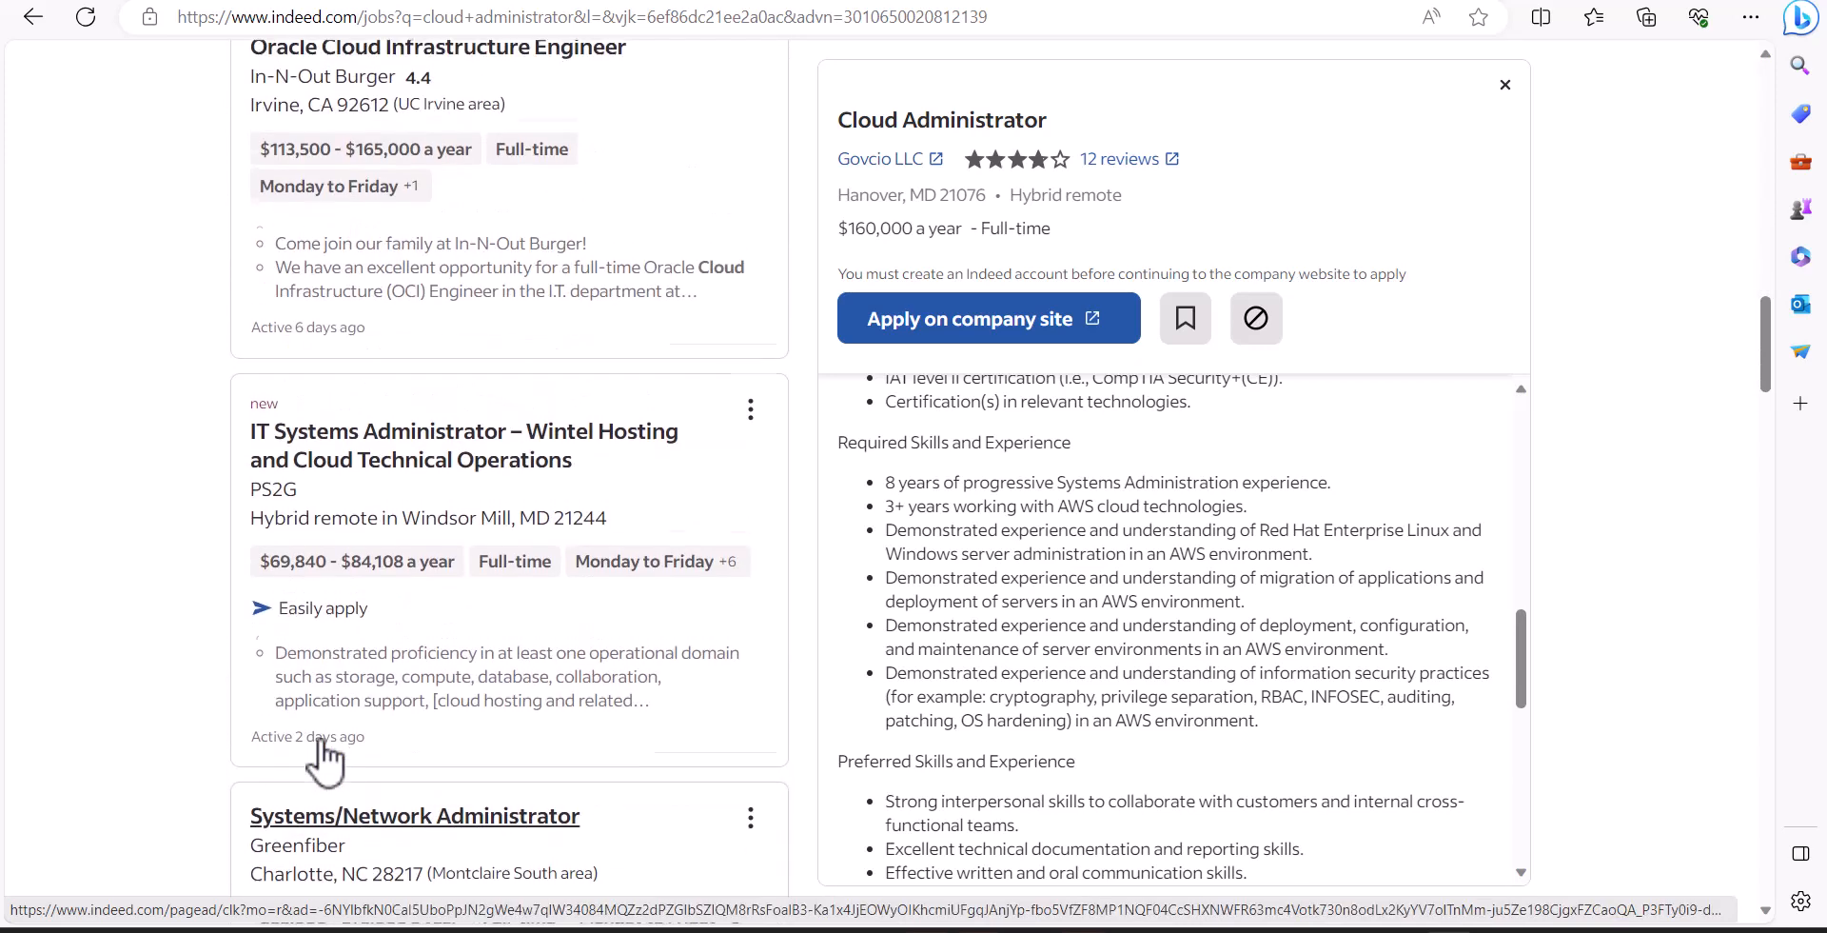
scroll(down, 3)
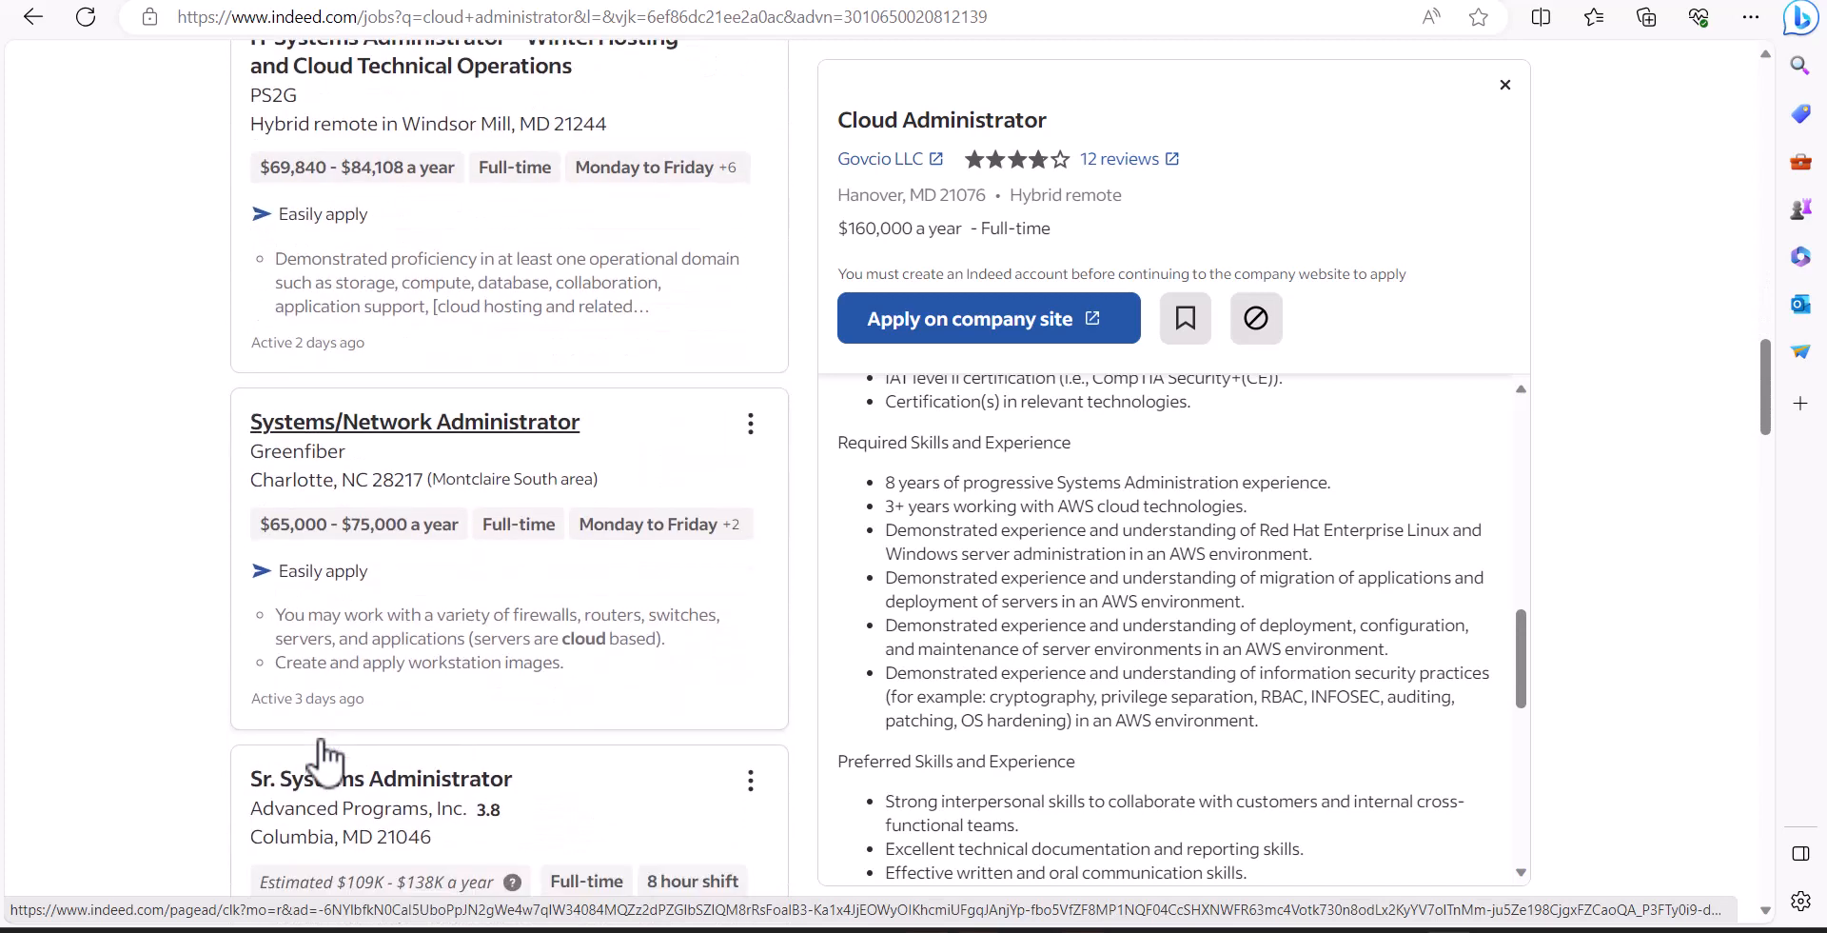
mouse_move(331, 455)
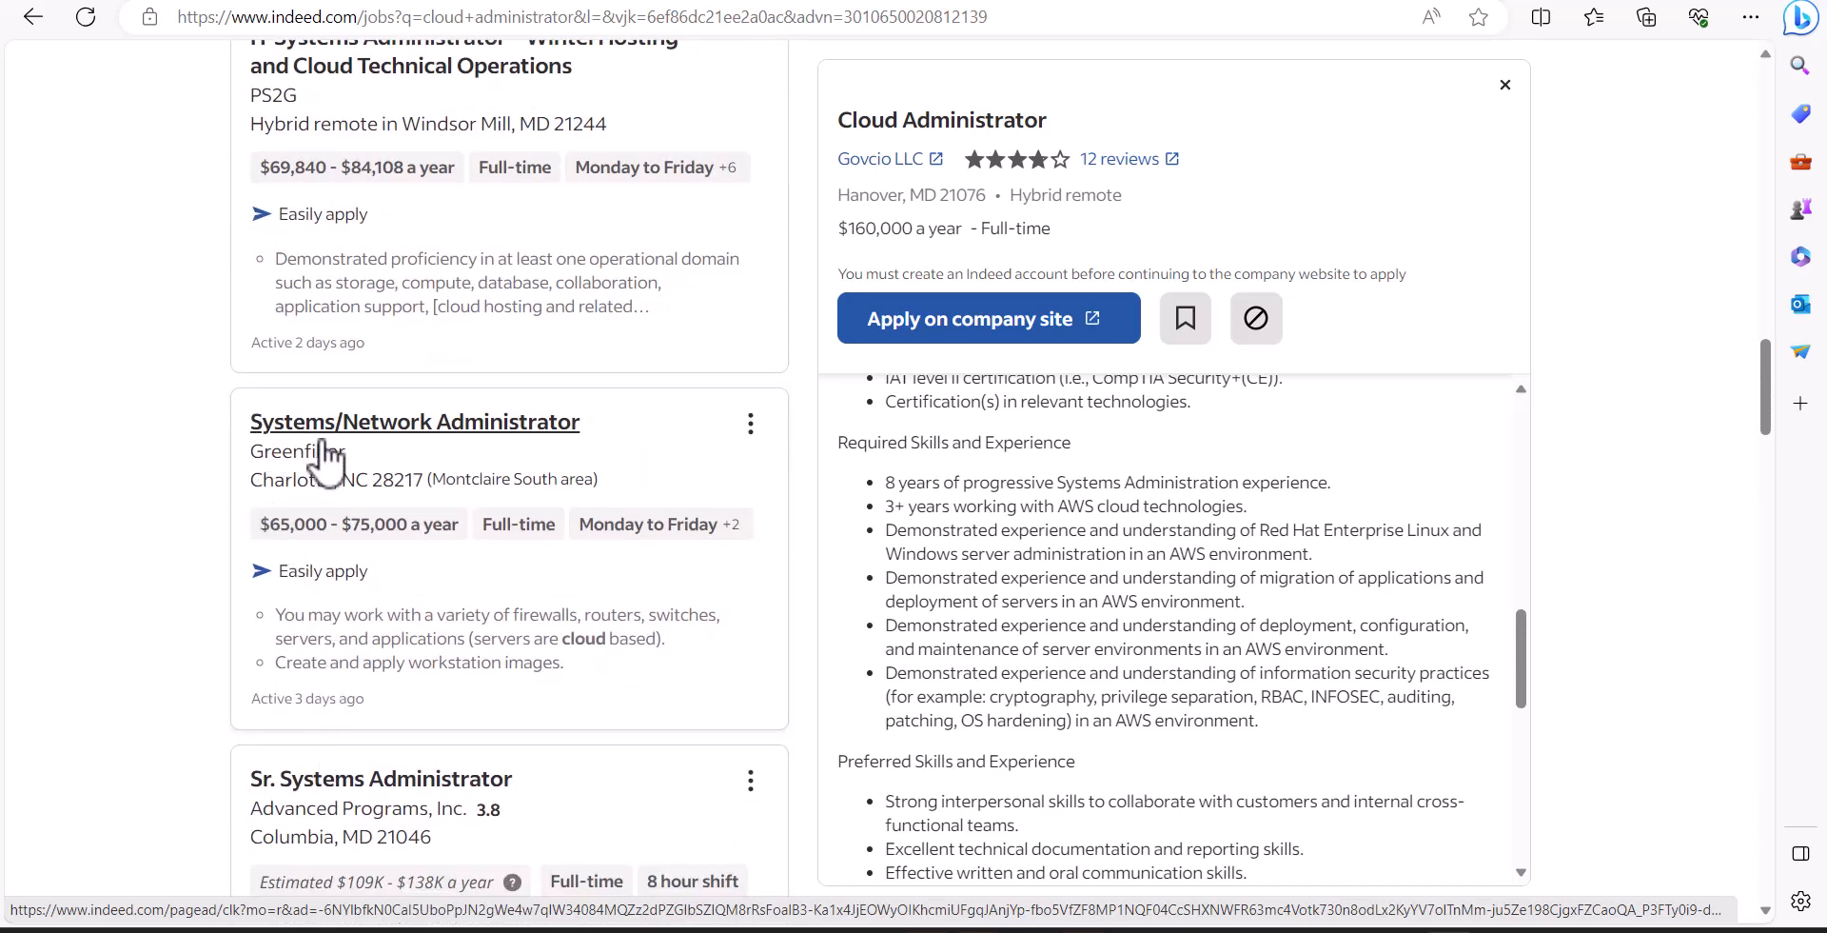
mouse_move(386, 676)
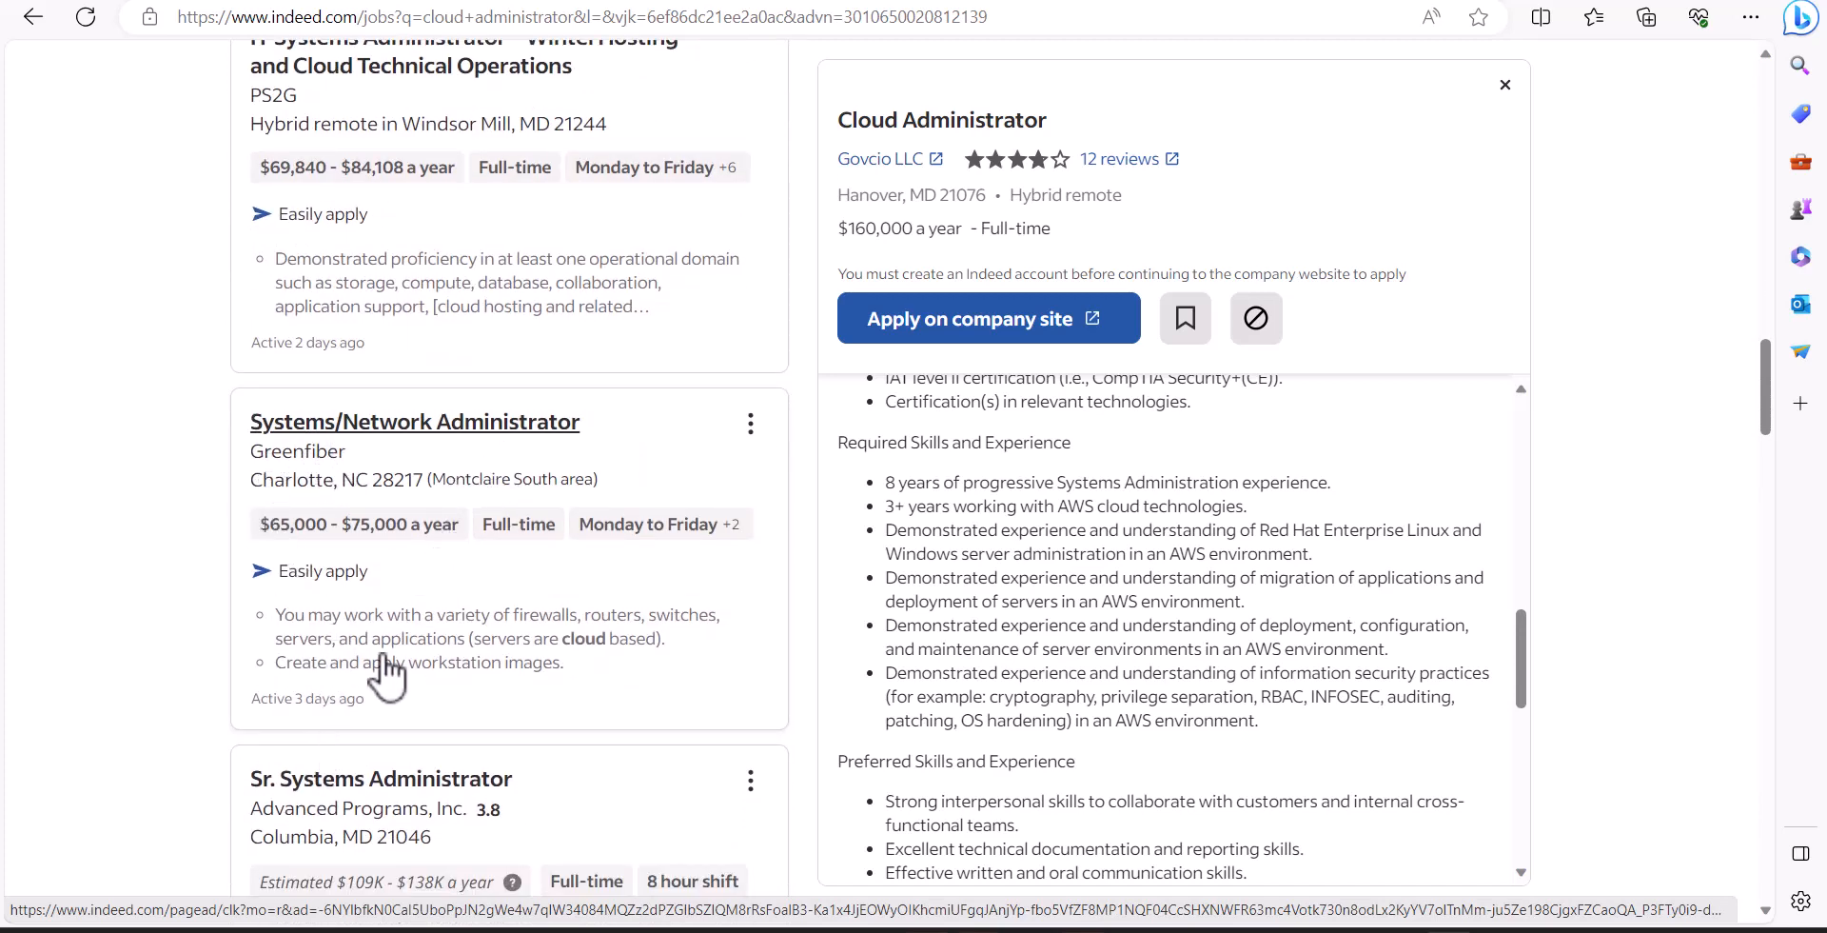
mouse_move(605, 670)
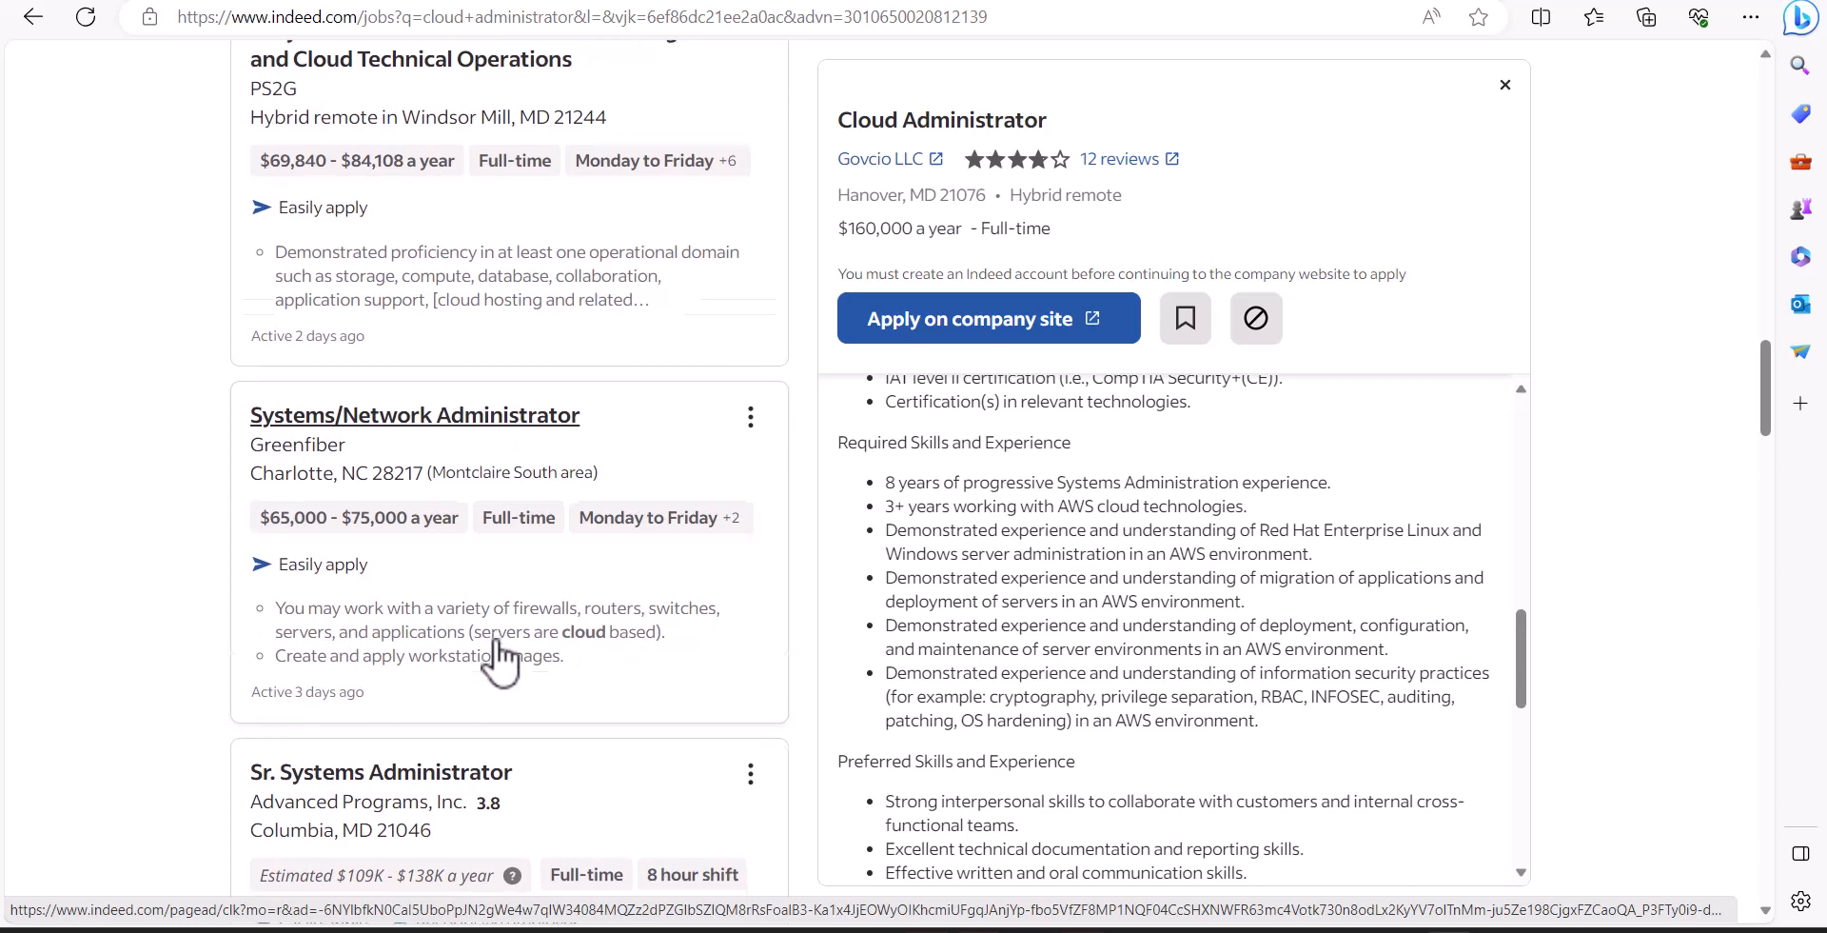
scroll(down, 3)
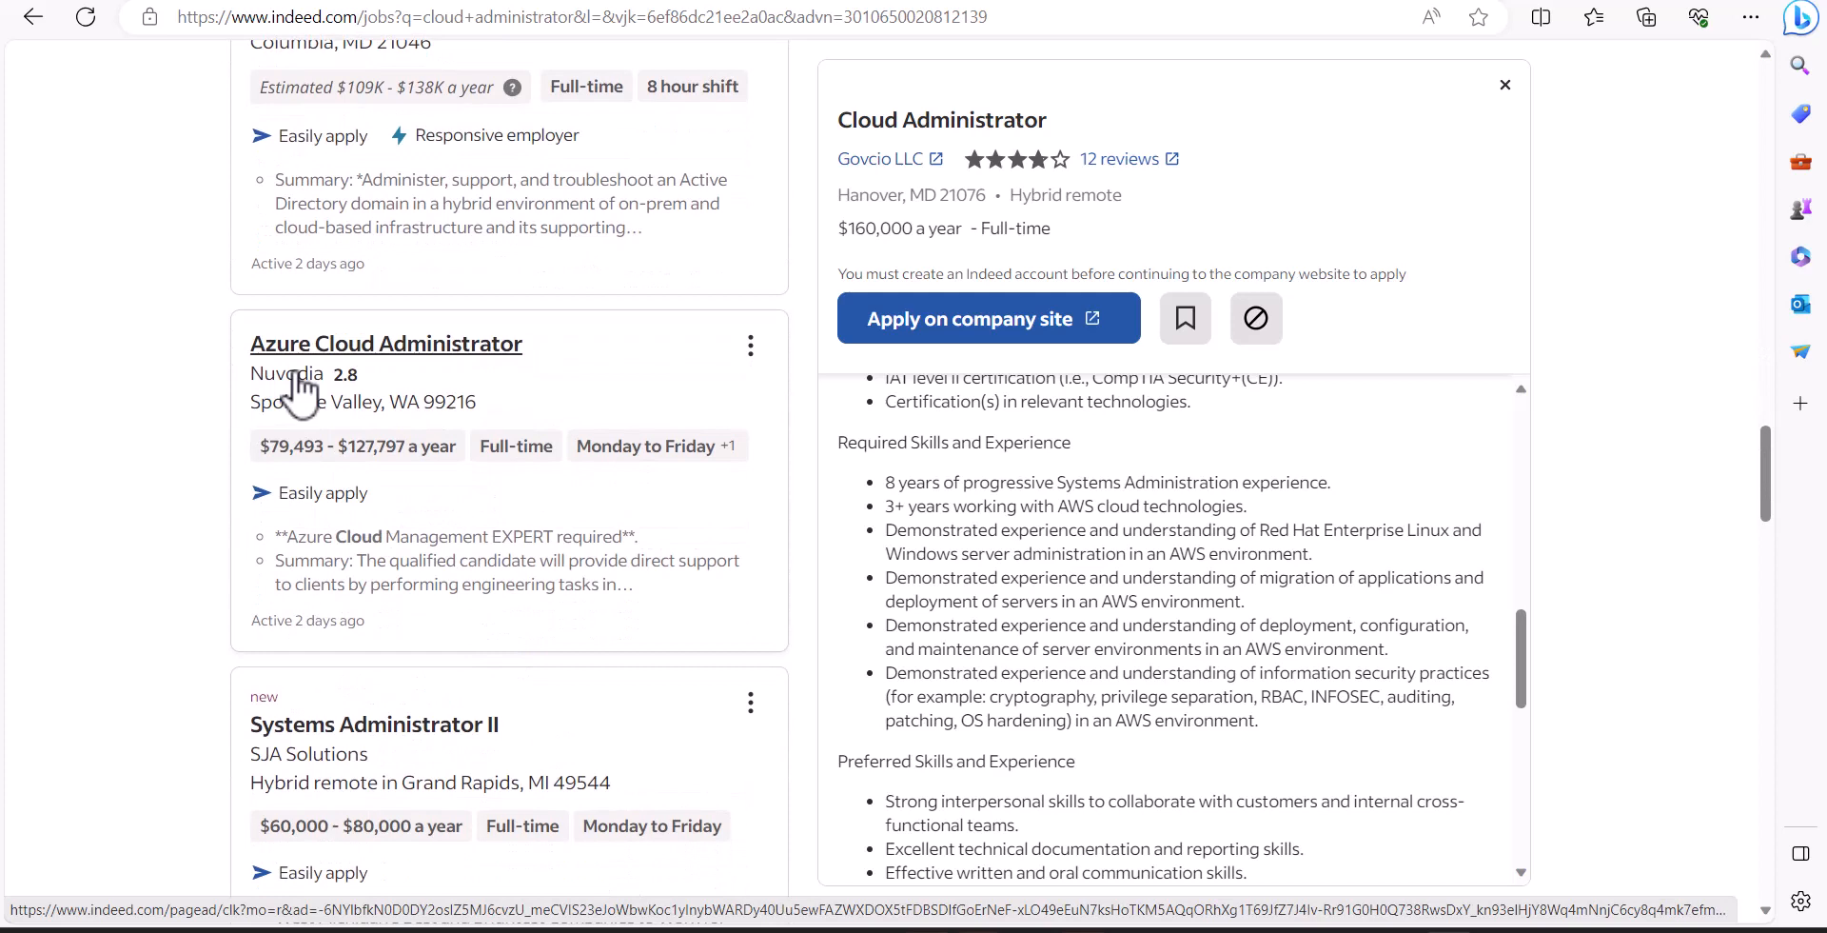
mouse_move(483, 460)
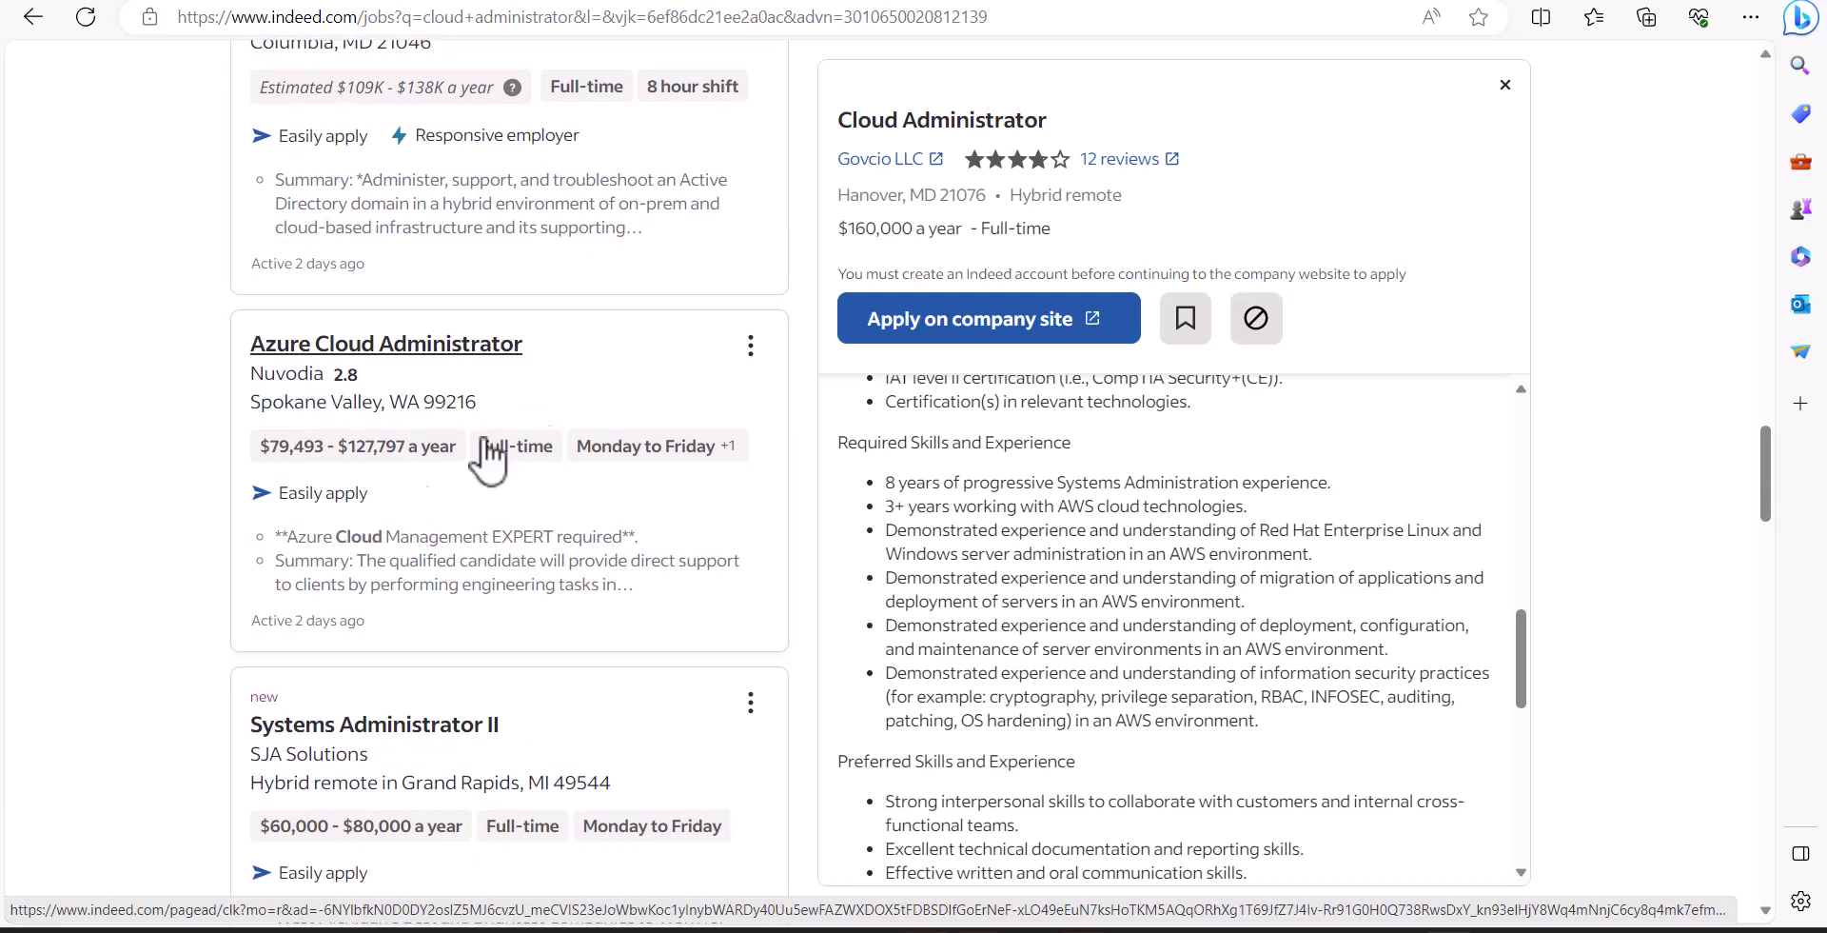
mouse_move(288, 672)
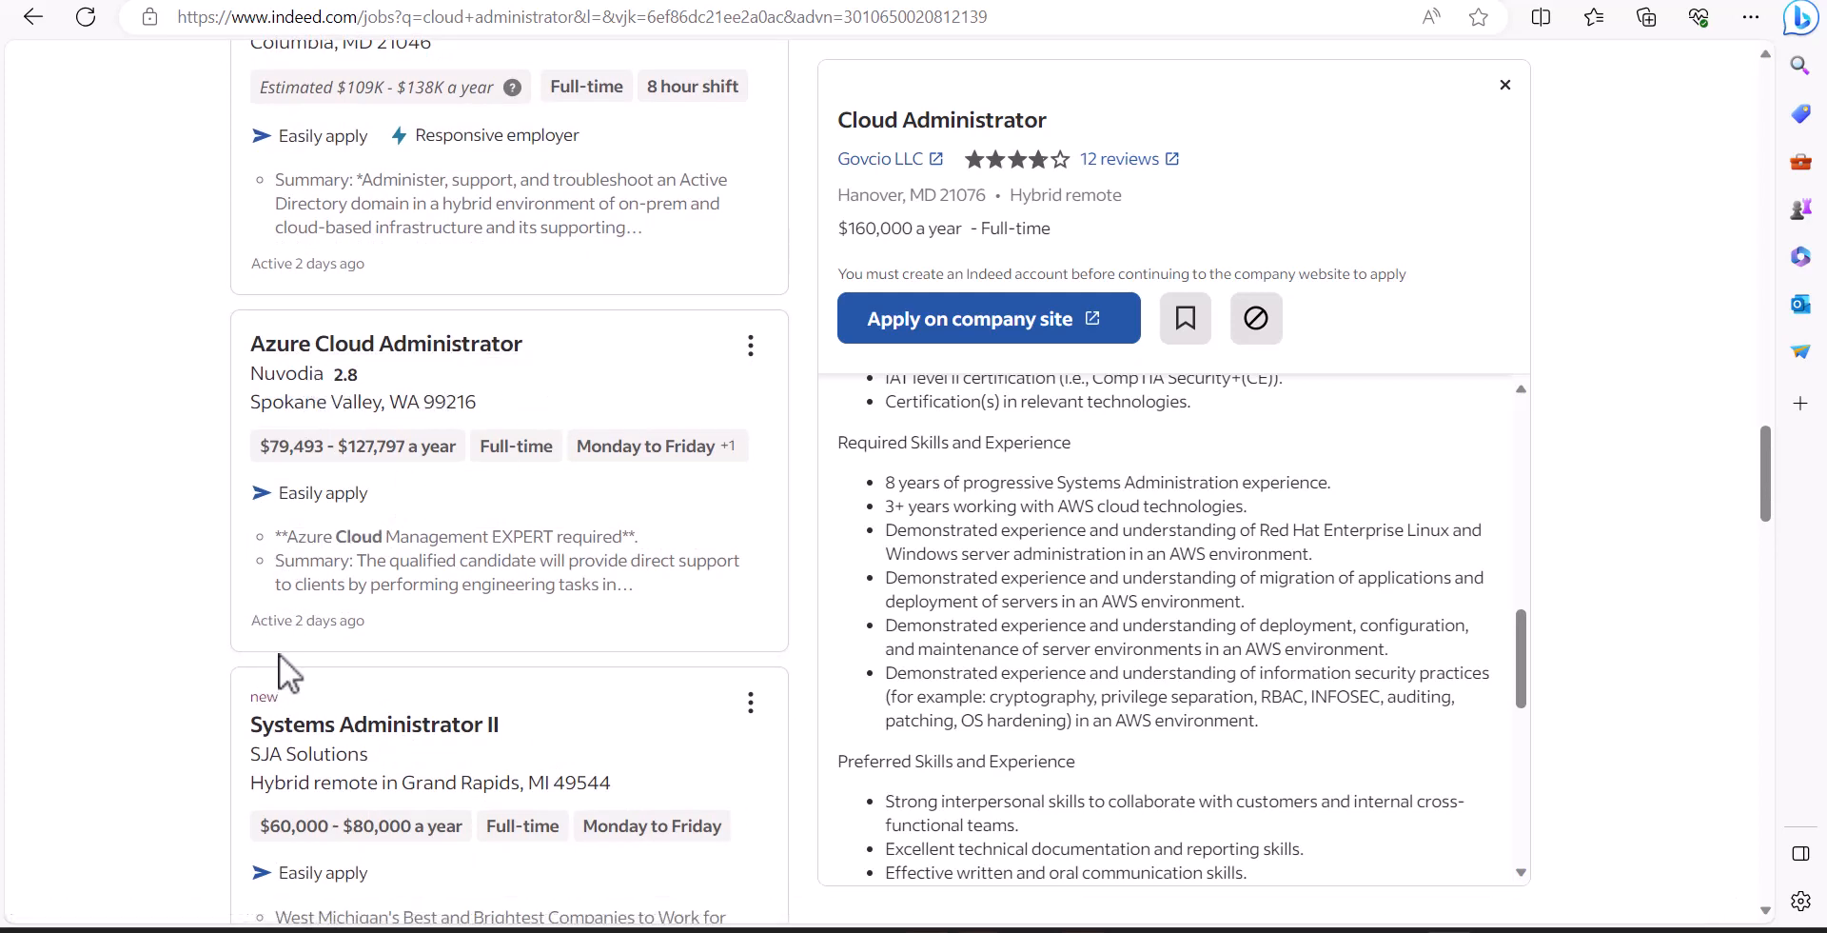
mouse_move(60, 345)
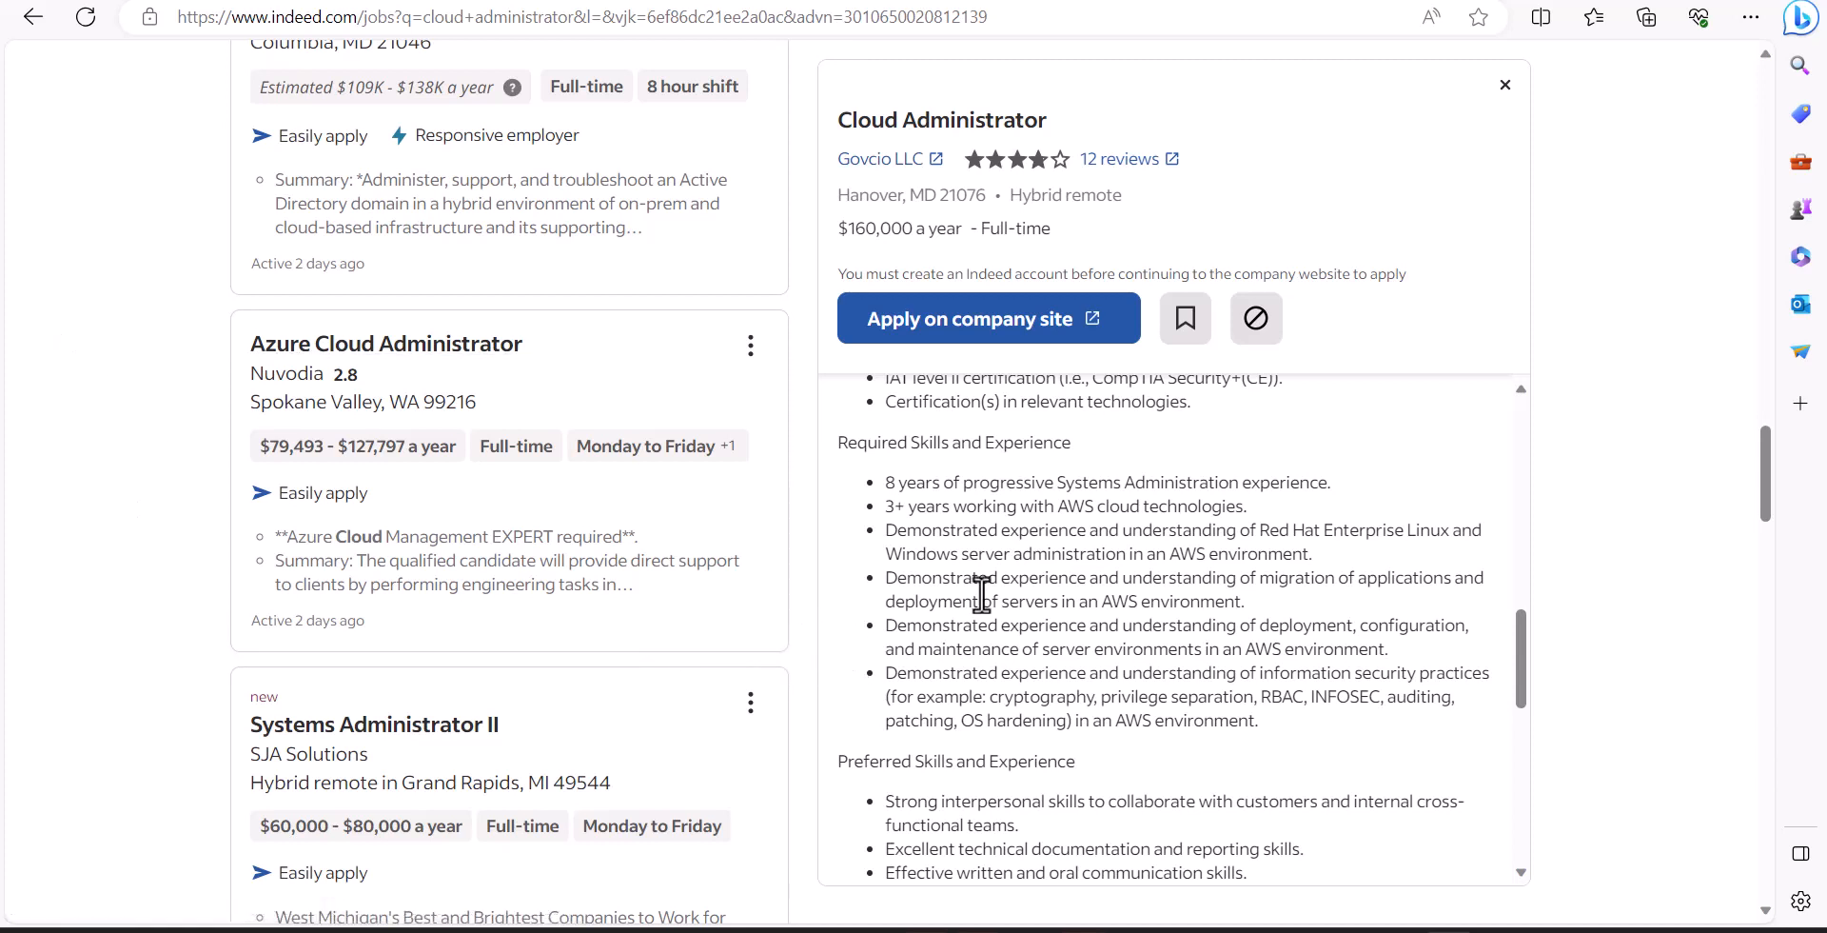
mouse_move(910, 624)
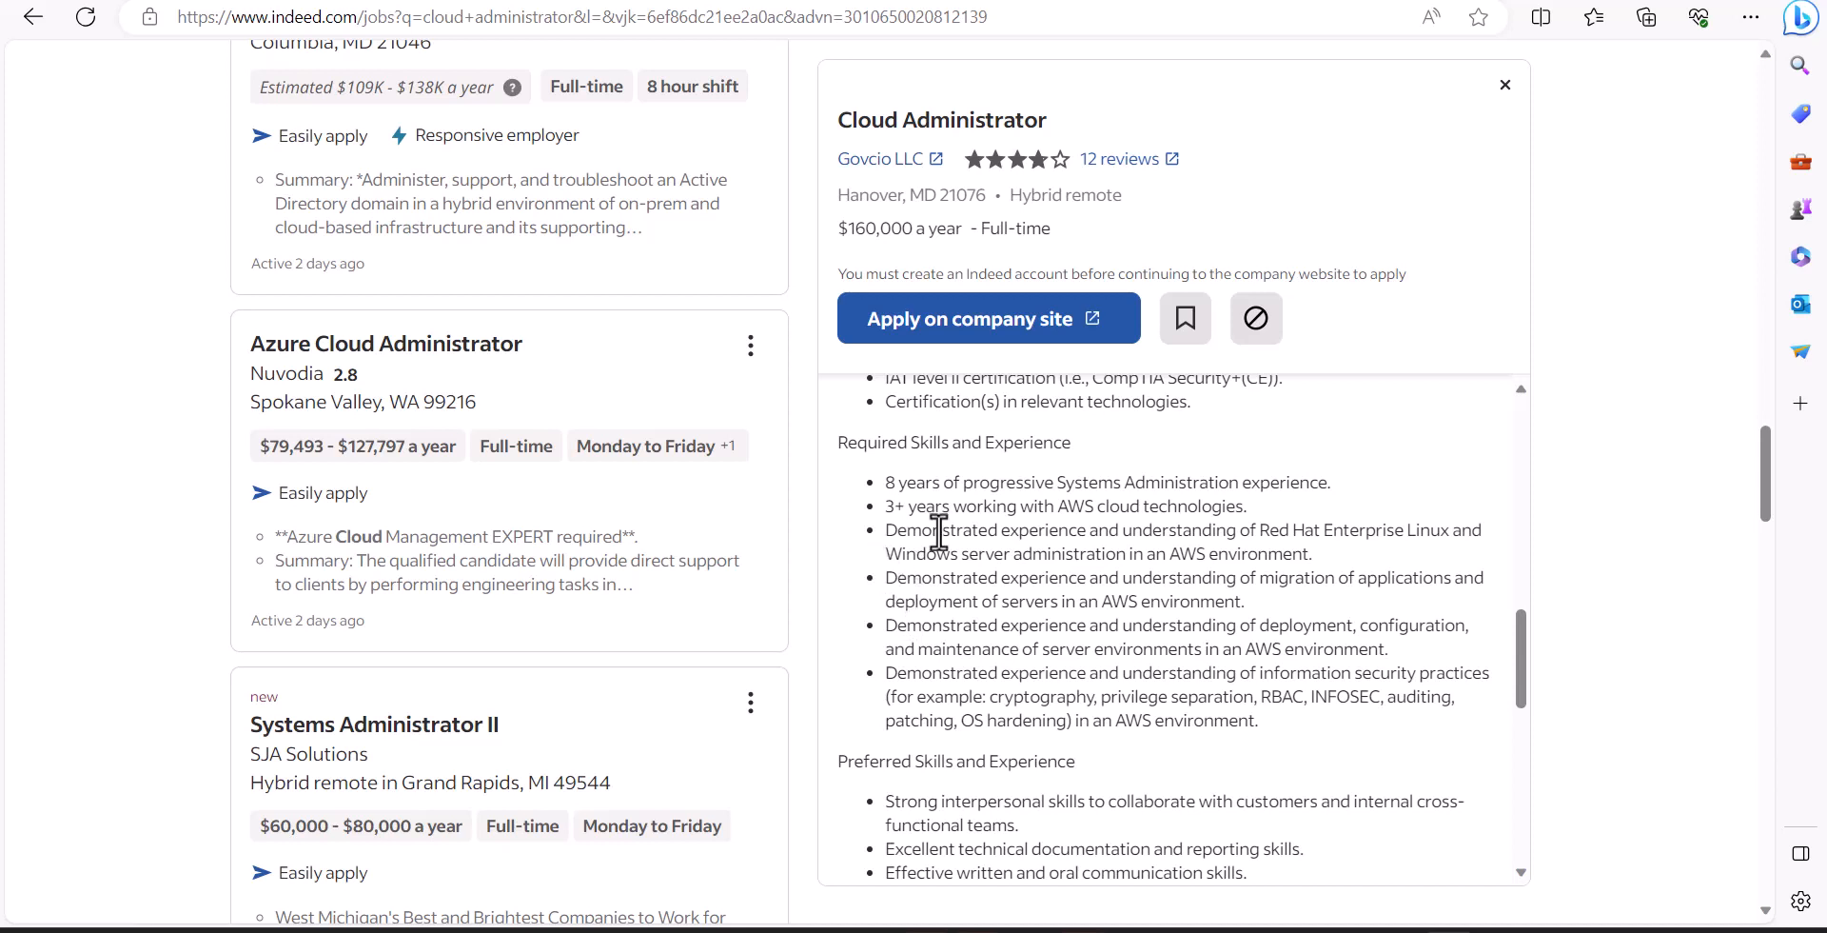
mouse_move(1014, 548)
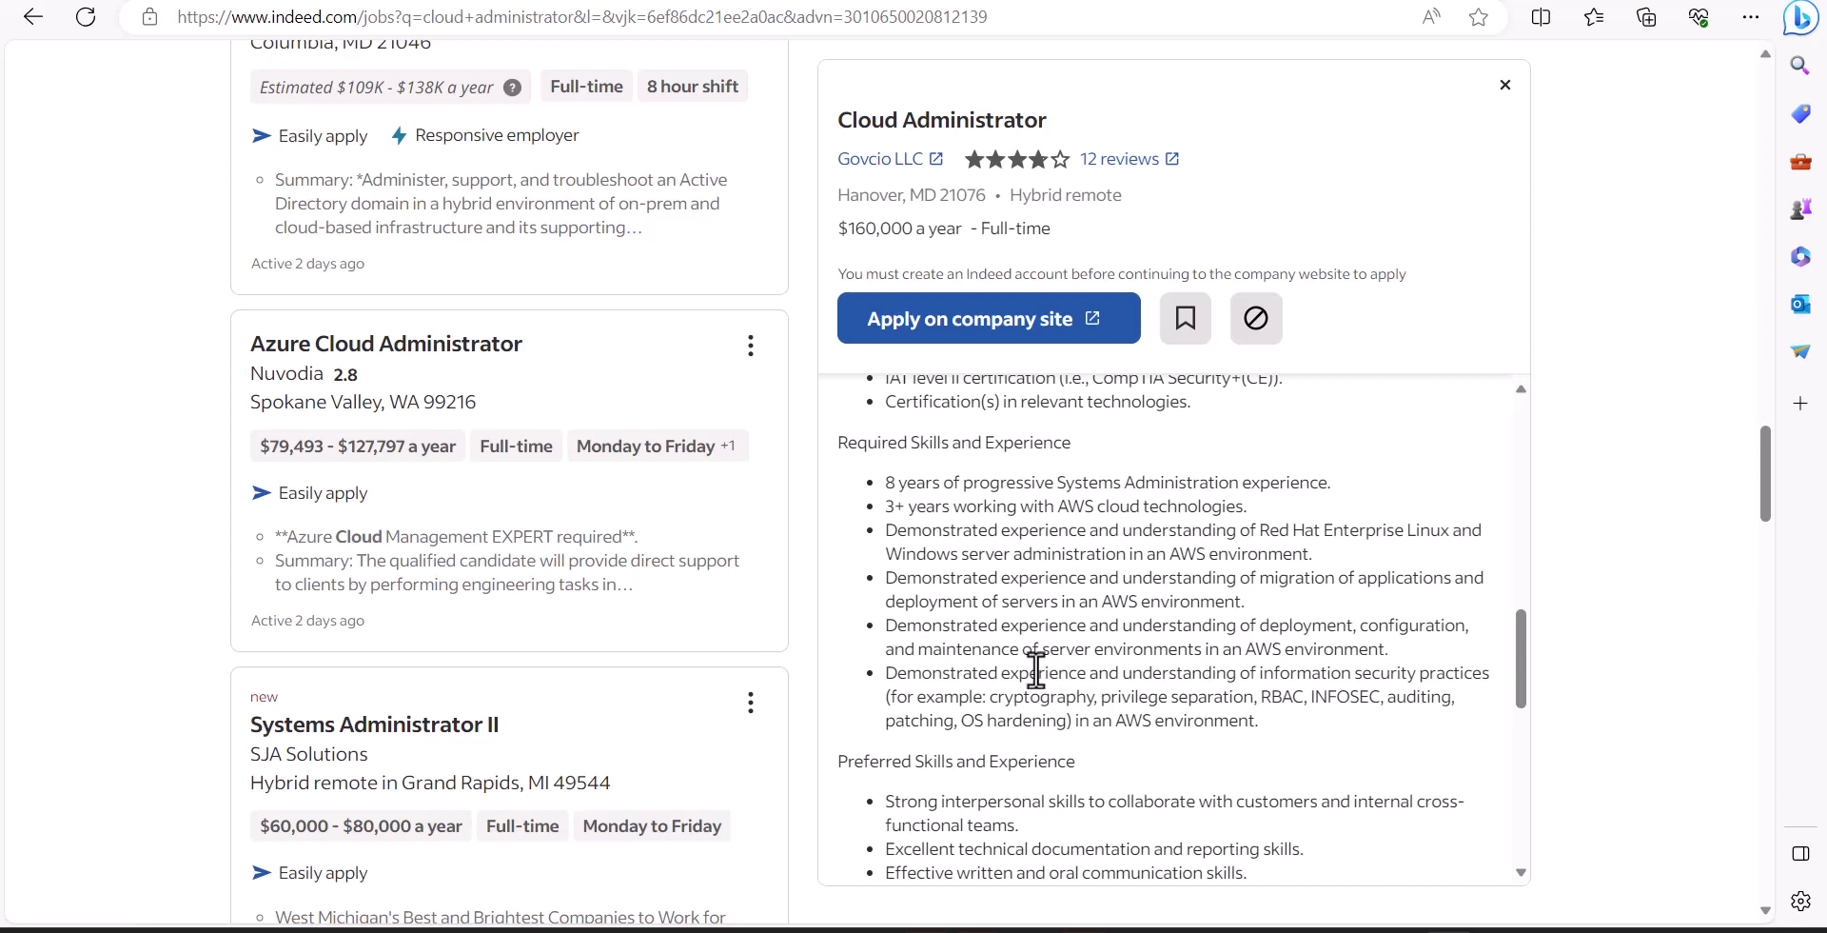
Reveal the Govcio posting's Preferred Skills and Experience list and the start of the Company Overview.
scroll(down, 3)
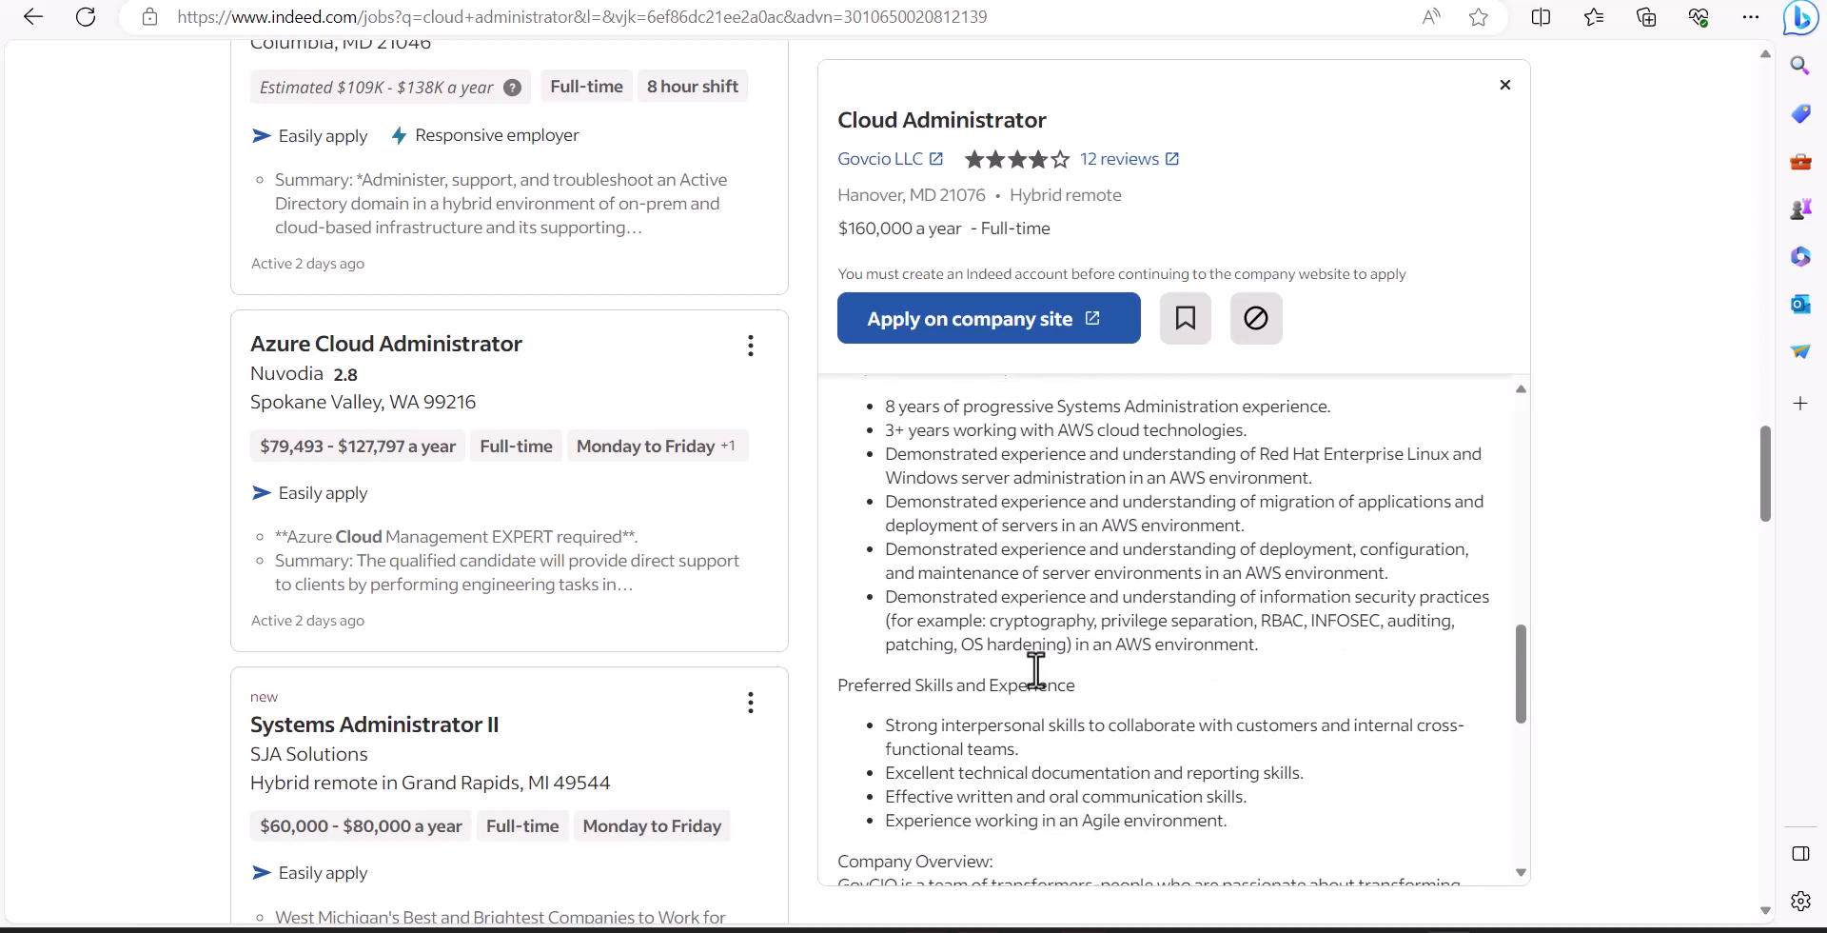
mouse_move(1168, 691)
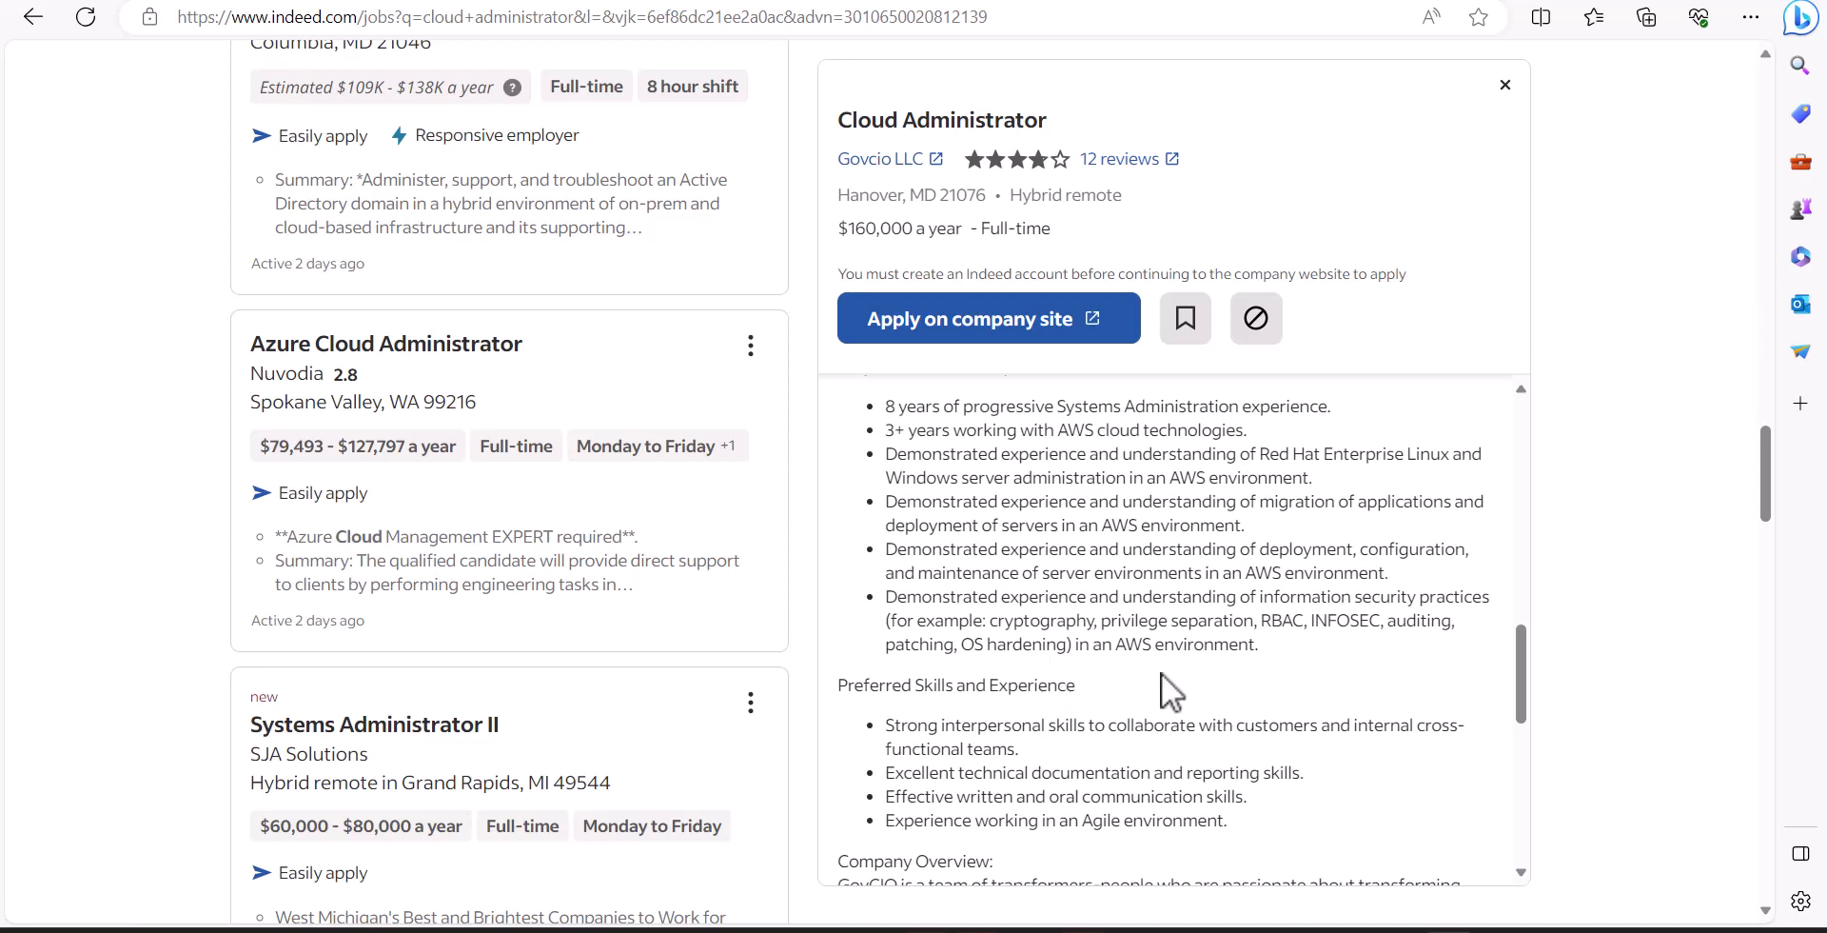
mouse_move(967, 582)
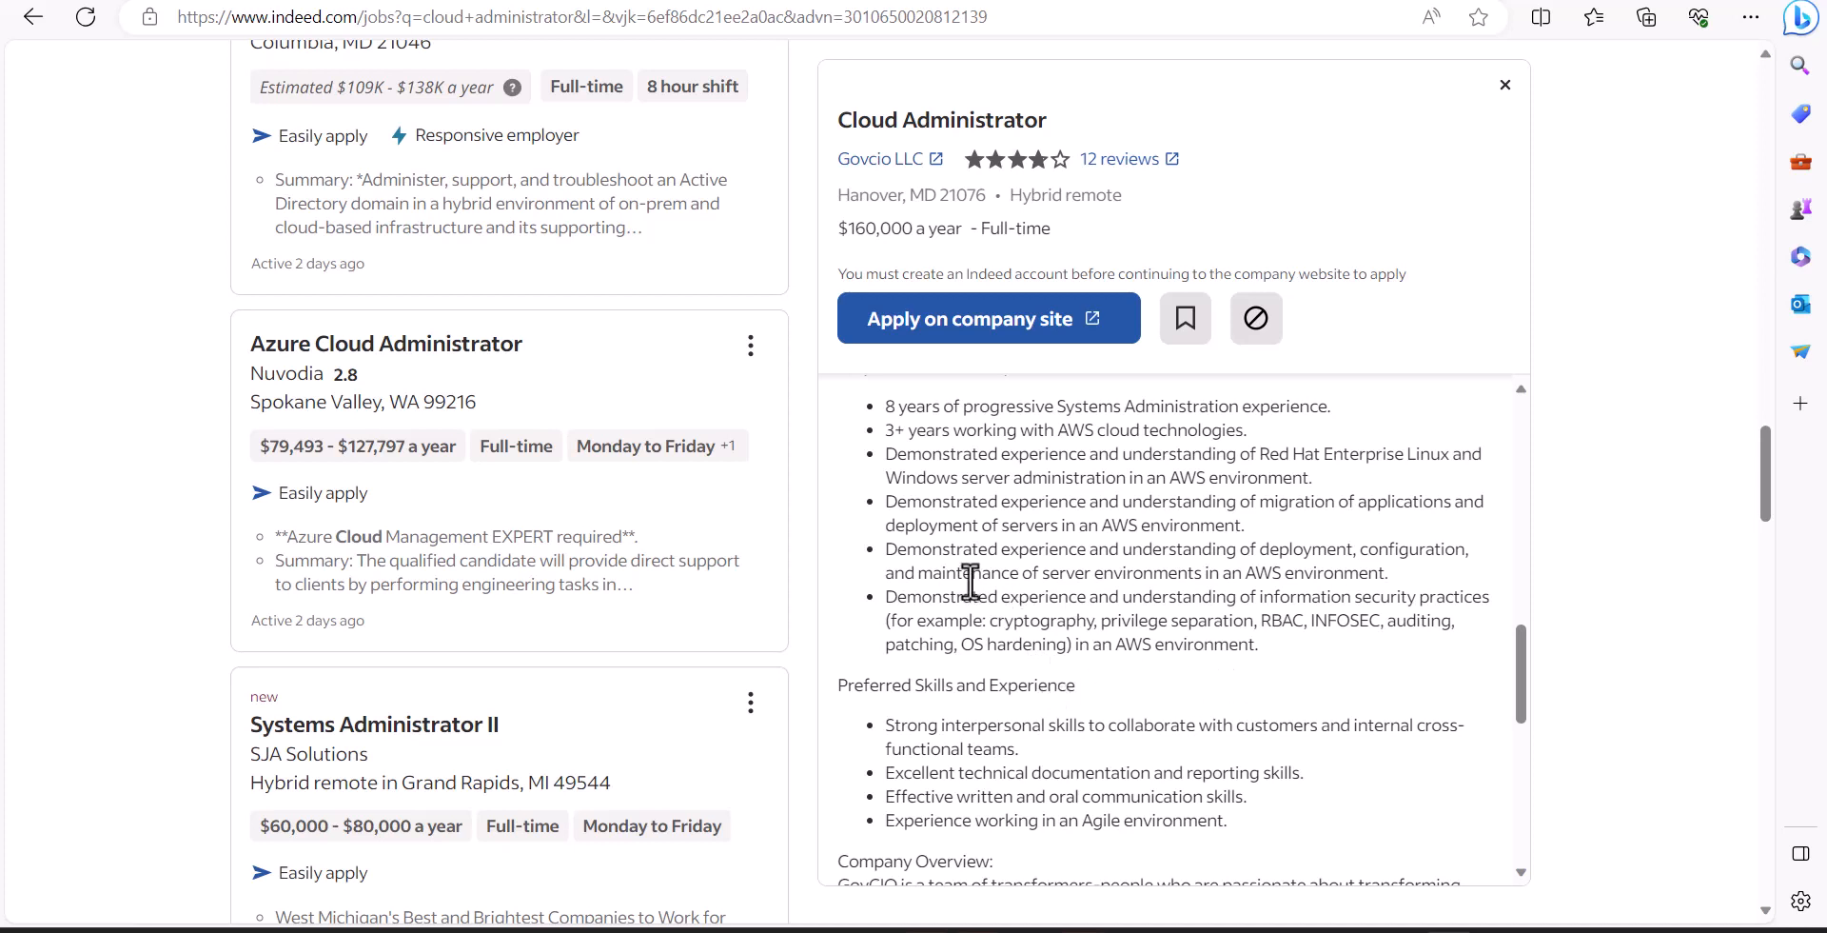
mouse_move(1131, 551)
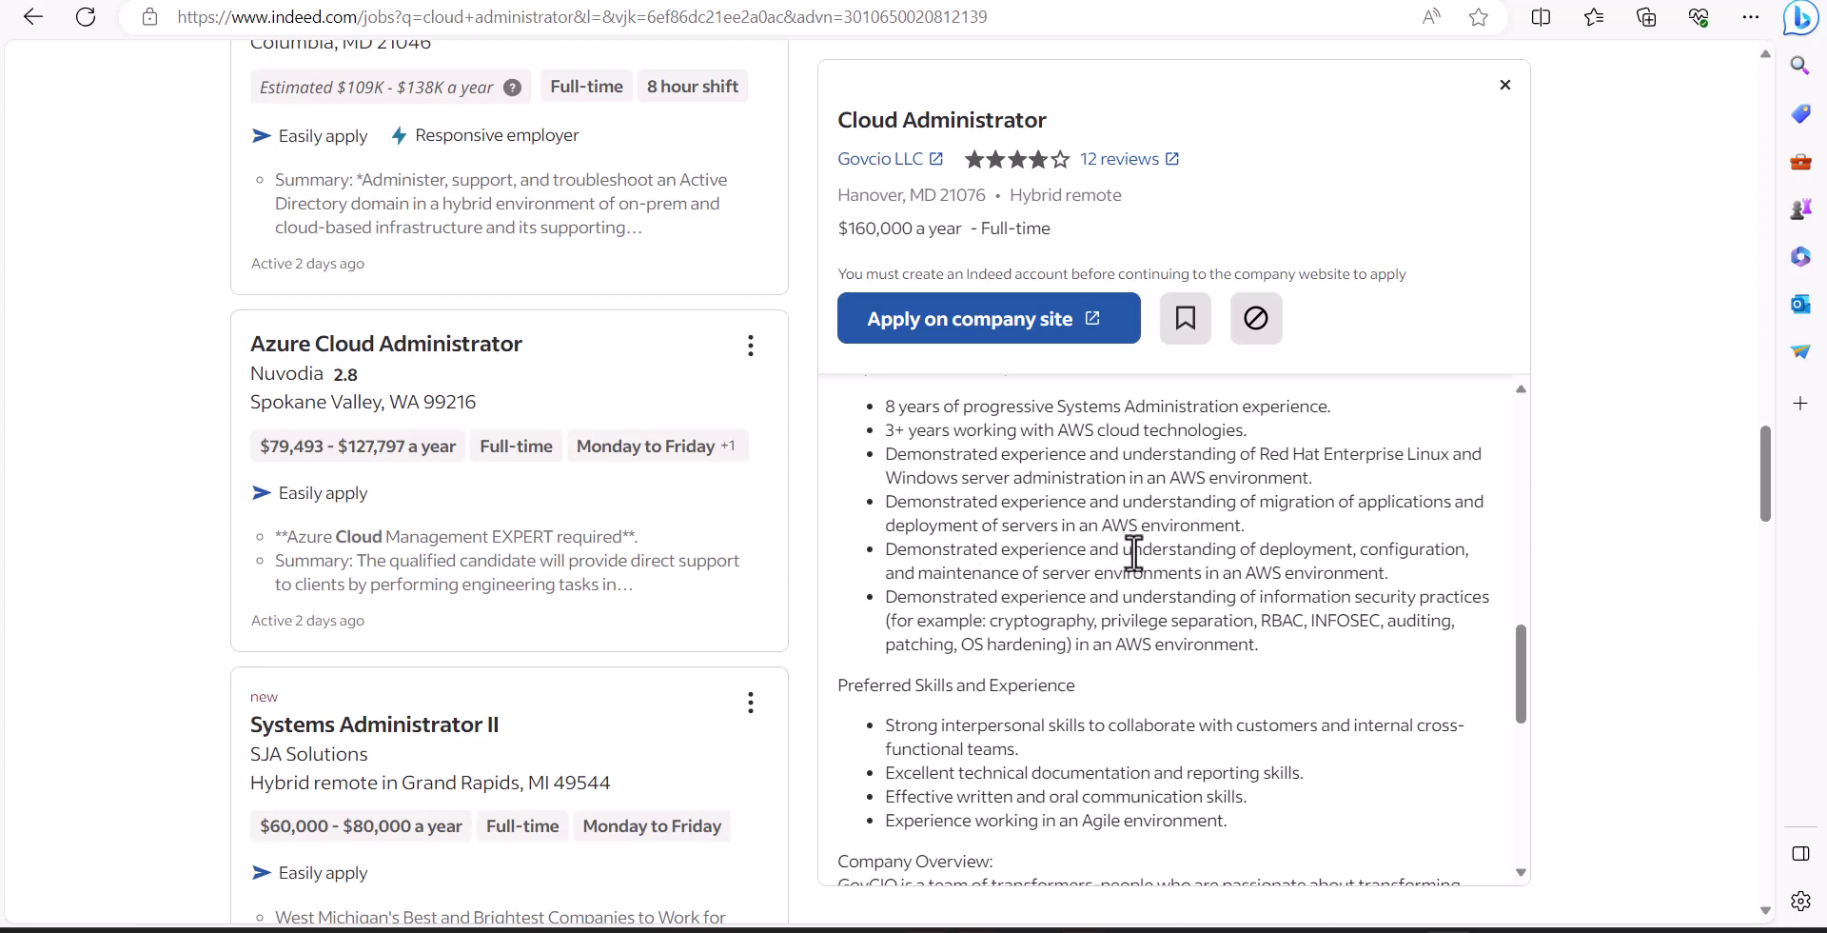
mouse_move(982, 535)
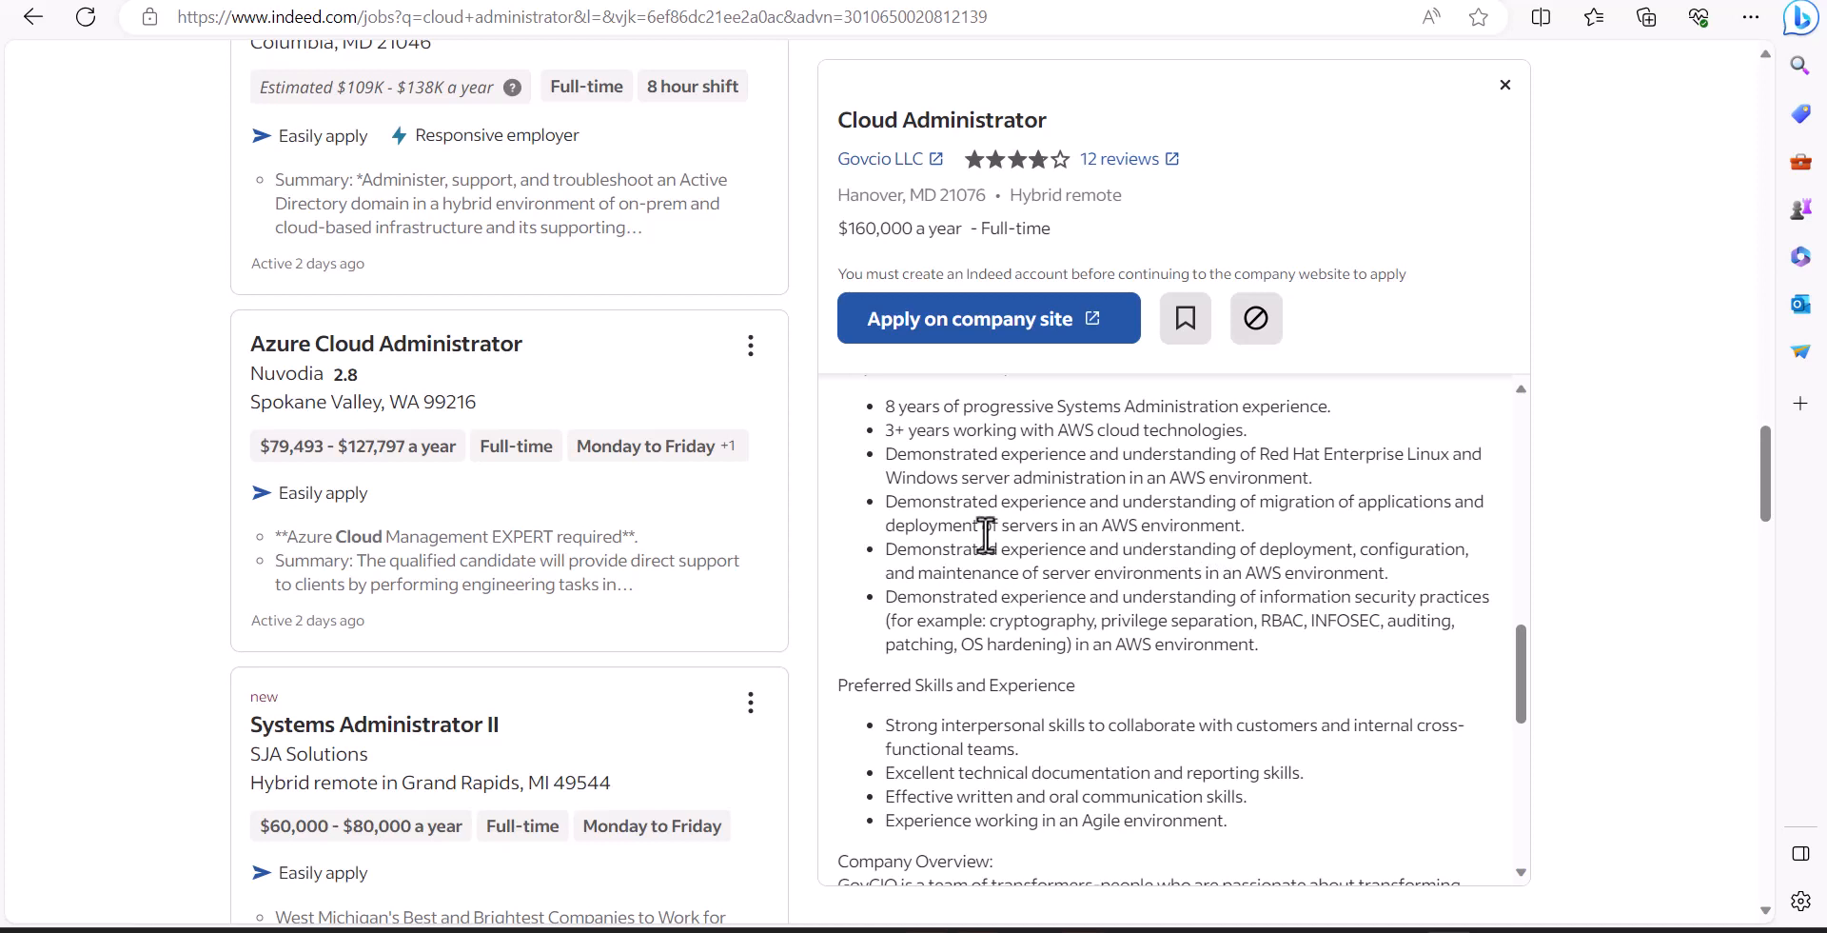
mouse_move(959, 558)
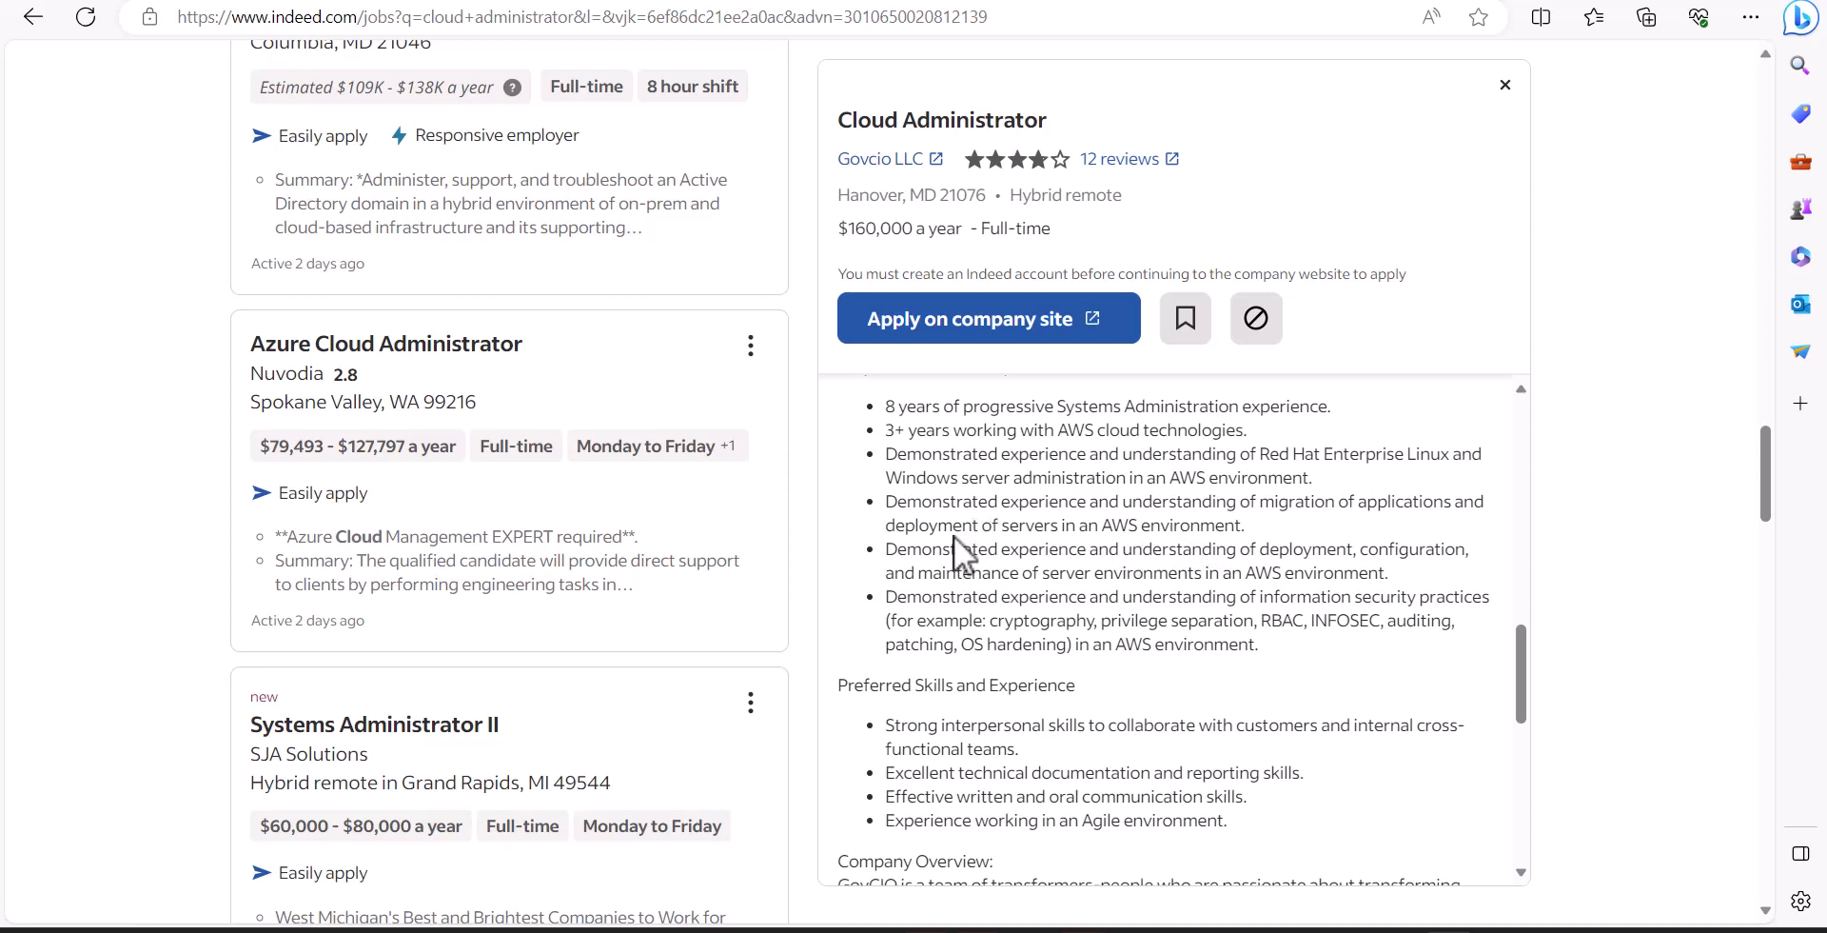
mouse_move(1294, 547)
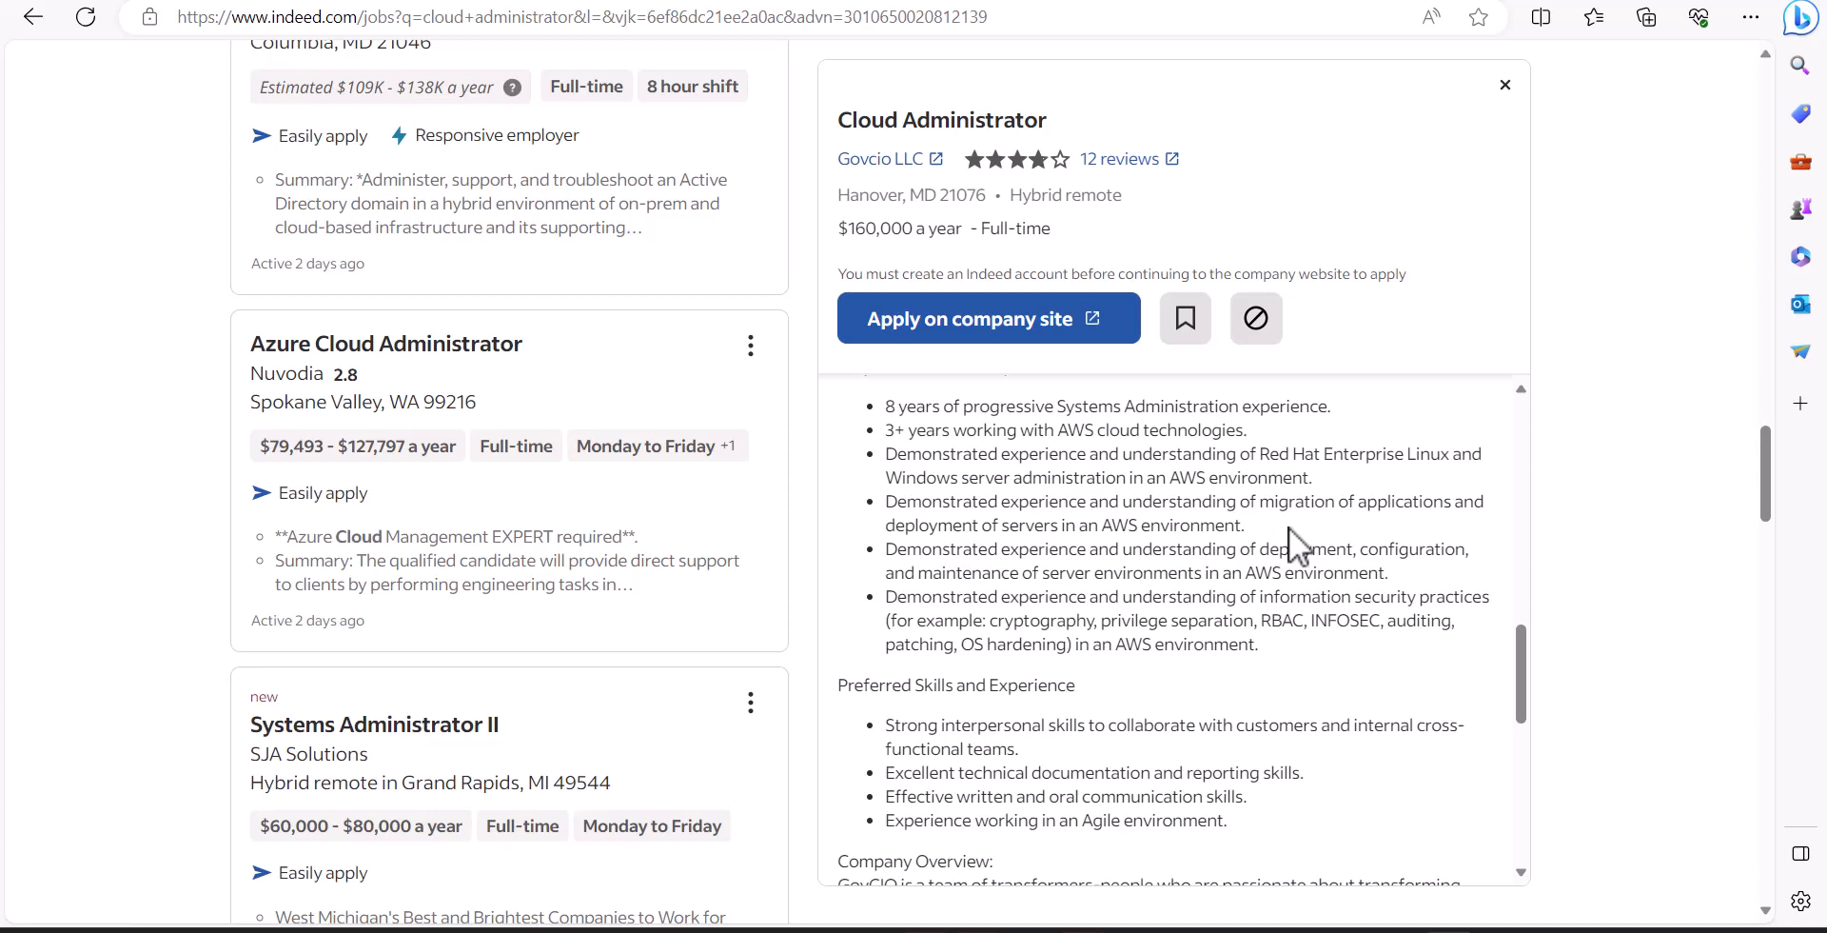
mouse_move(948, 581)
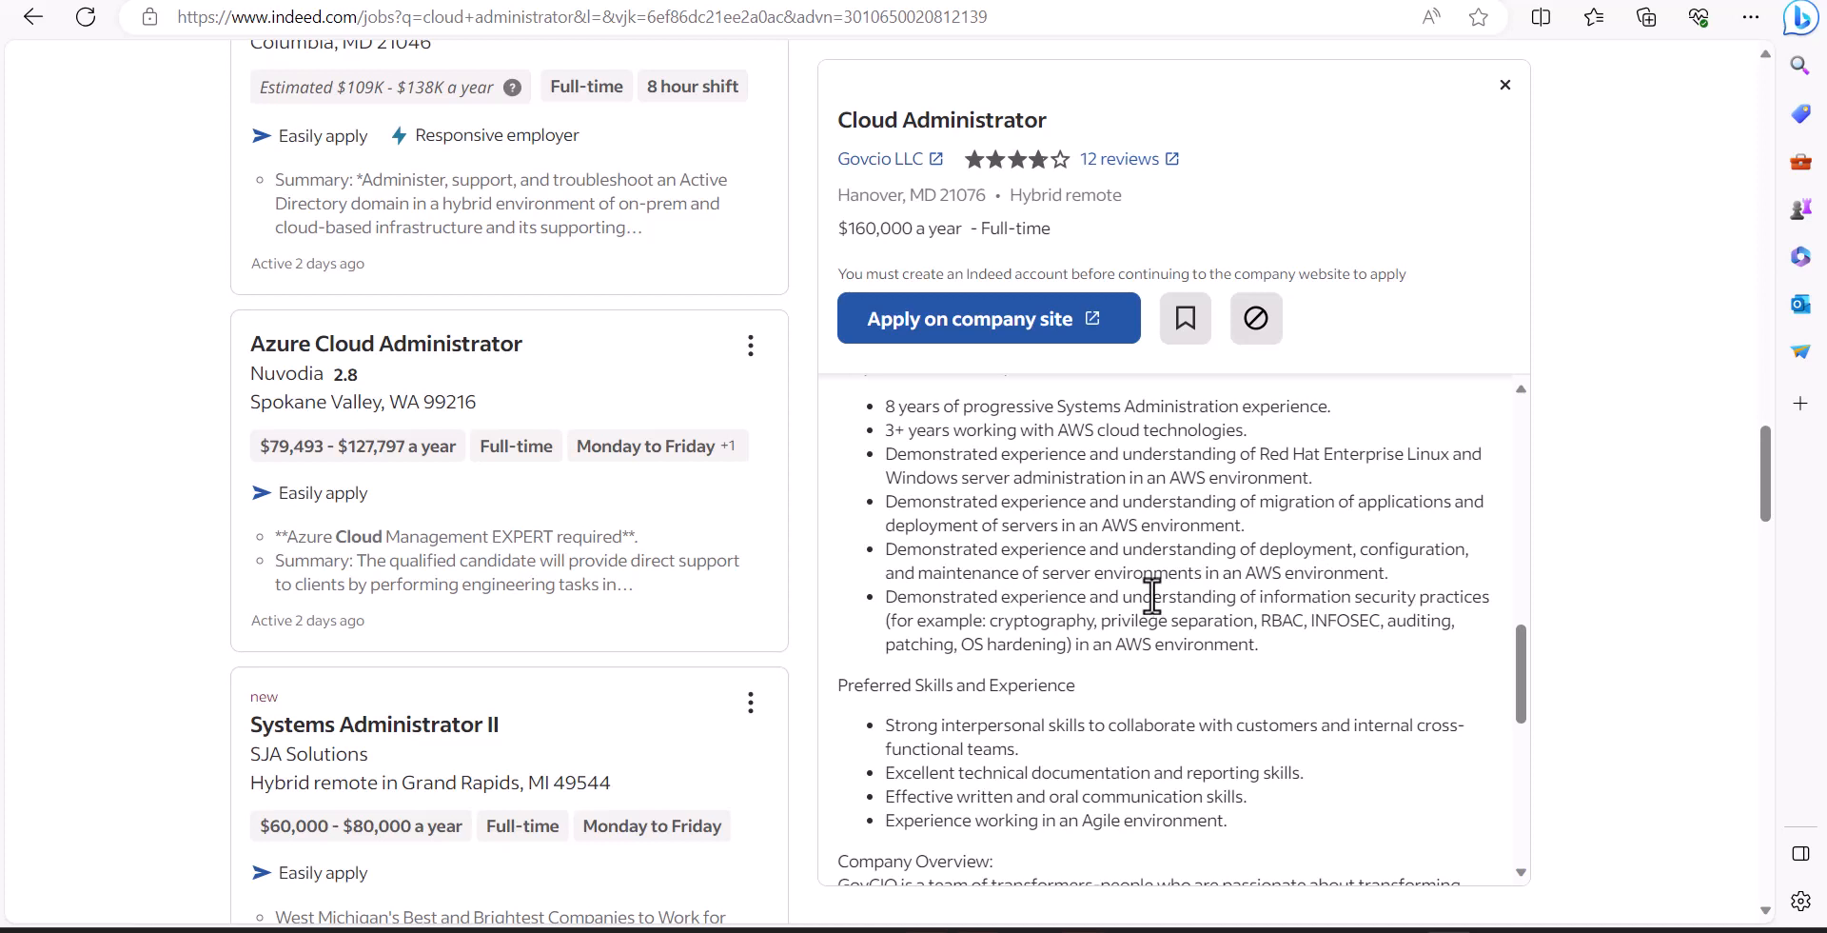
mouse_move(978, 539)
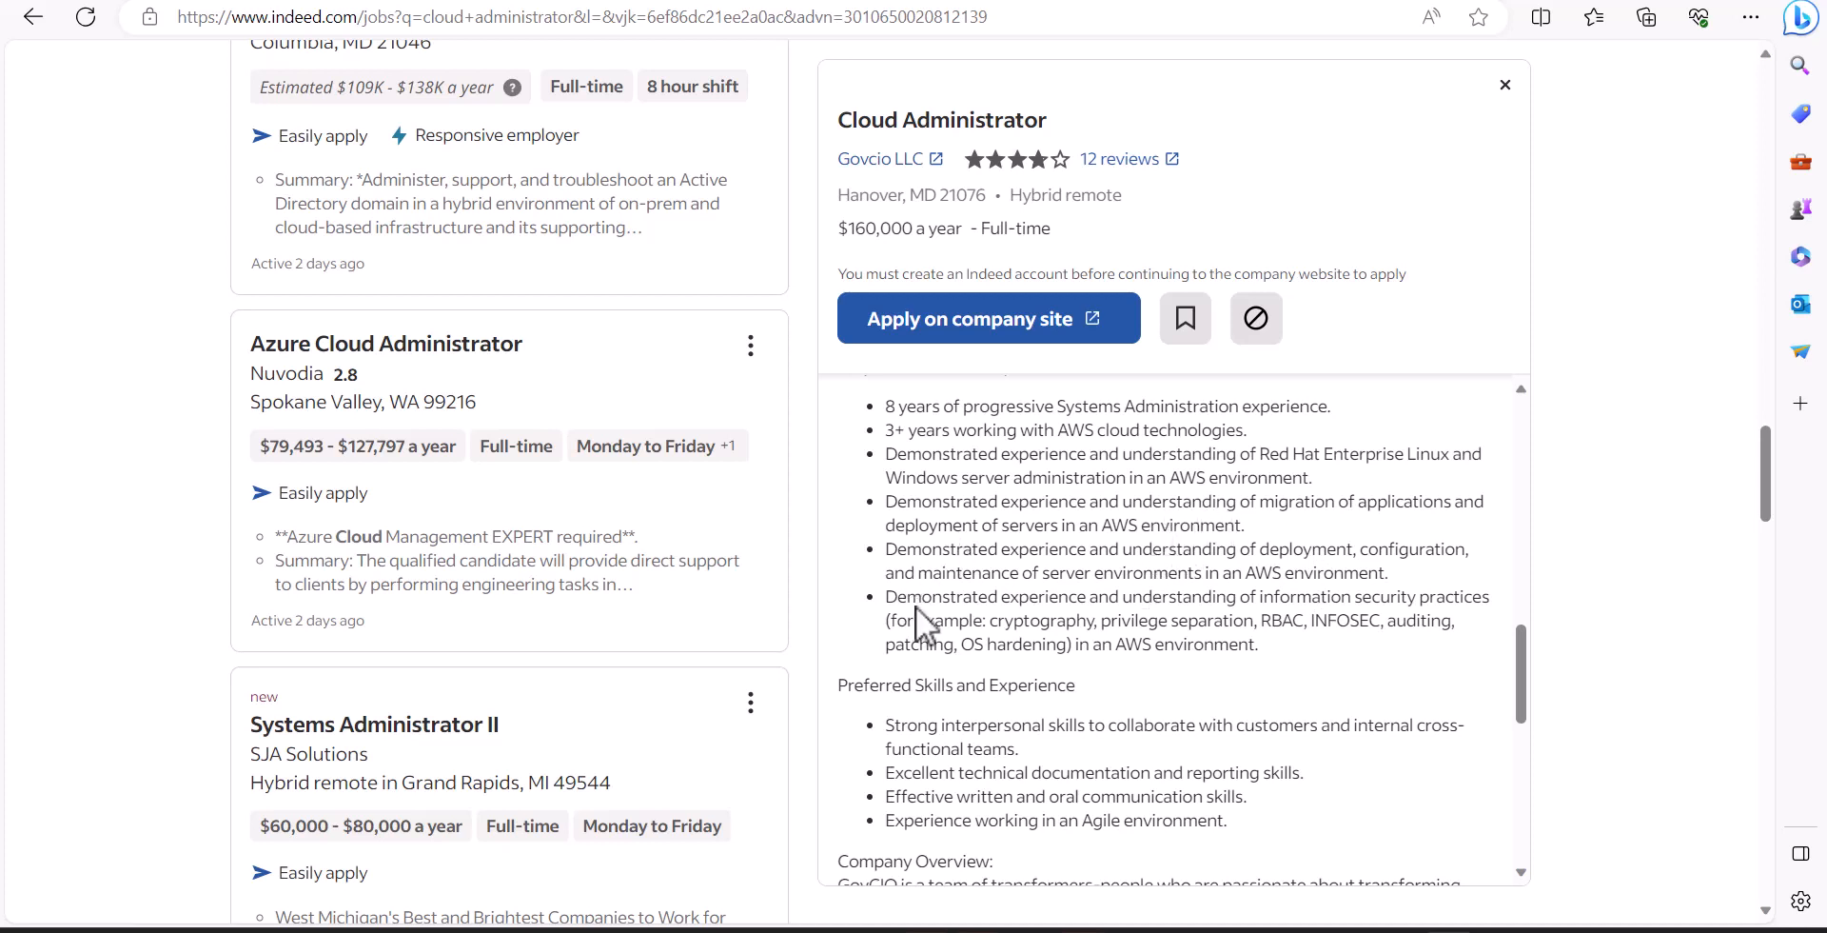
mouse_move(916, 600)
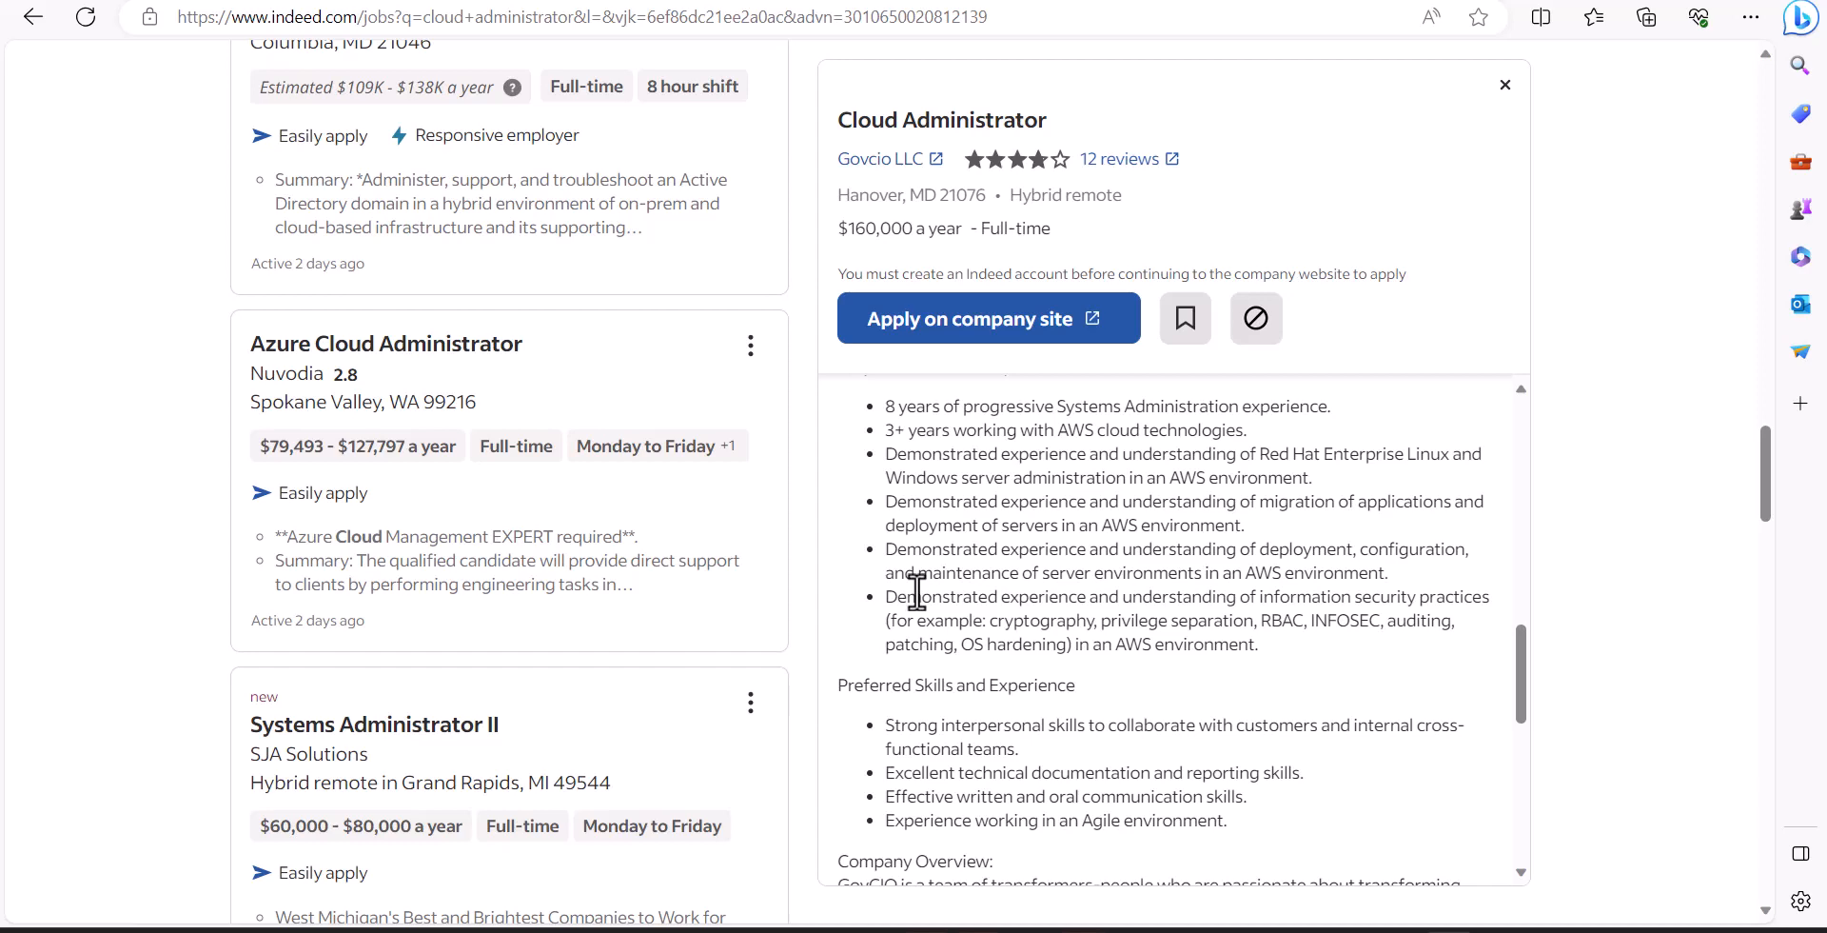
mouse_move(789, 550)
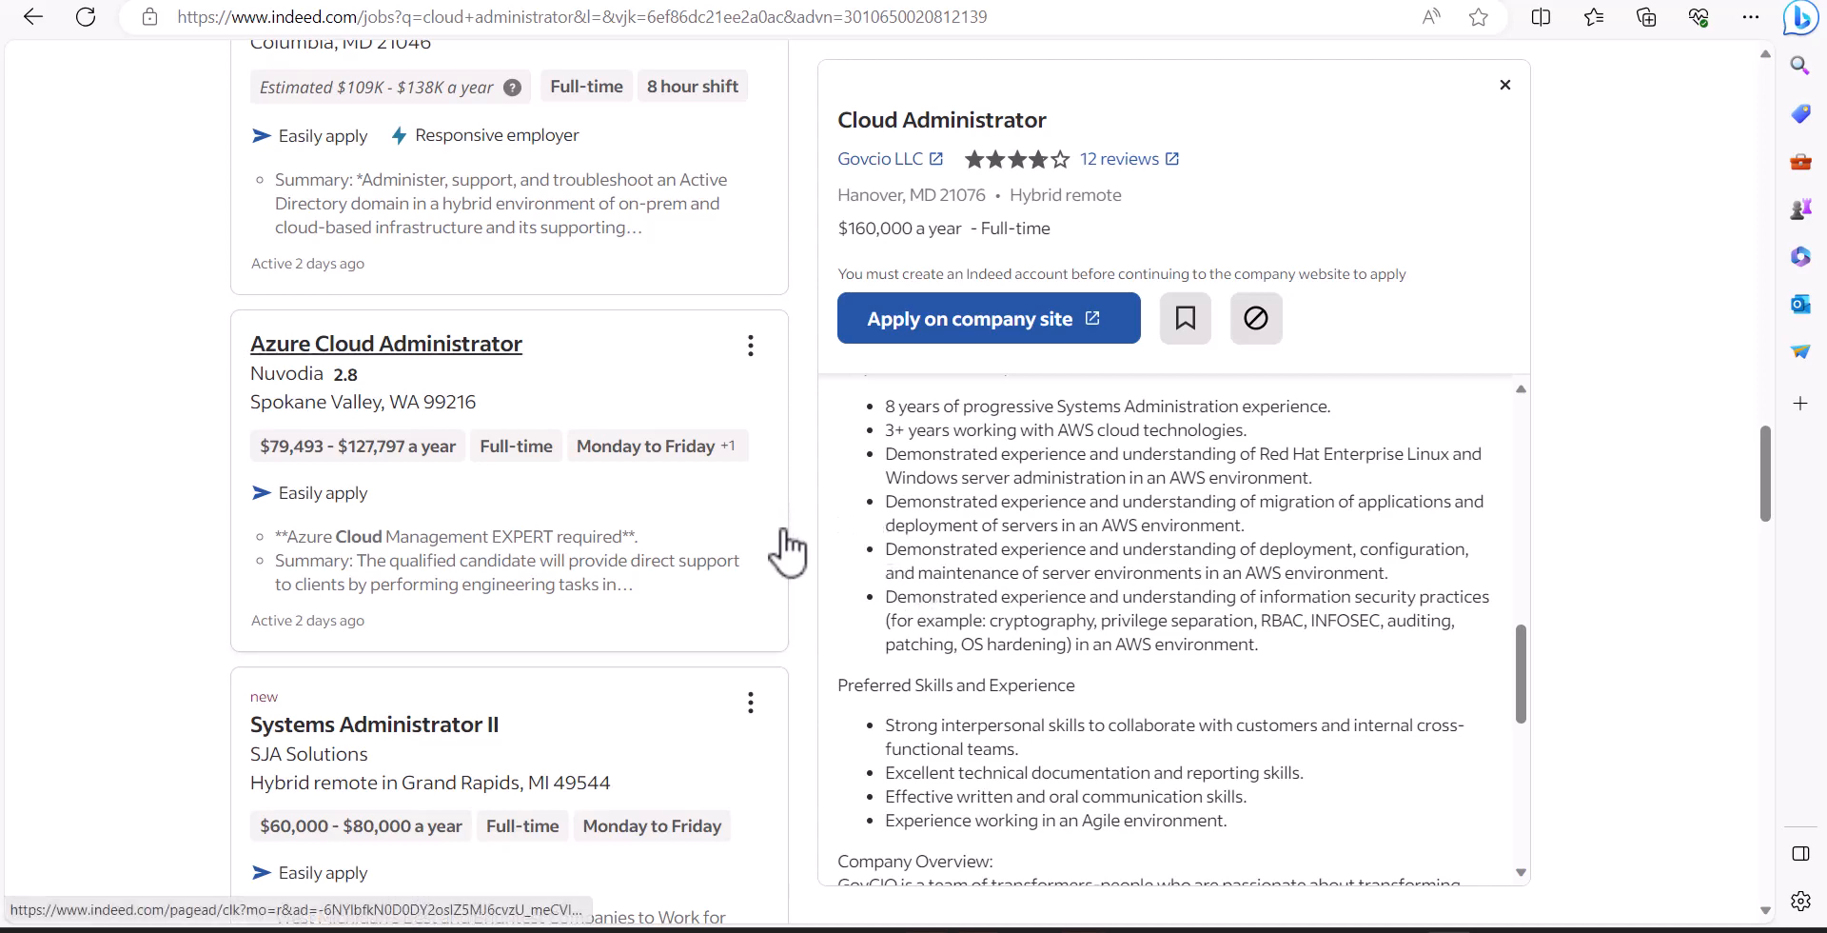
Advance to the second results page with Peraton's Cloud Systems Administrator 2 details and Octo's listing.
scroll(down, 3)
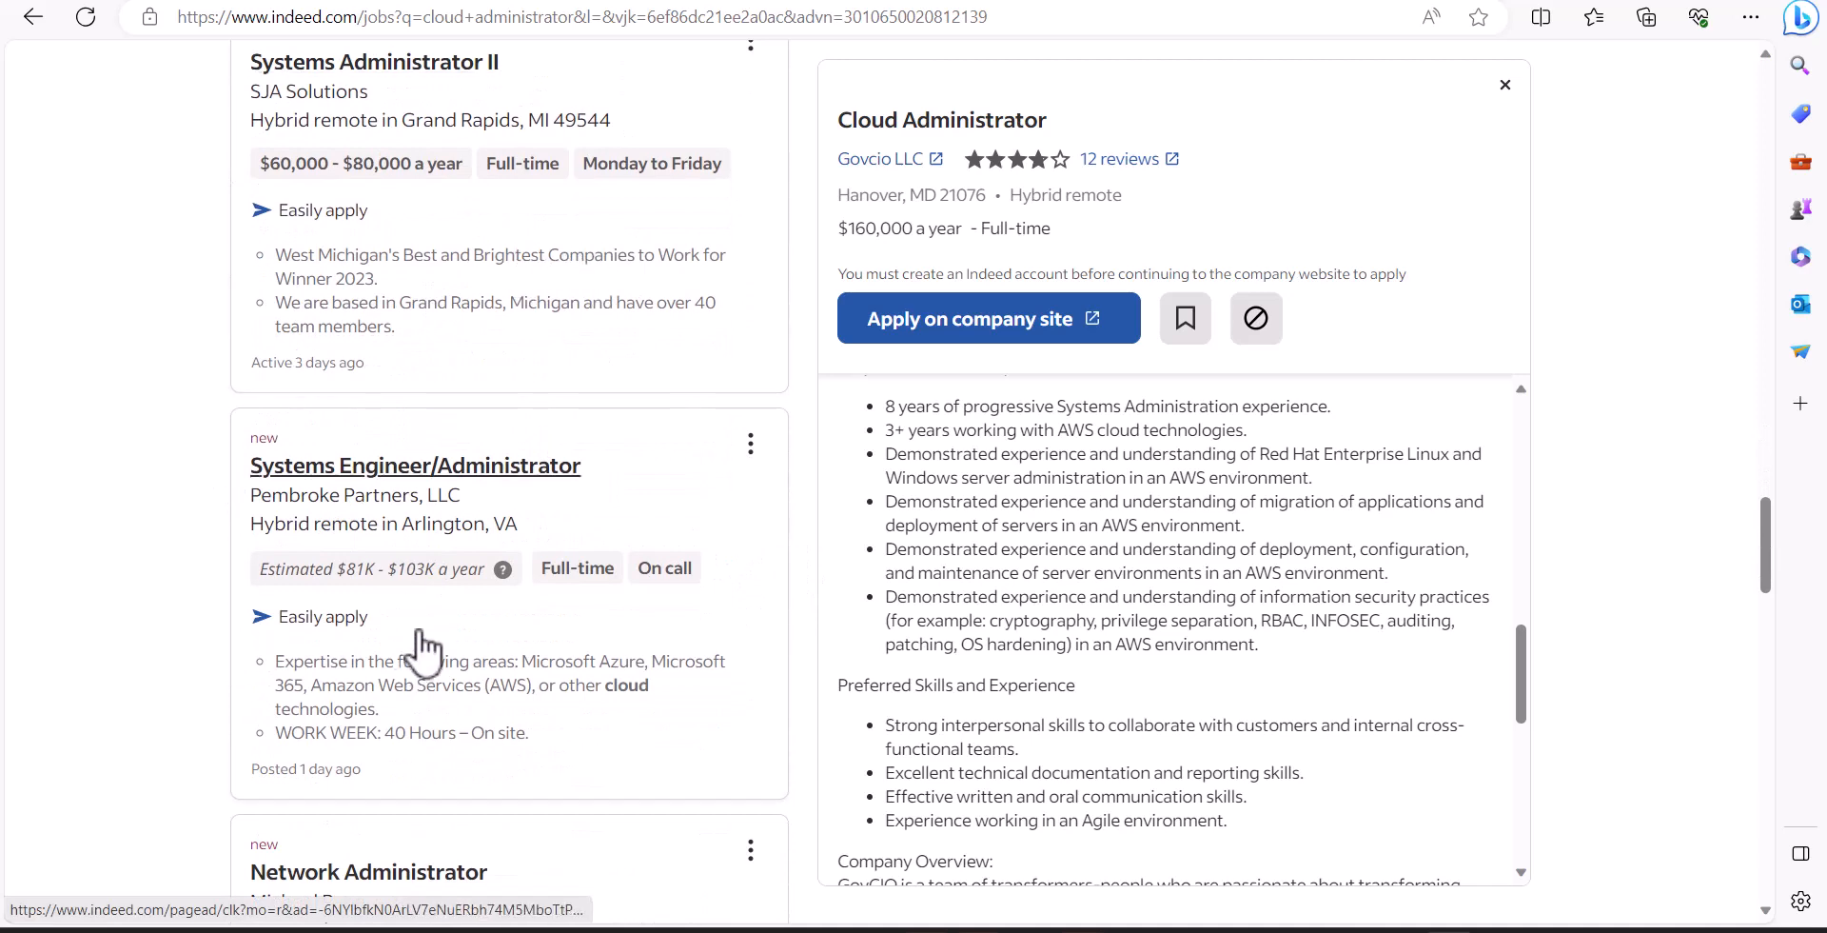
scroll(down, 3)
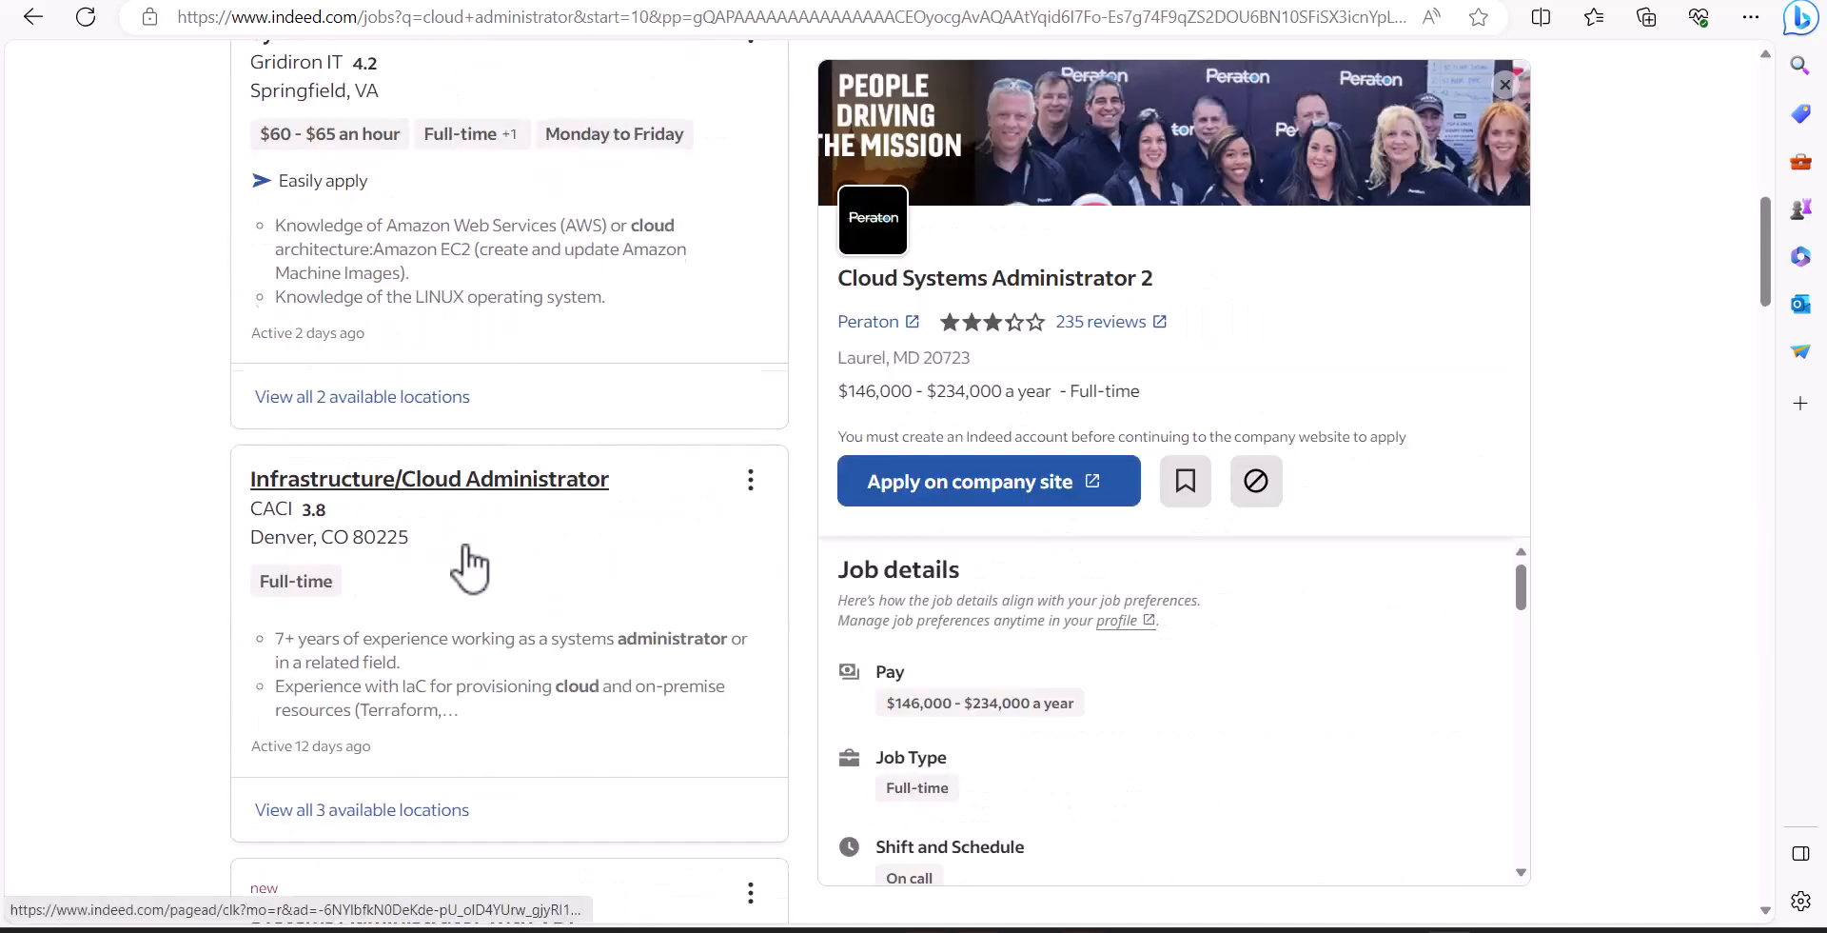
scroll(down, 3)
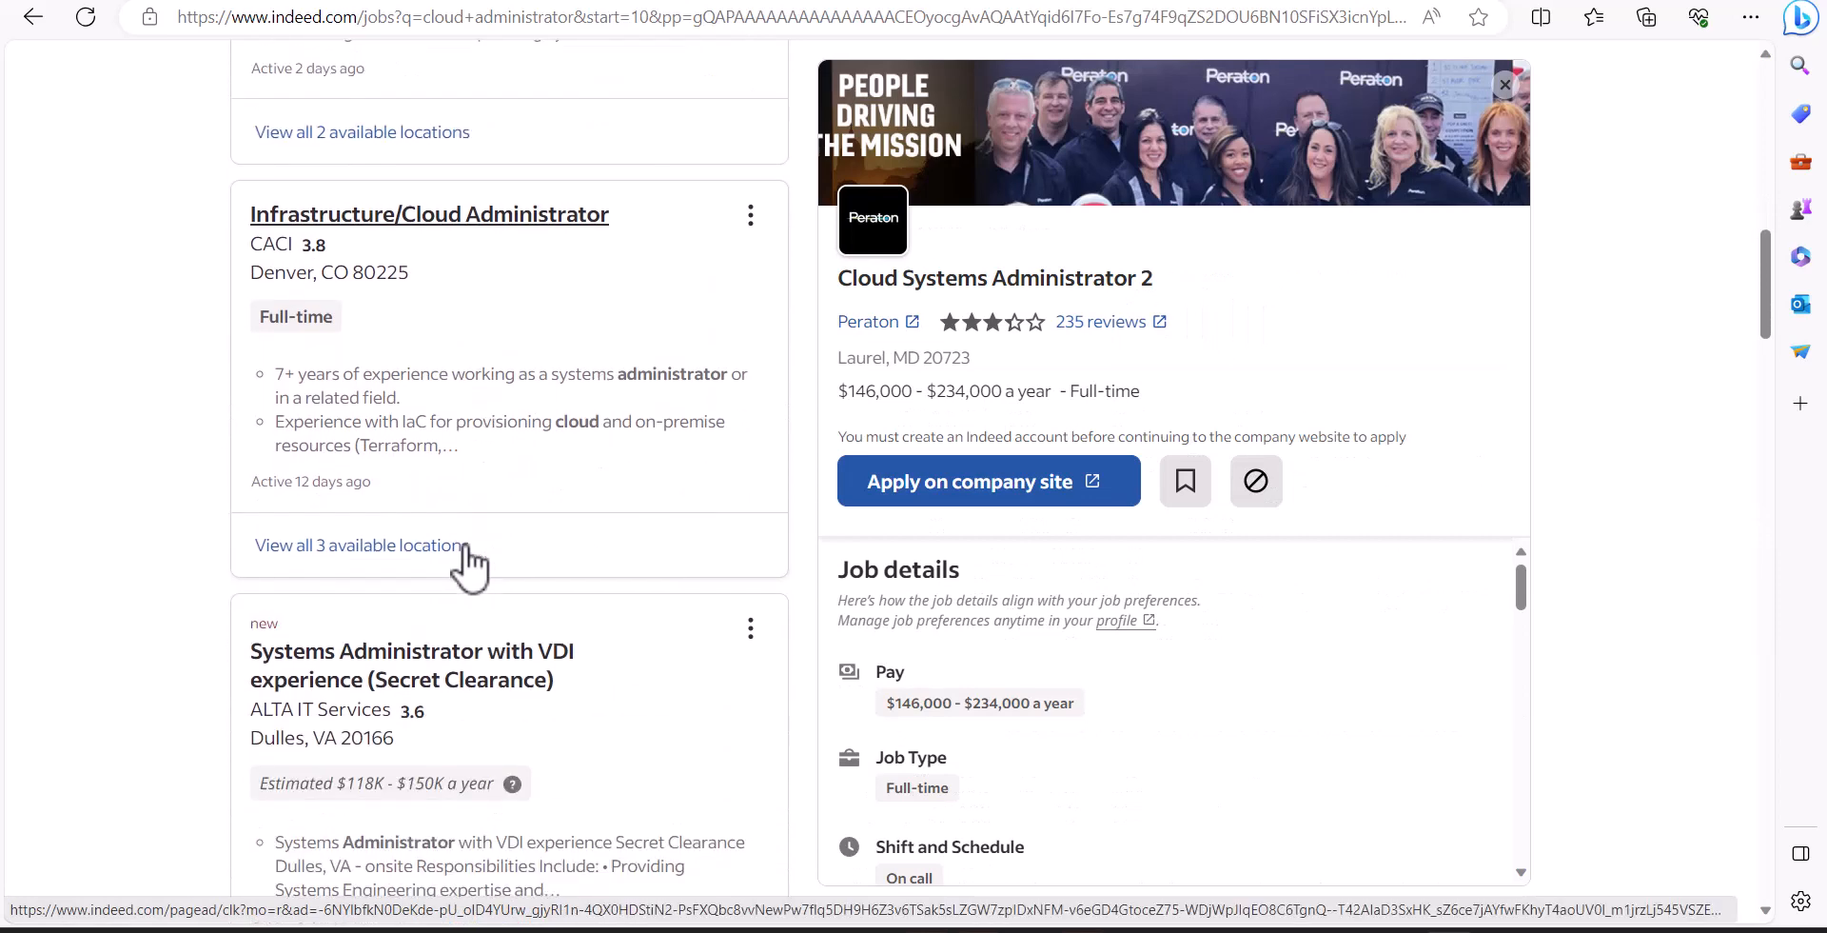
scroll(down, 3)
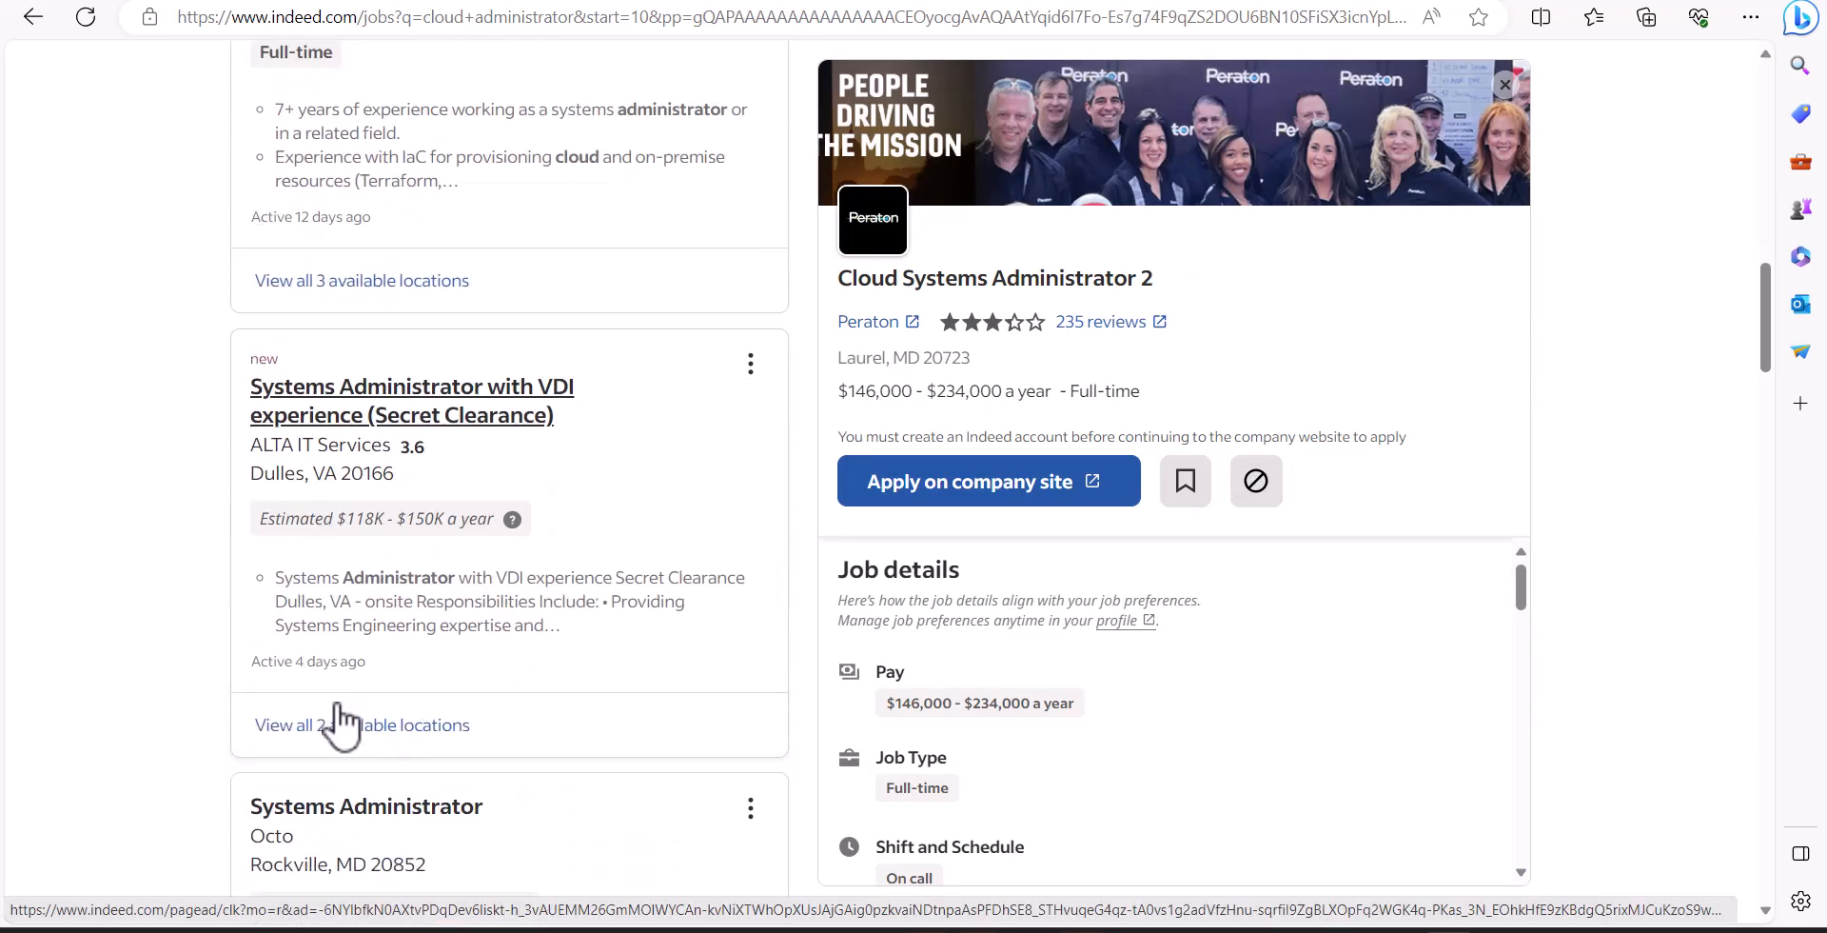
scroll(down, 3)
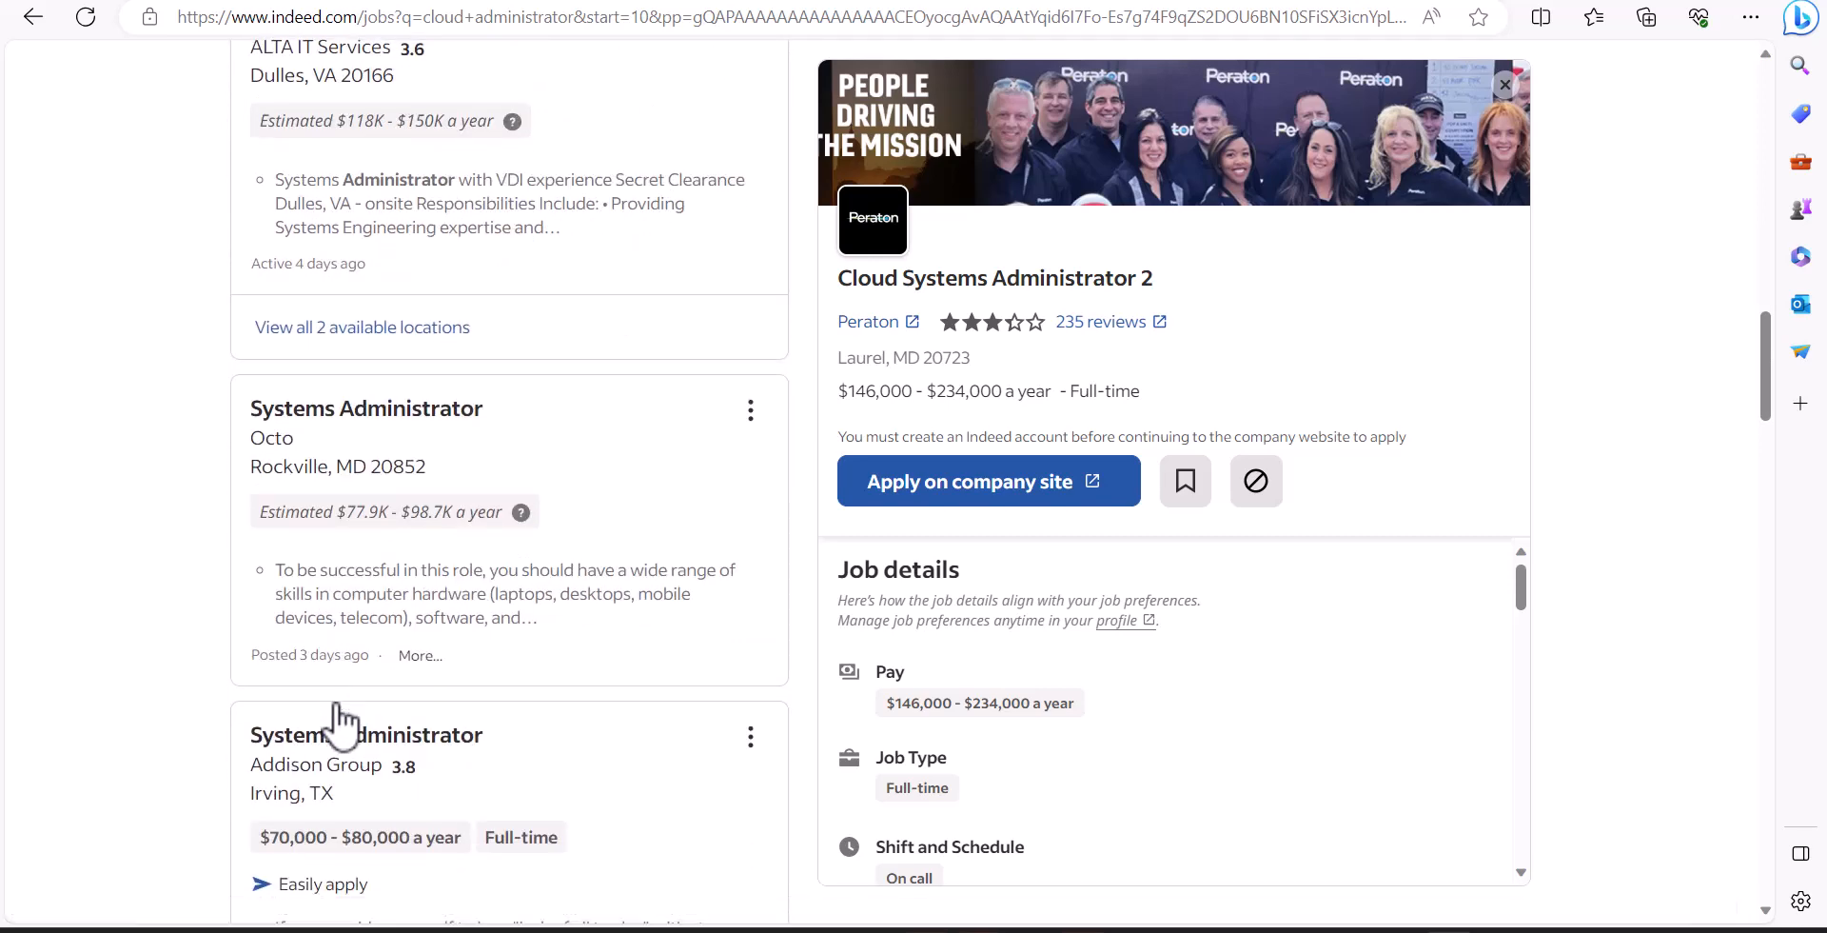
mouse_move(548, 536)
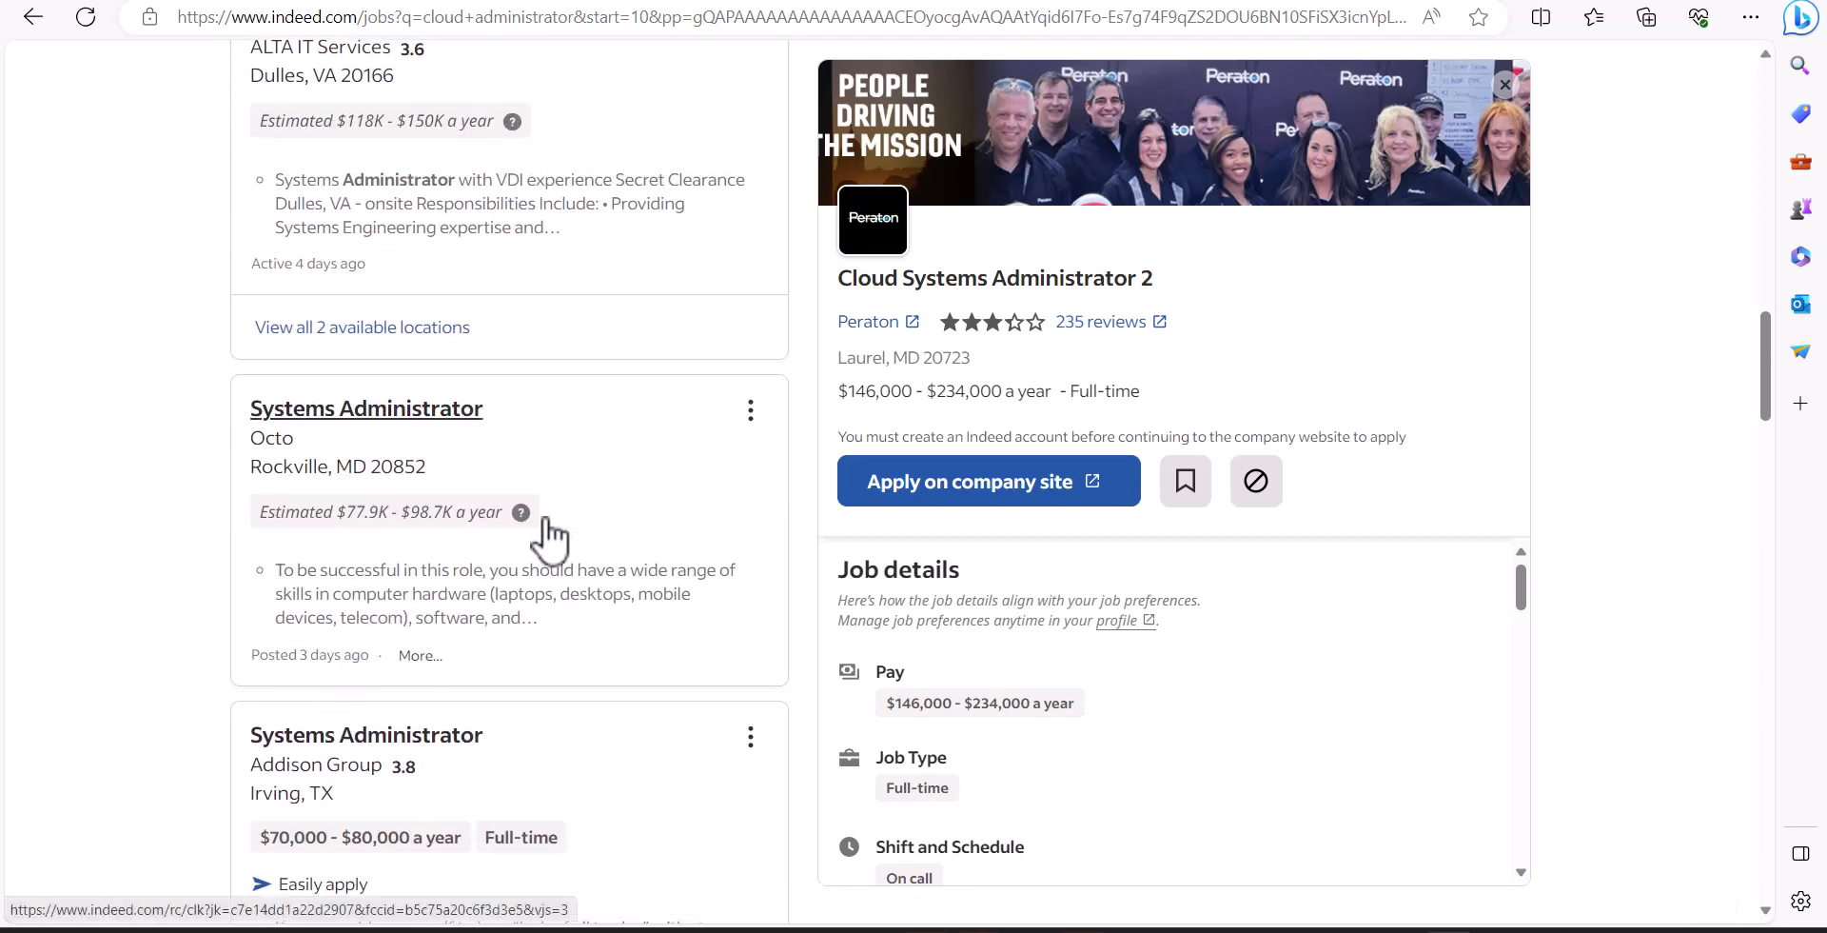
mouse_move(531, 559)
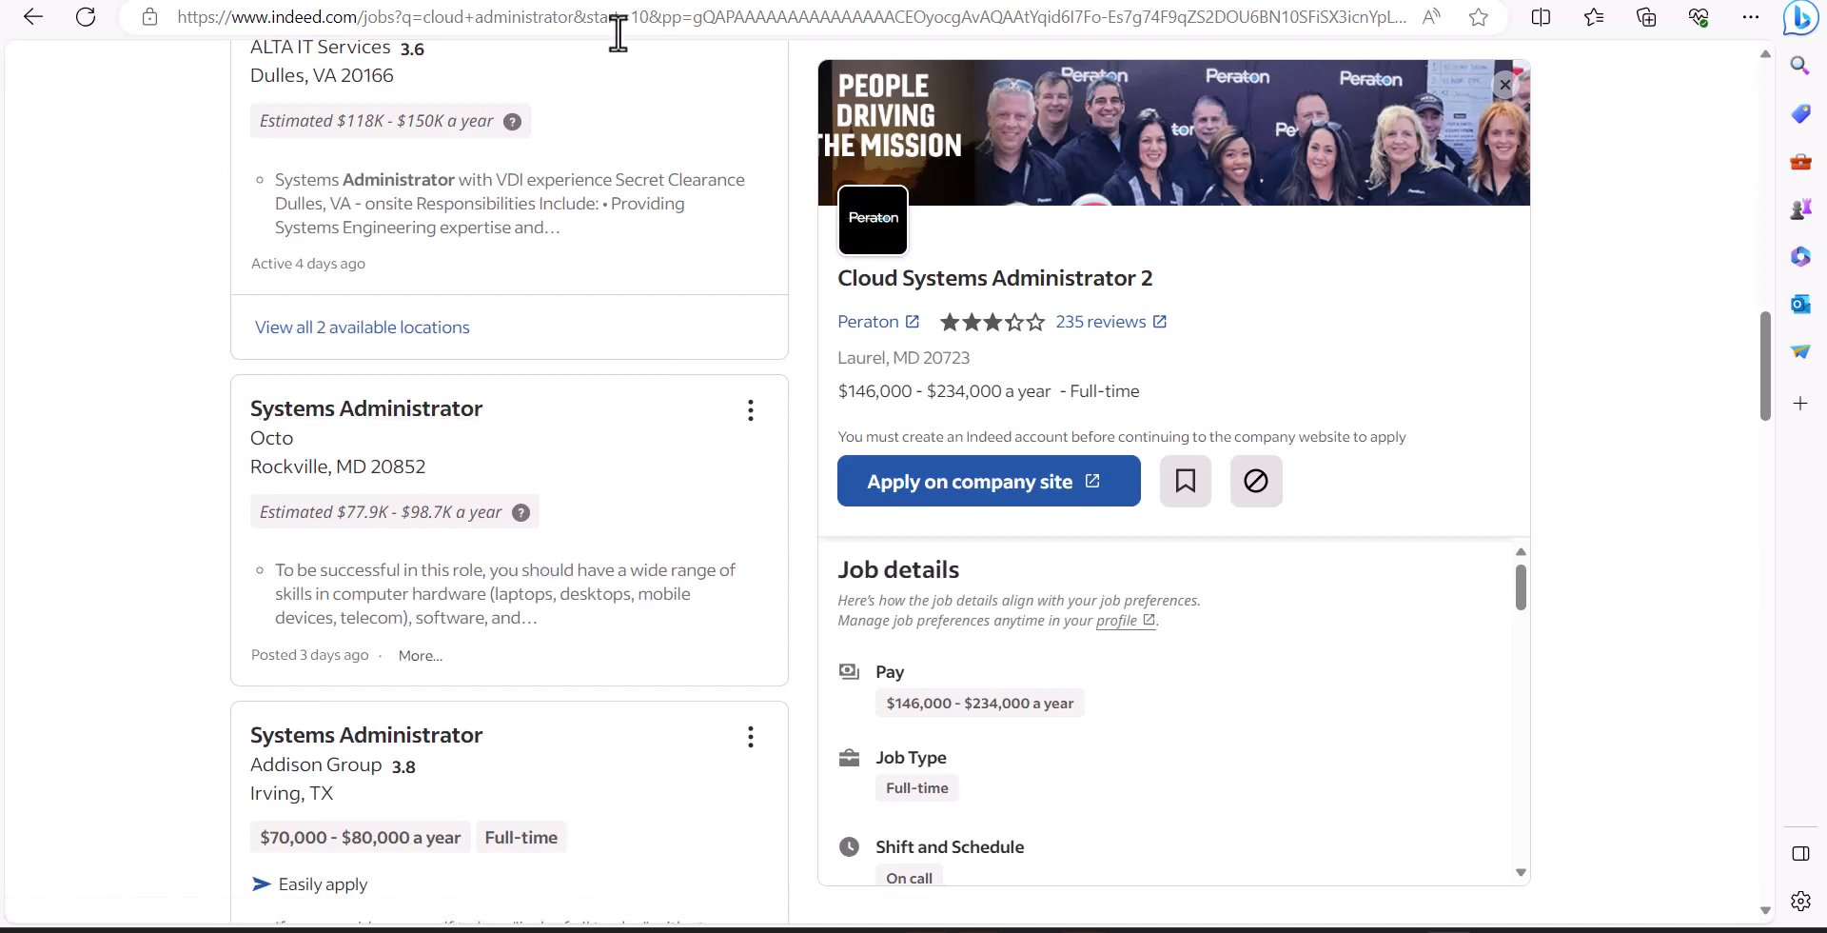
mouse_move(588, 110)
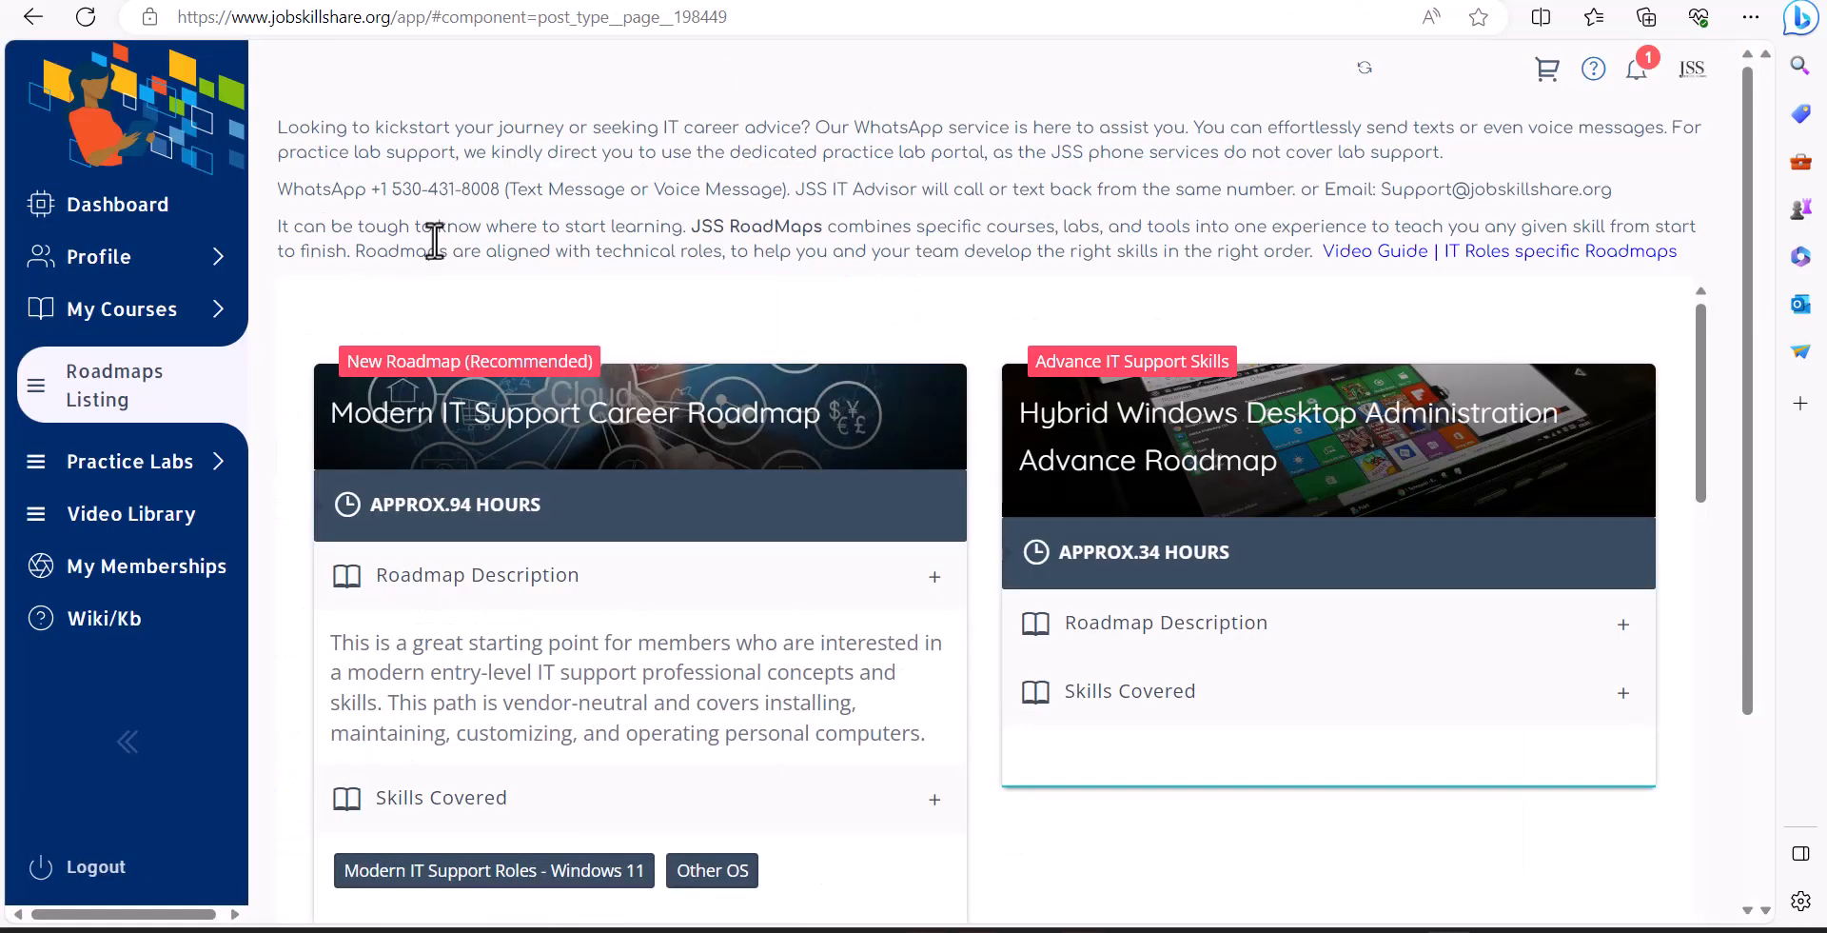
mouse_move(433, 396)
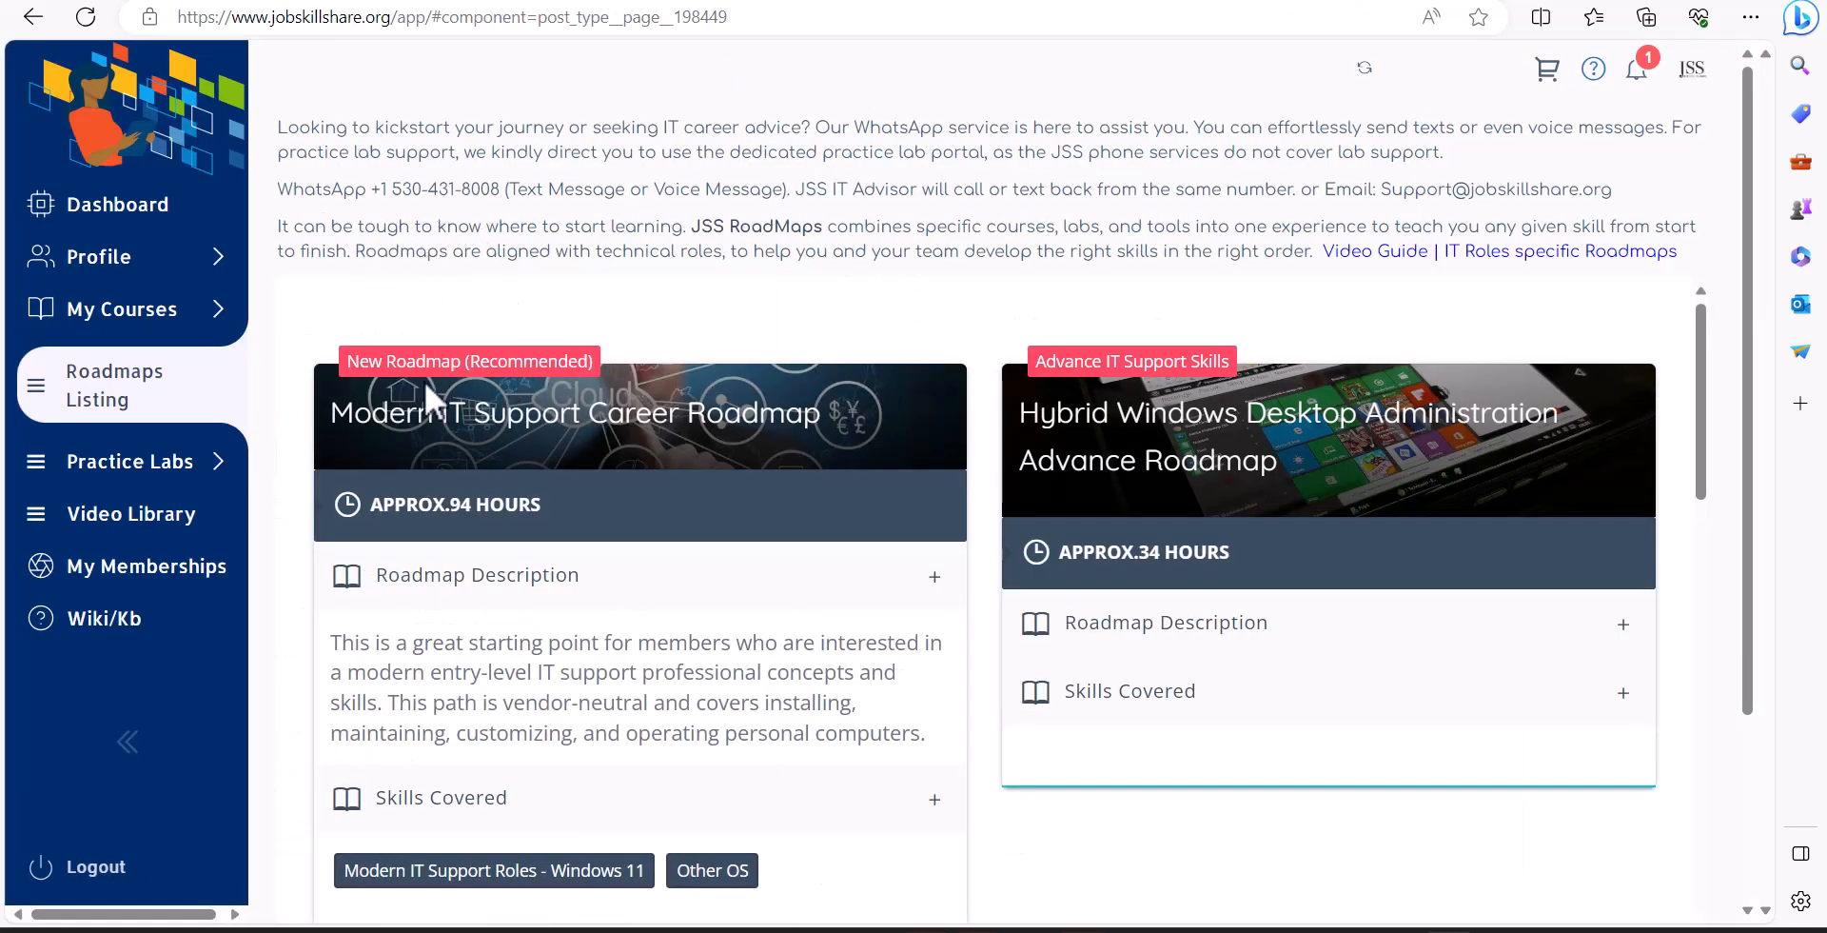
mouse_move(240, 466)
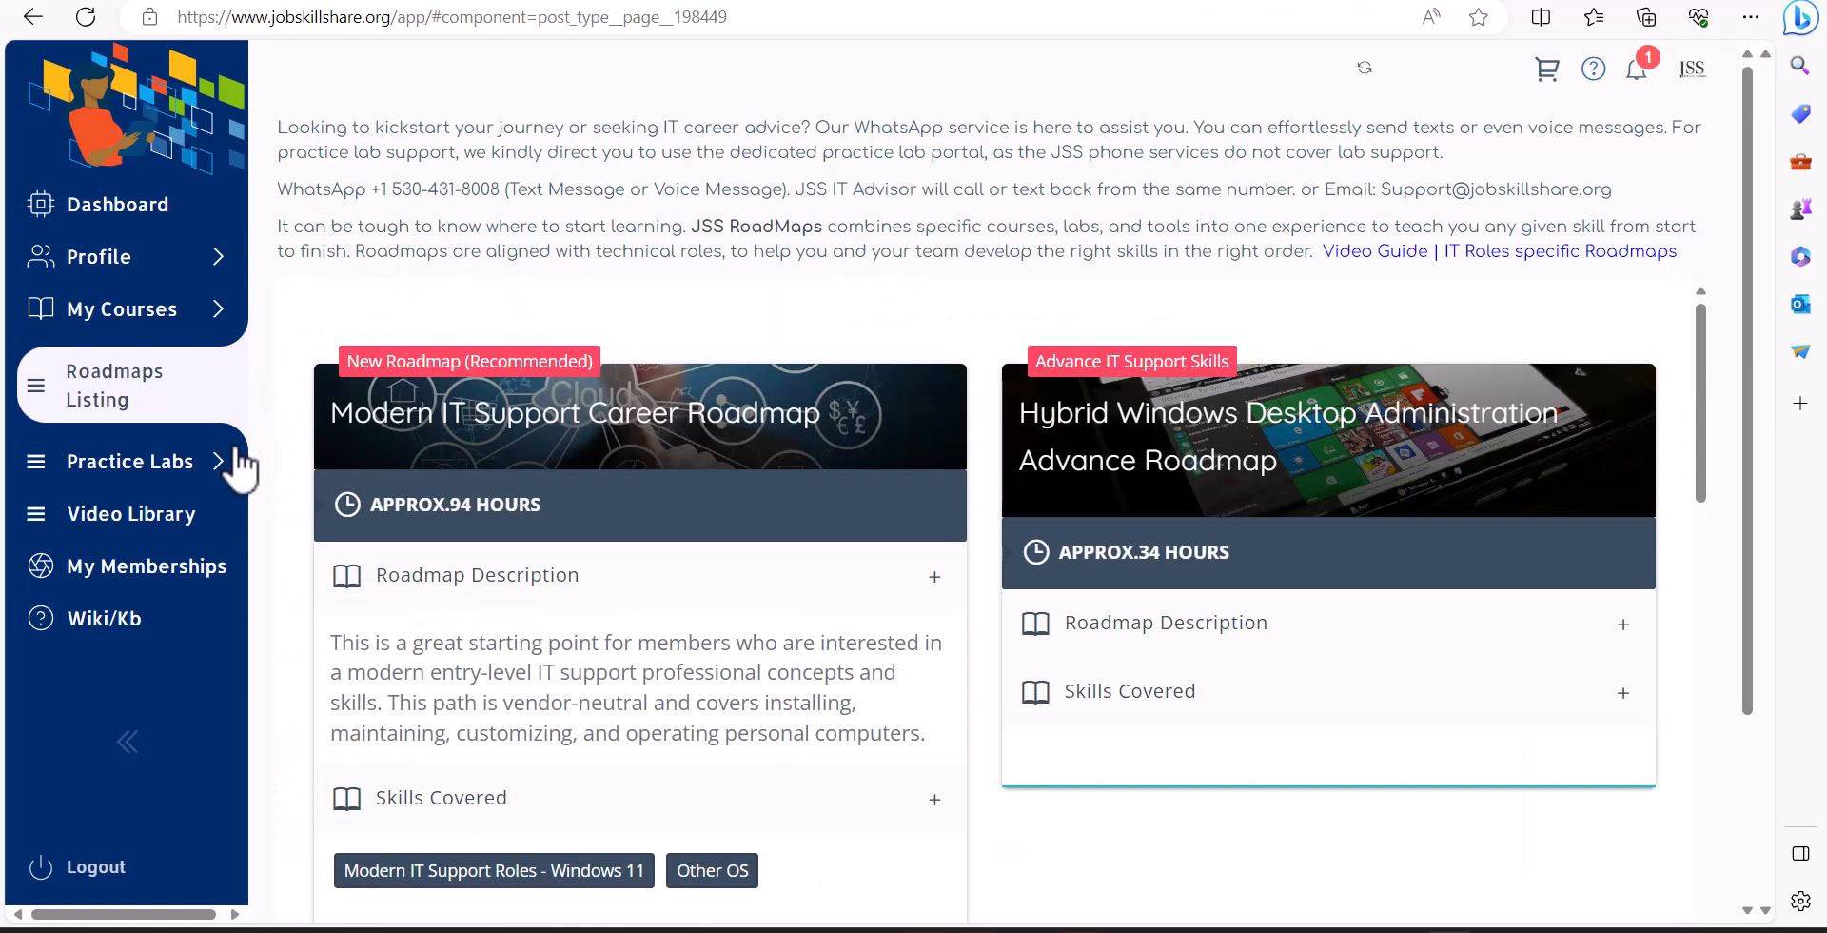
mouse_move(329, 465)
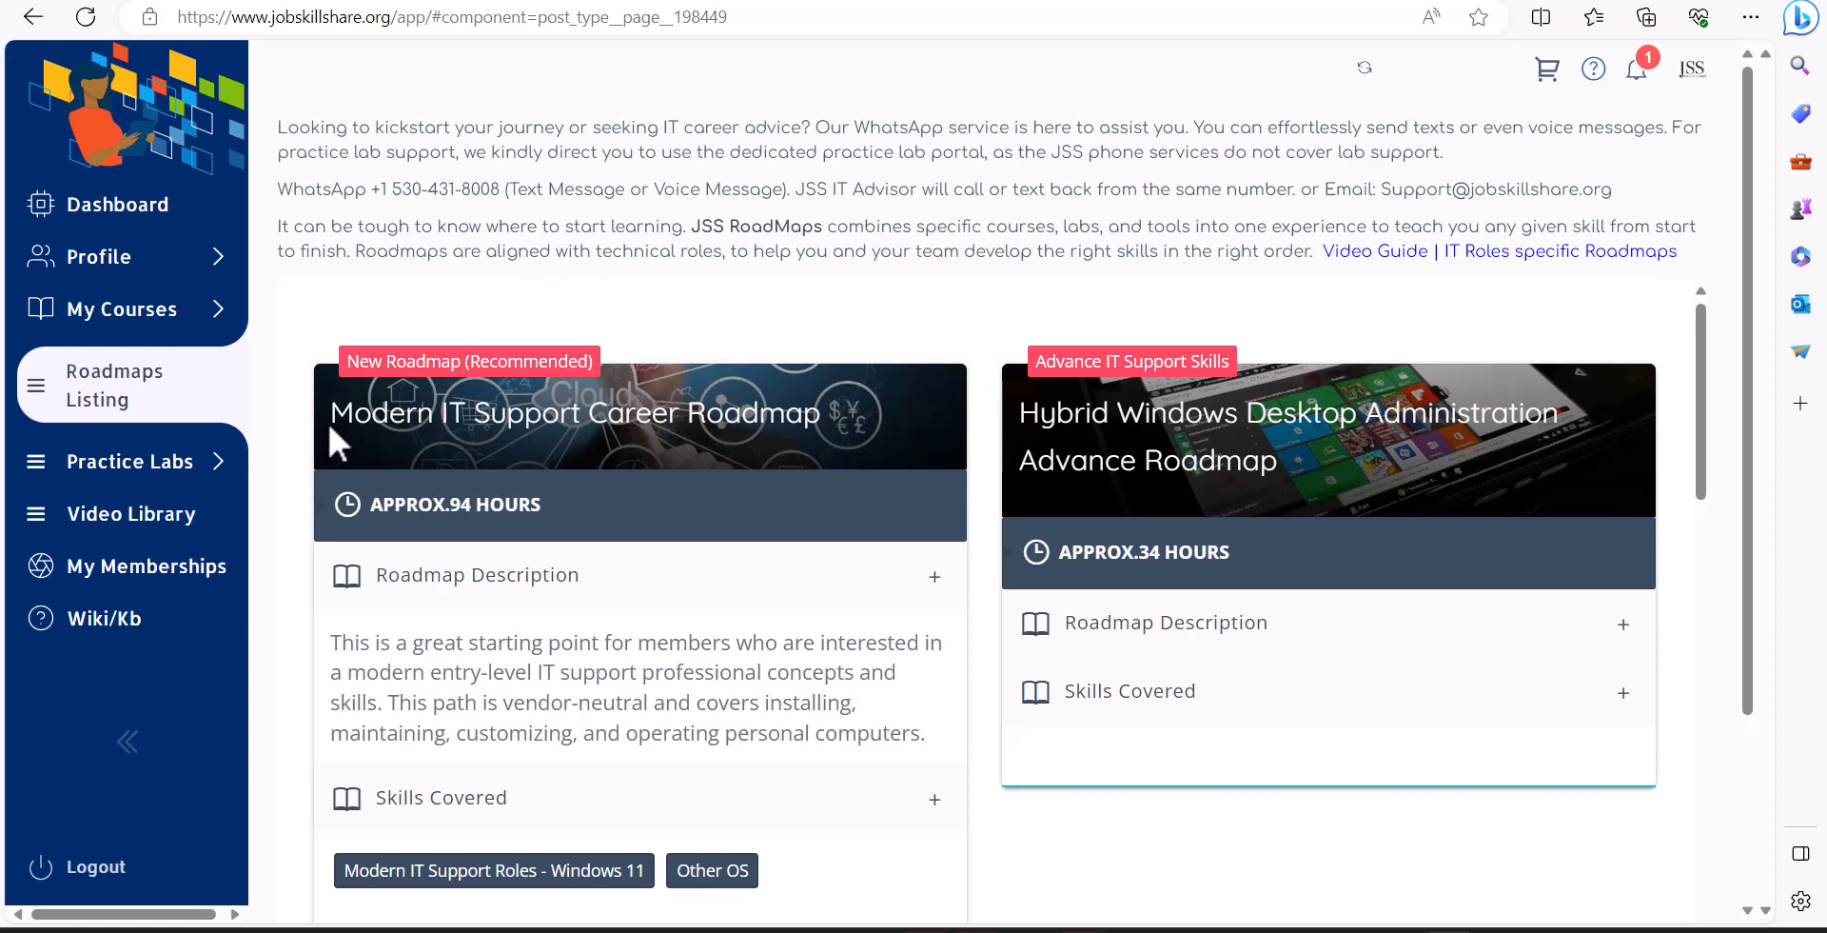
mouse_move(335, 428)
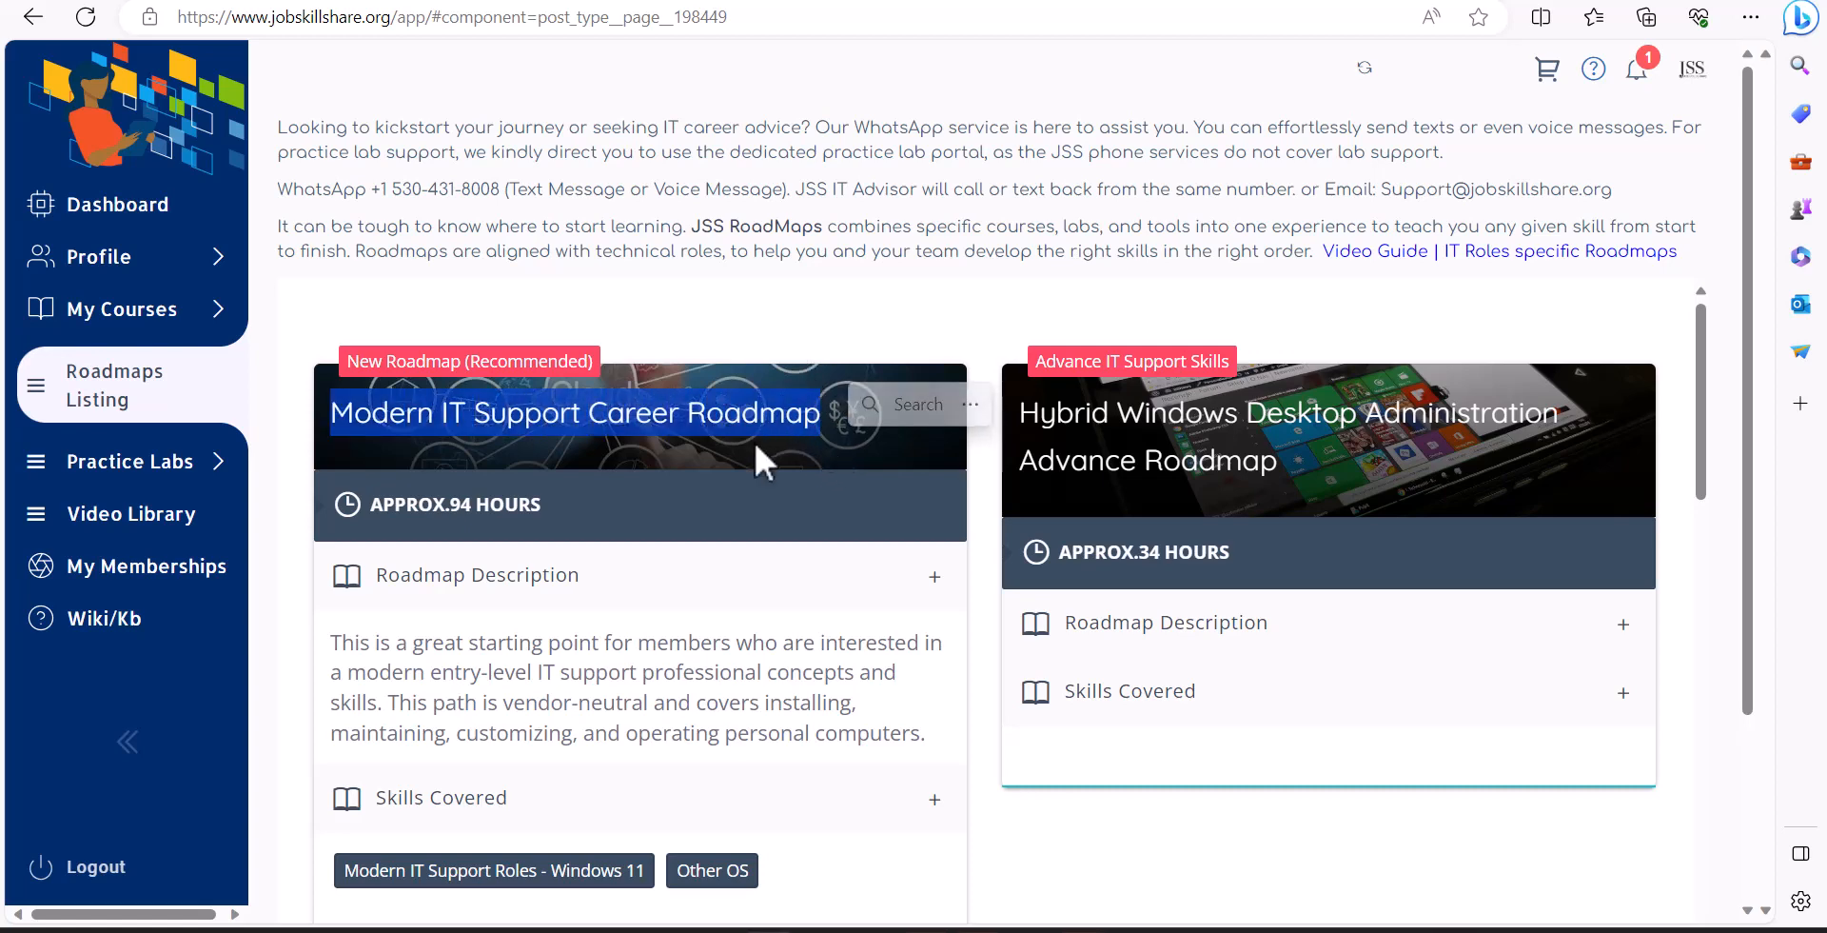
mouse_move(756, 670)
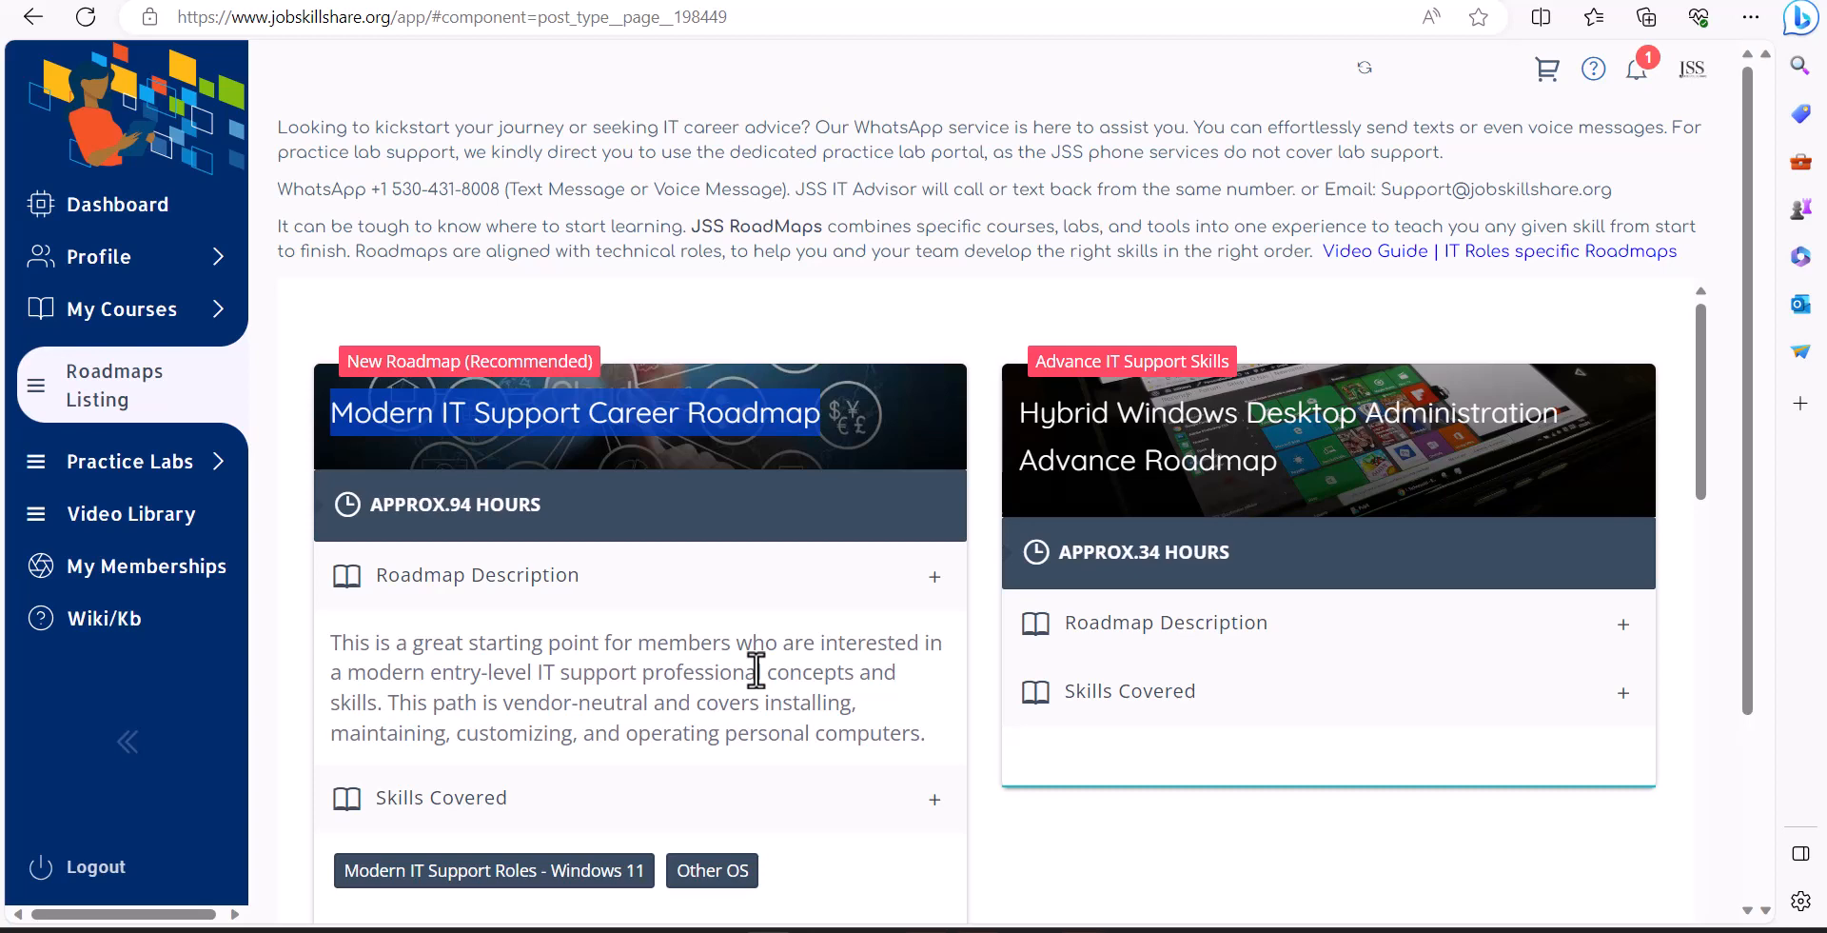
mouse_move(571, 548)
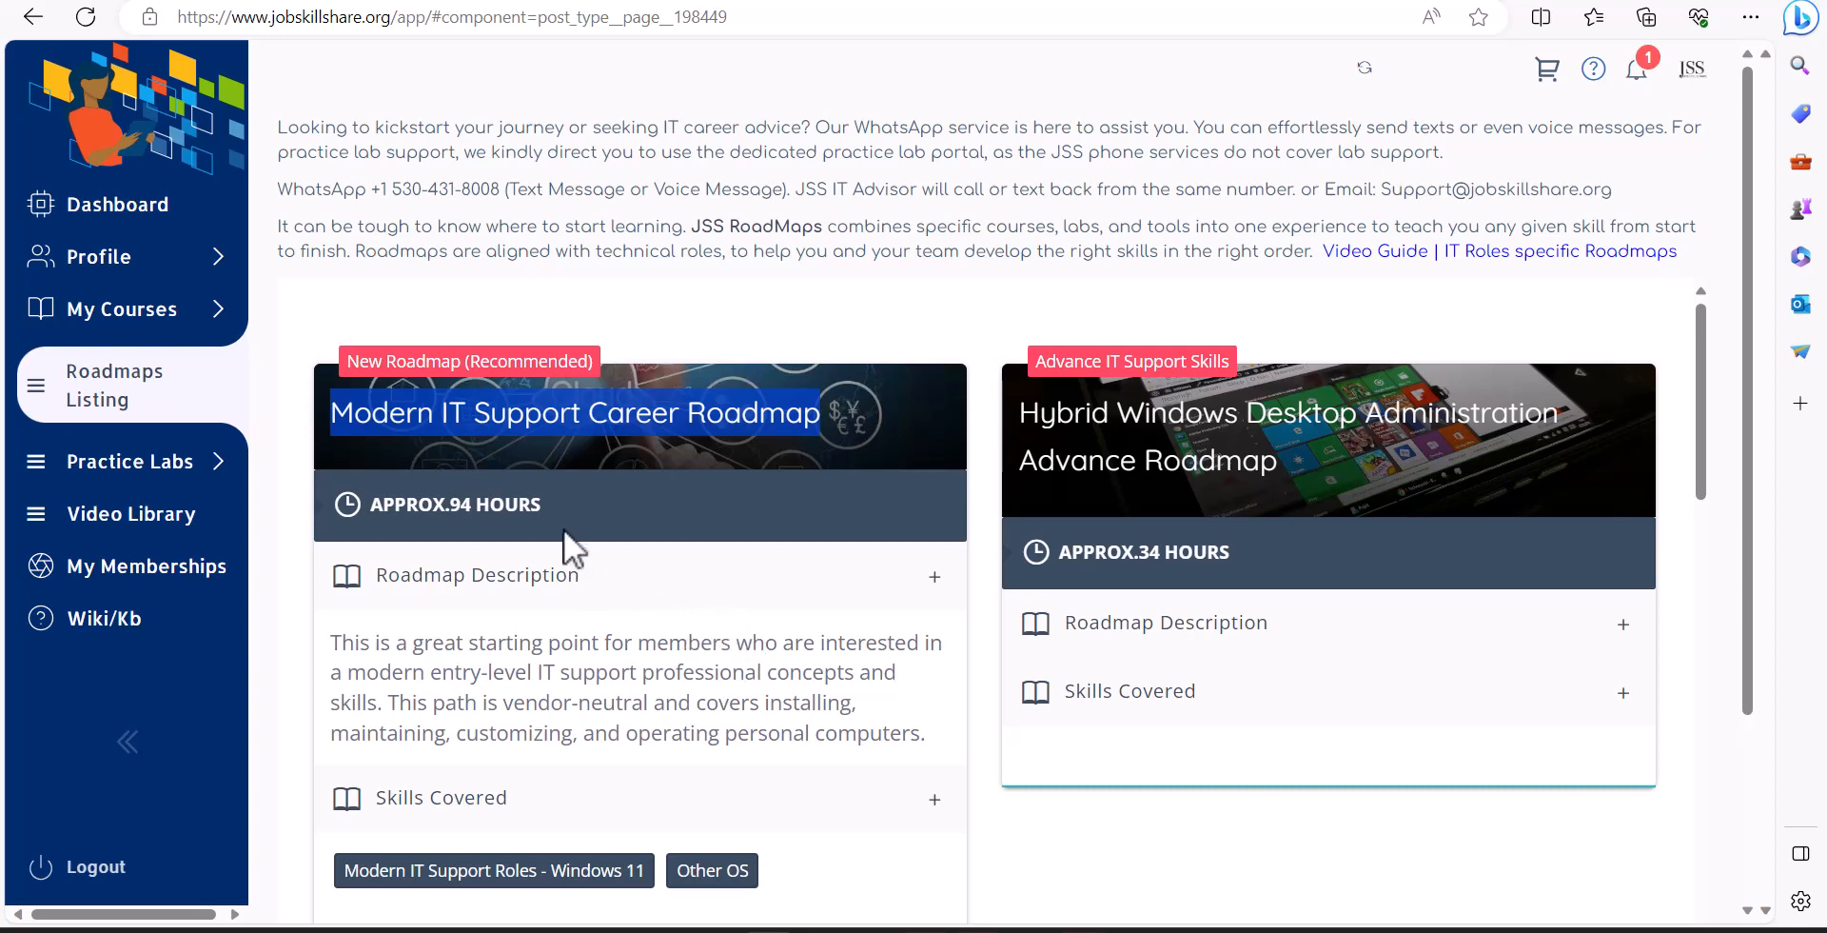
mouse_move(691, 556)
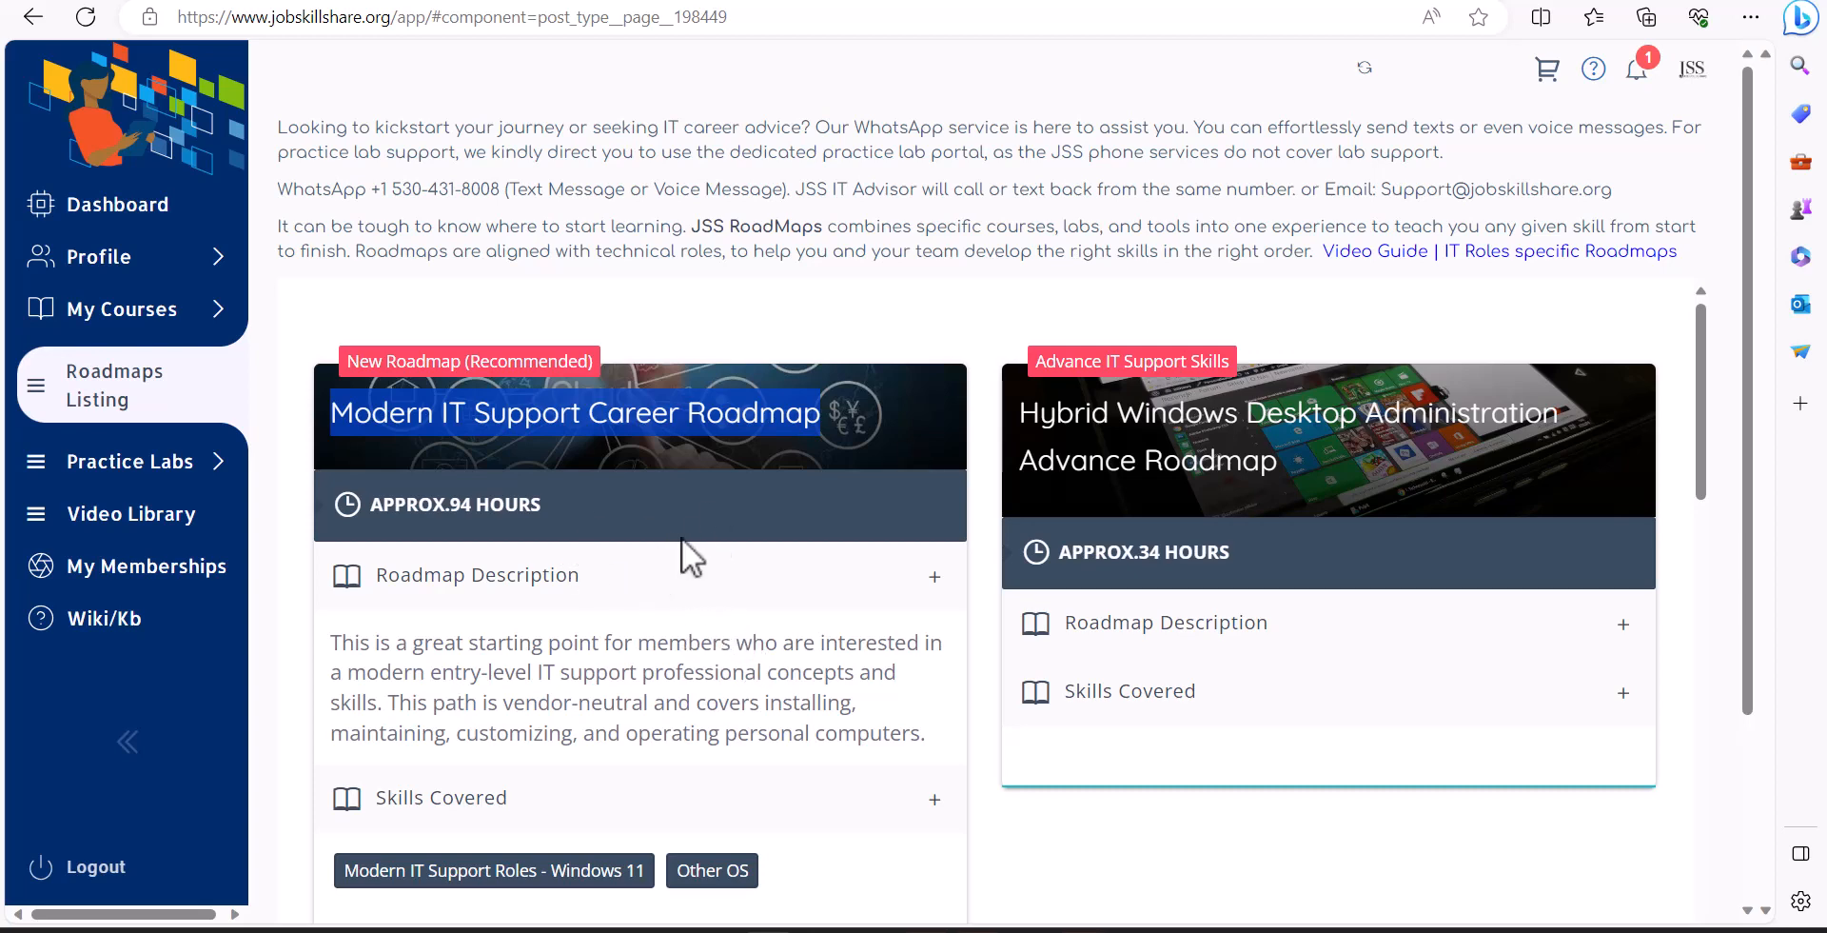
mouse_move(681, 548)
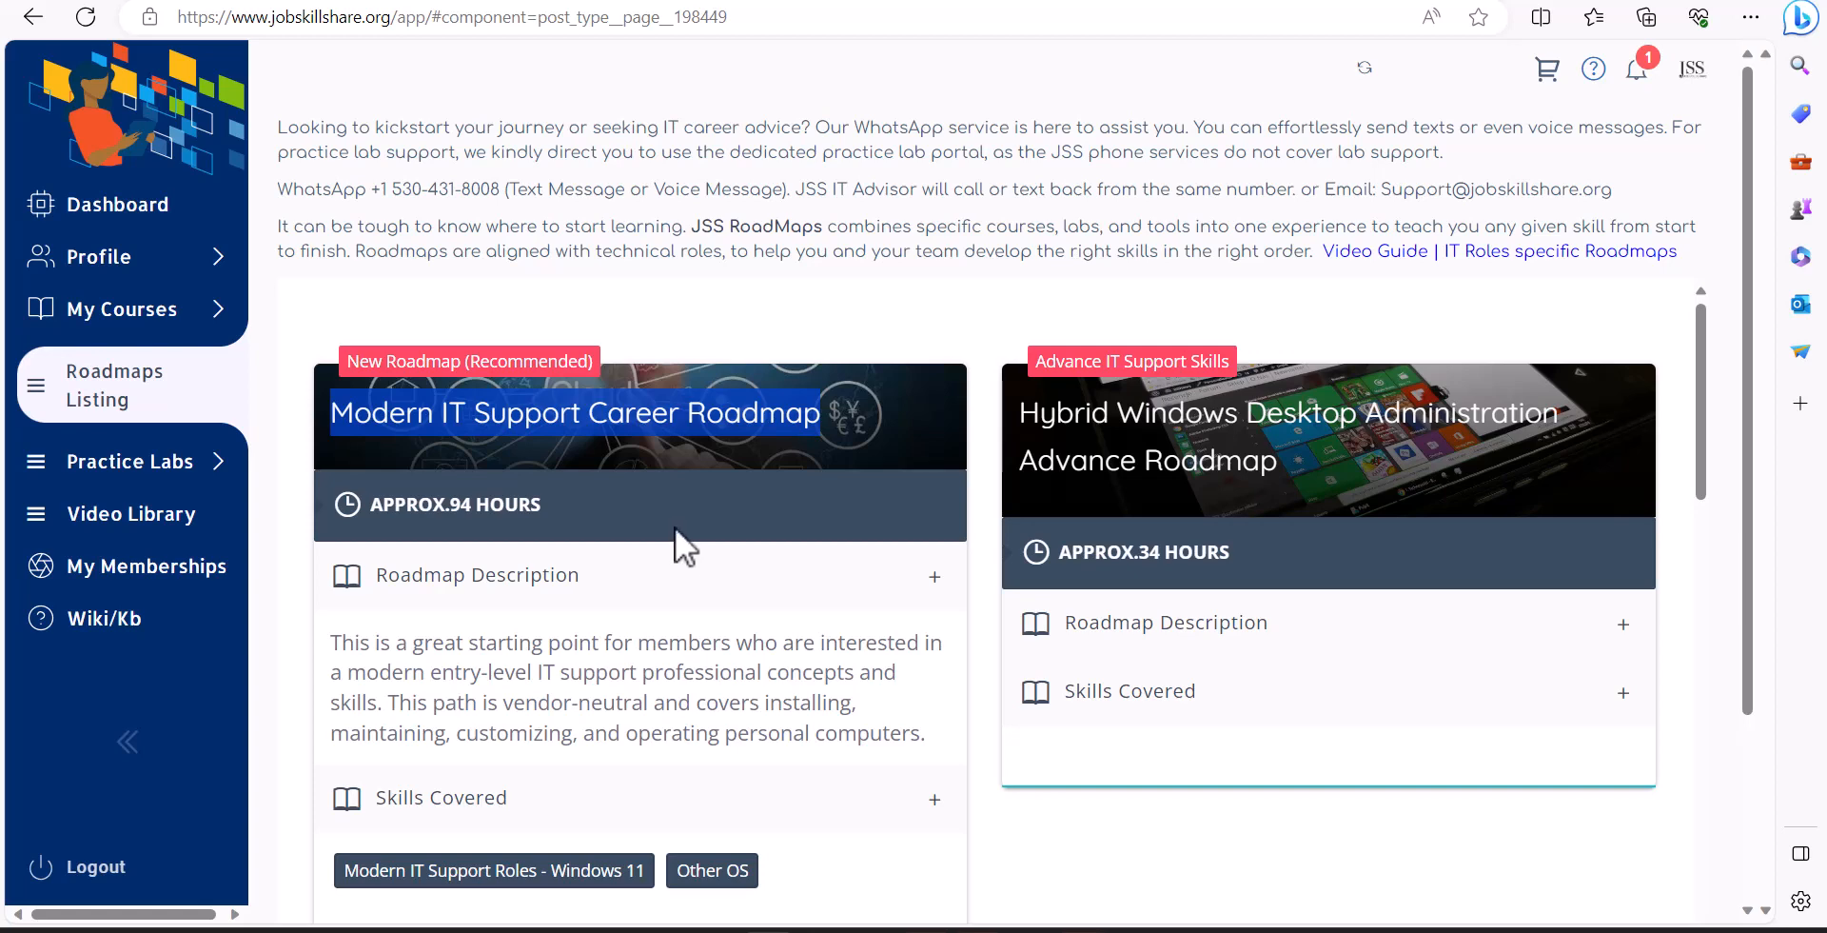
mouse_move(434, 599)
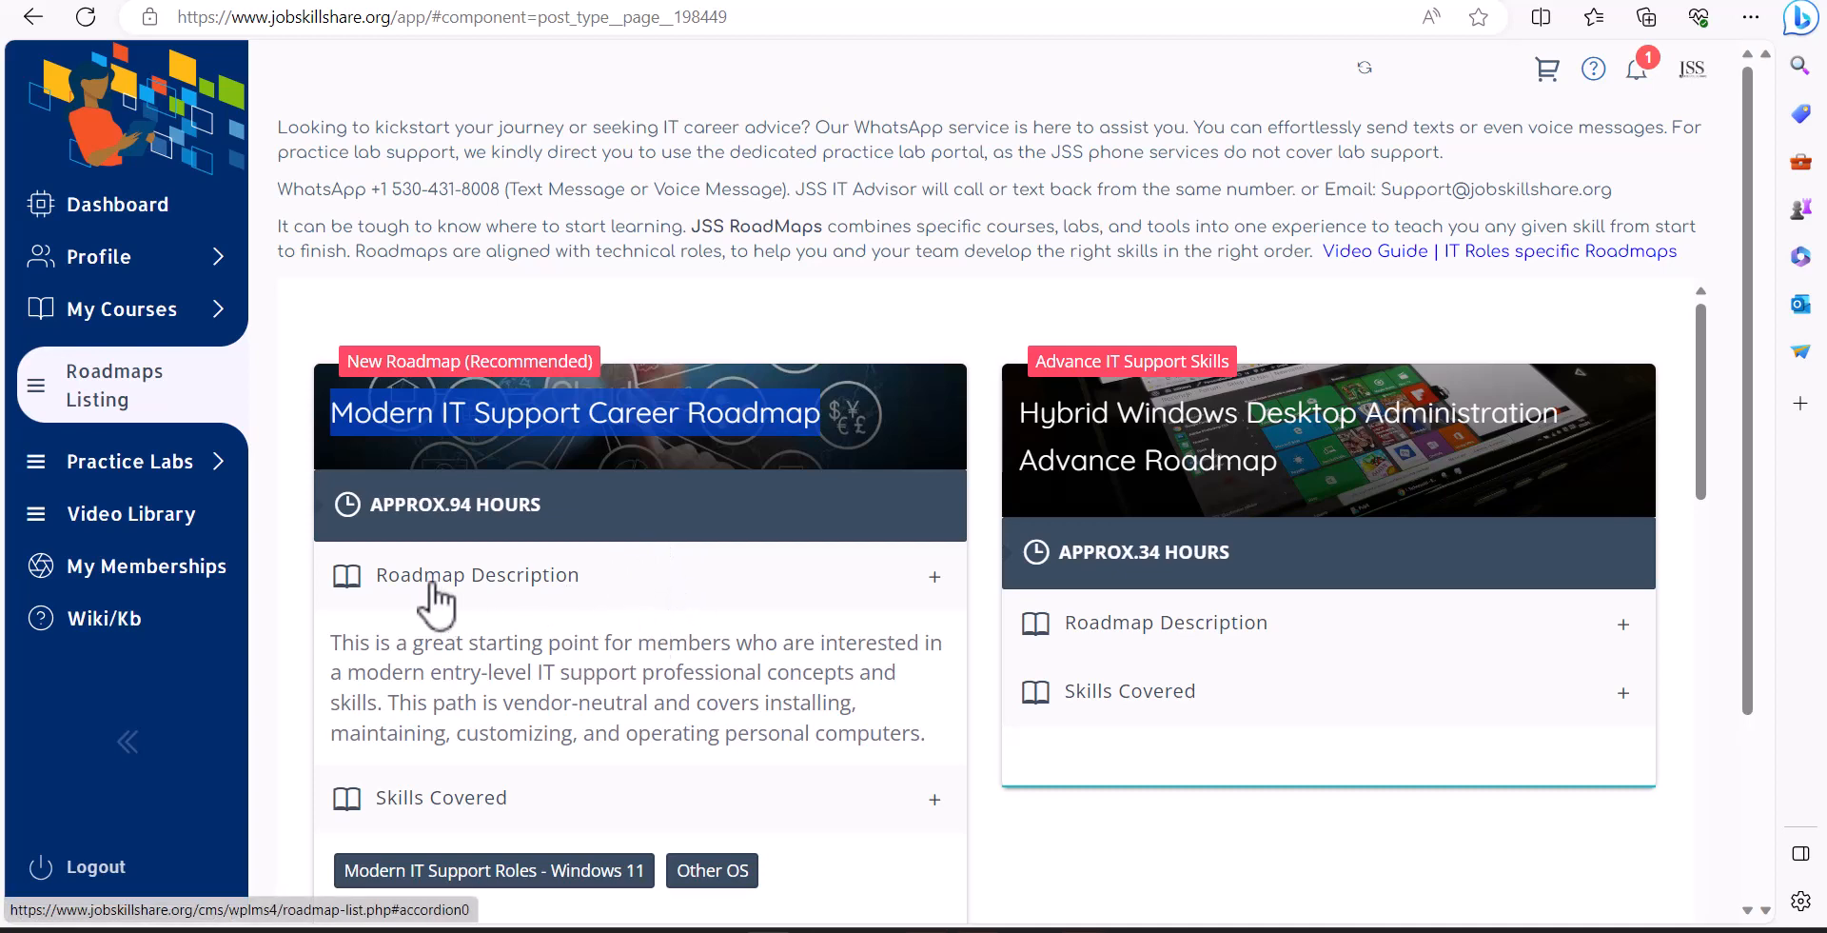
mouse_move(598, 427)
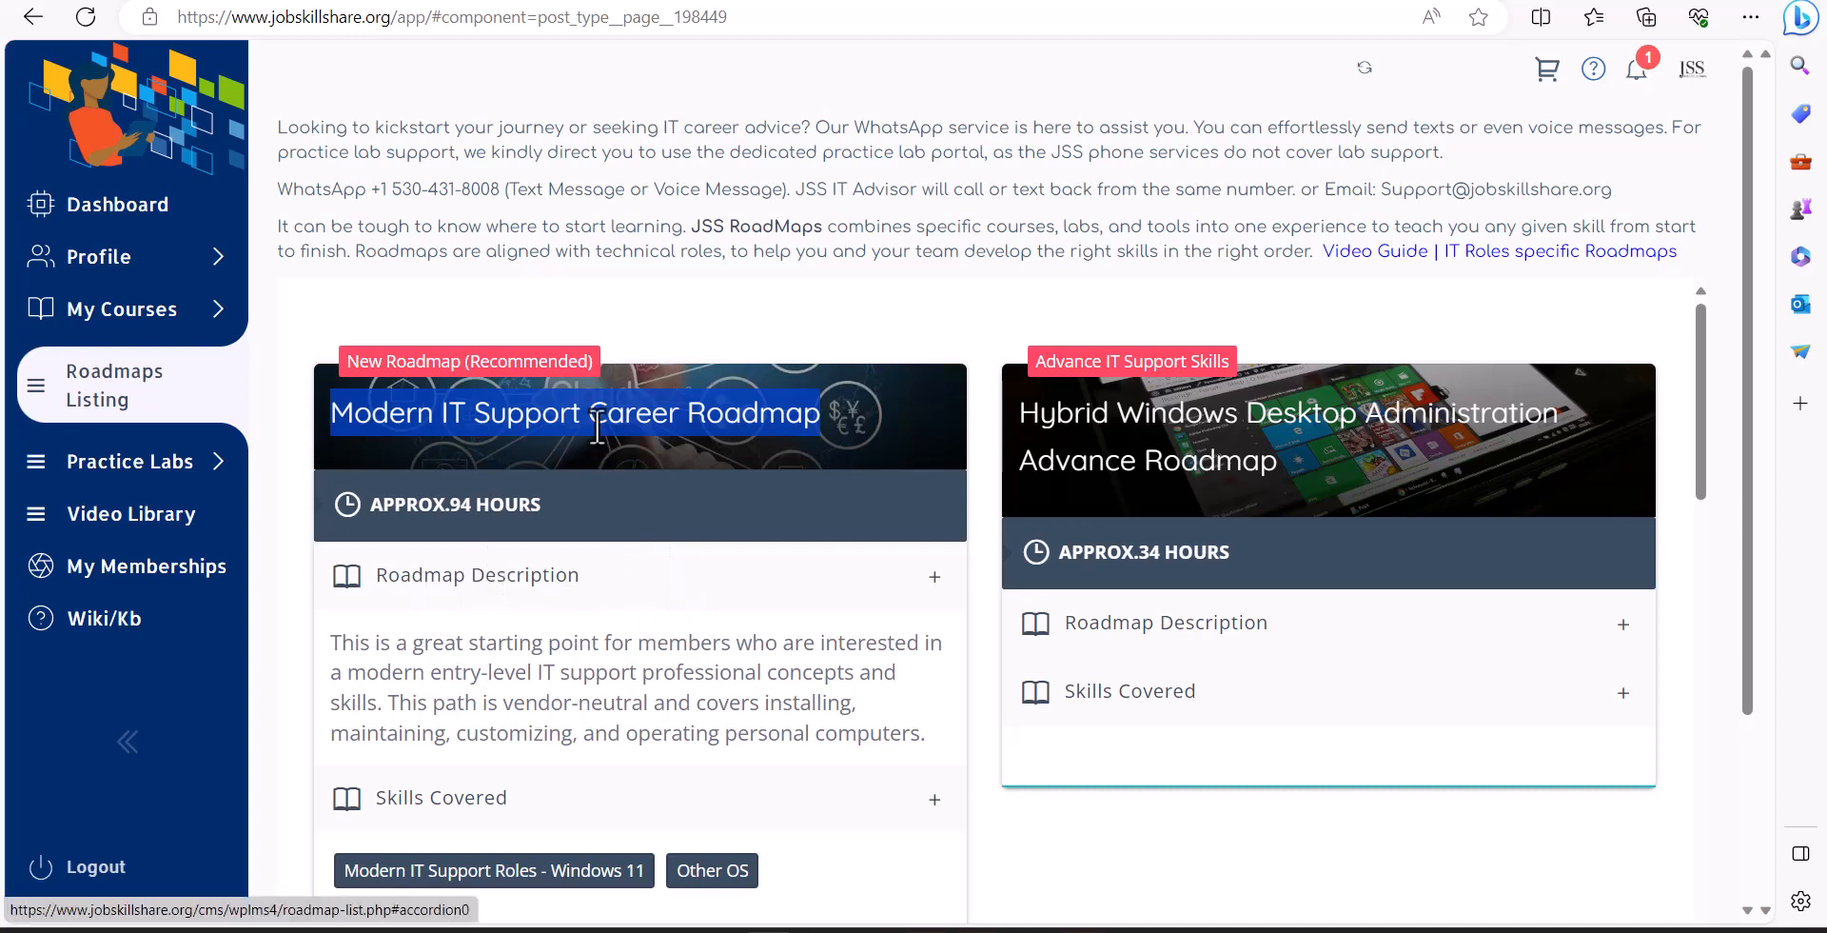
mouse_move(453, 520)
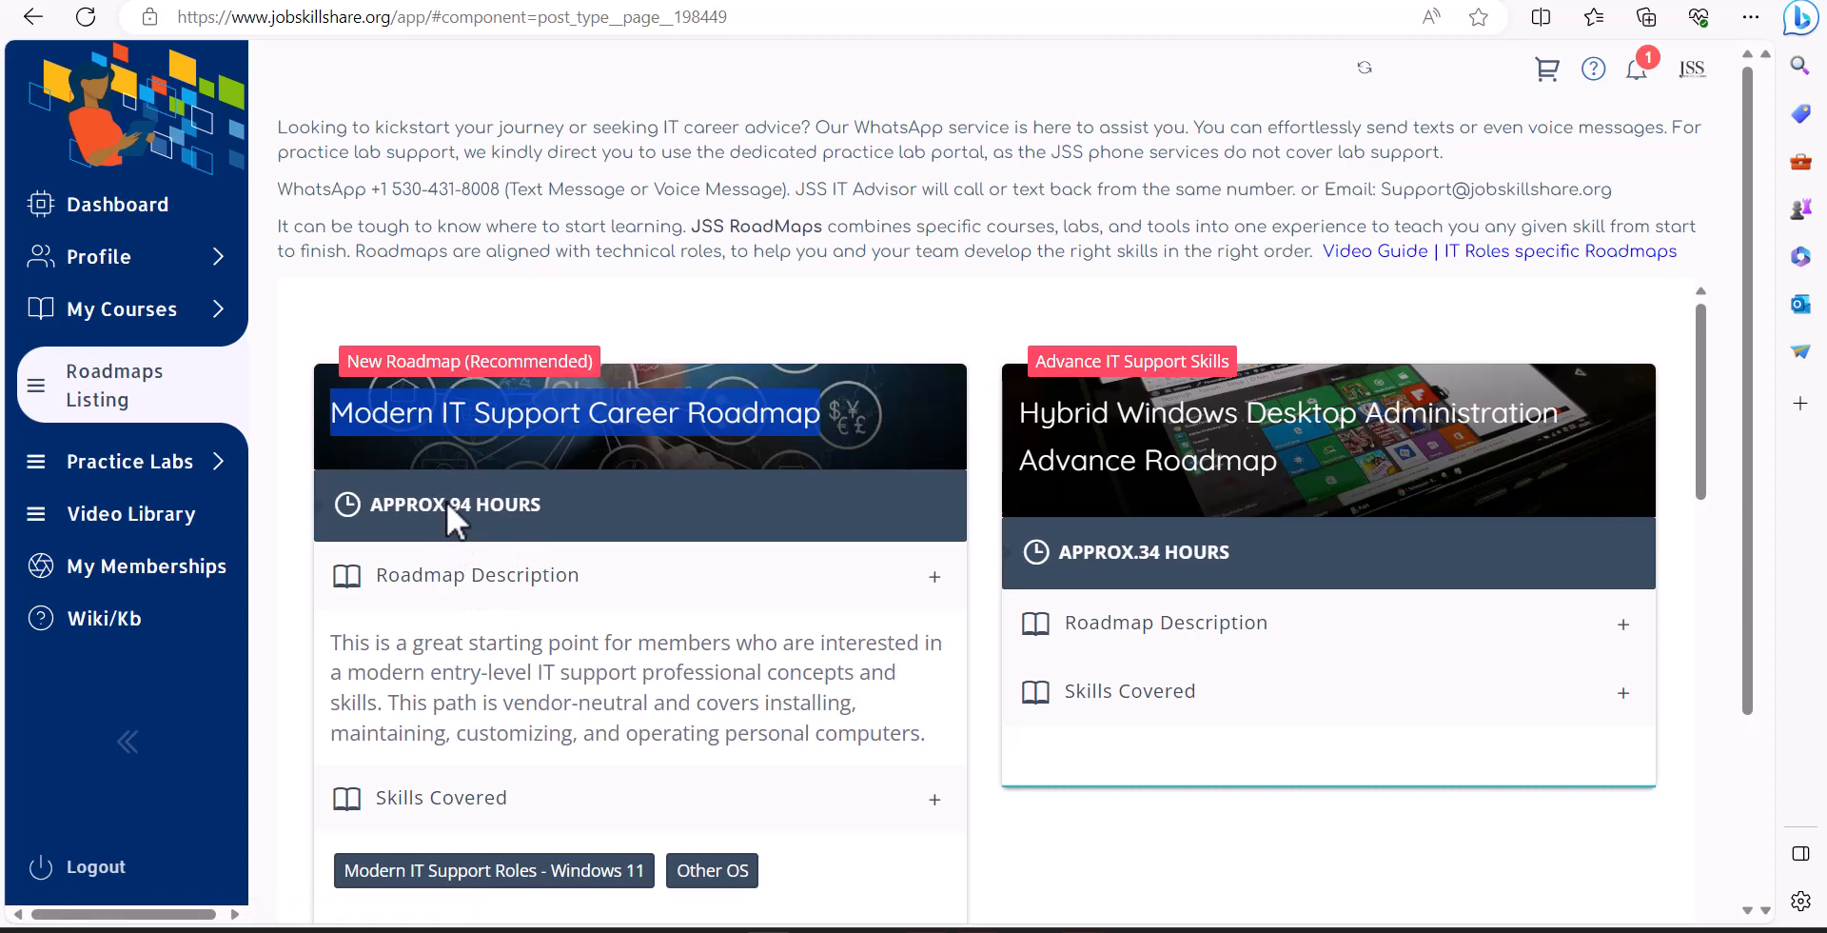
Reach the Transitioning Skills Roadmap card in the Roadmaps Listing and start its journey.
scroll(down, 3)
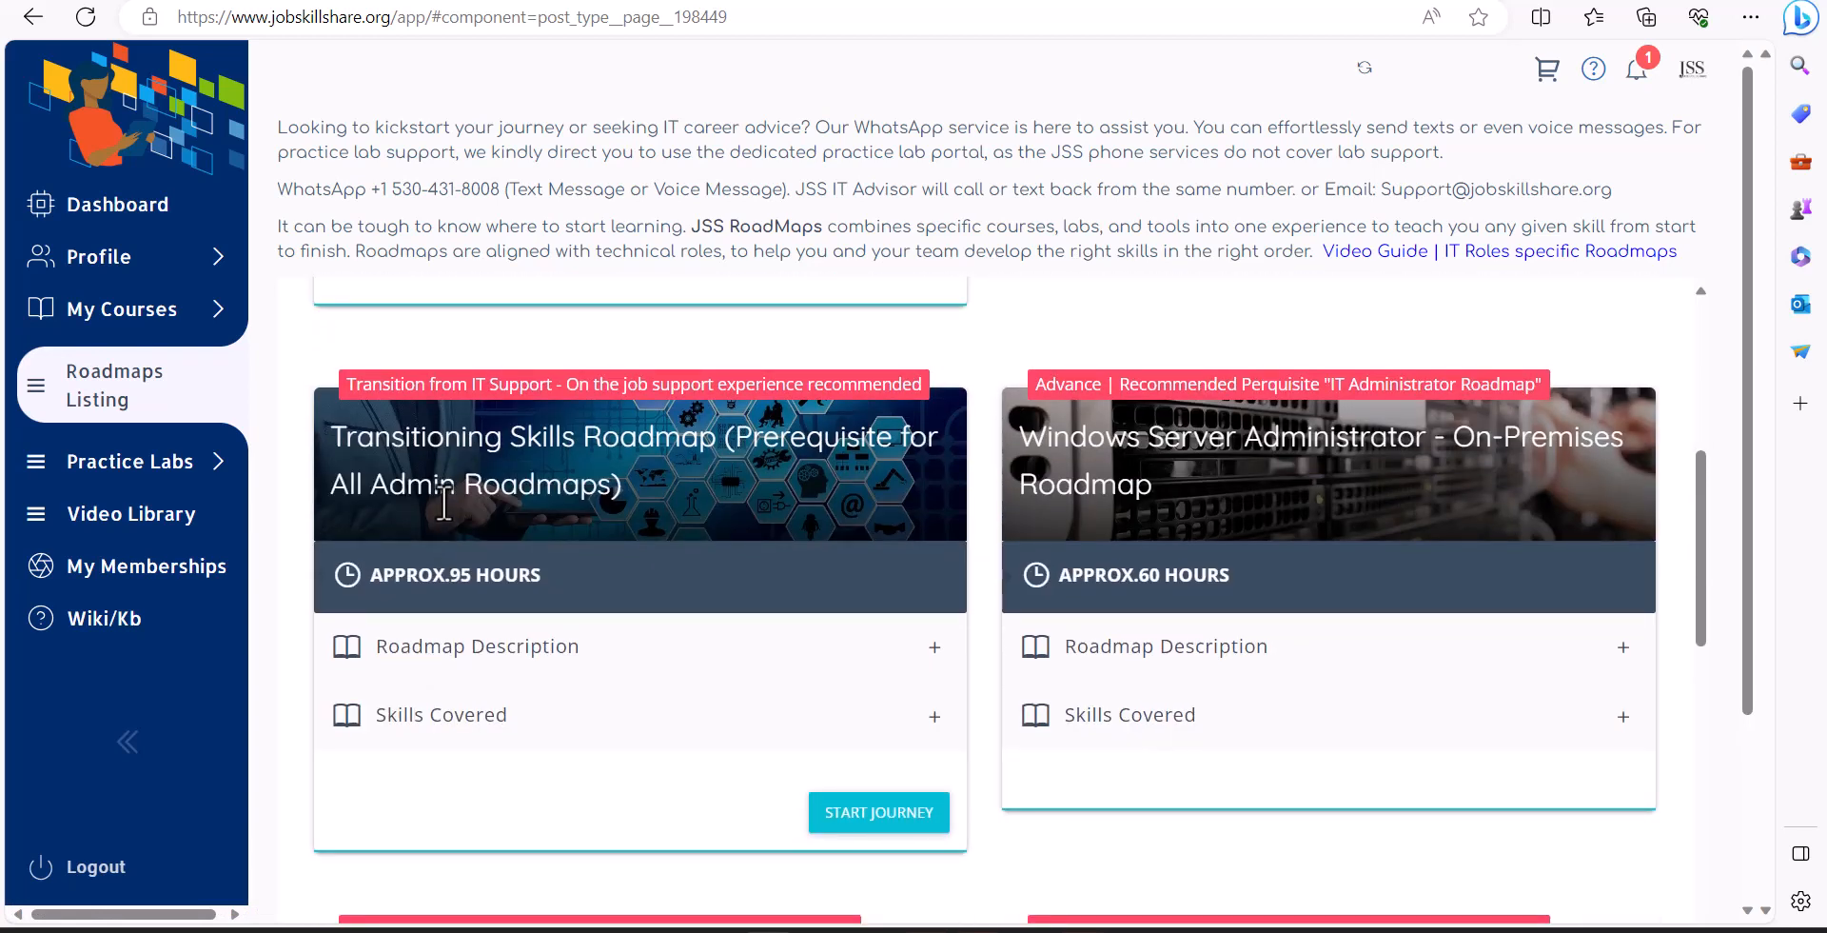
mouse_move(537, 527)
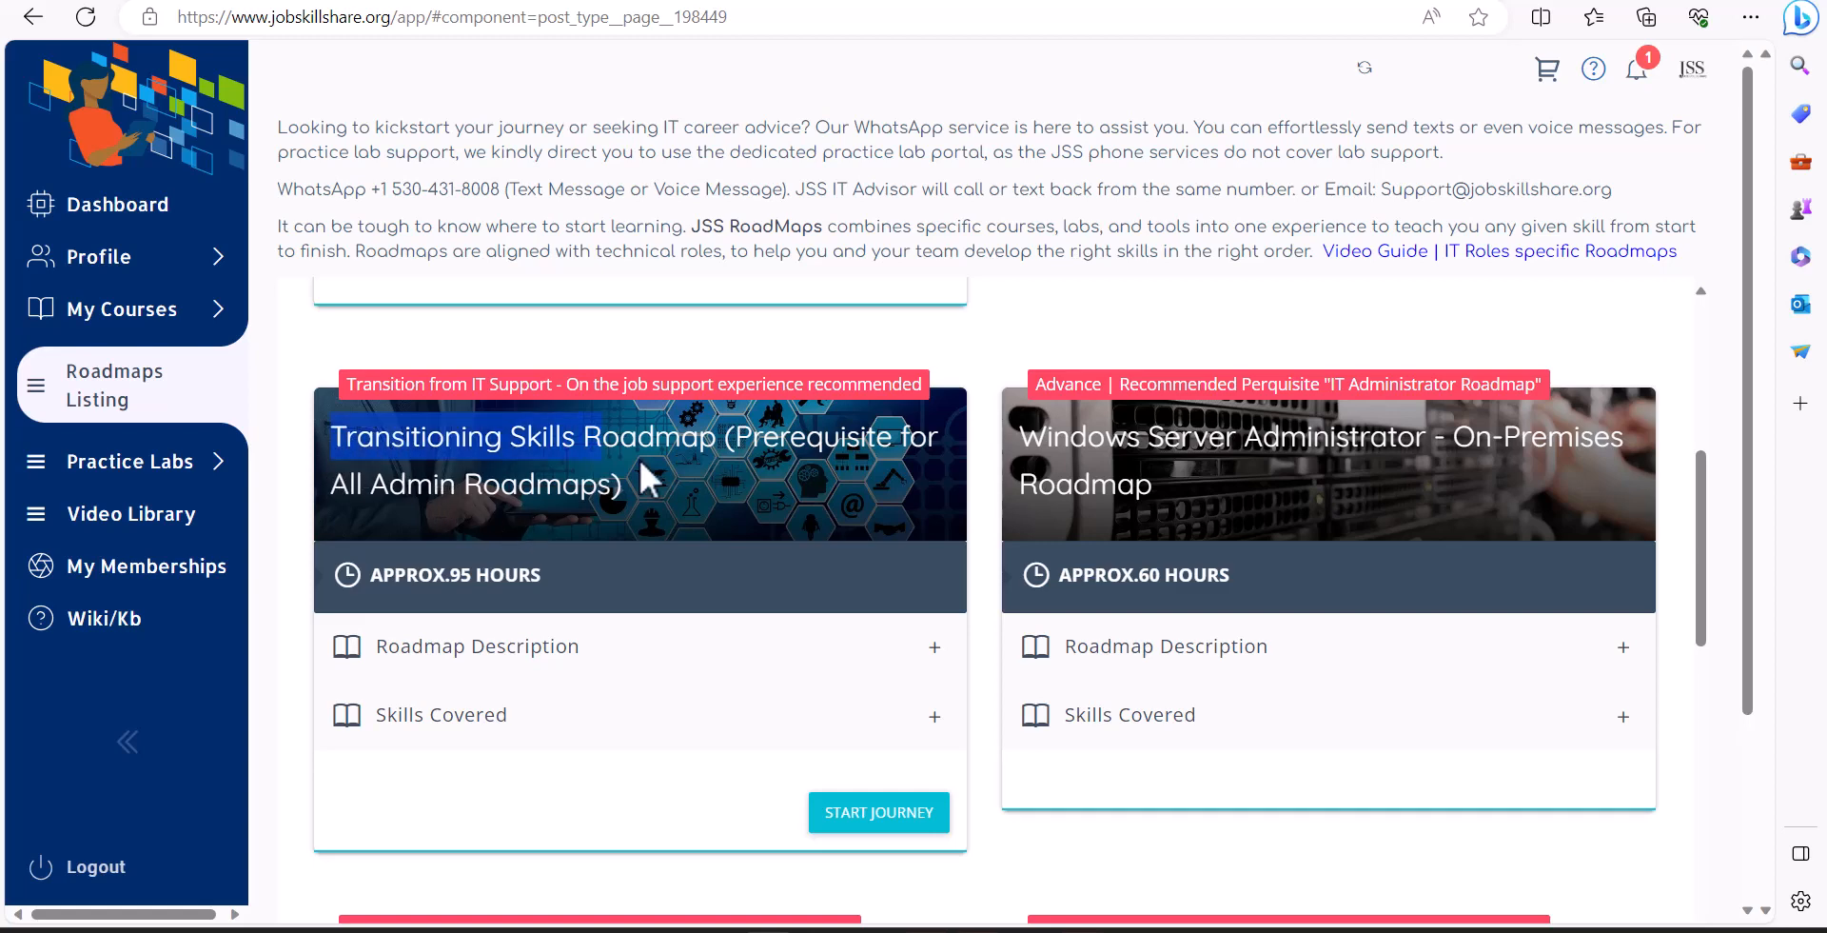
click(878, 813)
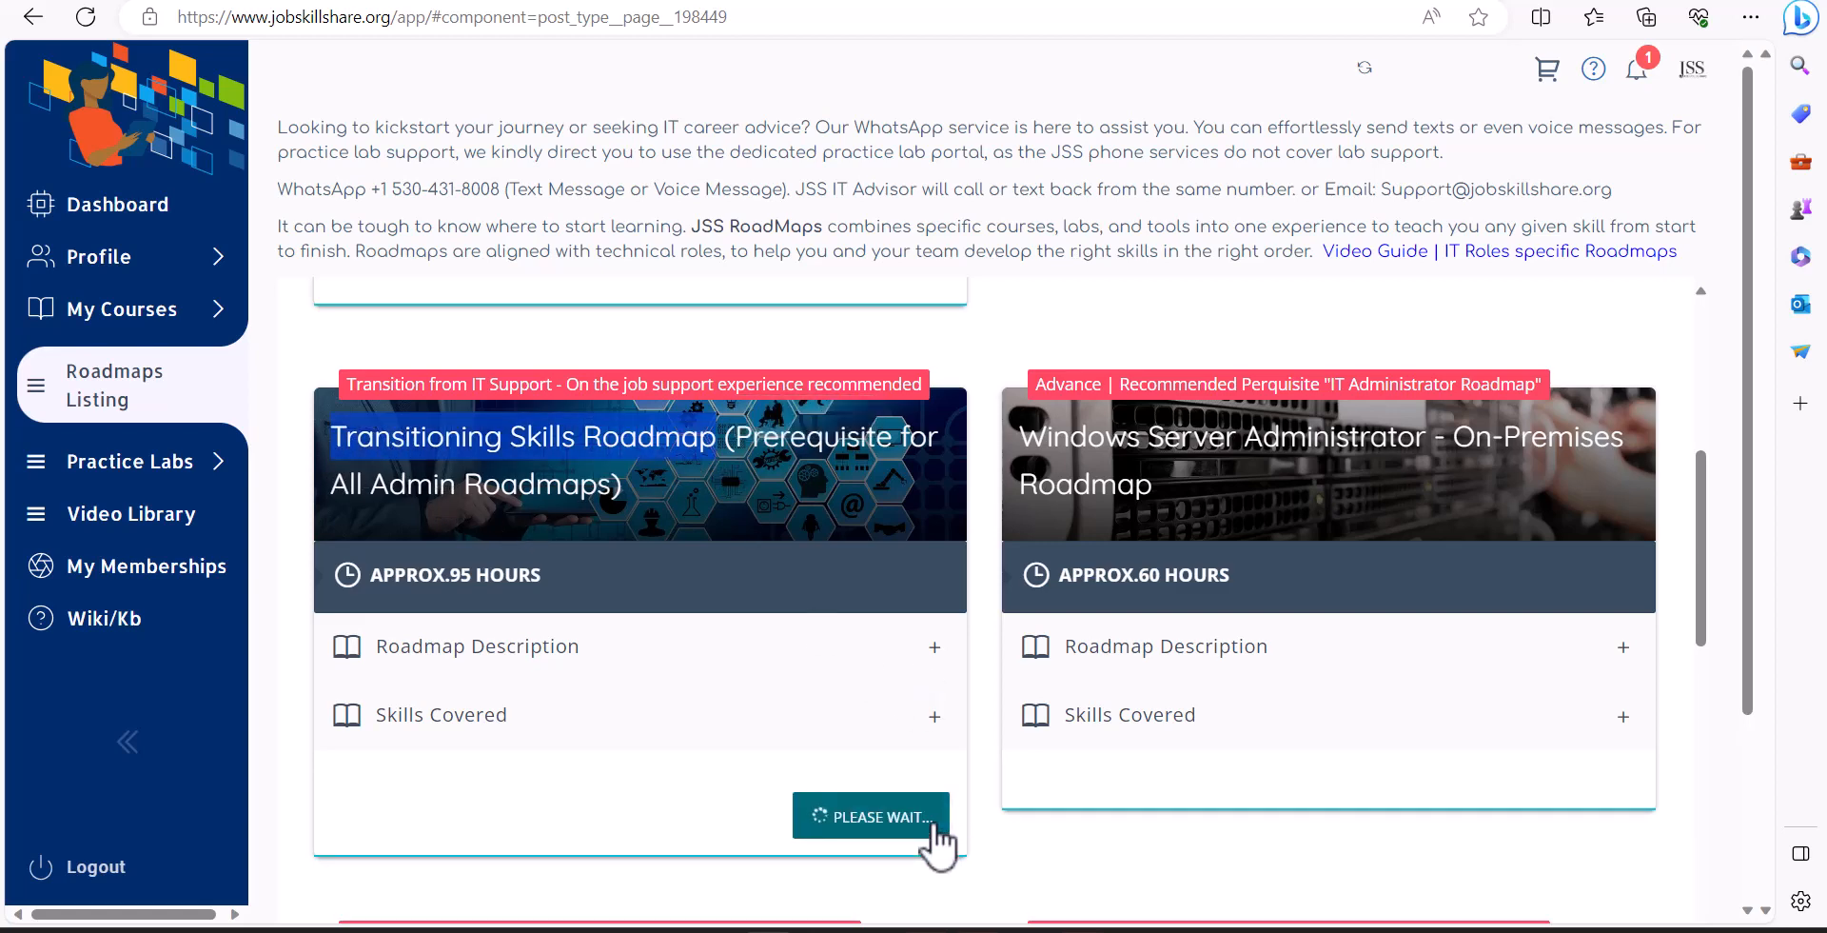
Launch the Transitioning Skills roadmap view showing the Network and Systems Admin Coaching Program at 0%.
click(870, 817)
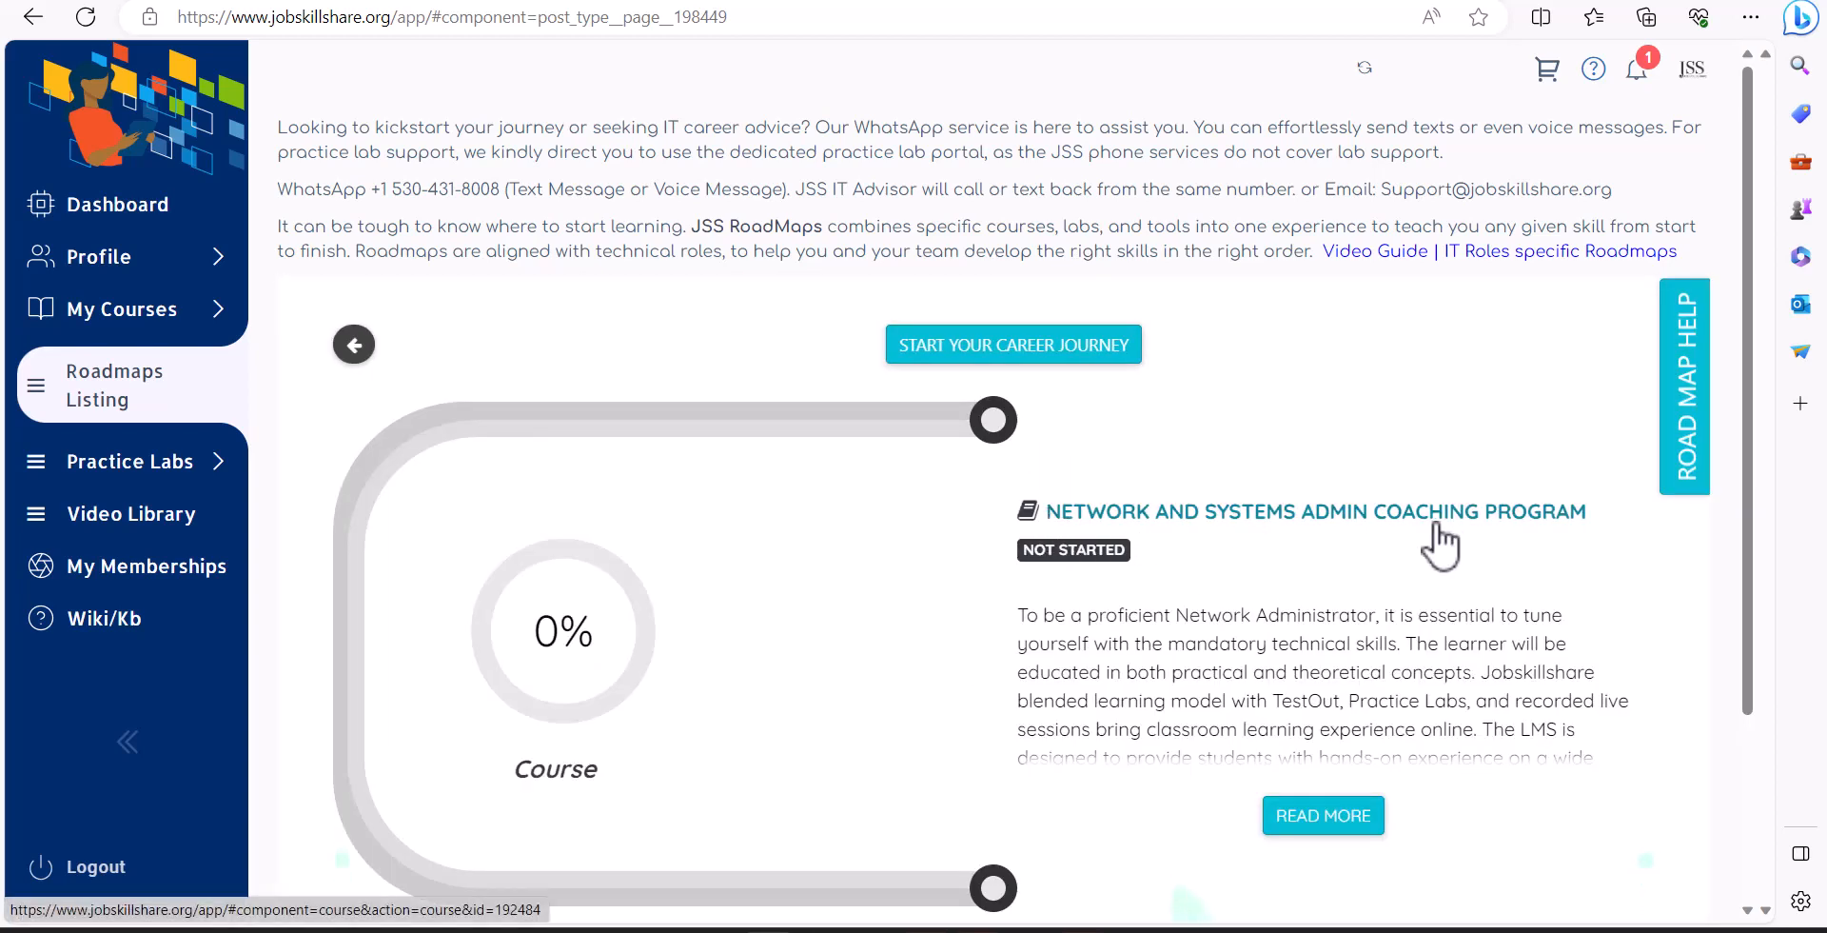
mouse_move(1515, 546)
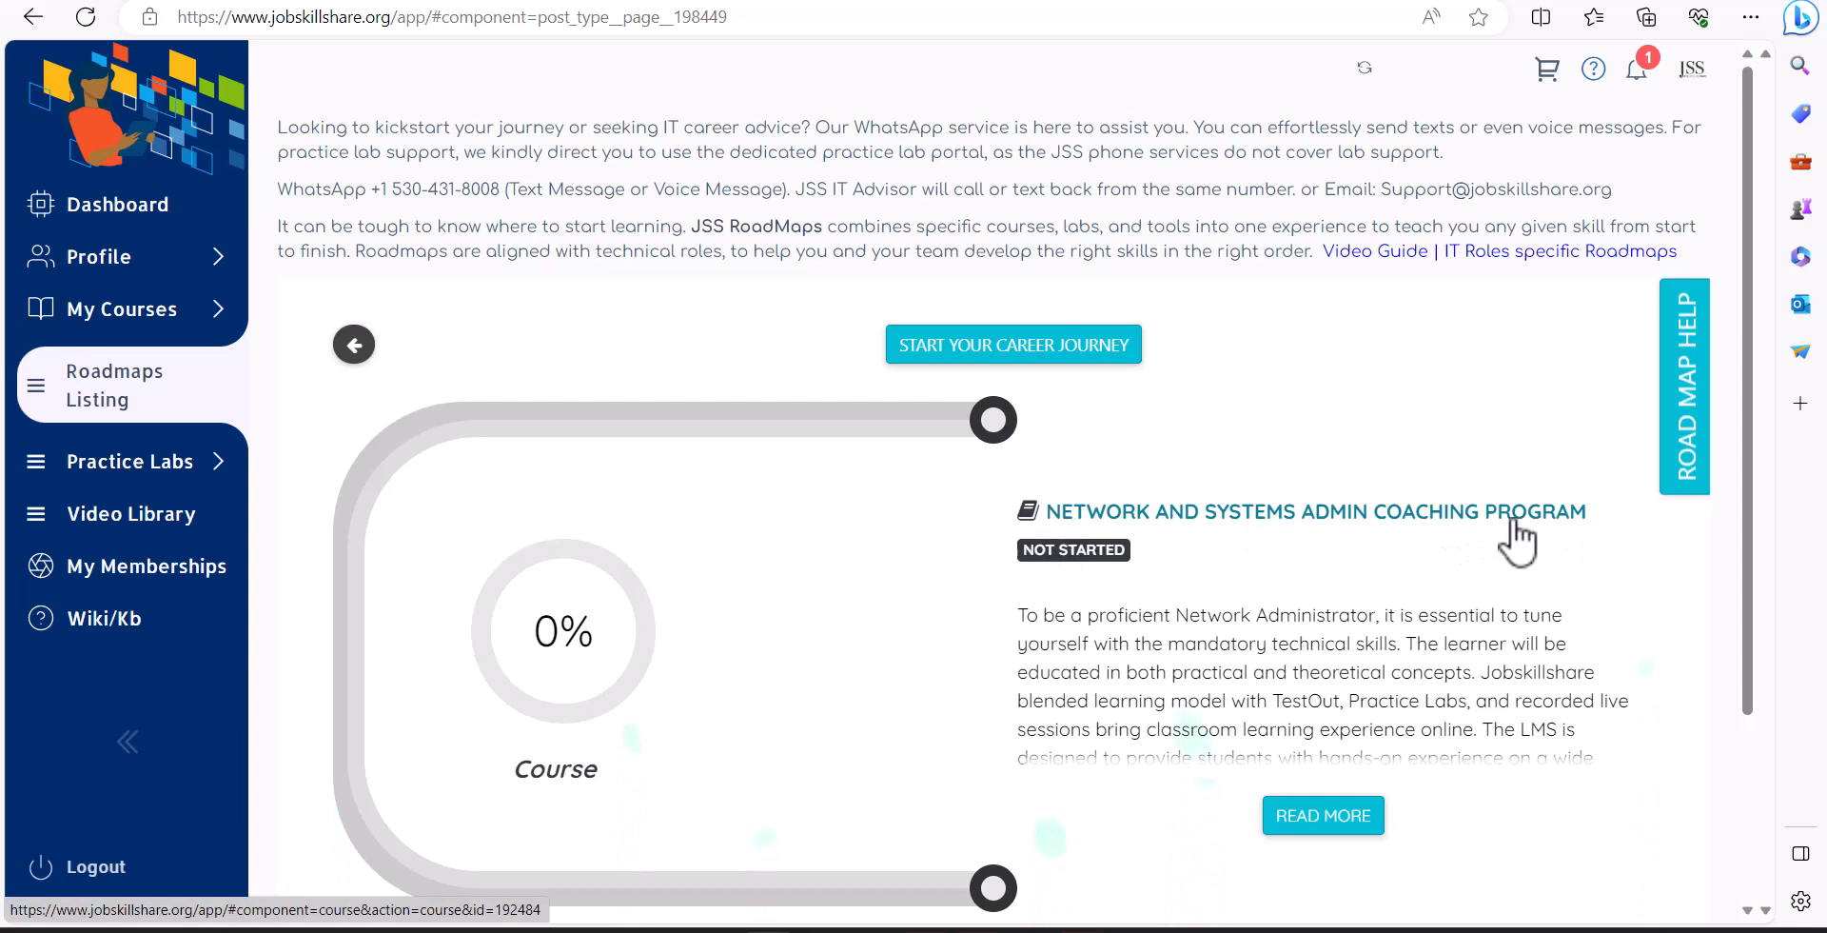
mouse_move(1244, 571)
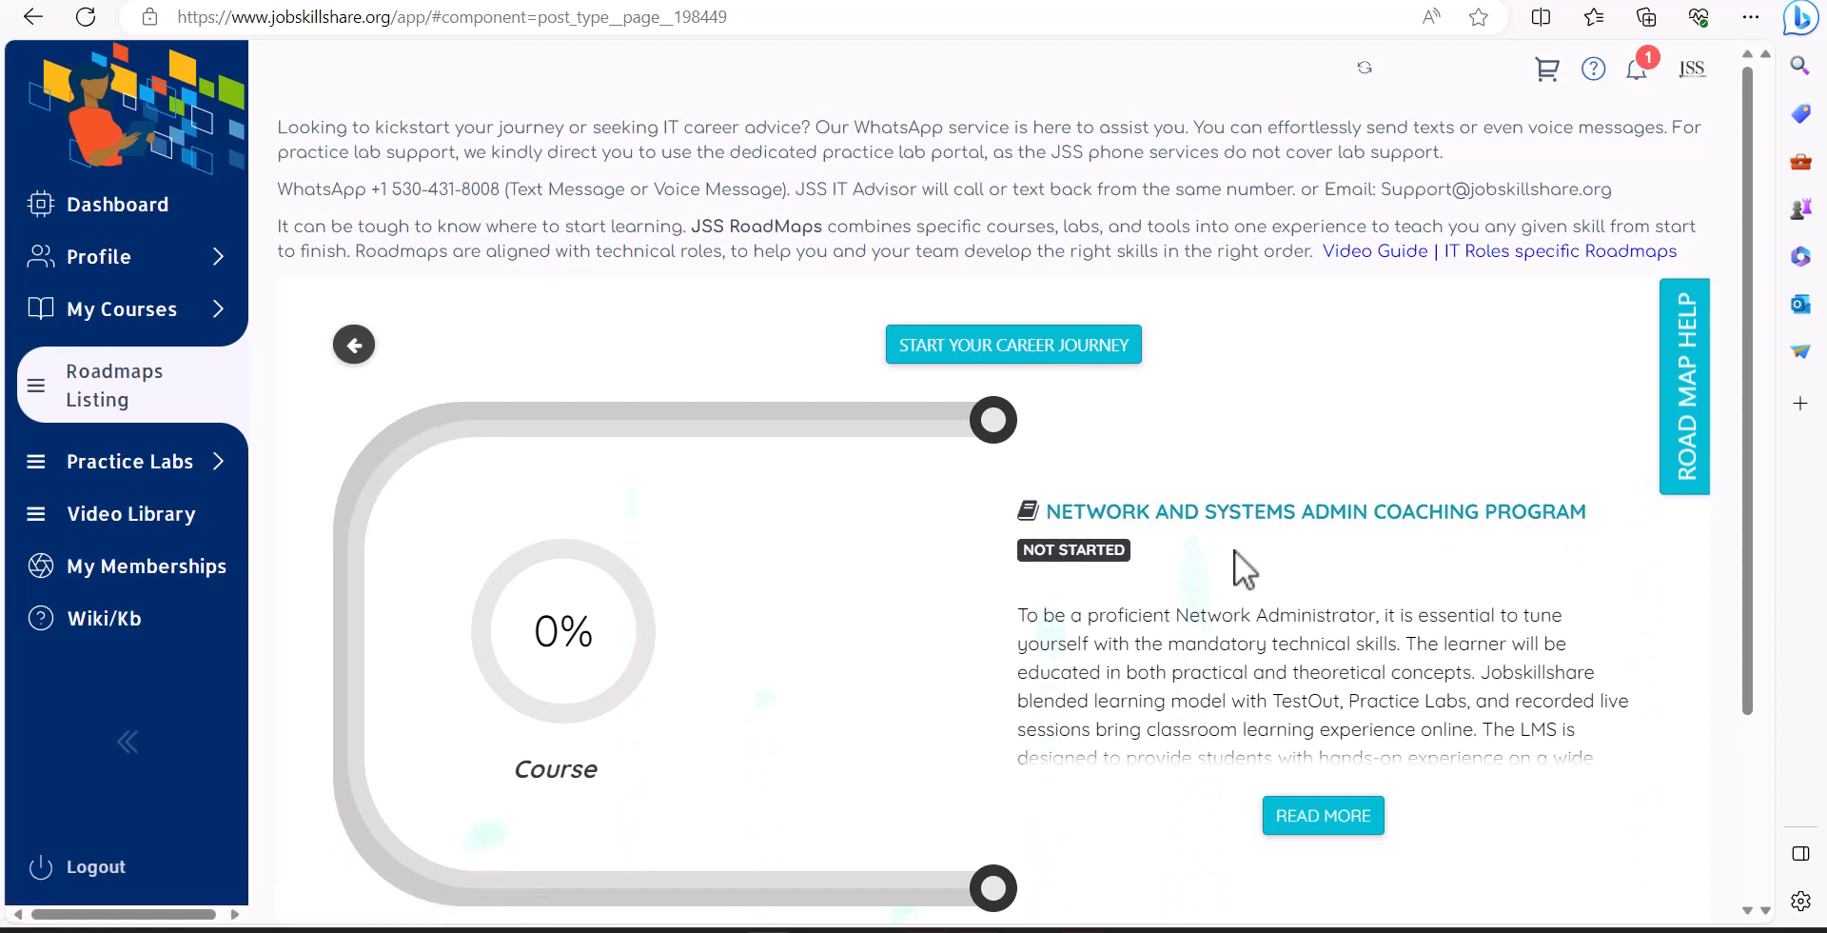
mouse_move(1357, 531)
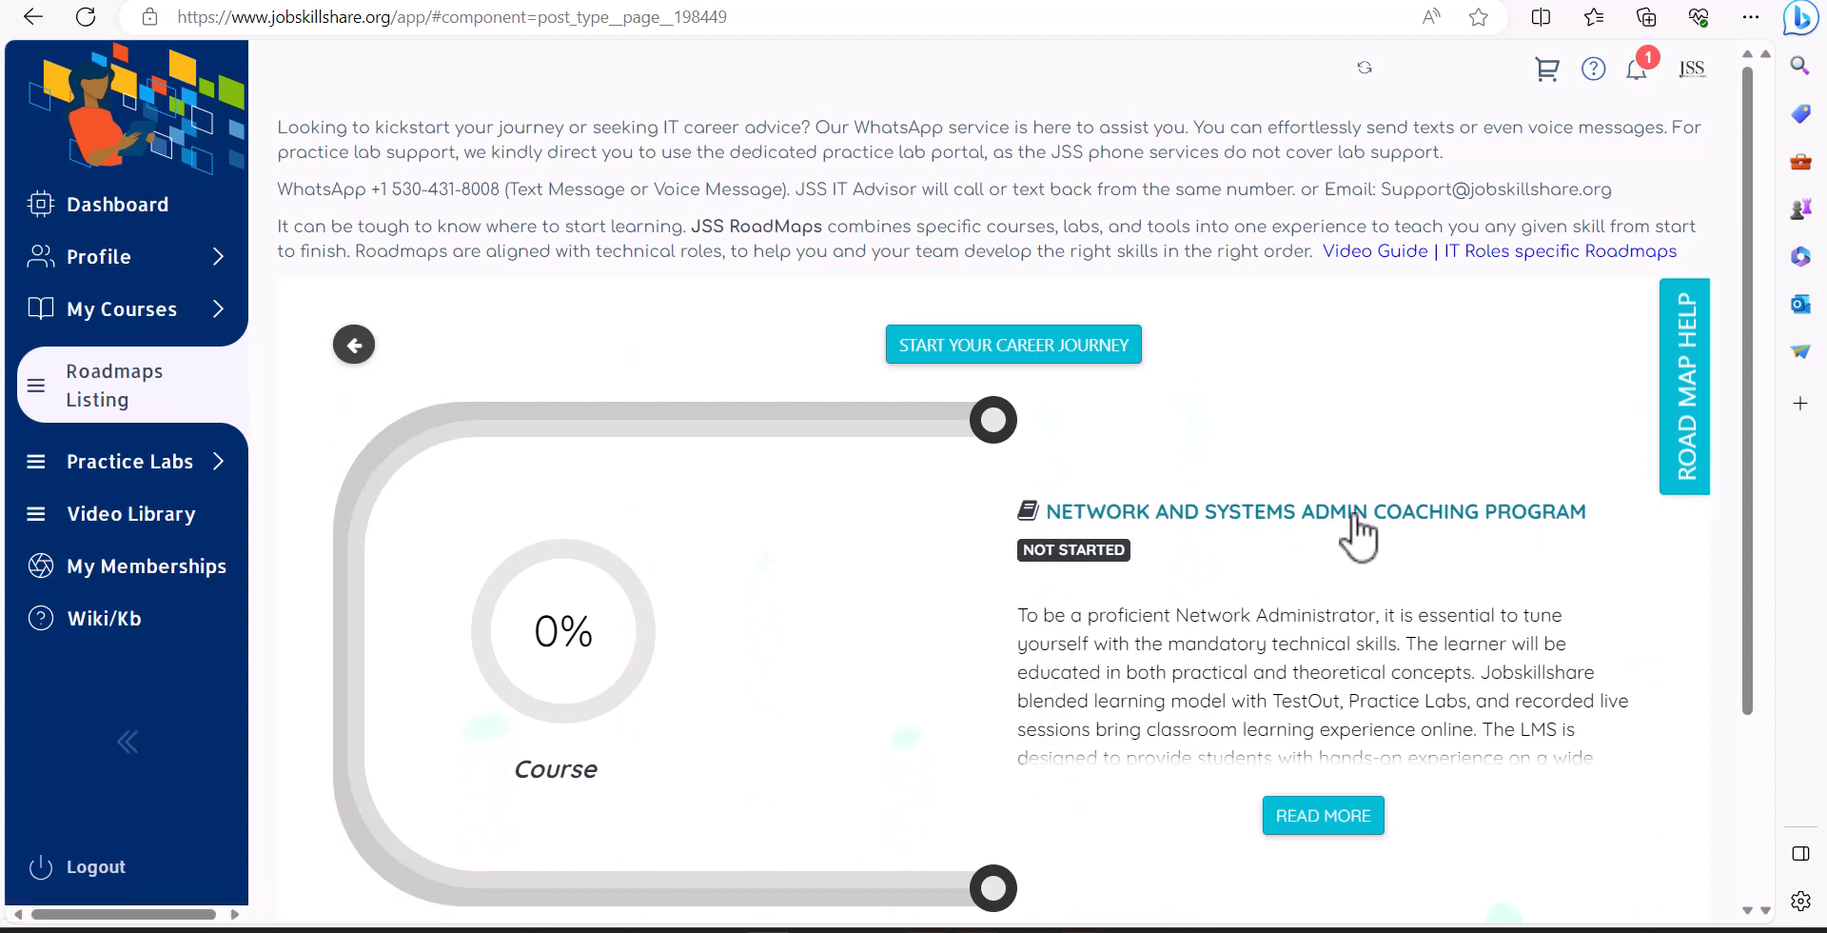
mouse_move(1218, 536)
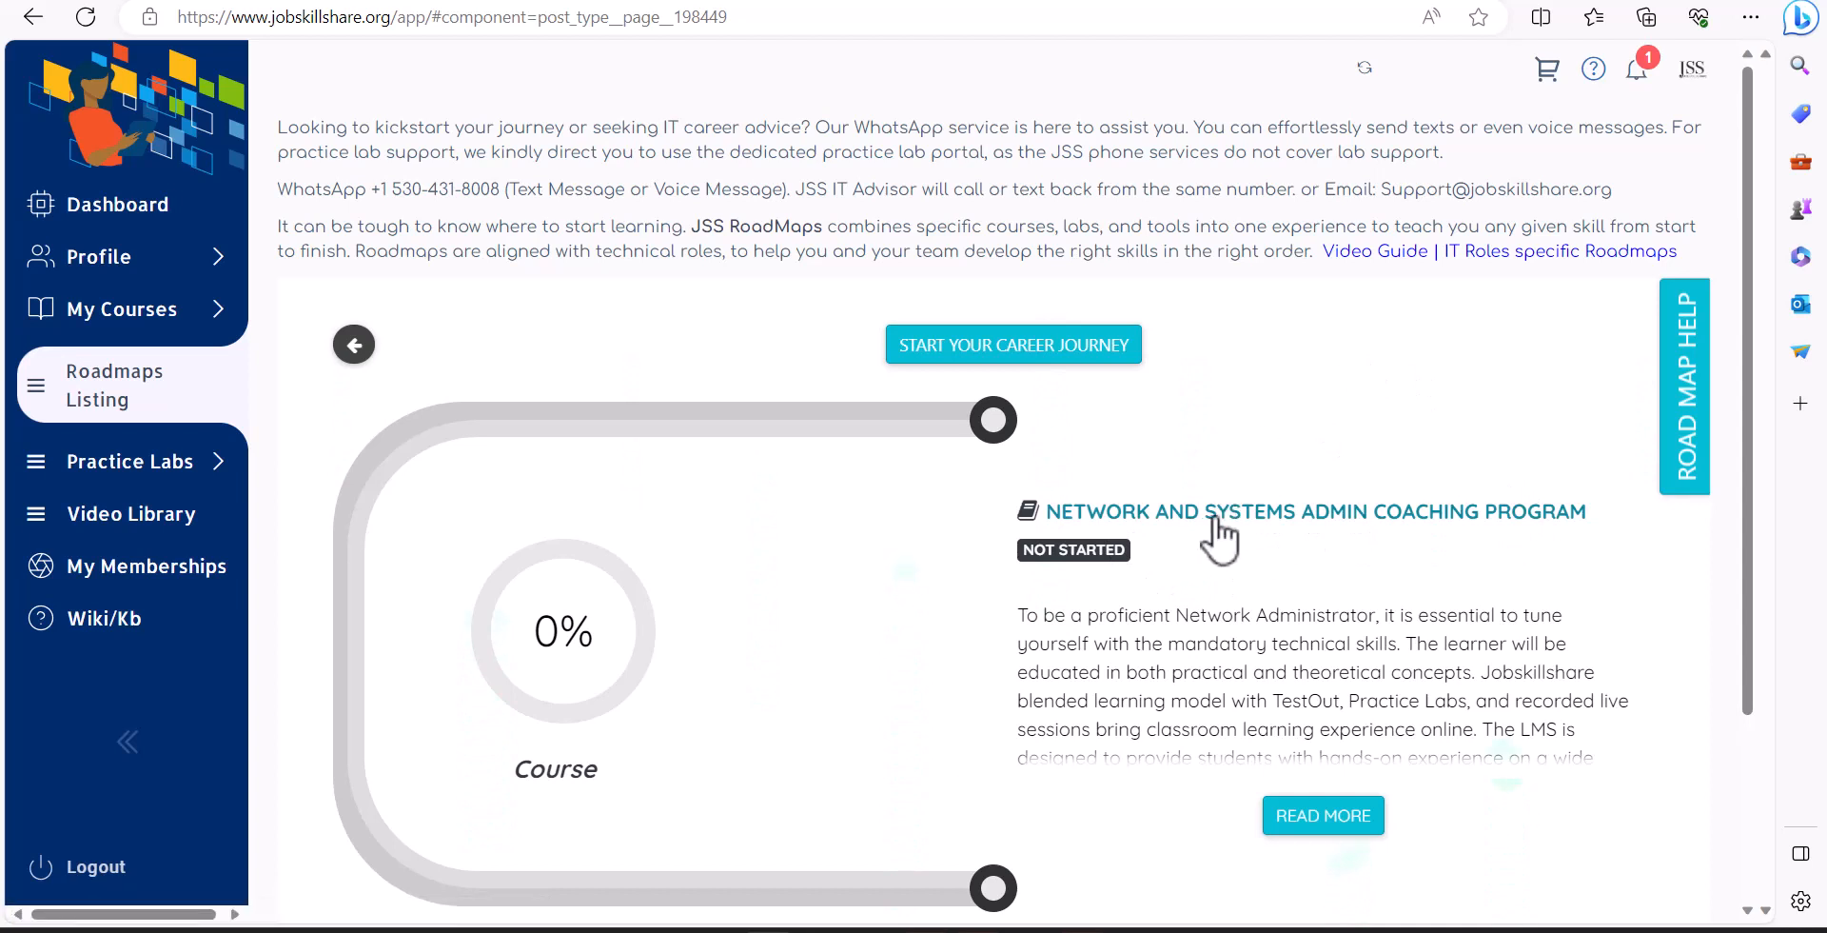
mouse_move(1148, 536)
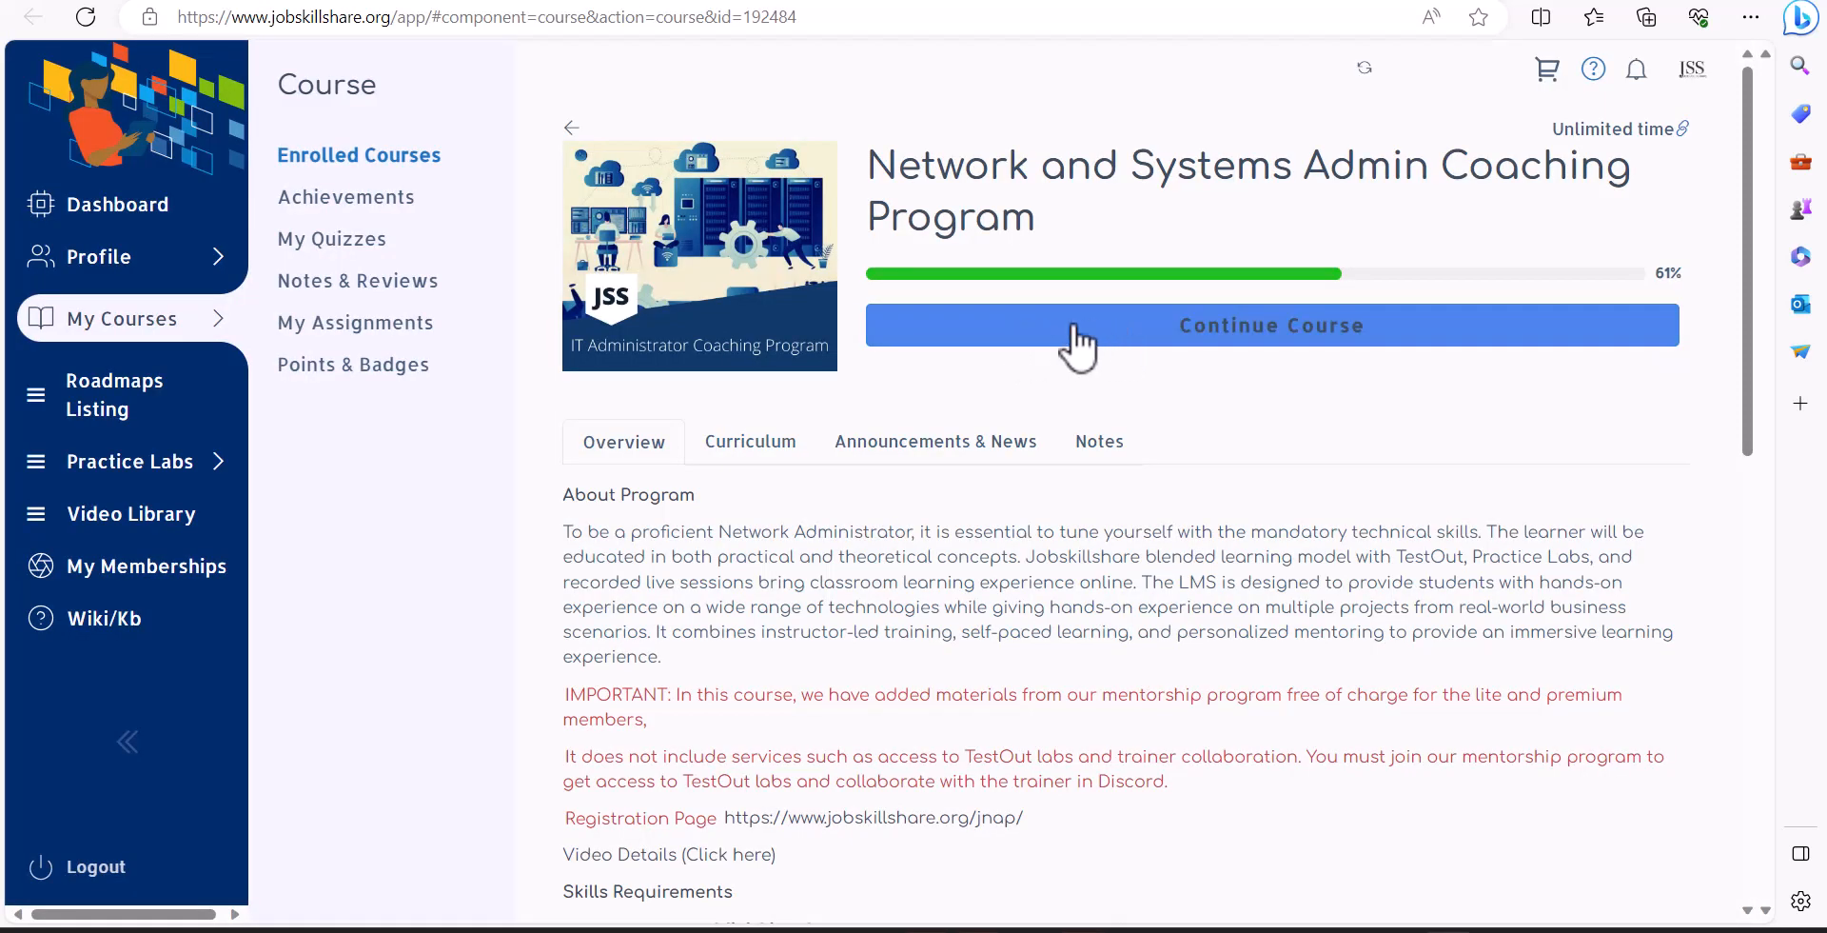
Continue the Network and Systems Admin Coaching Program at unit 74, Explore Network Communications.
click(1270, 323)
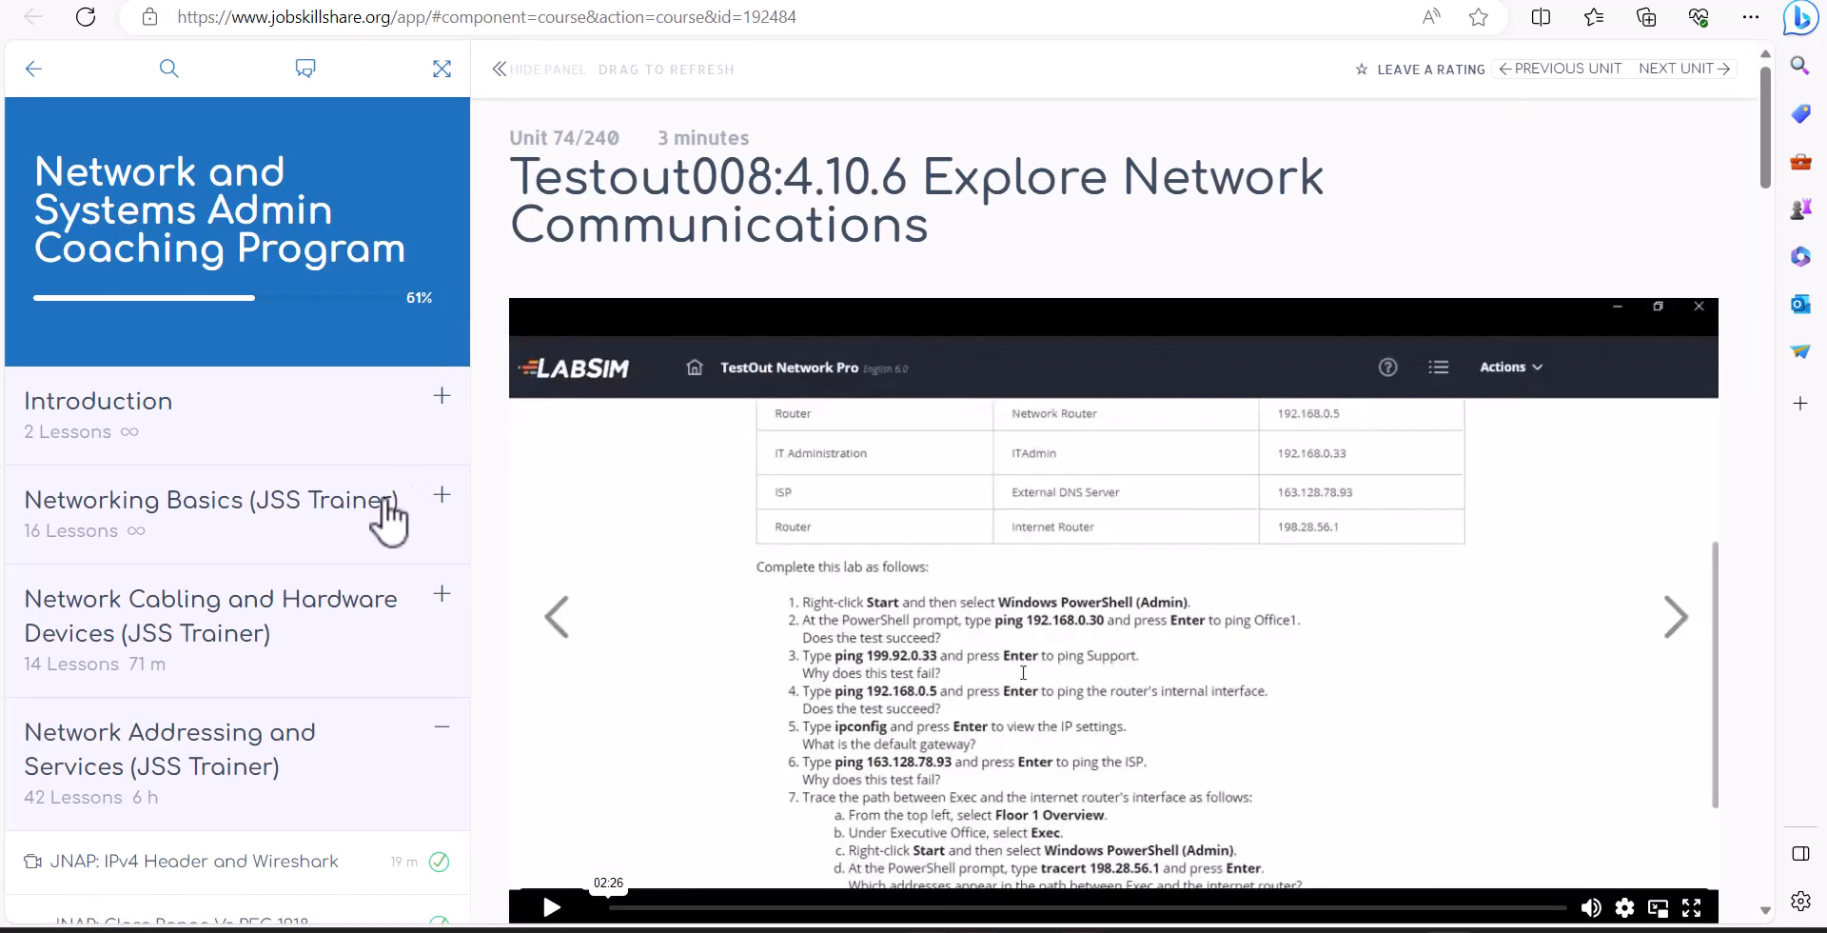
mouse_move(339, 565)
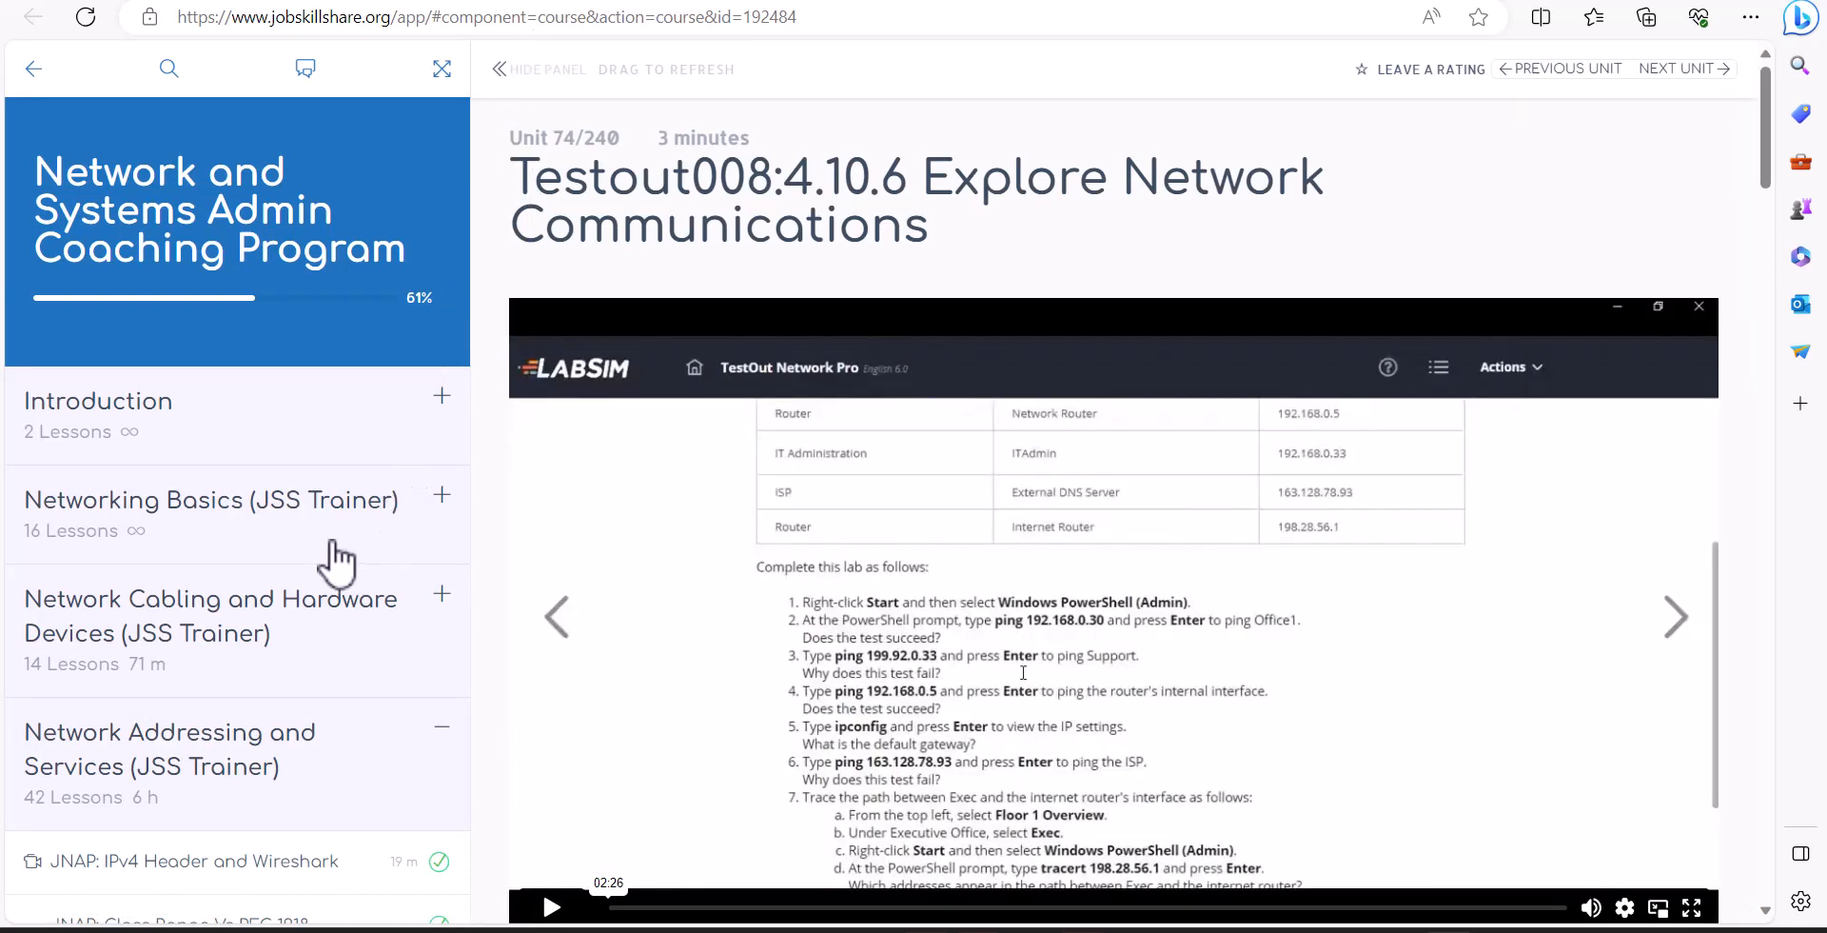
scroll(down, 3)
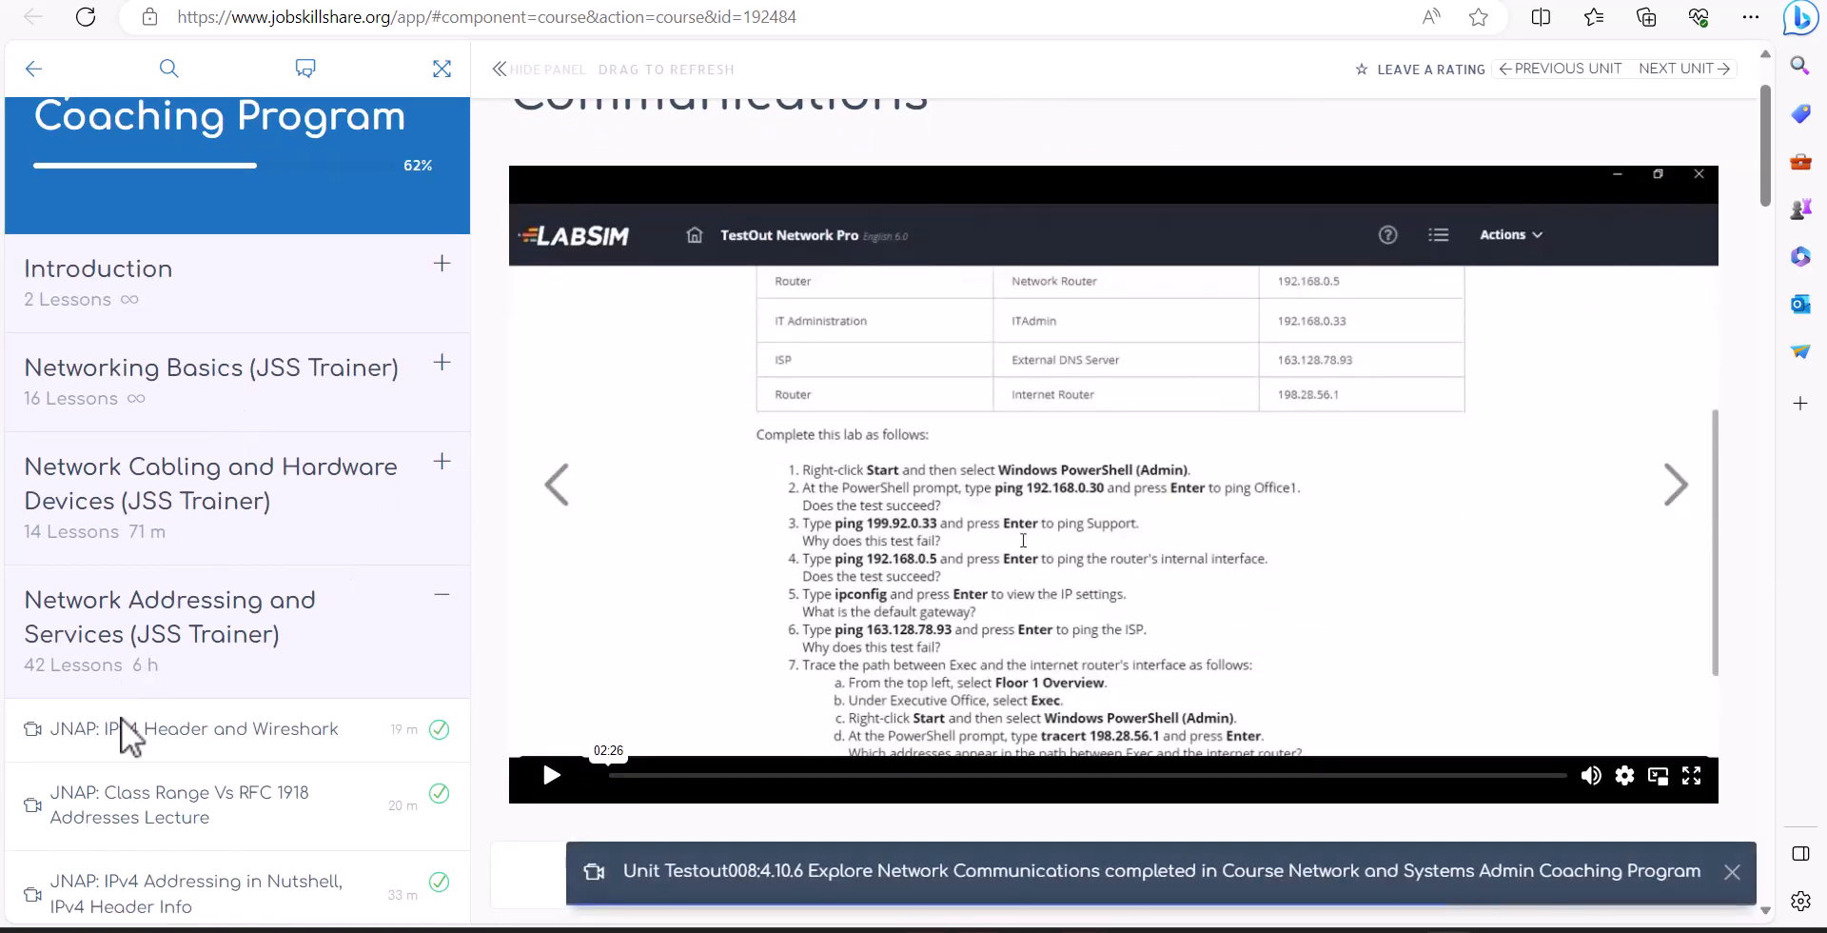
mouse_move(259, 426)
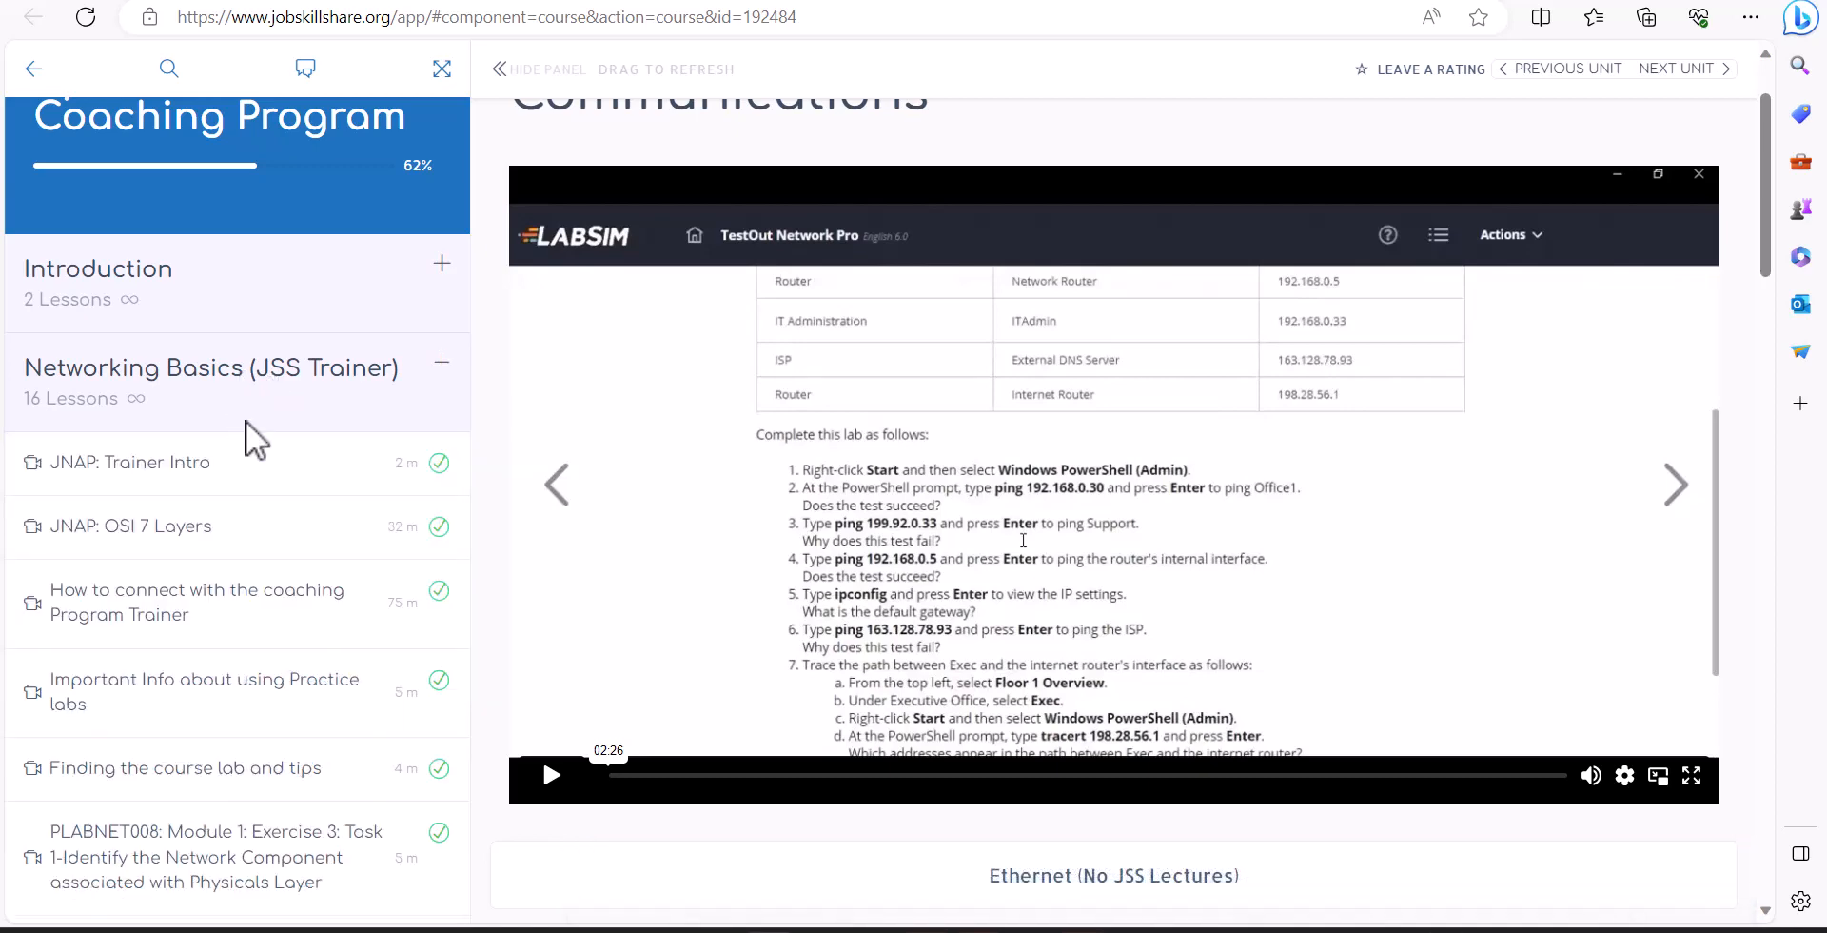
mouse_move(139, 661)
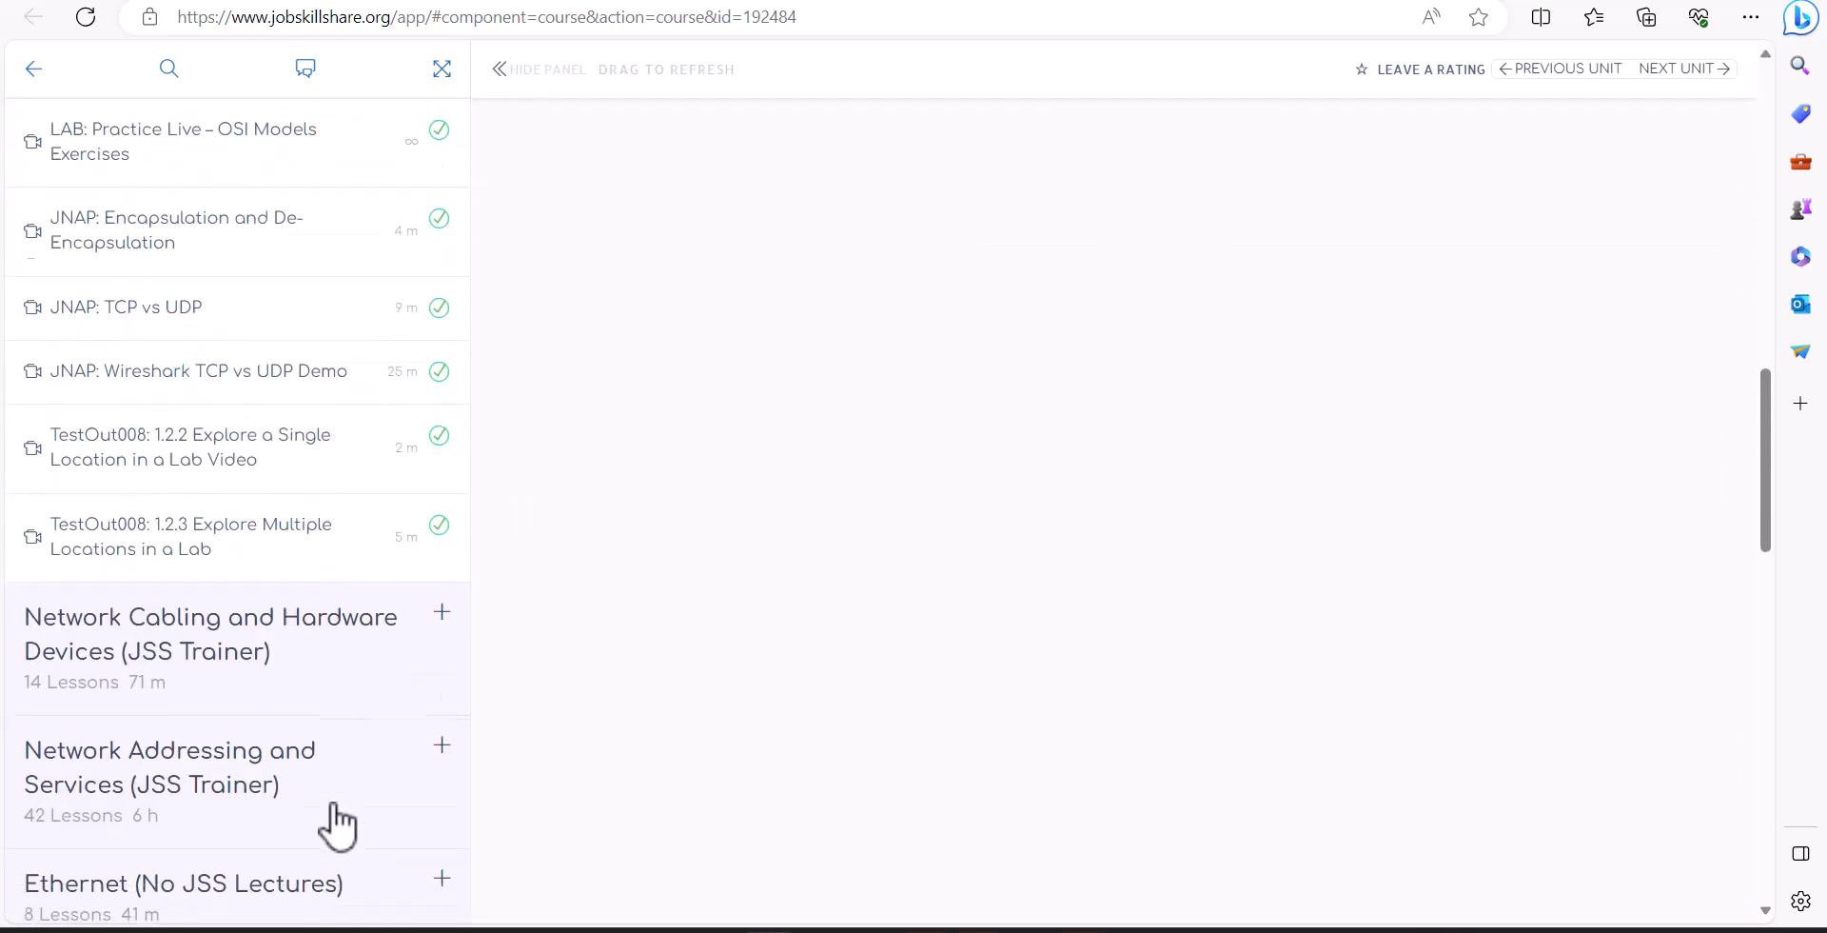
scroll(down, 3)
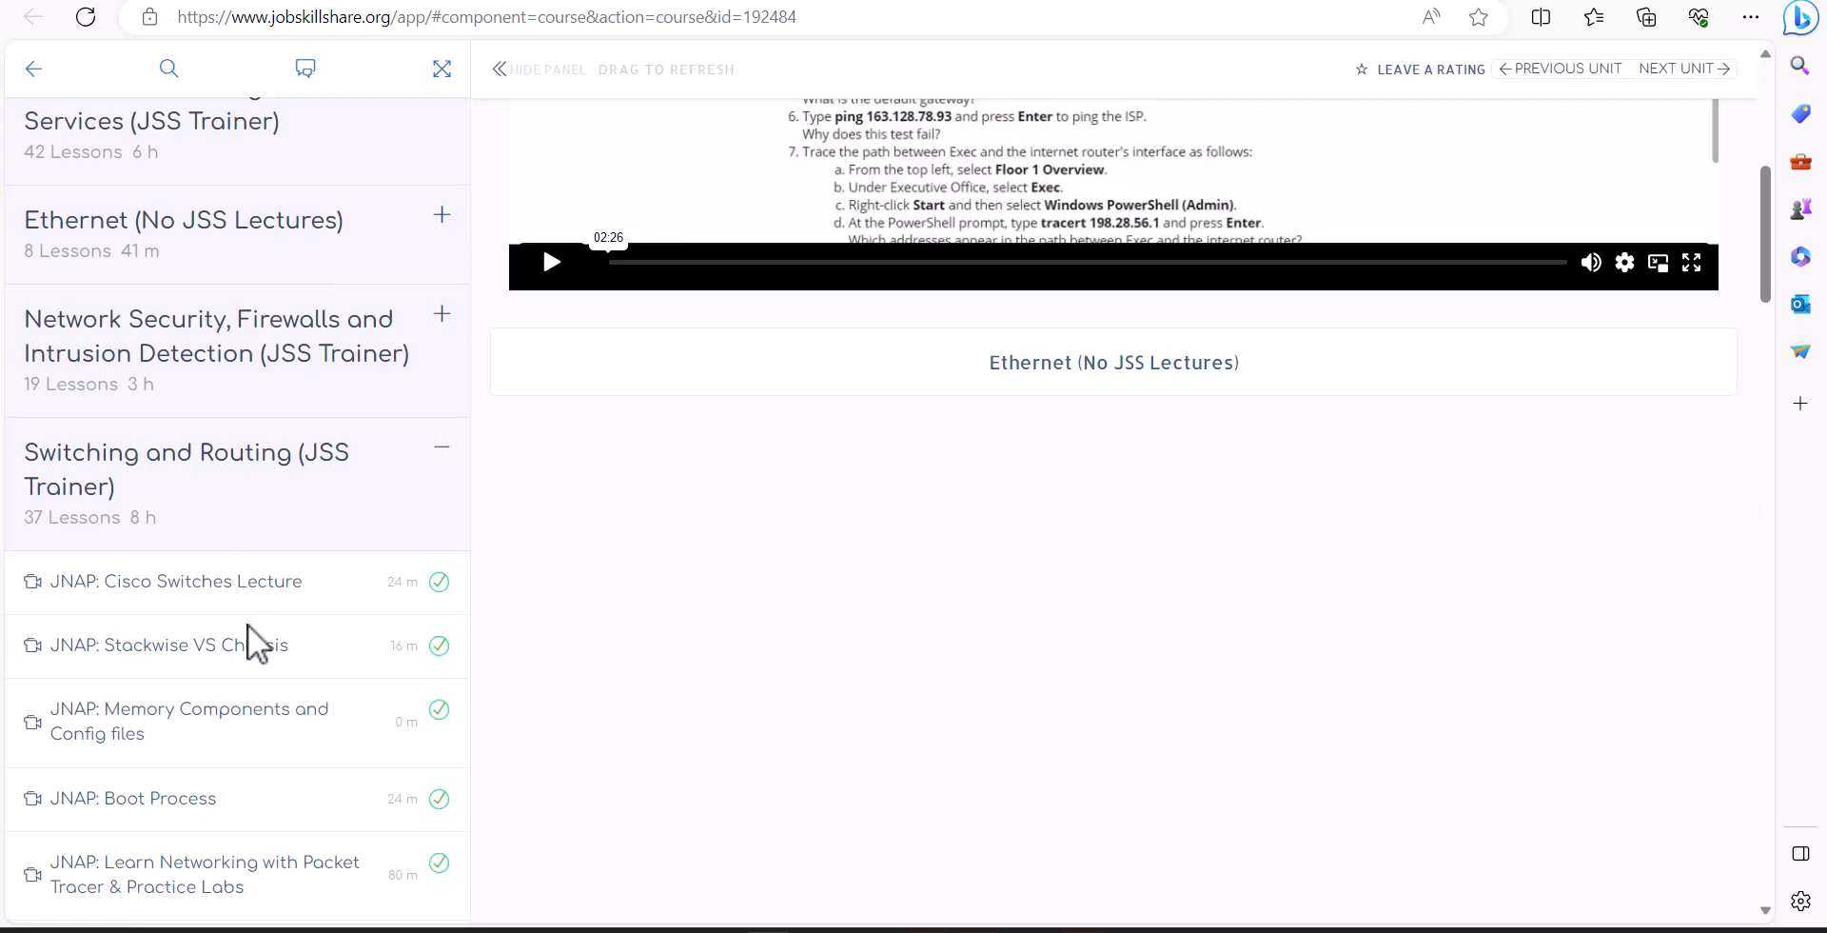
mouse_move(379, 817)
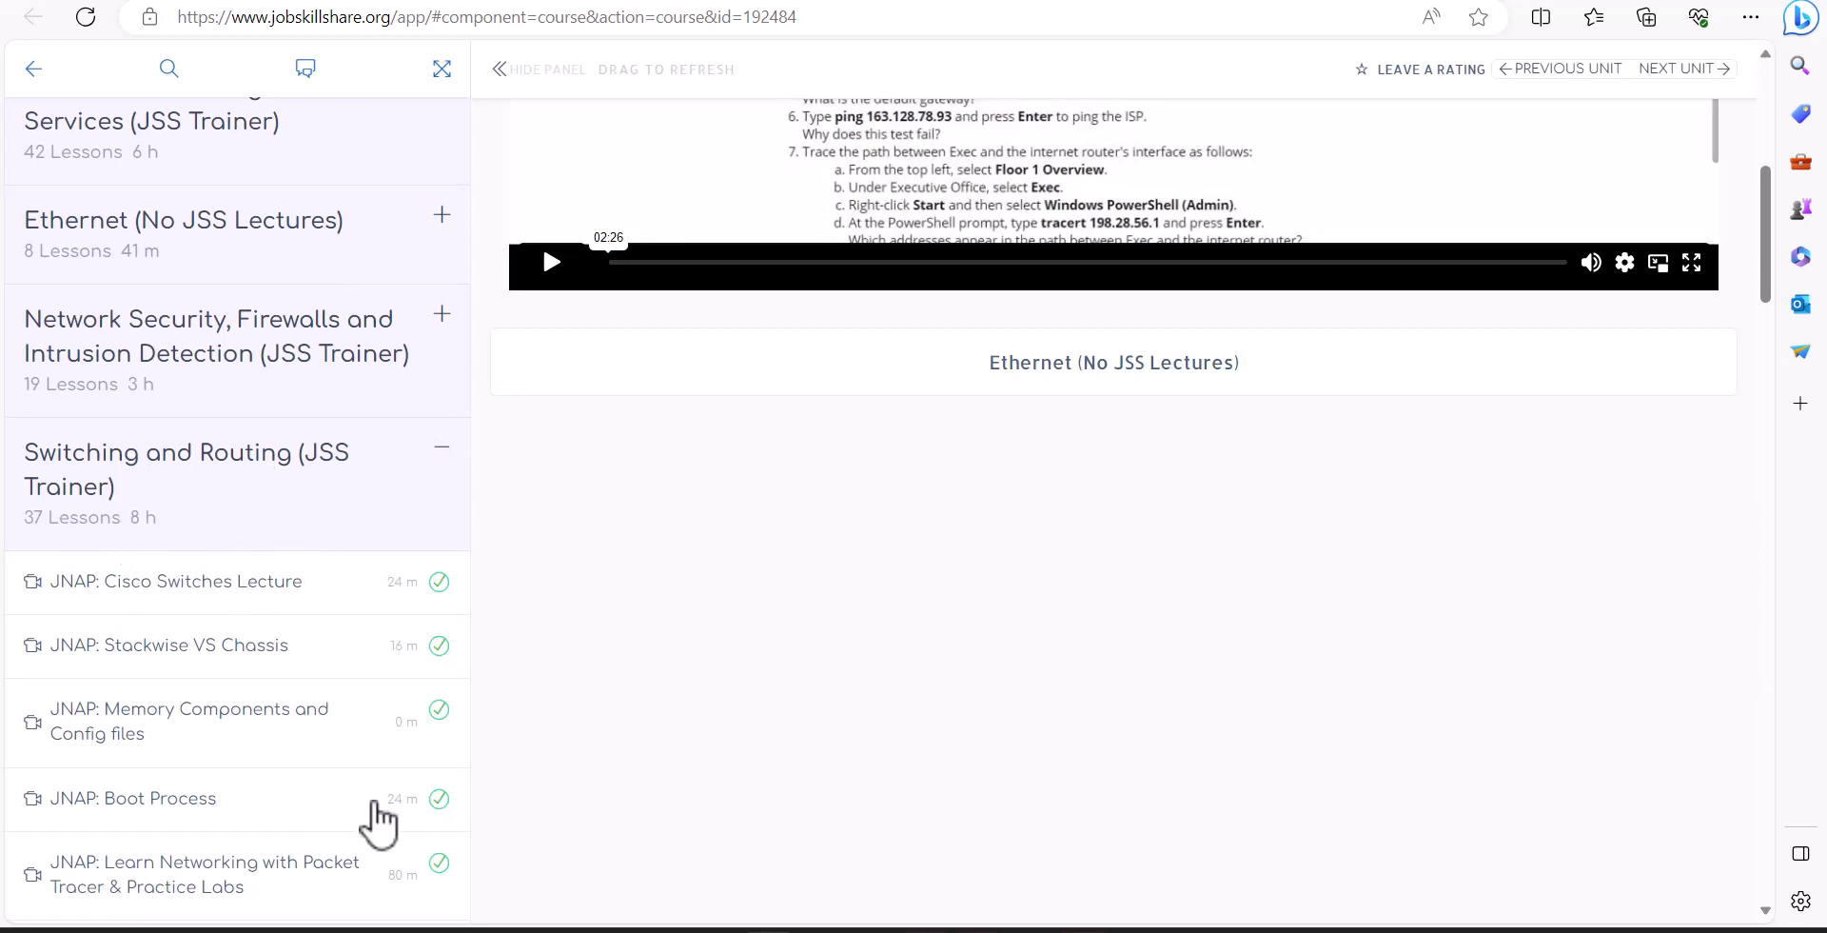
scroll(down, 3)
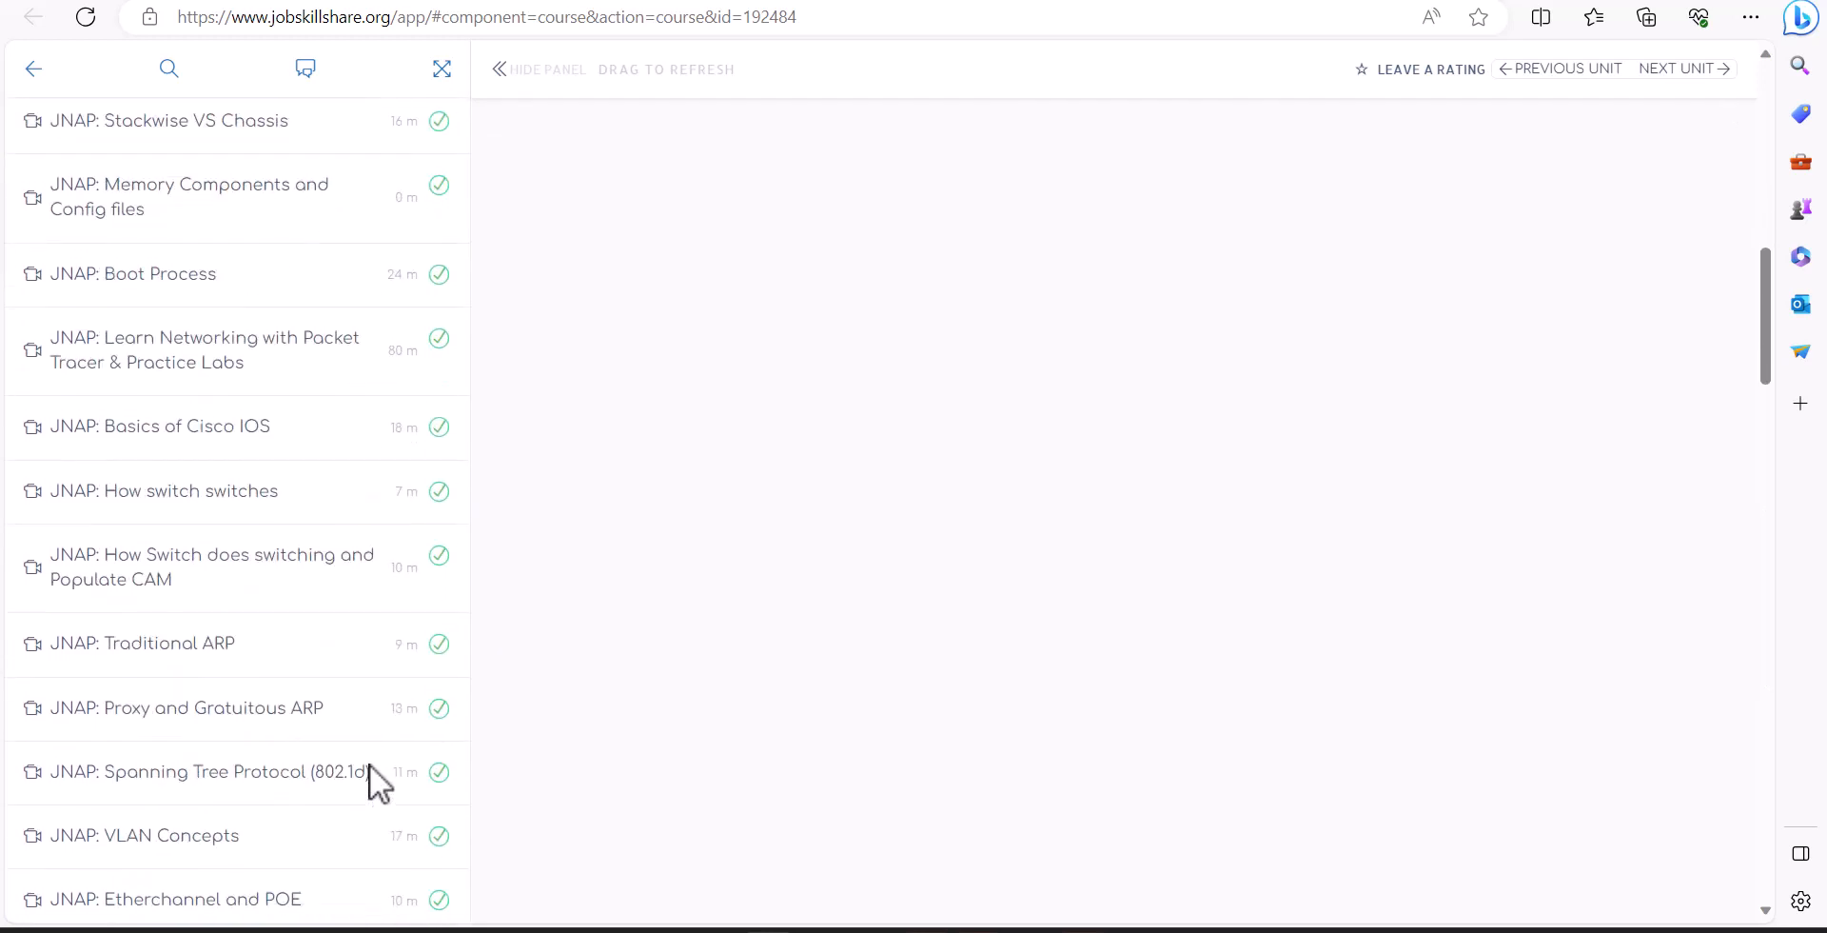
scroll(down, 3)
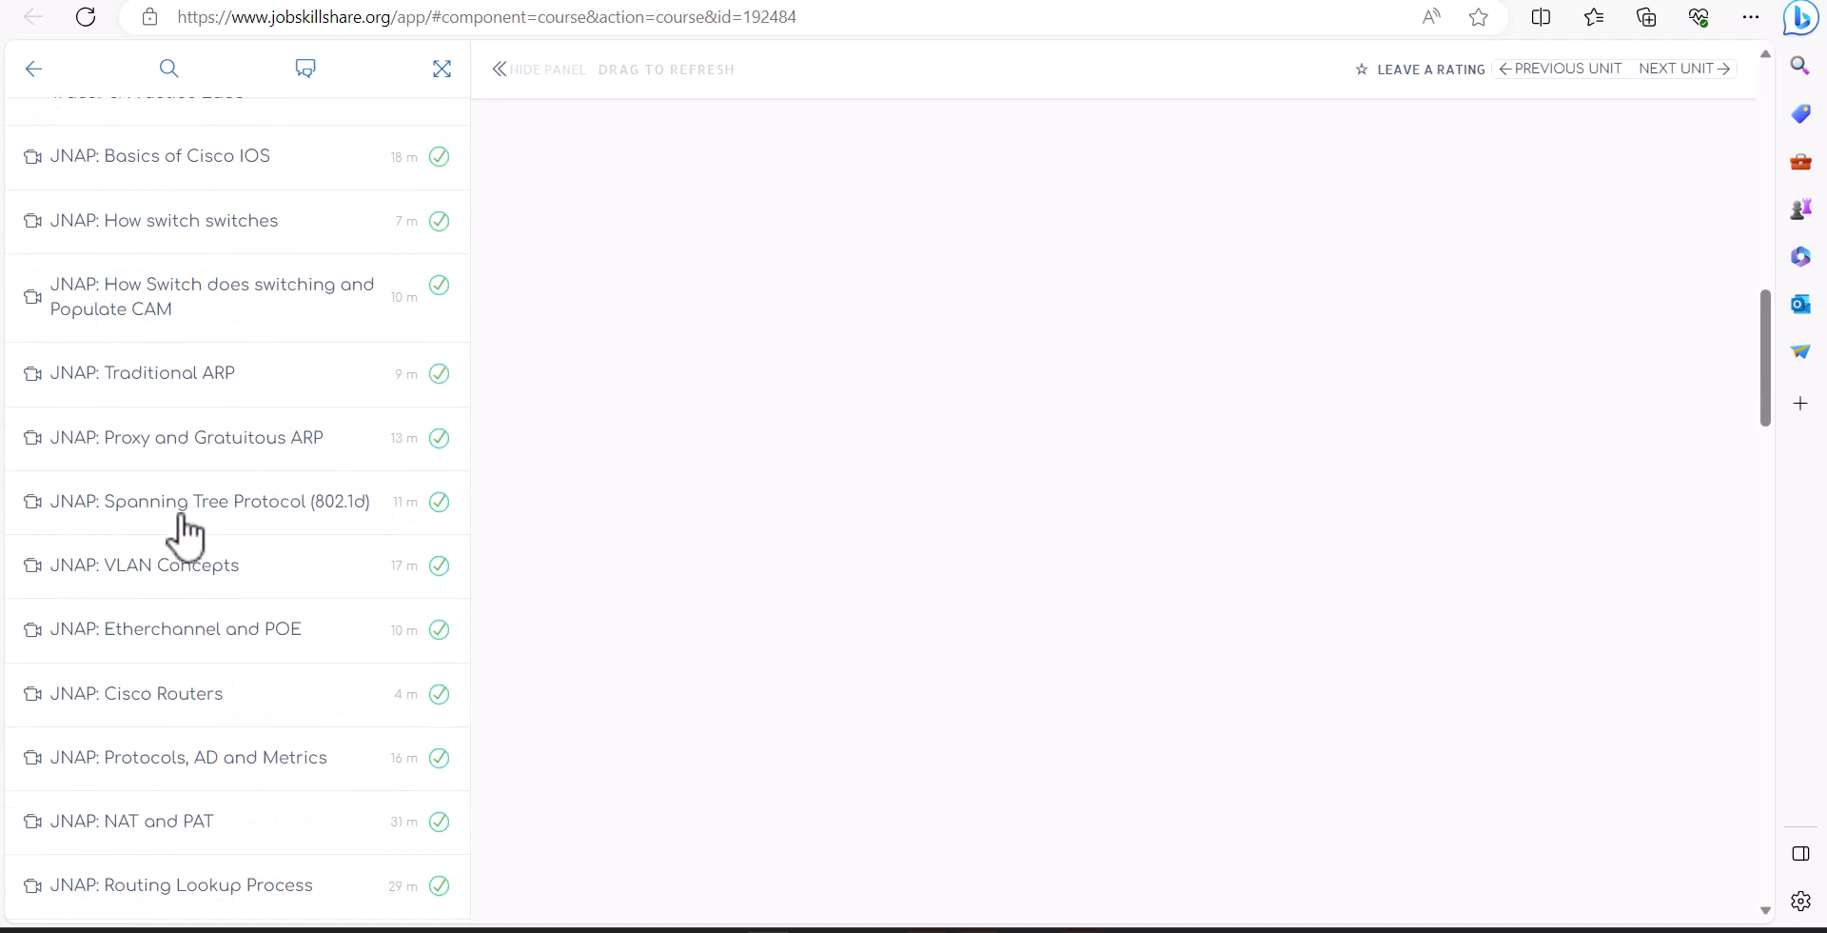
mouse_move(205, 605)
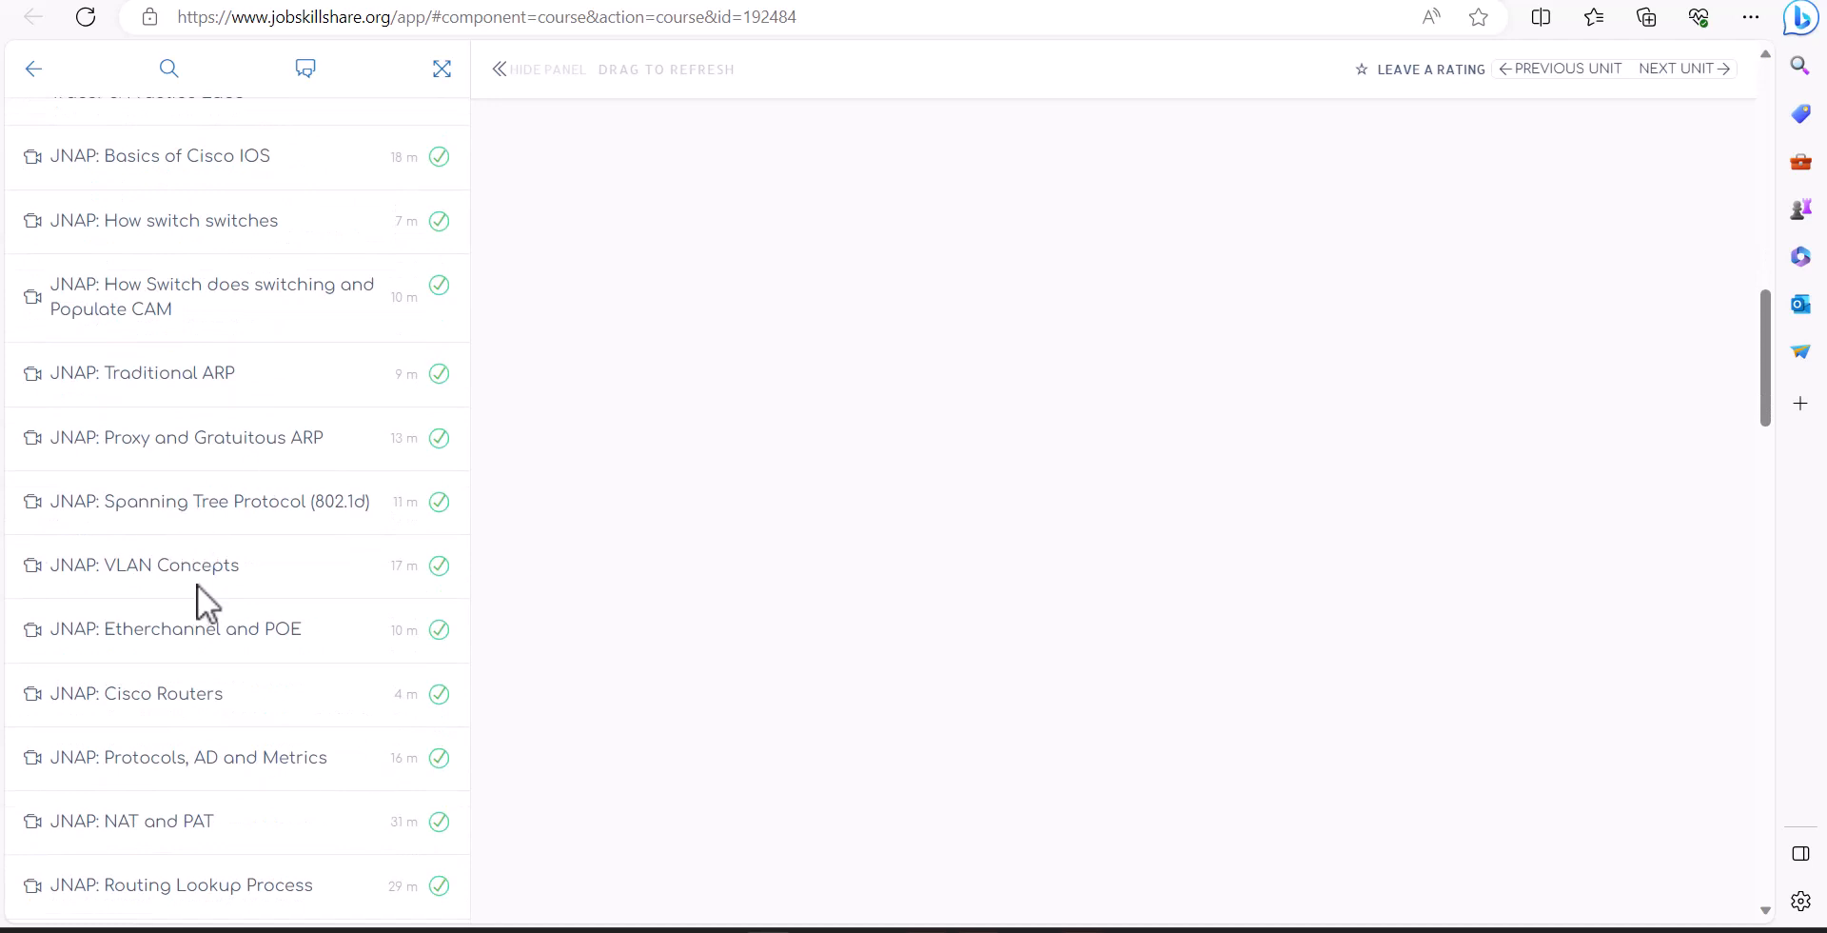
mouse_move(186, 582)
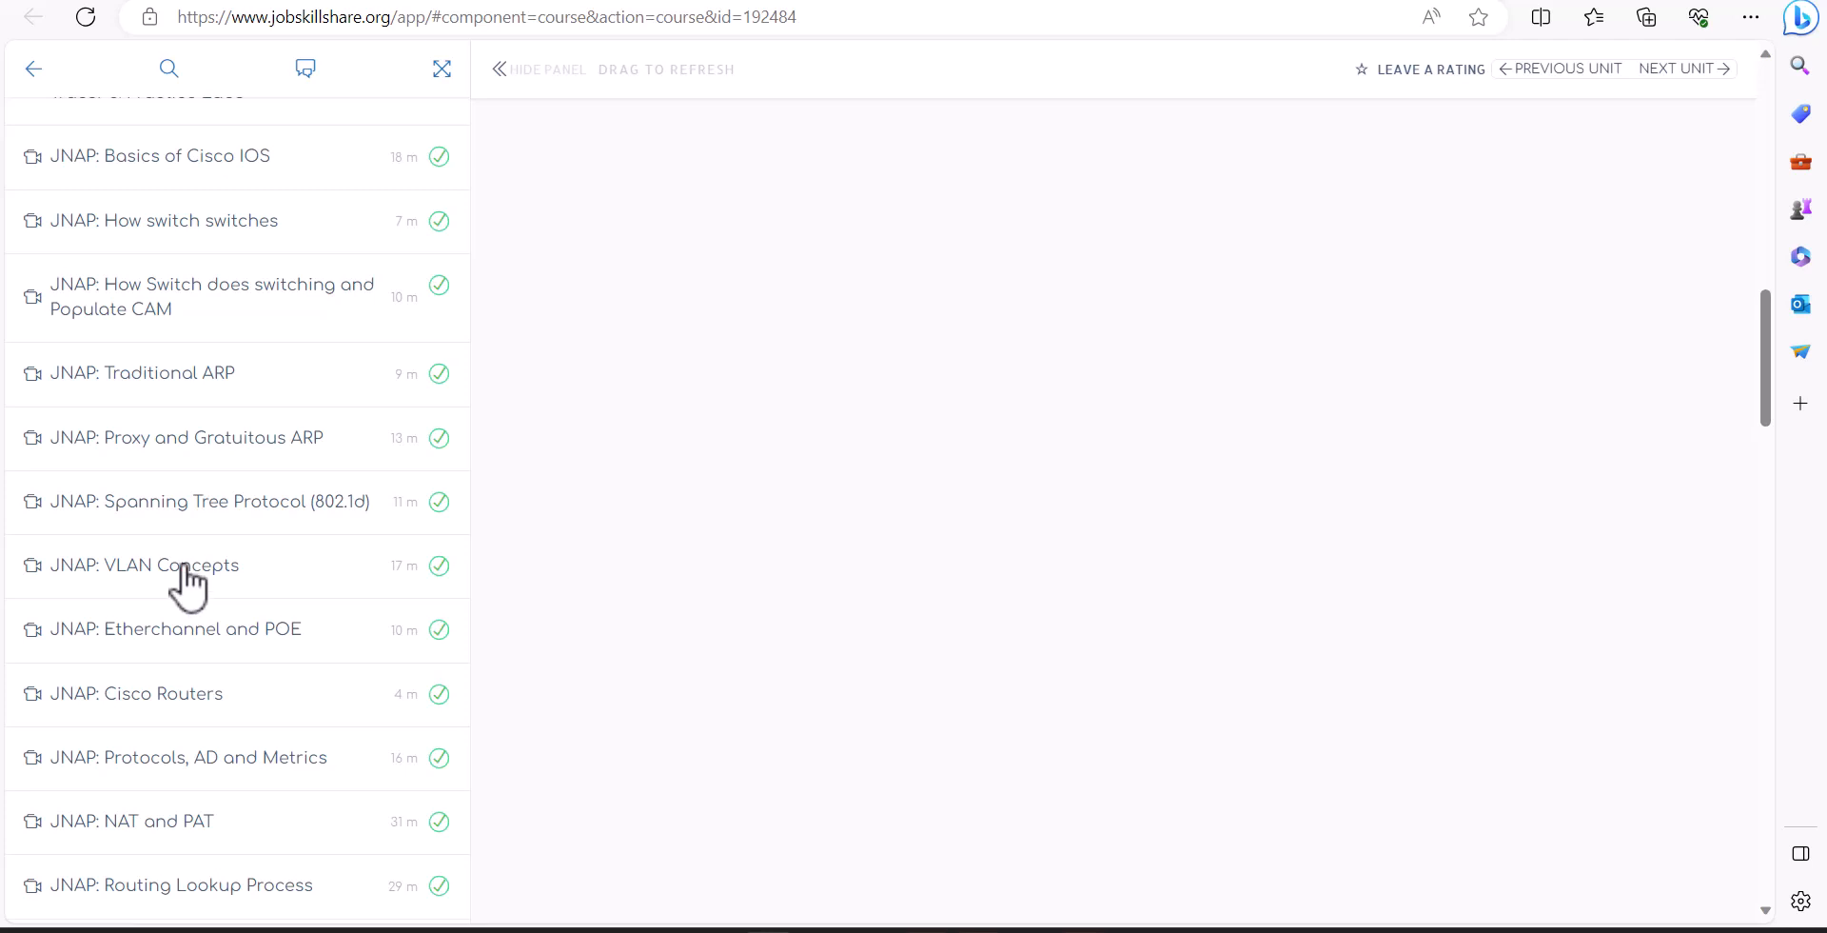
mouse_move(180, 594)
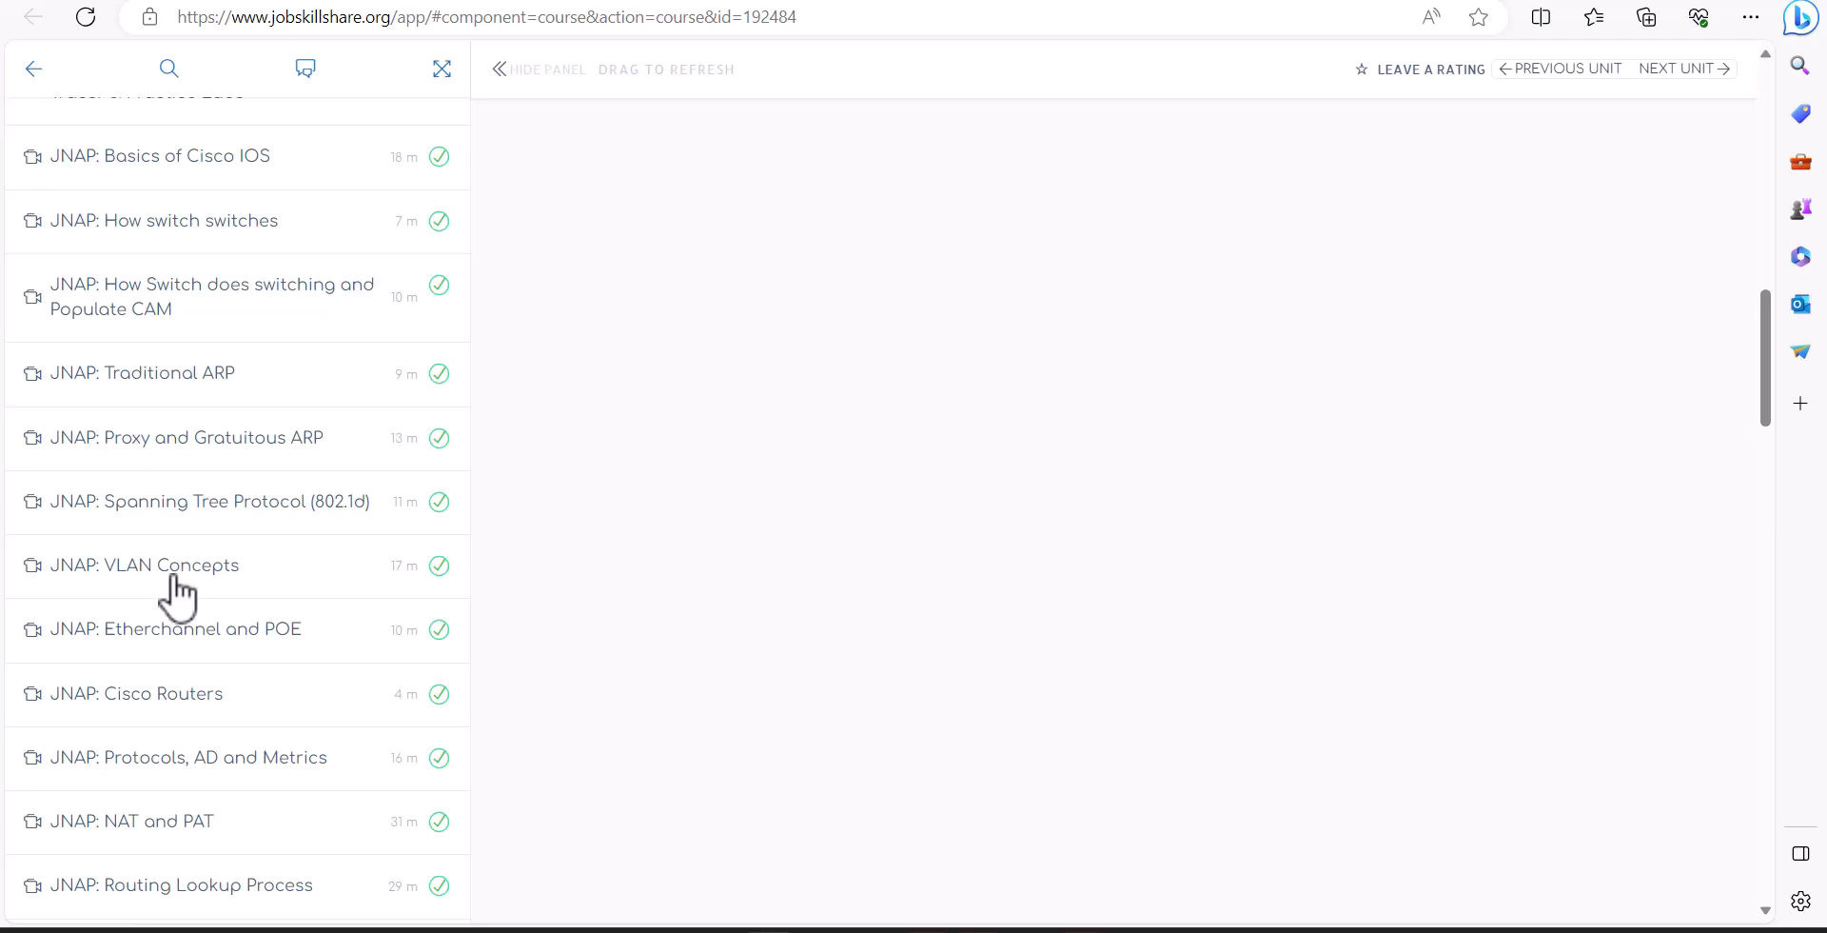
mouse_move(139, 588)
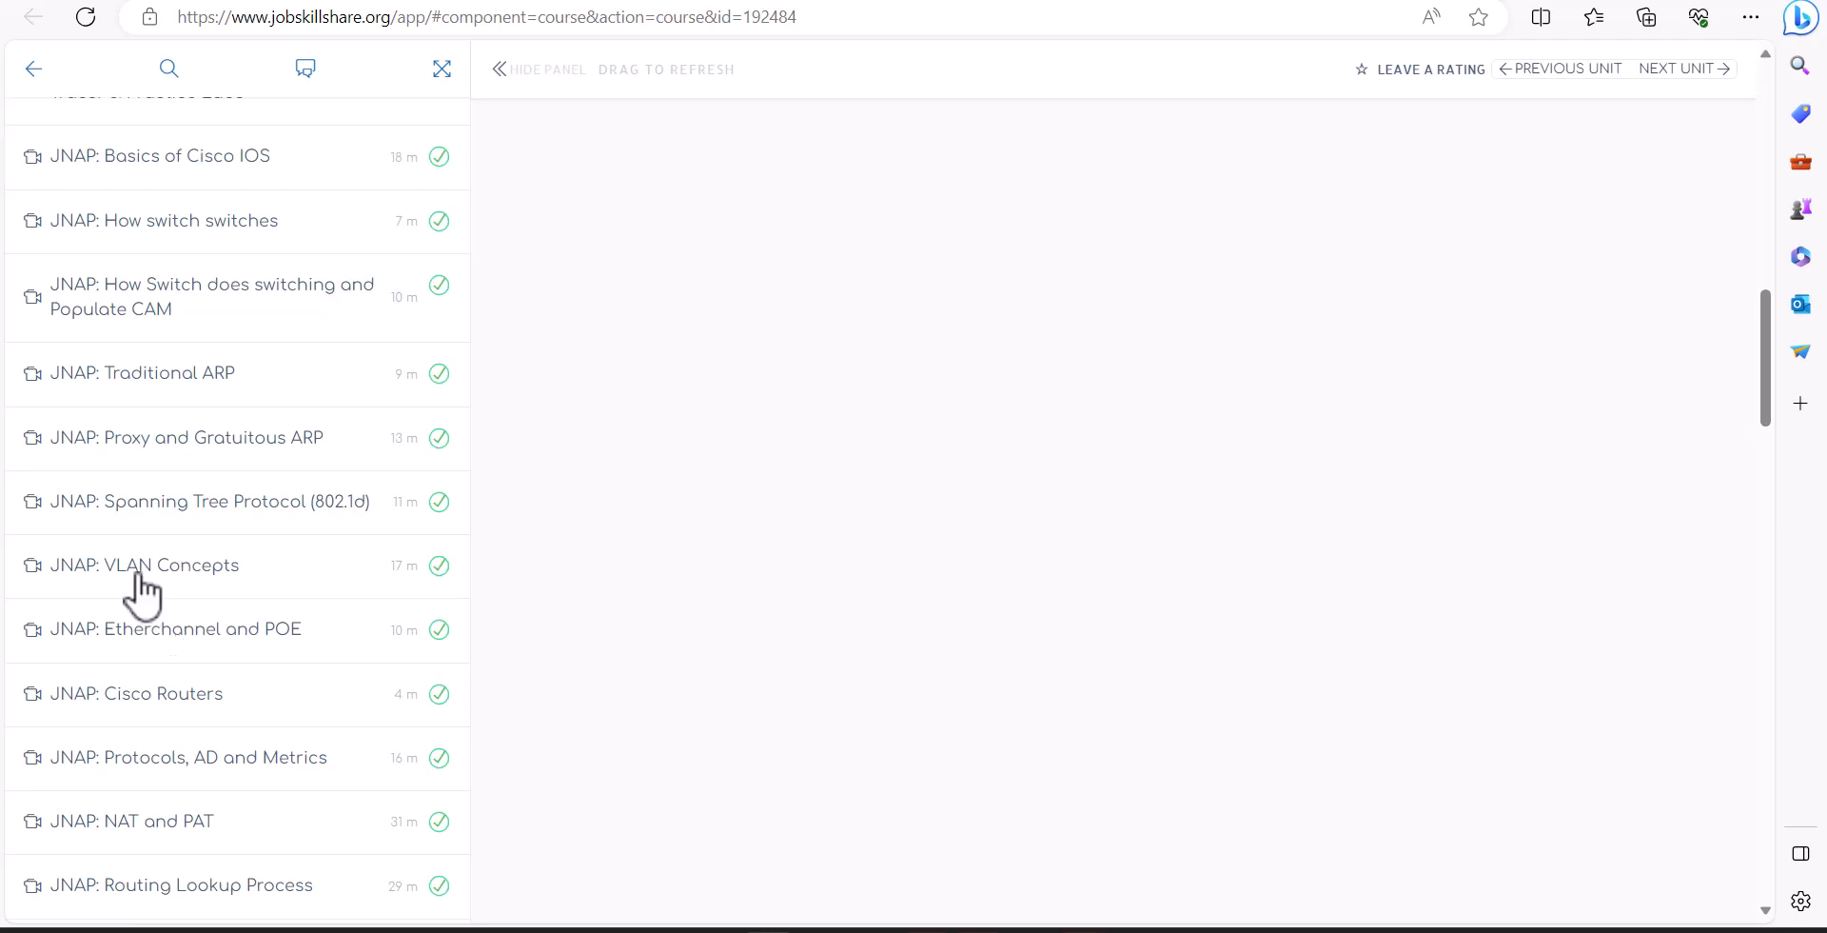
mouse_move(204, 603)
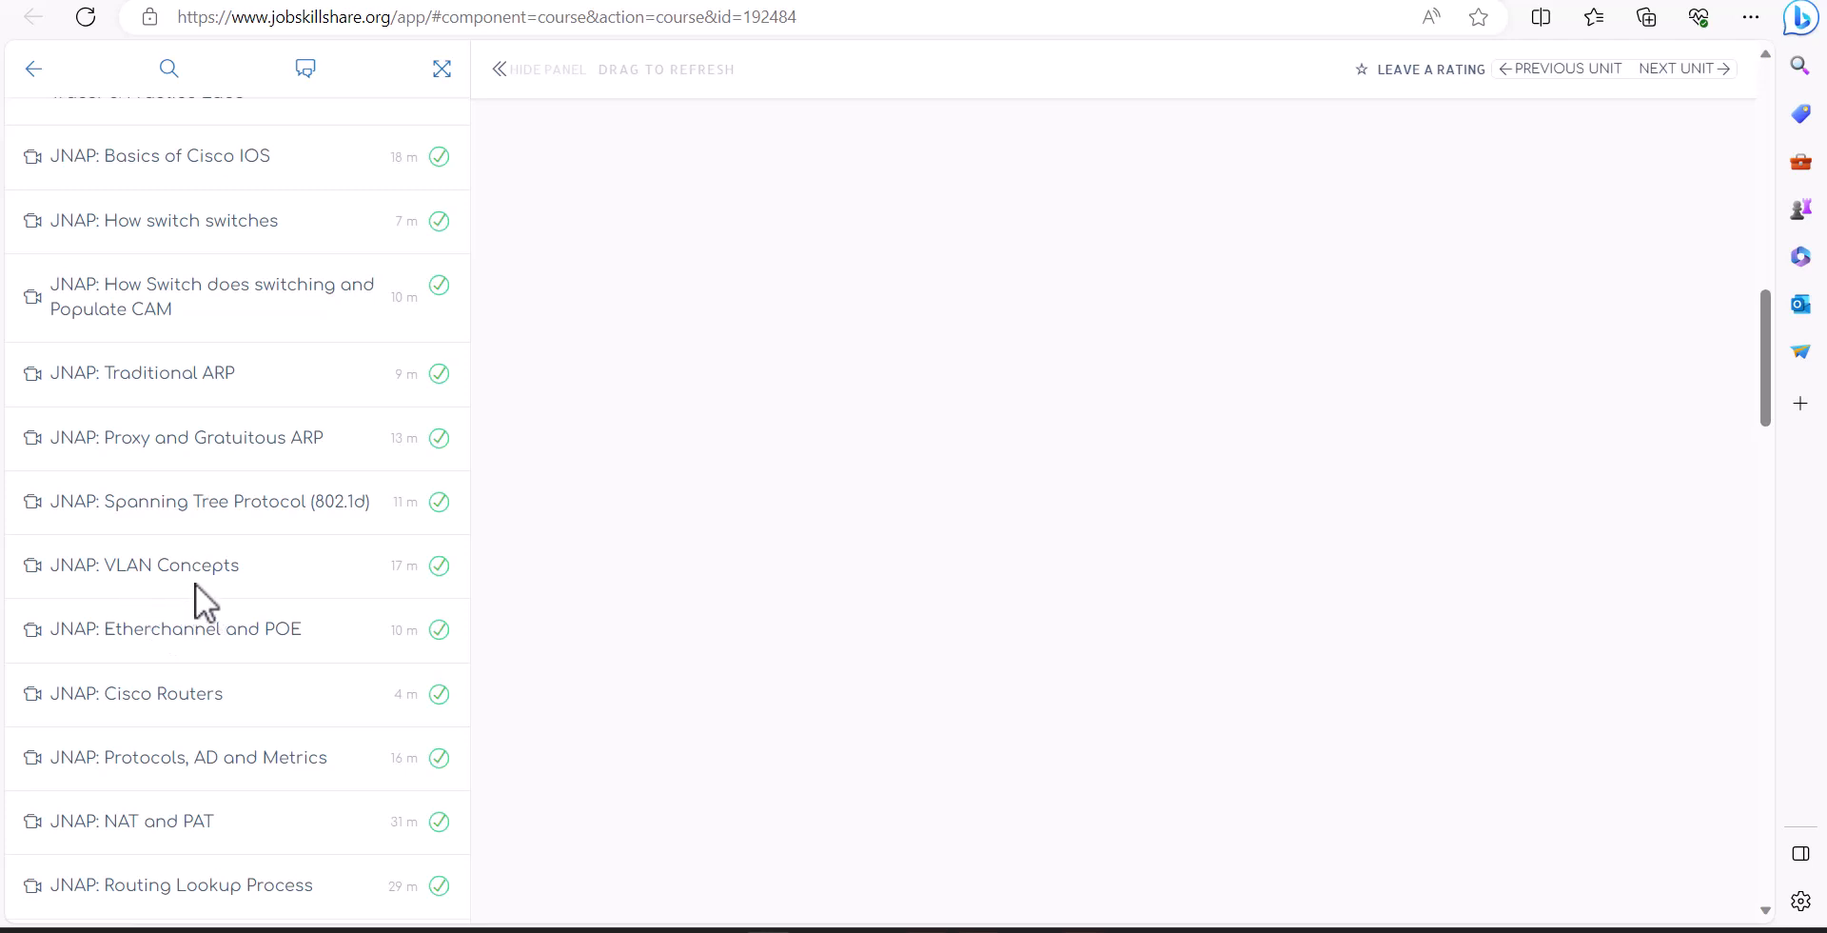
scroll(down, 3)
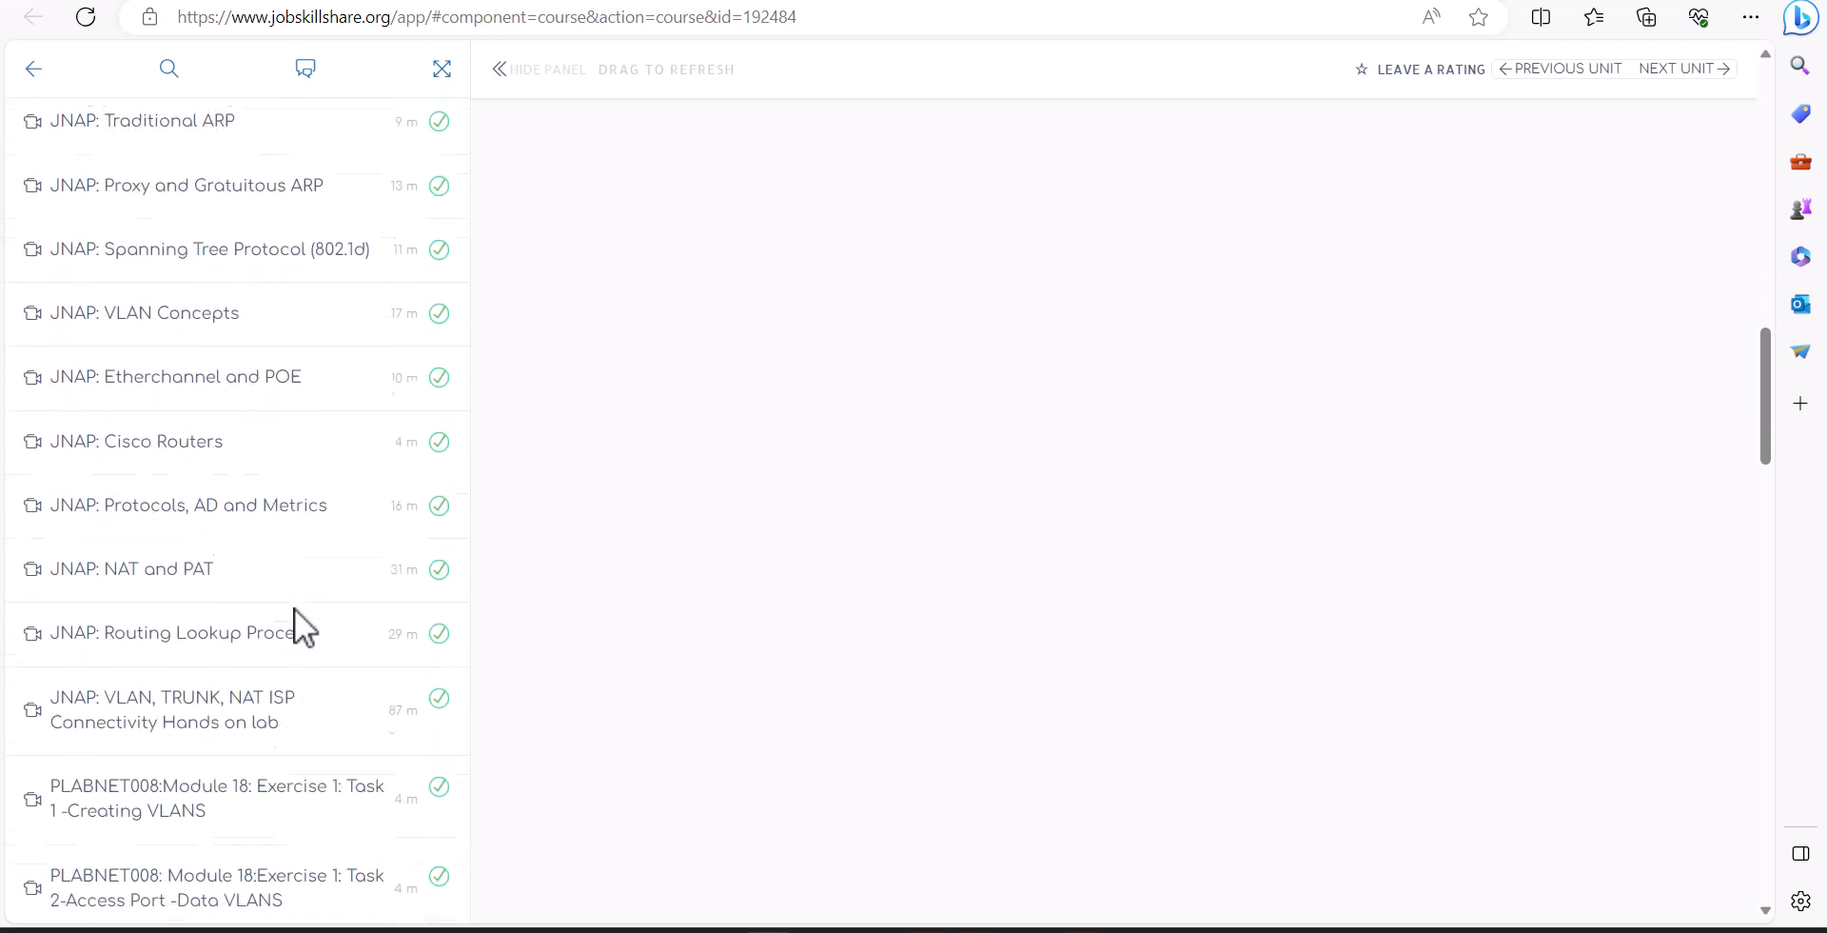
scroll(down, 3)
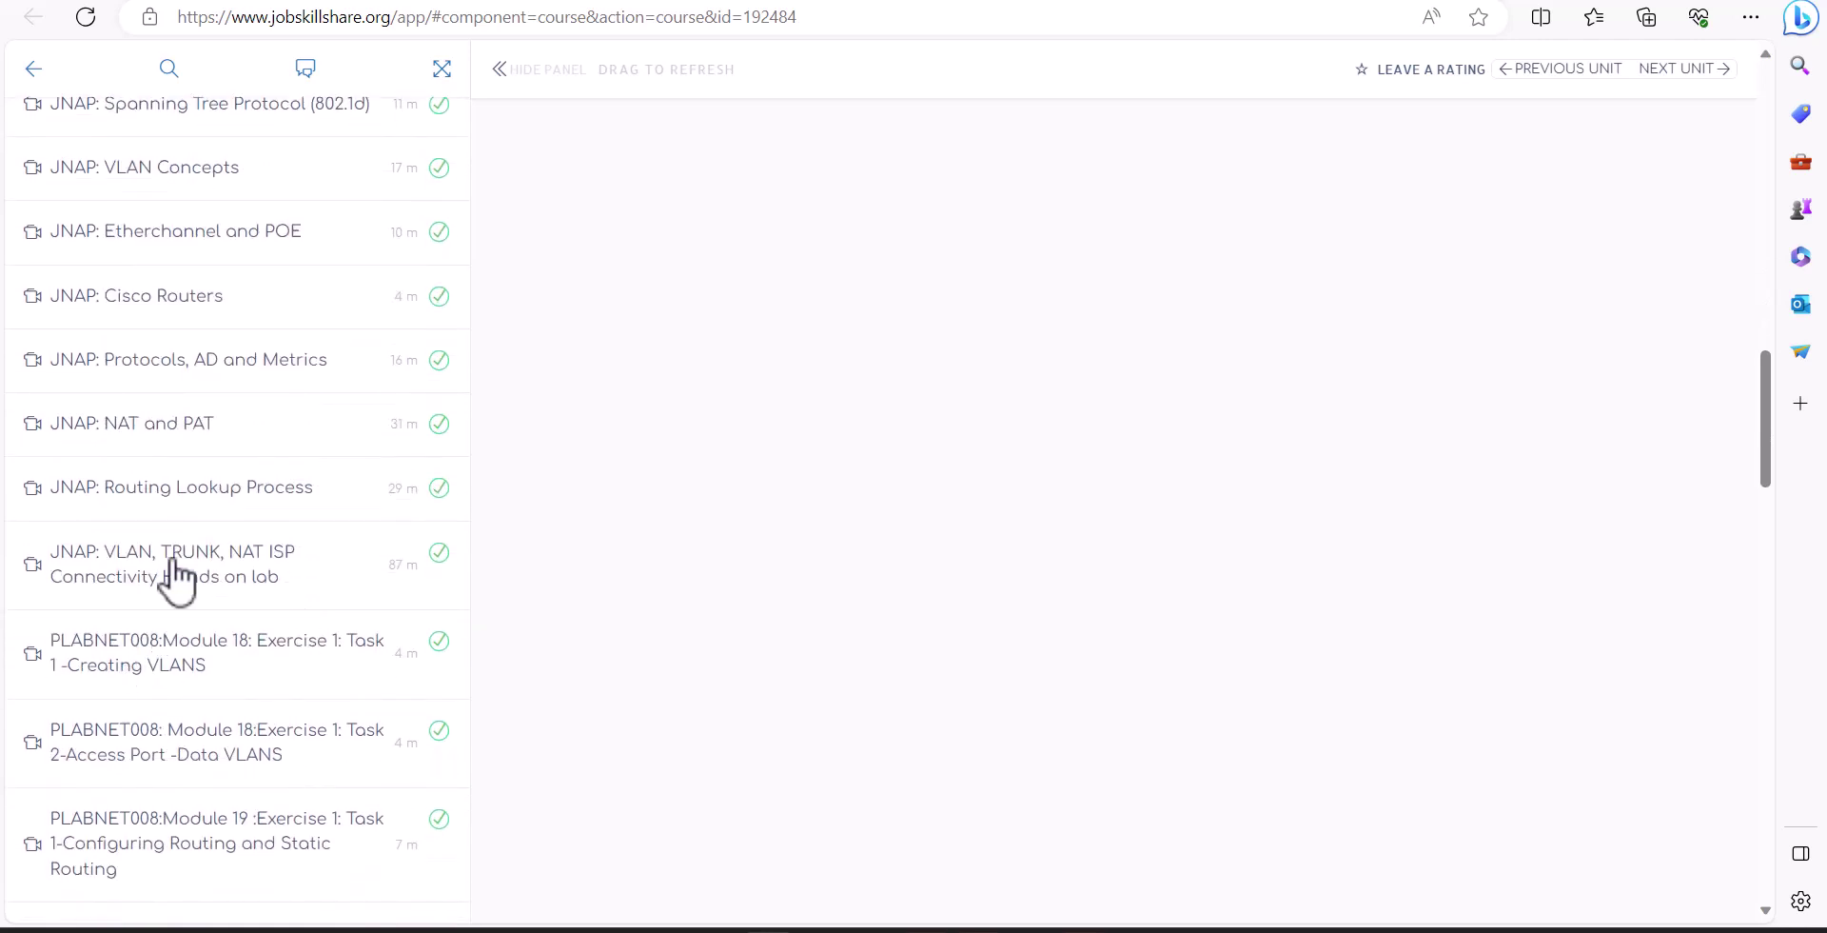
mouse_move(158, 453)
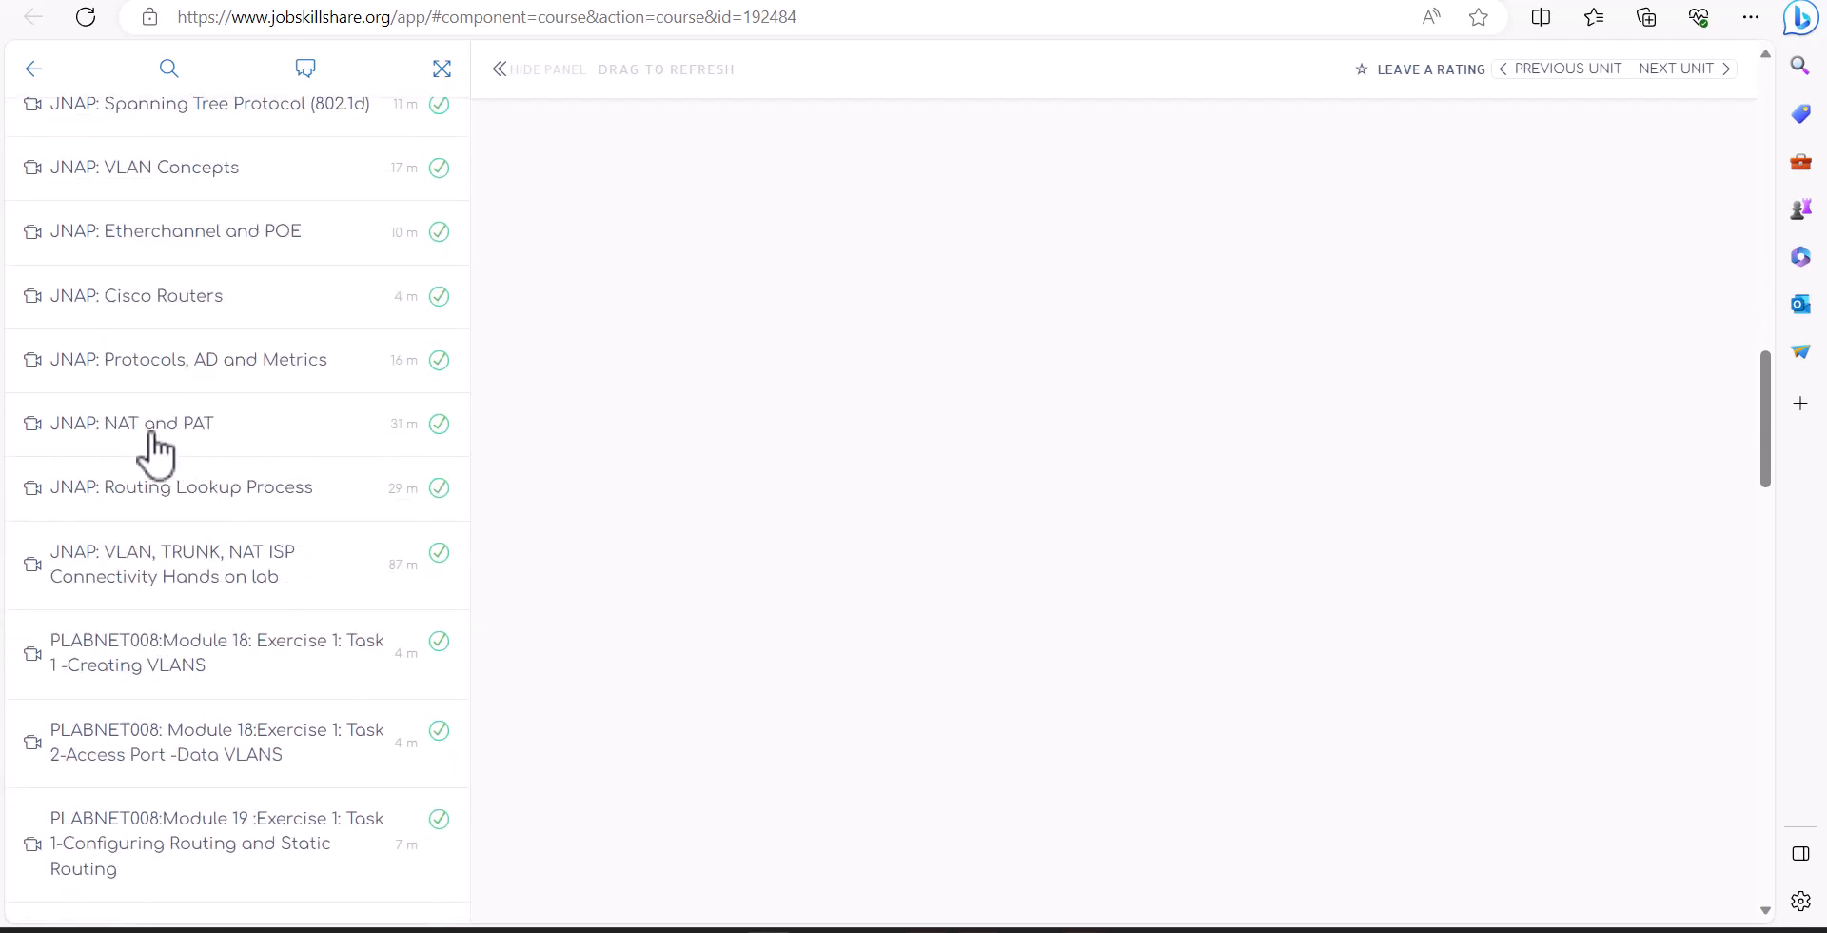
mouse_move(122, 565)
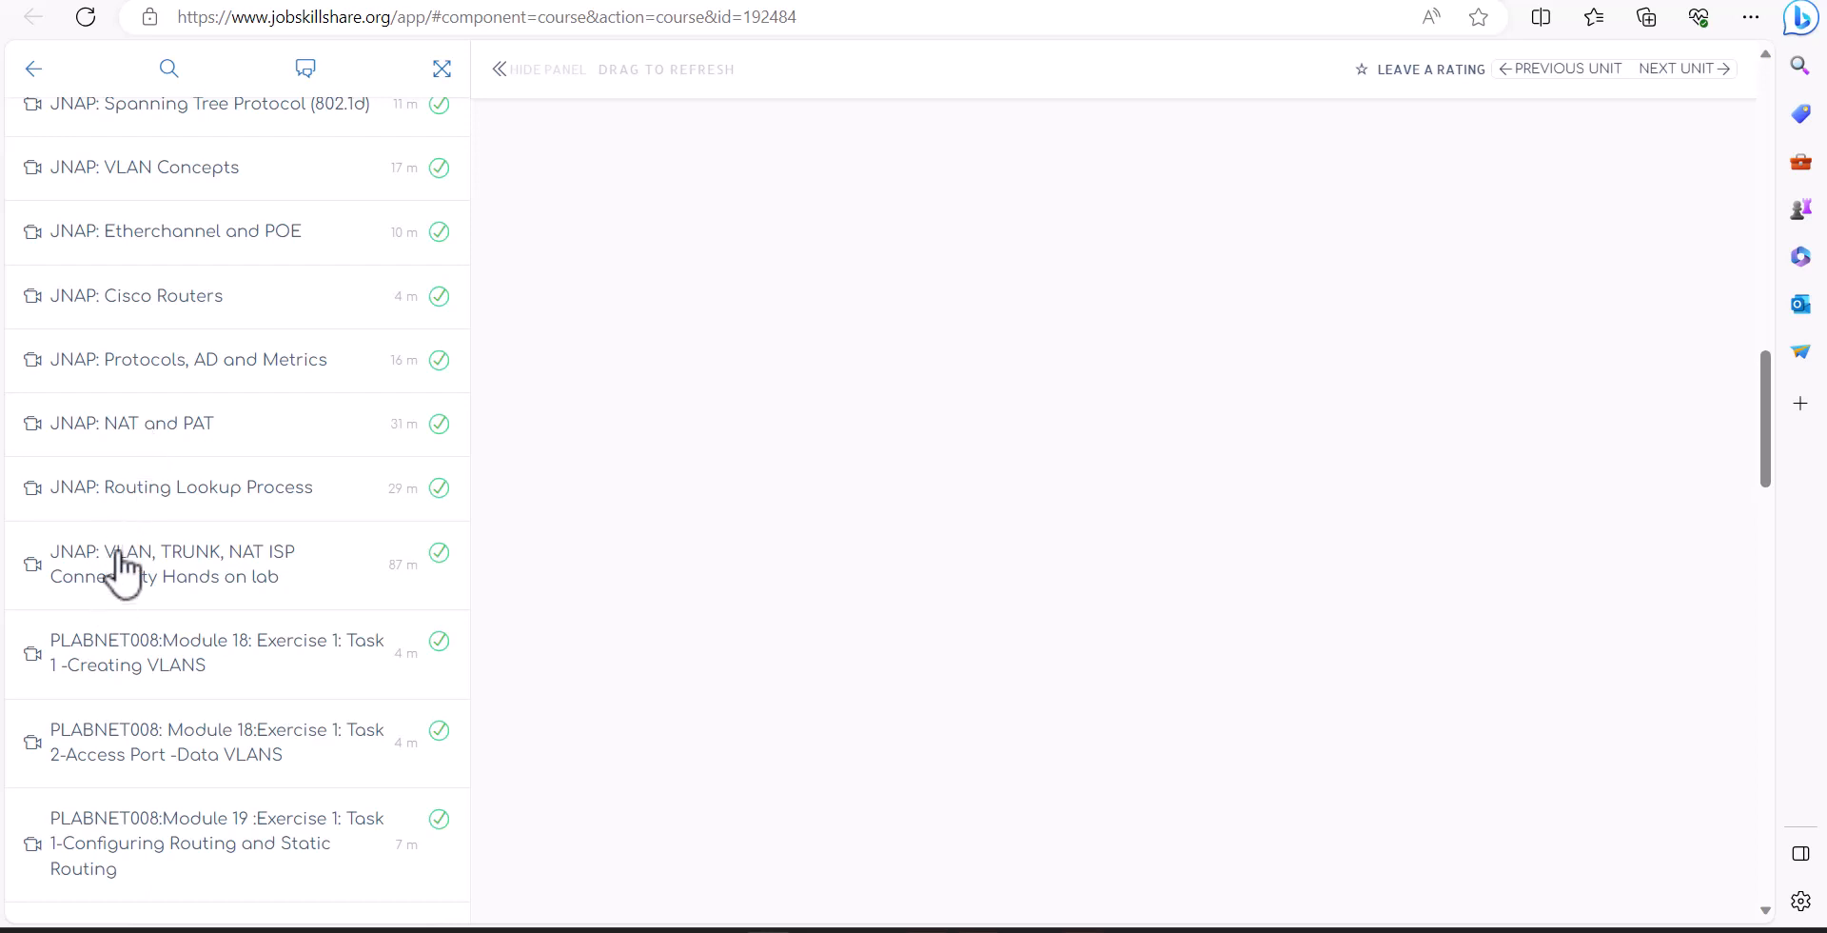
mouse_move(192, 647)
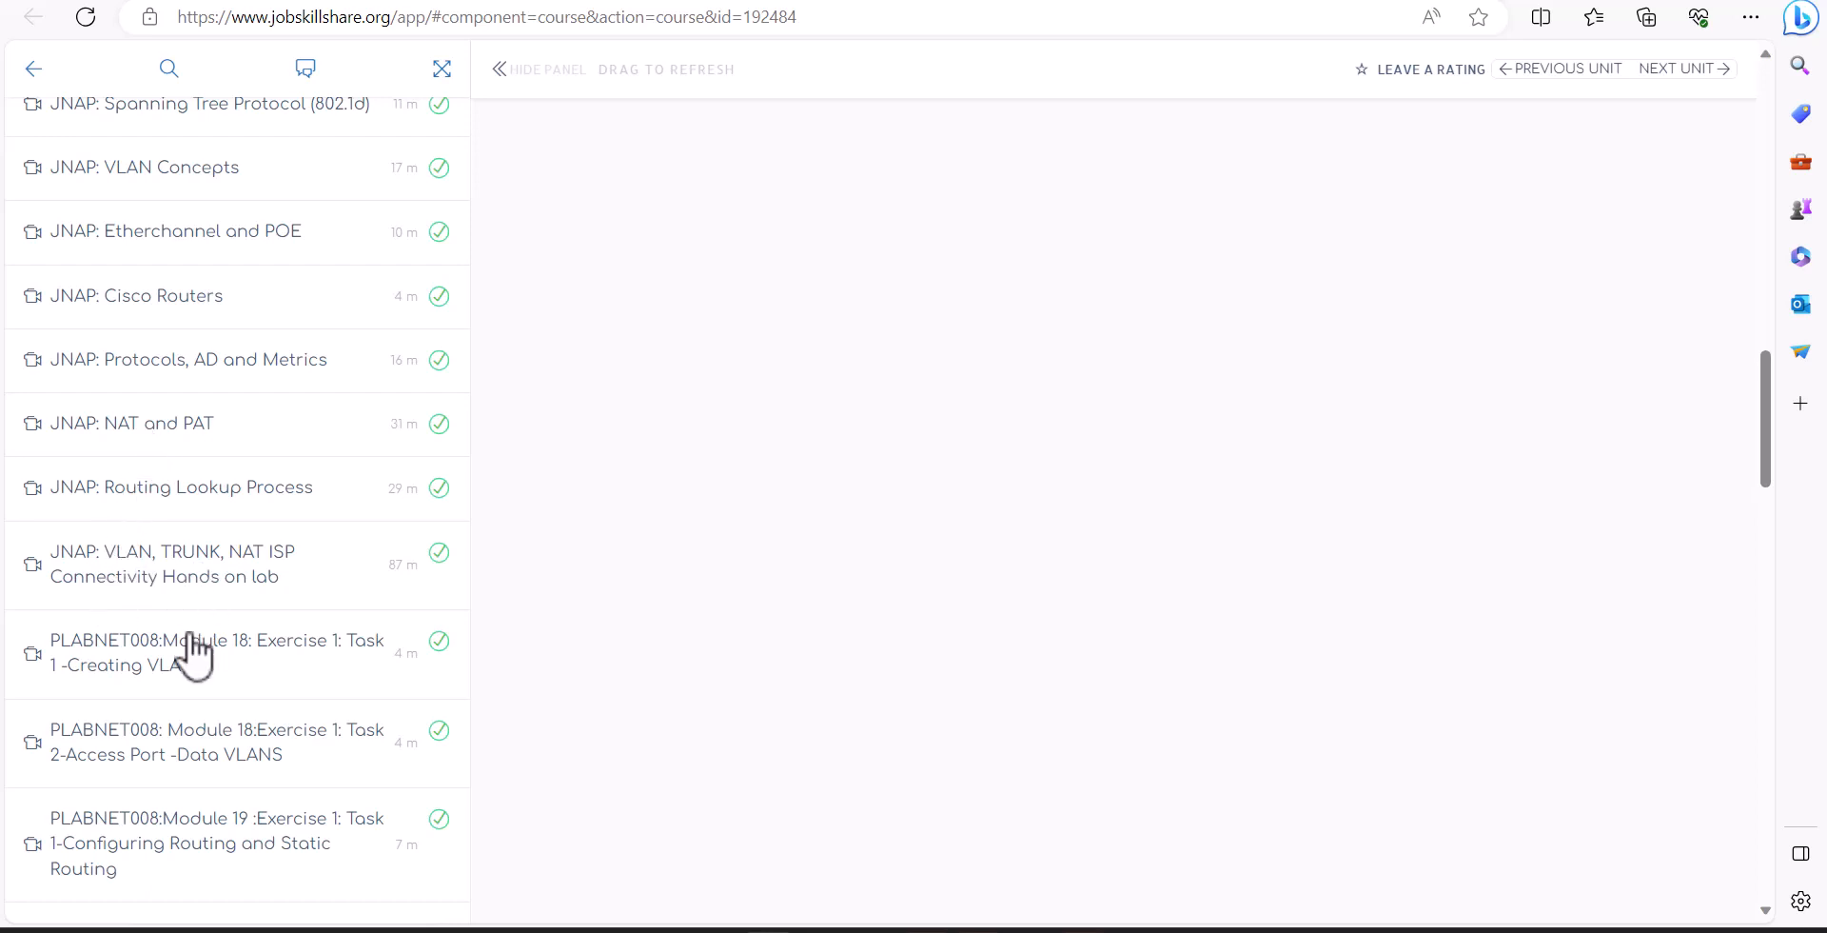
mouse_move(187, 649)
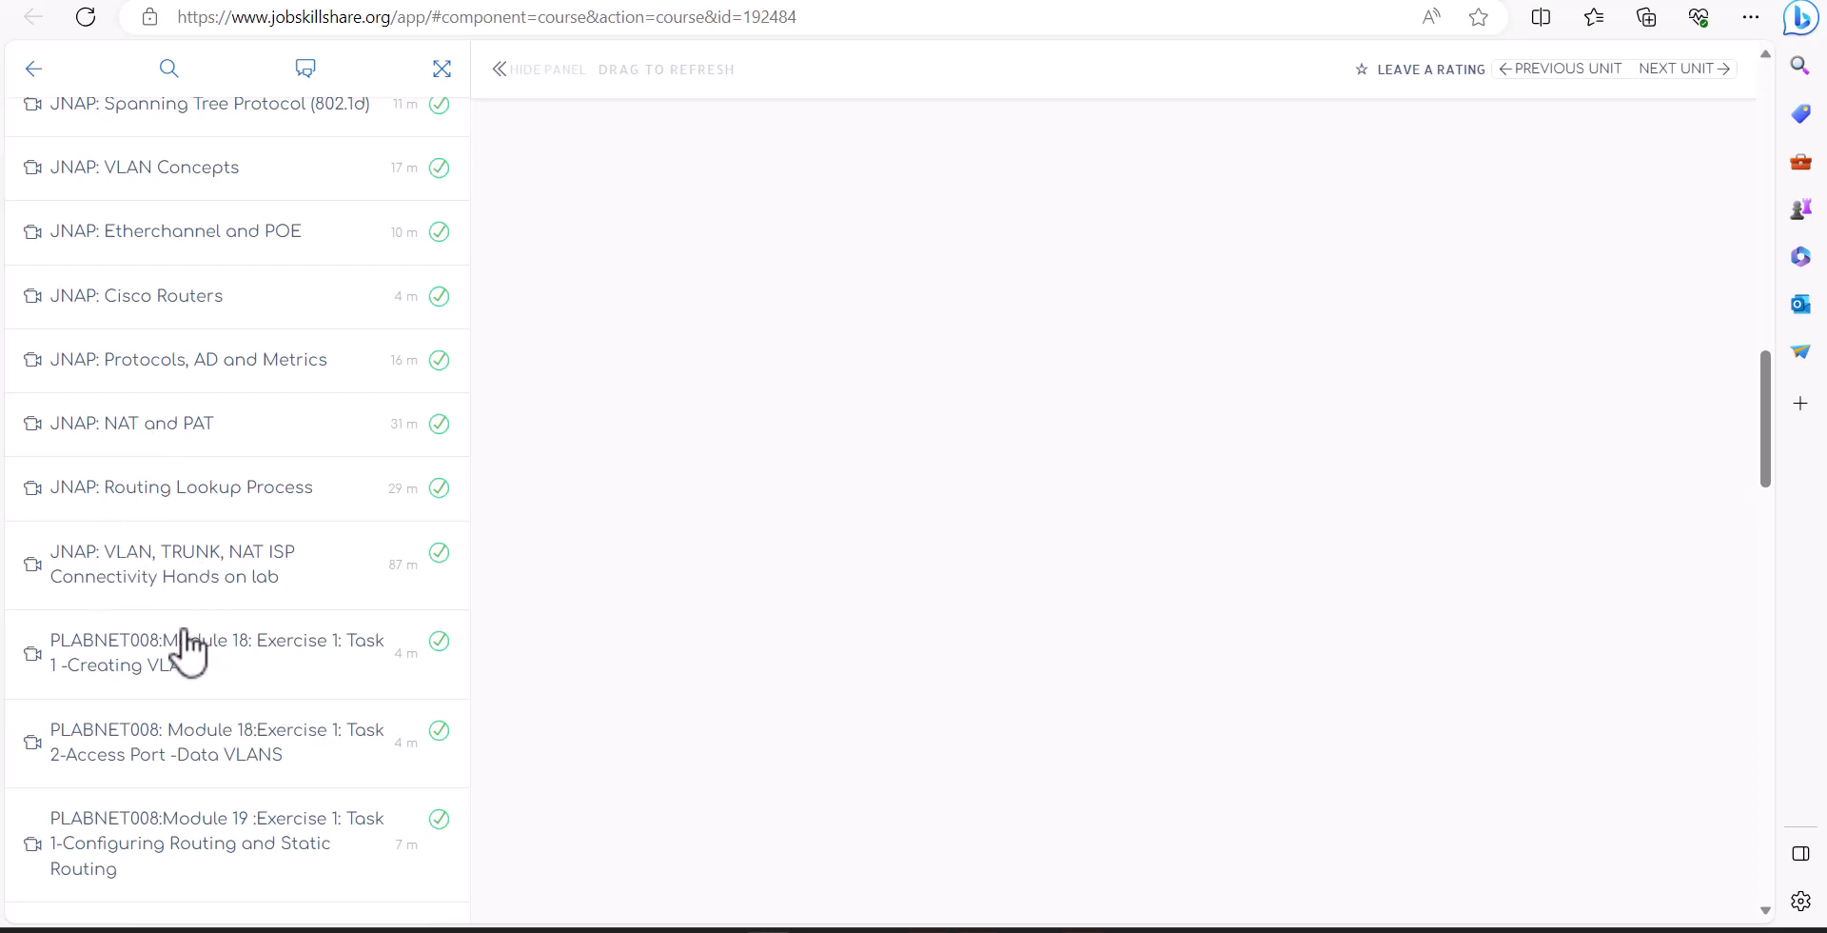
scroll(down, 3)
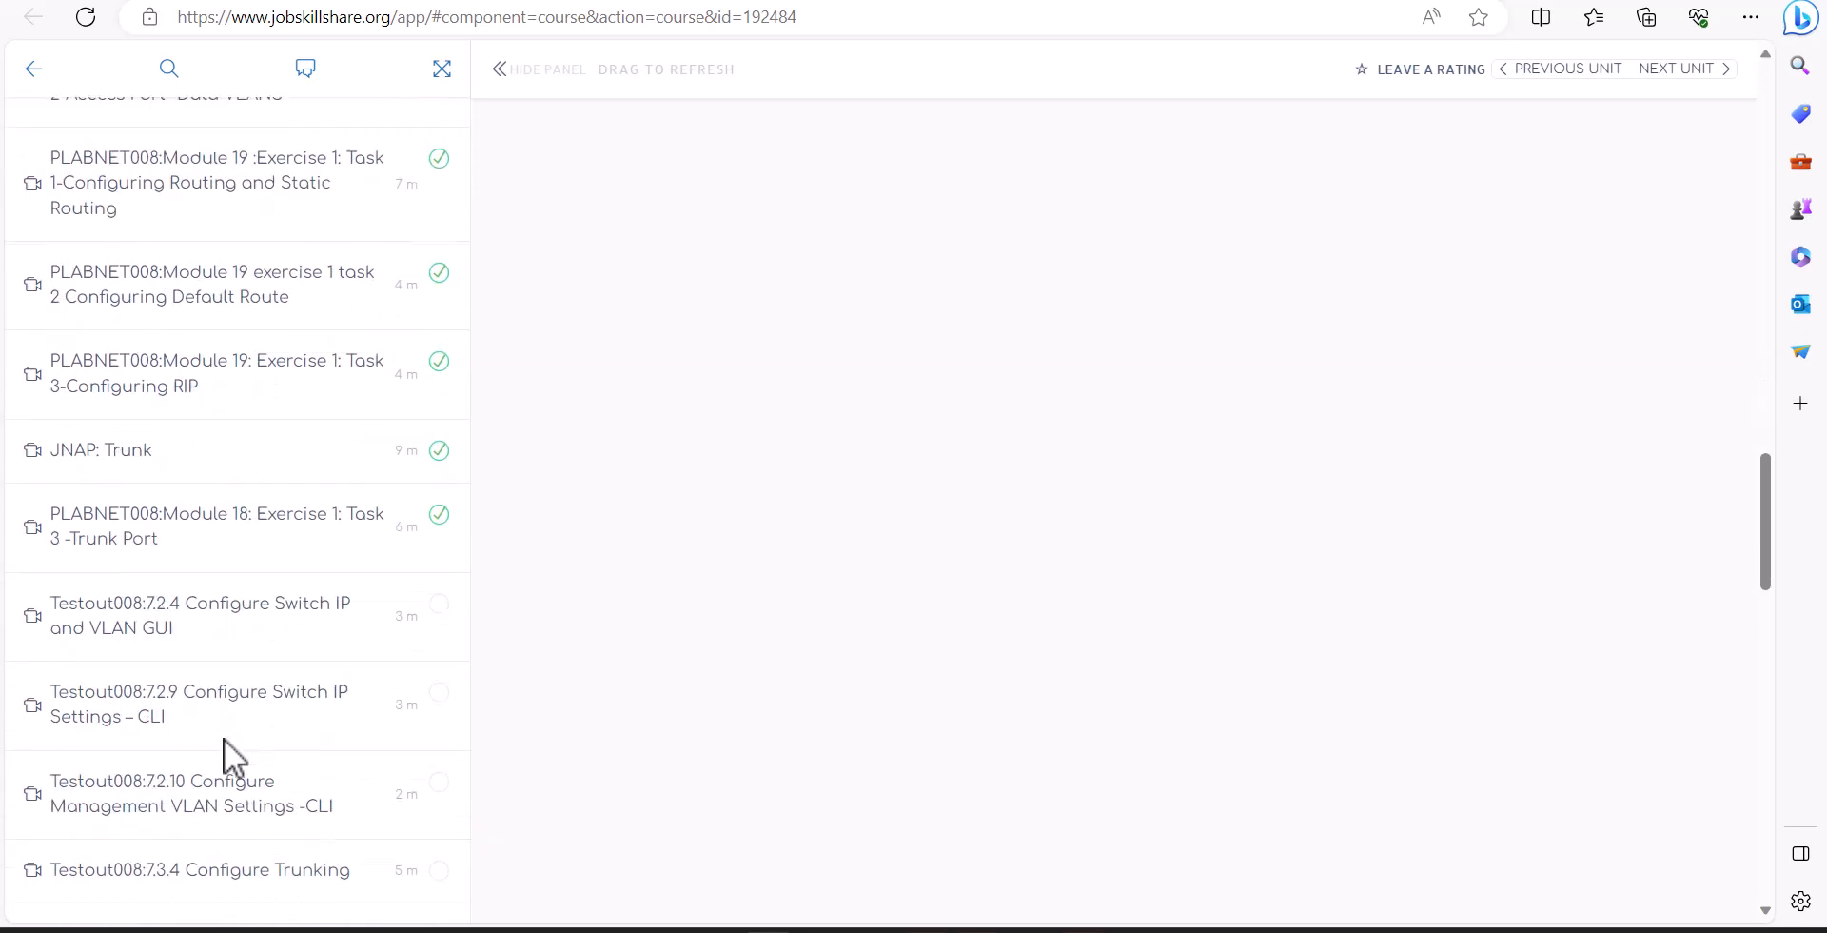
scroll(down, 3)
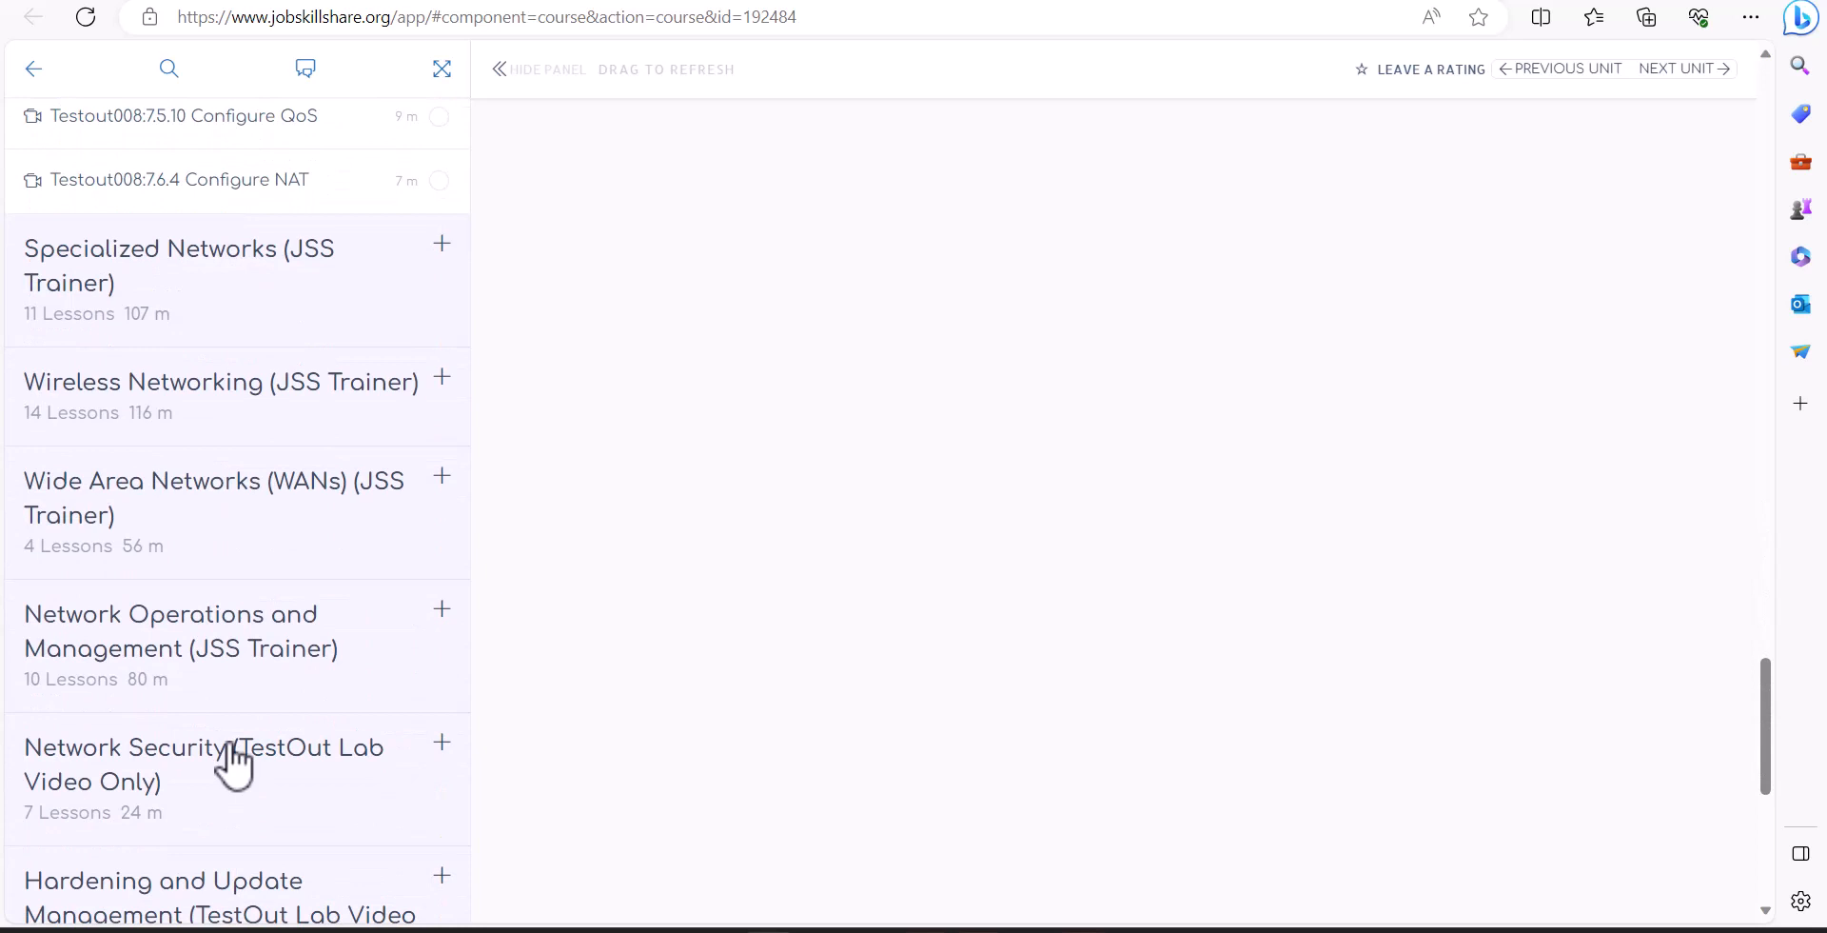
mouse_move(238, 304)
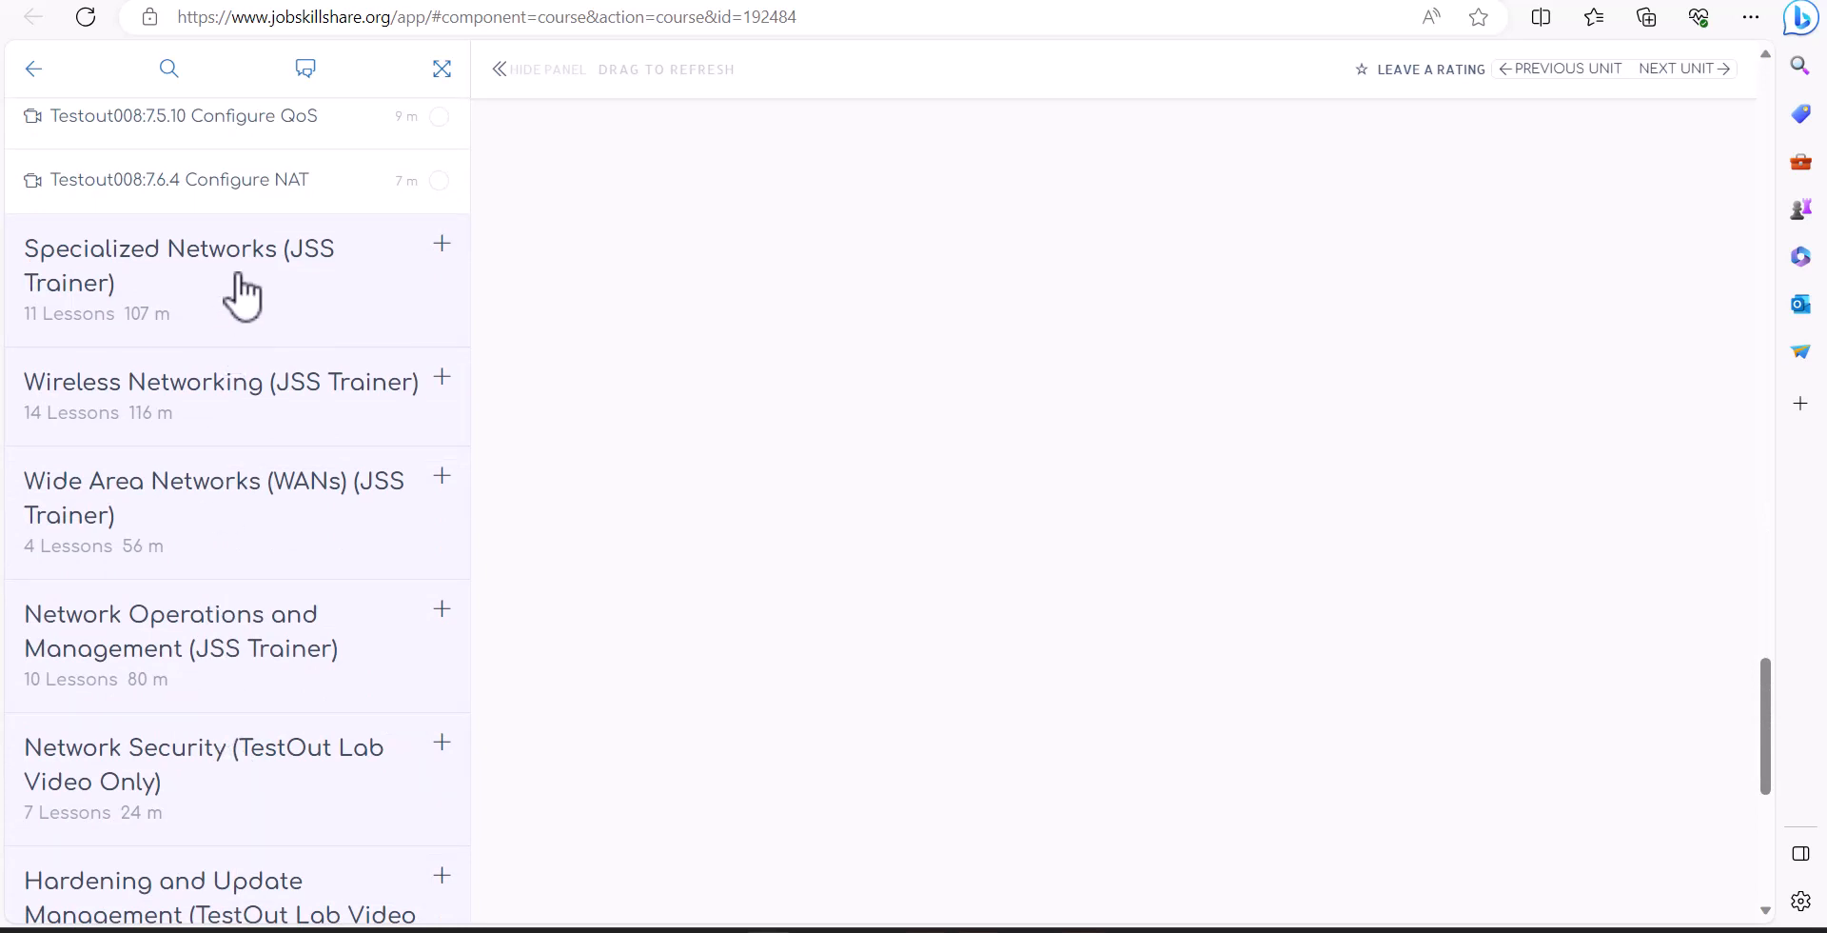
mouse_move(247, 274)
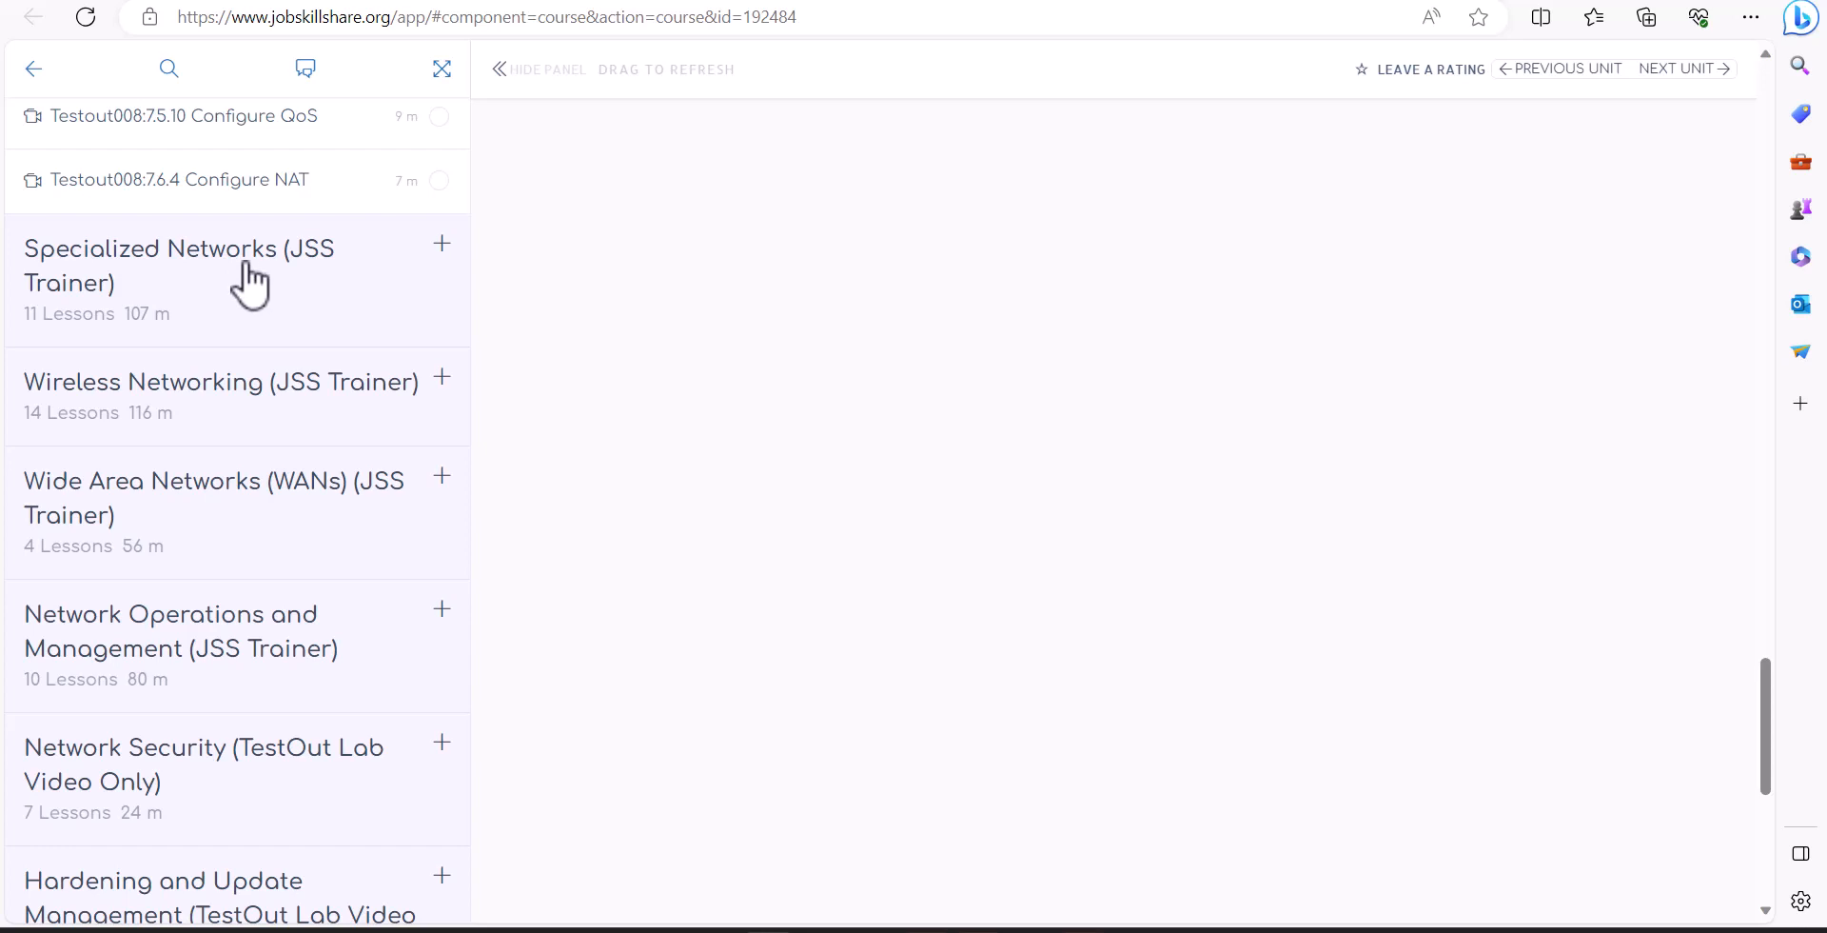
mouse_move(510, 84)
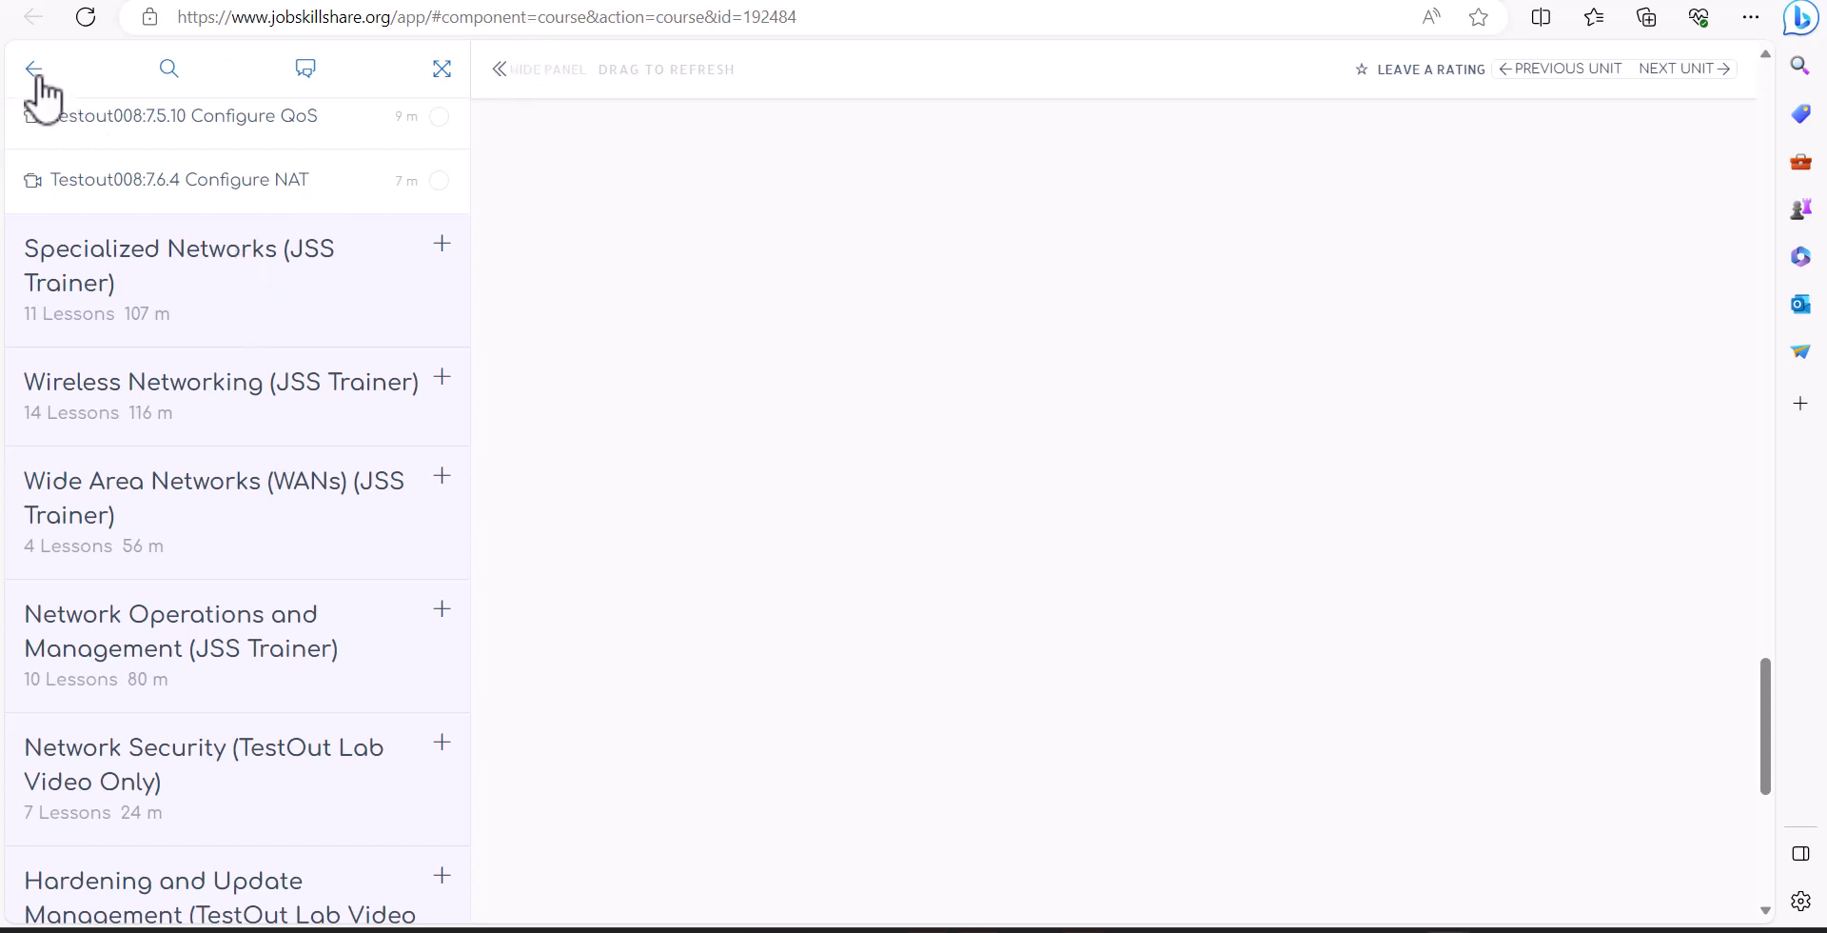
mouse_move(46, 76)
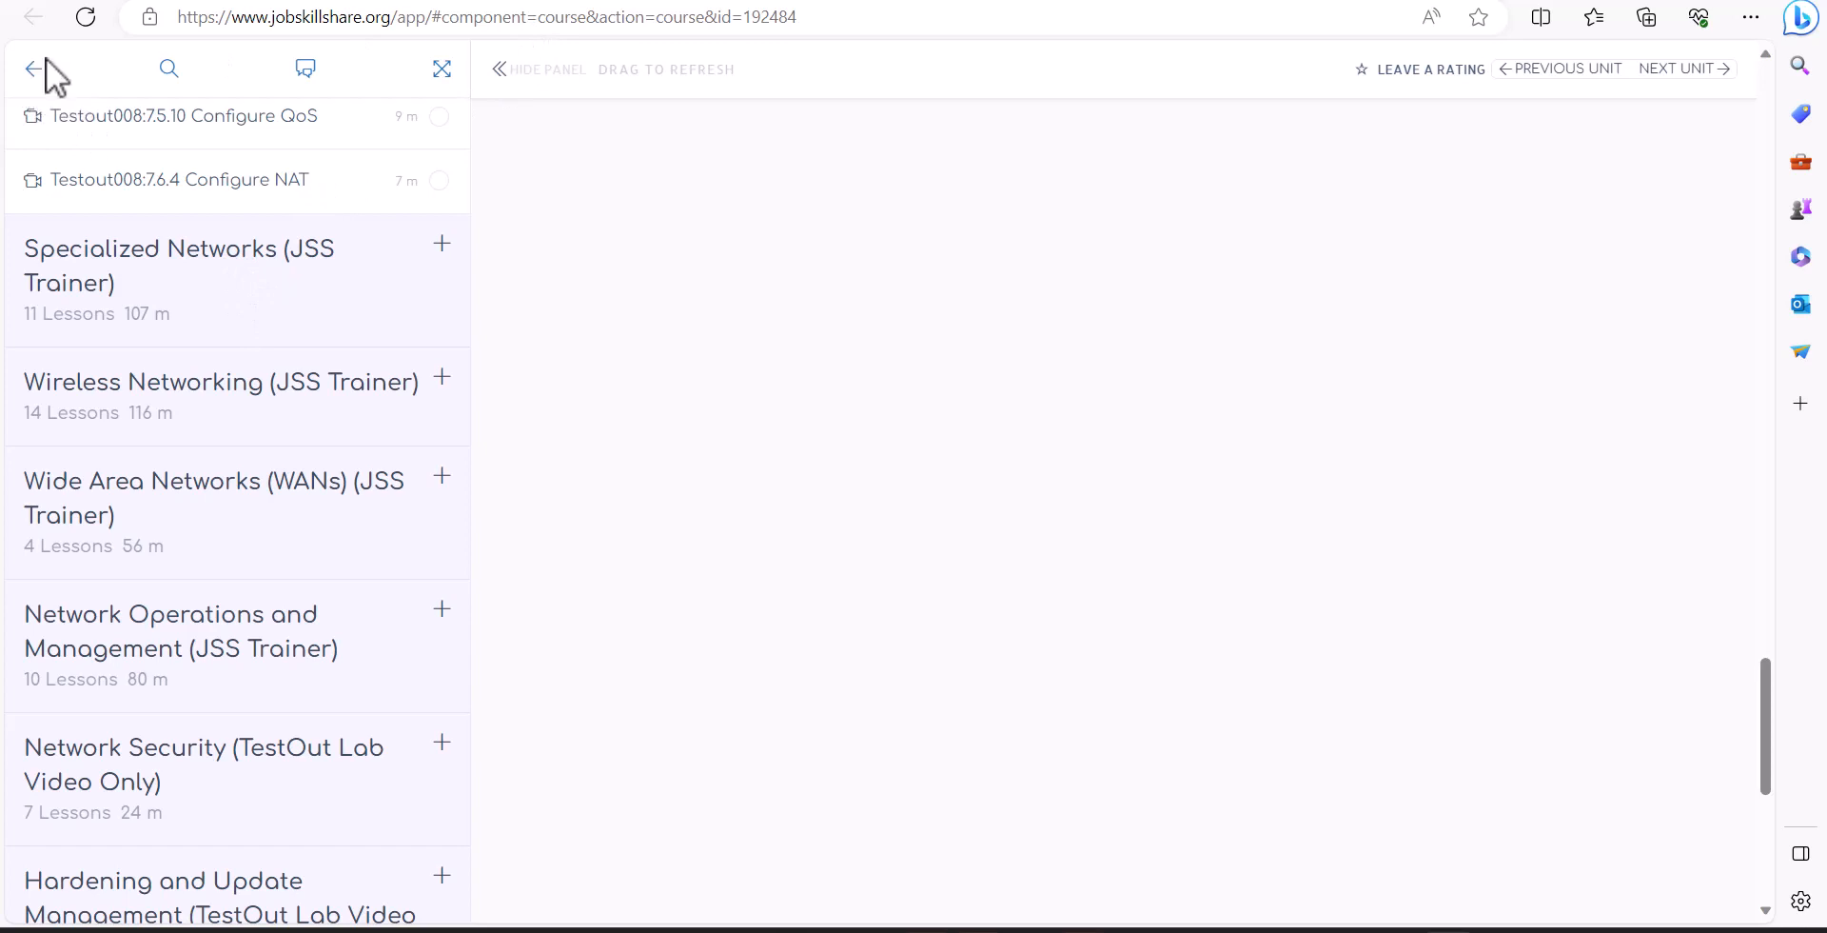
Go back from the course player to the Enrolled Courses overview with active course progress.
click(33, 69)
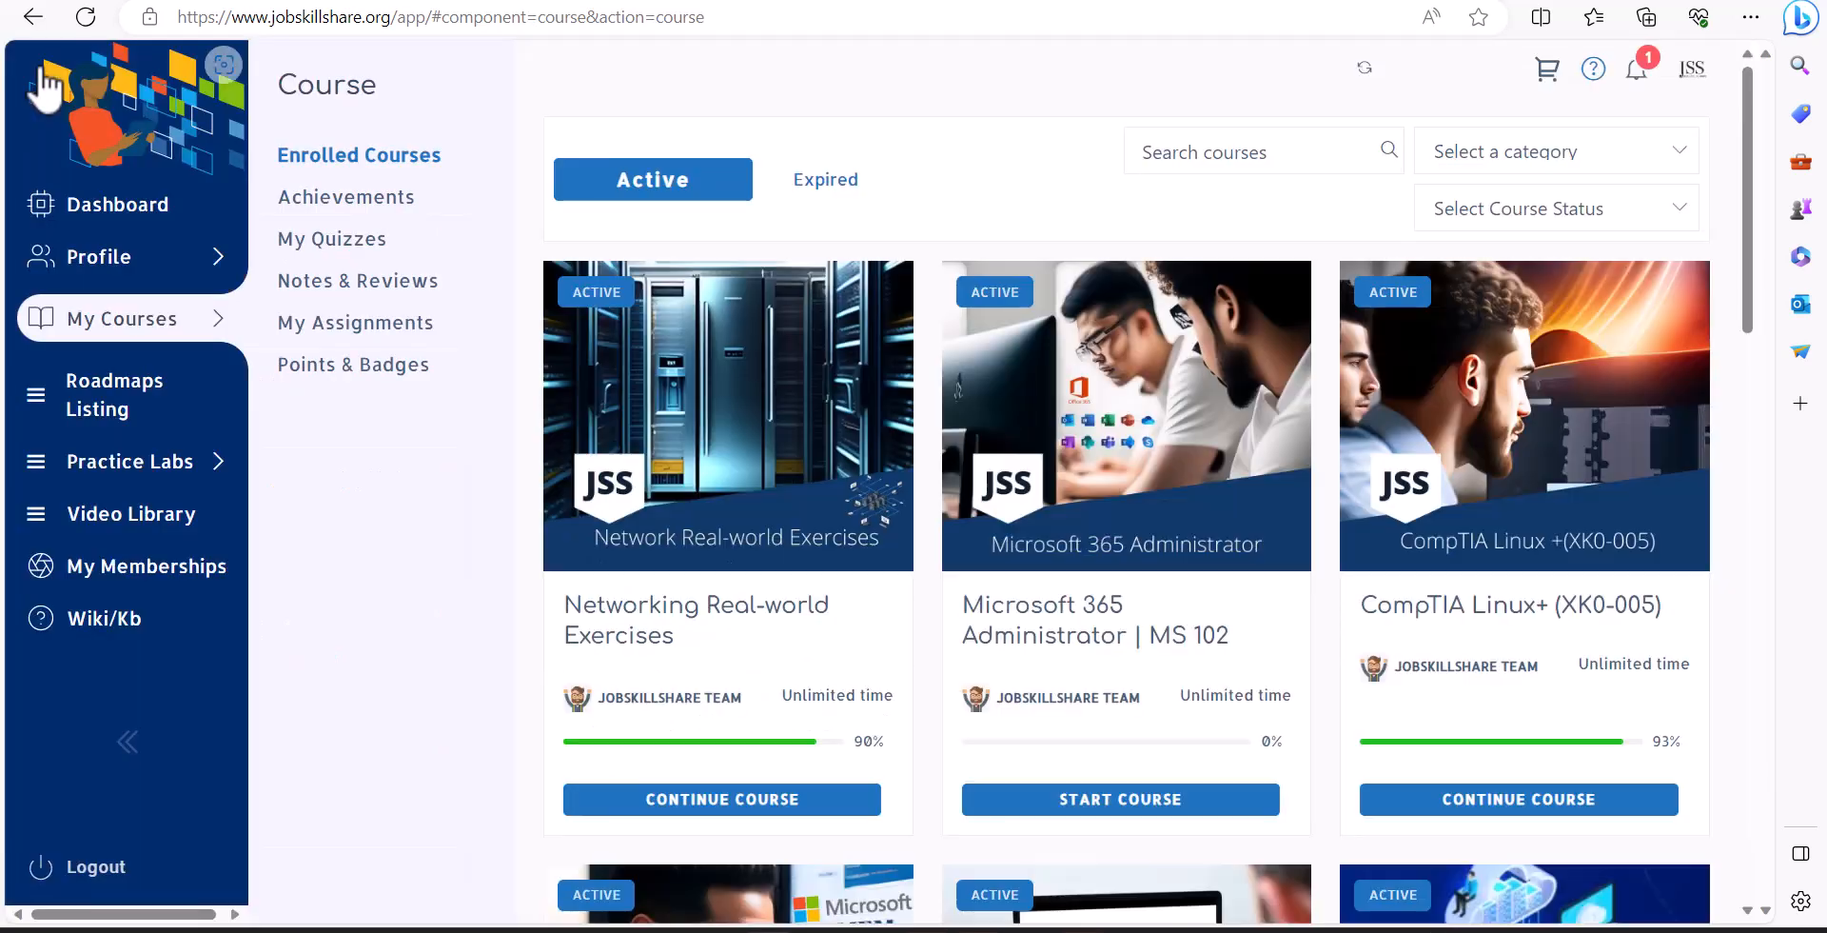
mouse_move(1045, 600)
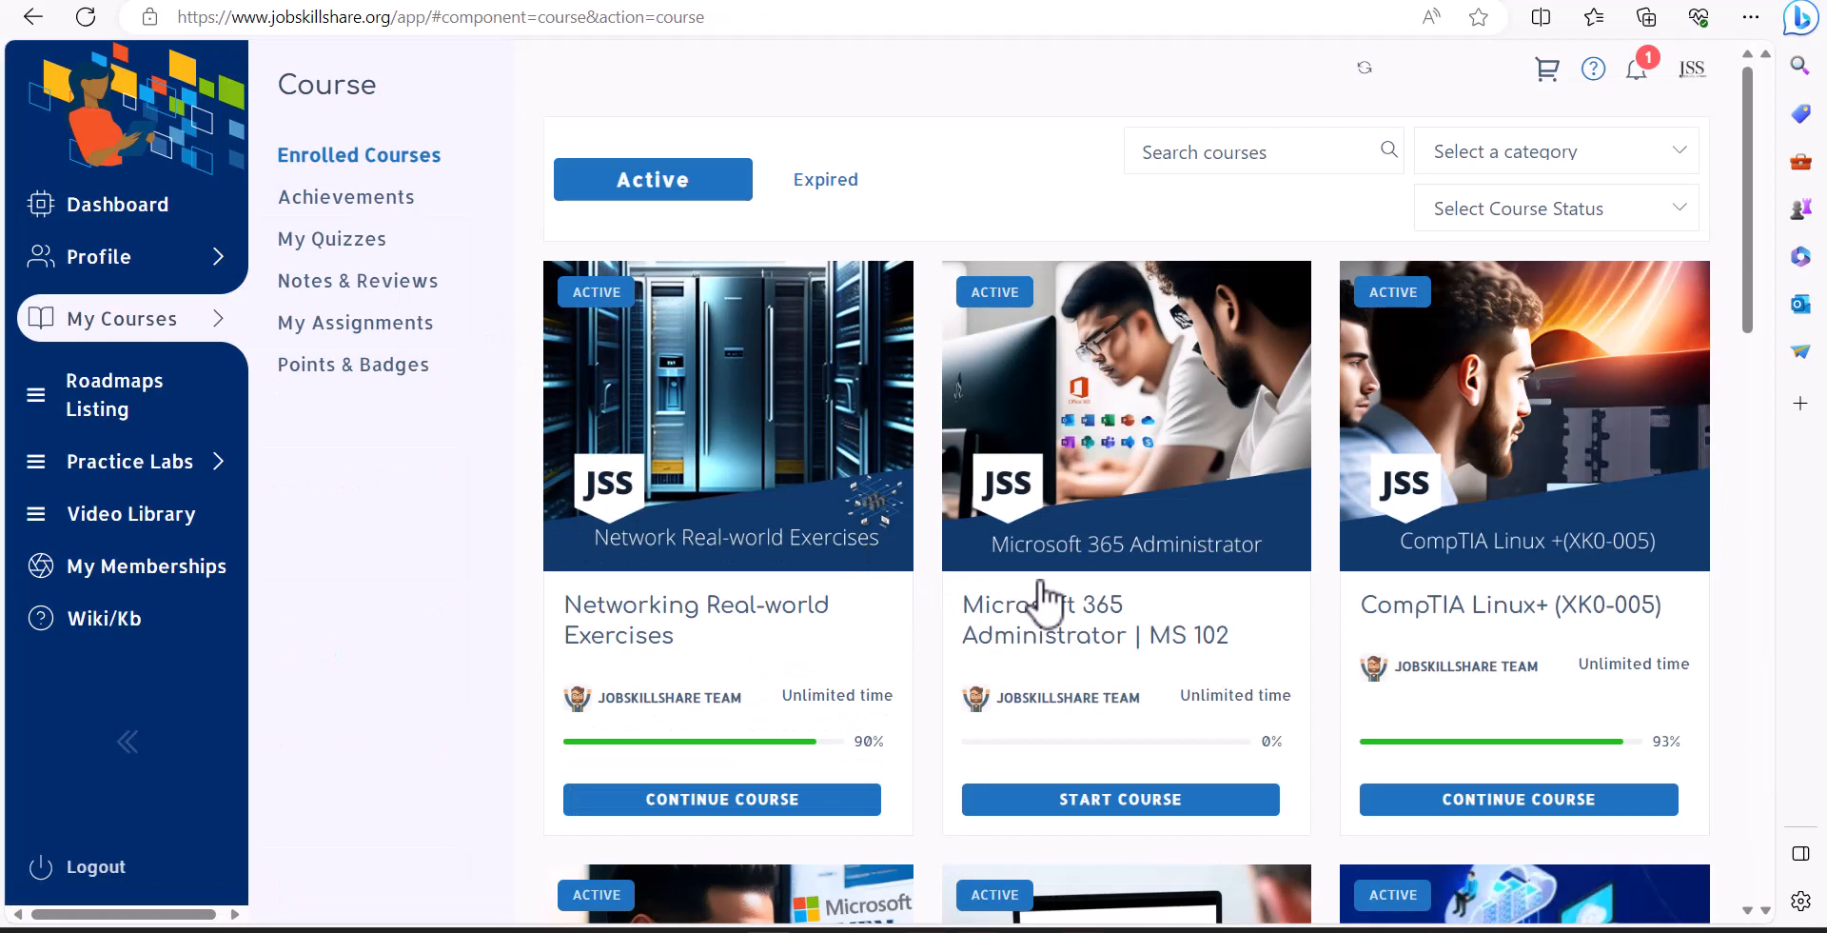
mouse_move(987, 472)
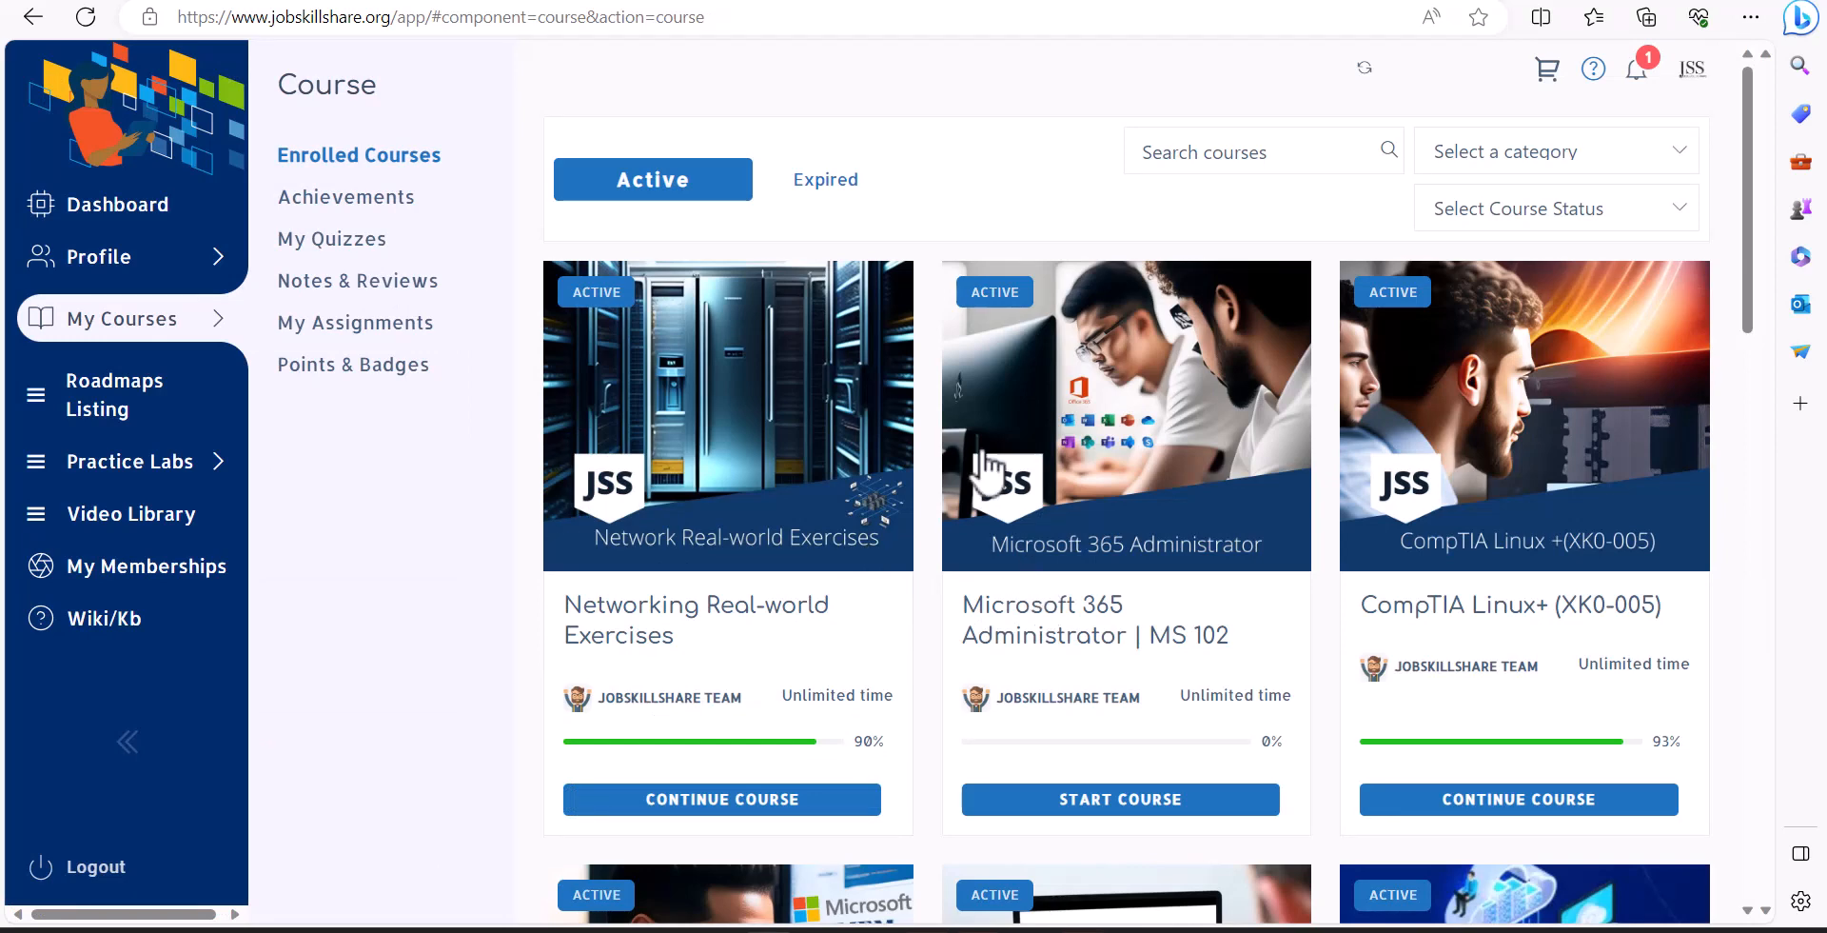
mouse_move(710, 548)
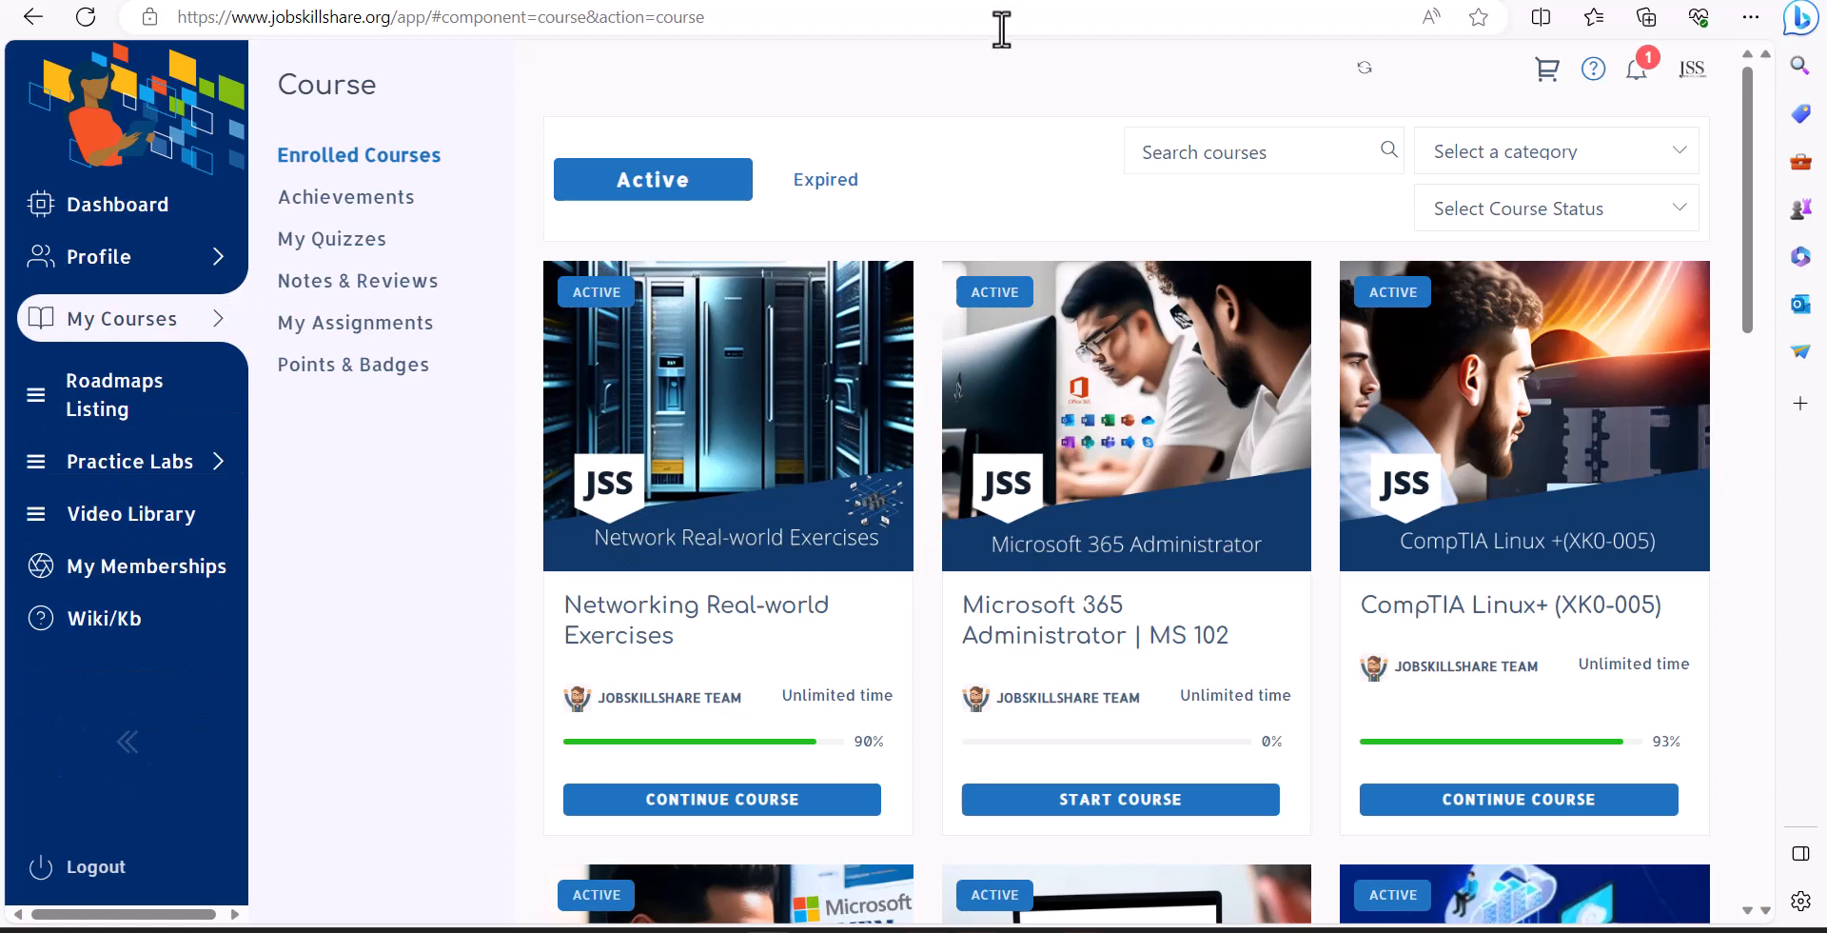
mouse_move(1018, 170)
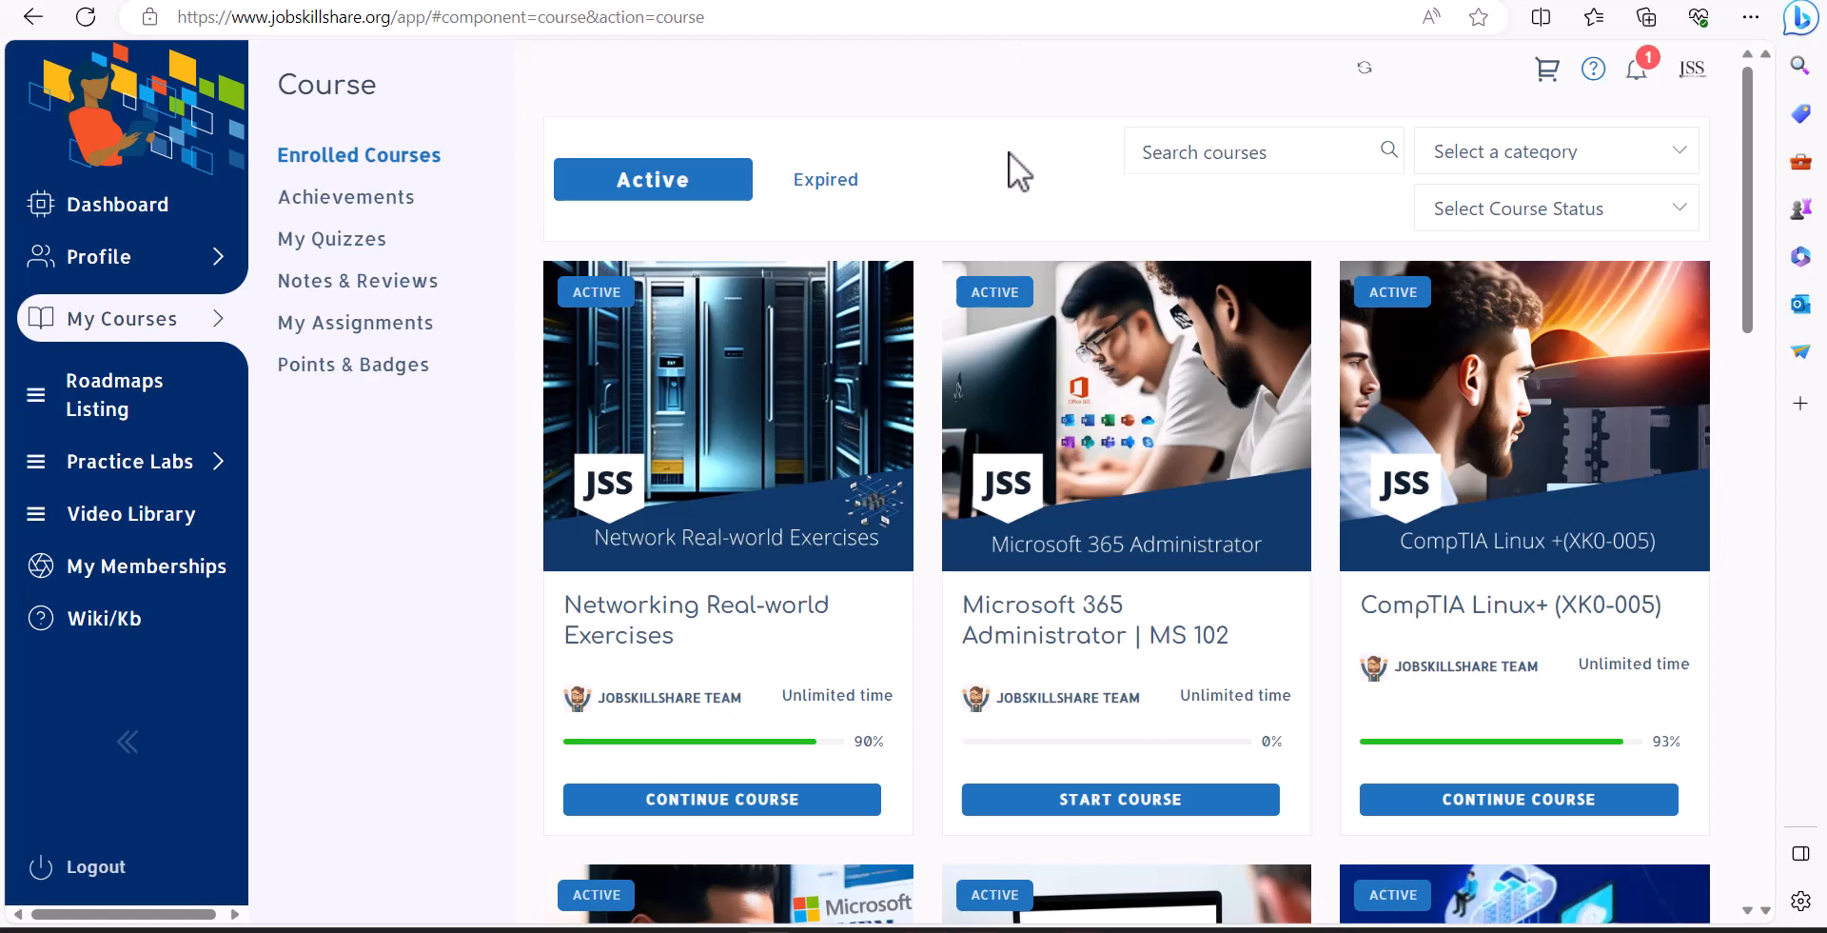
mouse_move(938, 148)
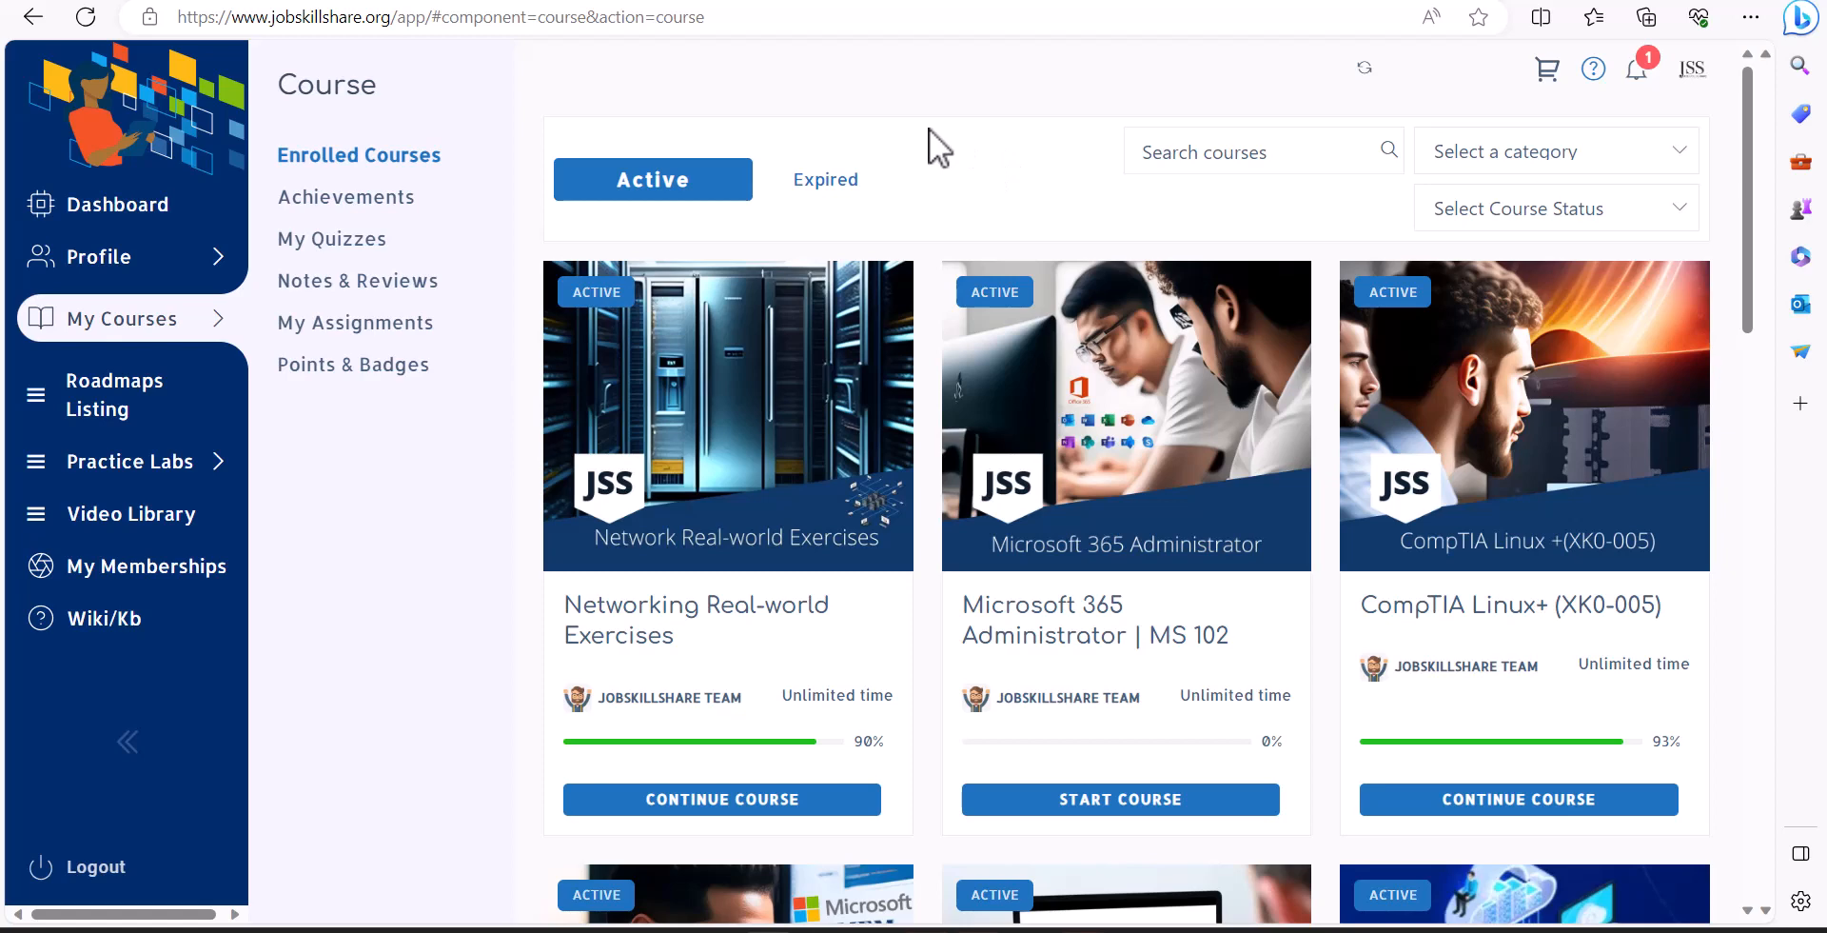
mouse_move(1130, 198)
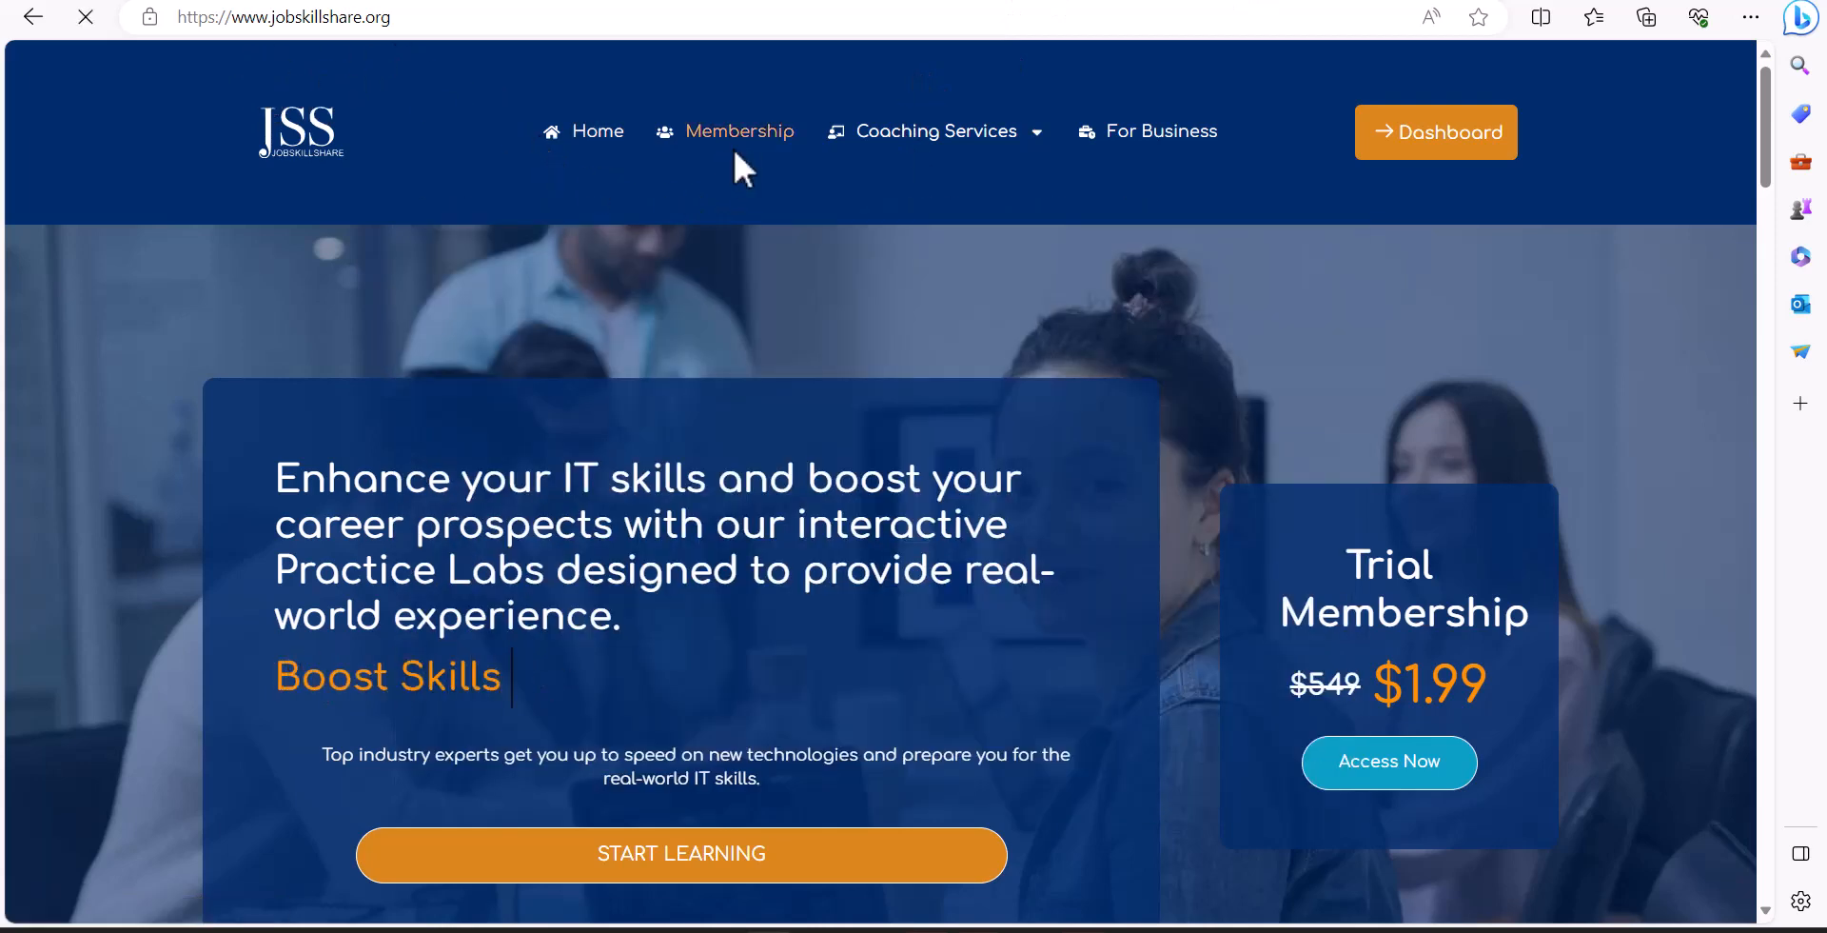
Return to the Cloud Administration Program page from the membership listing.
click(740, 131)
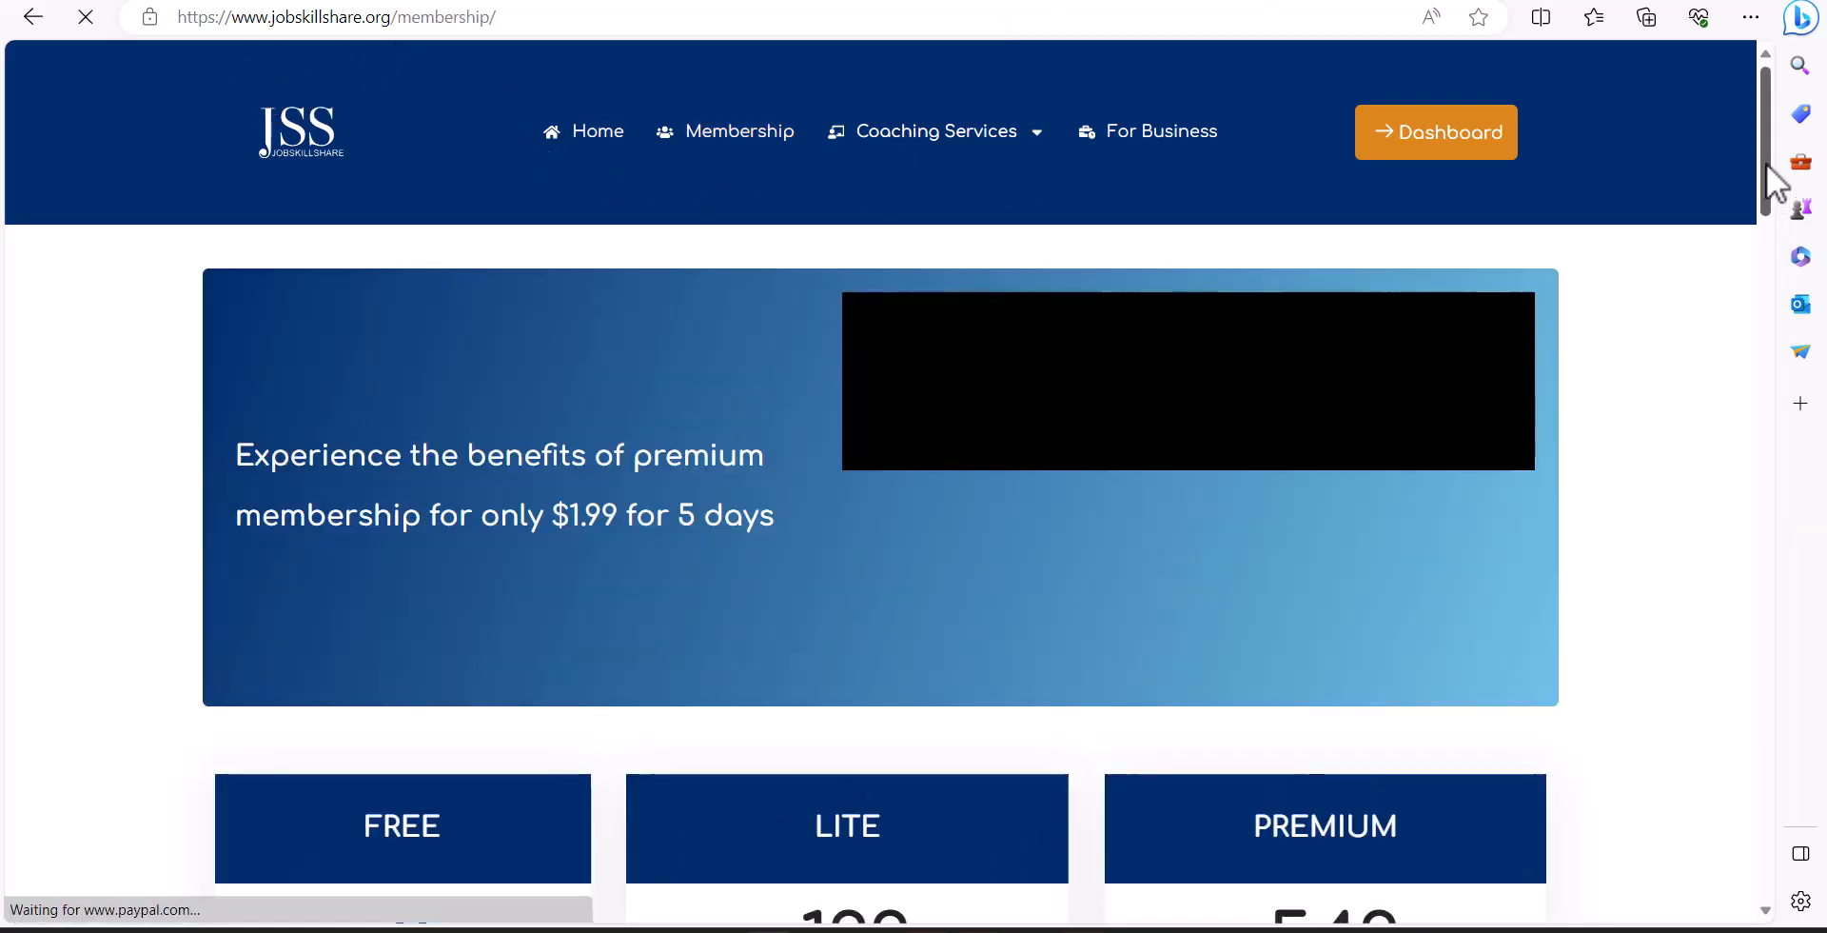
scroll(down, 3)
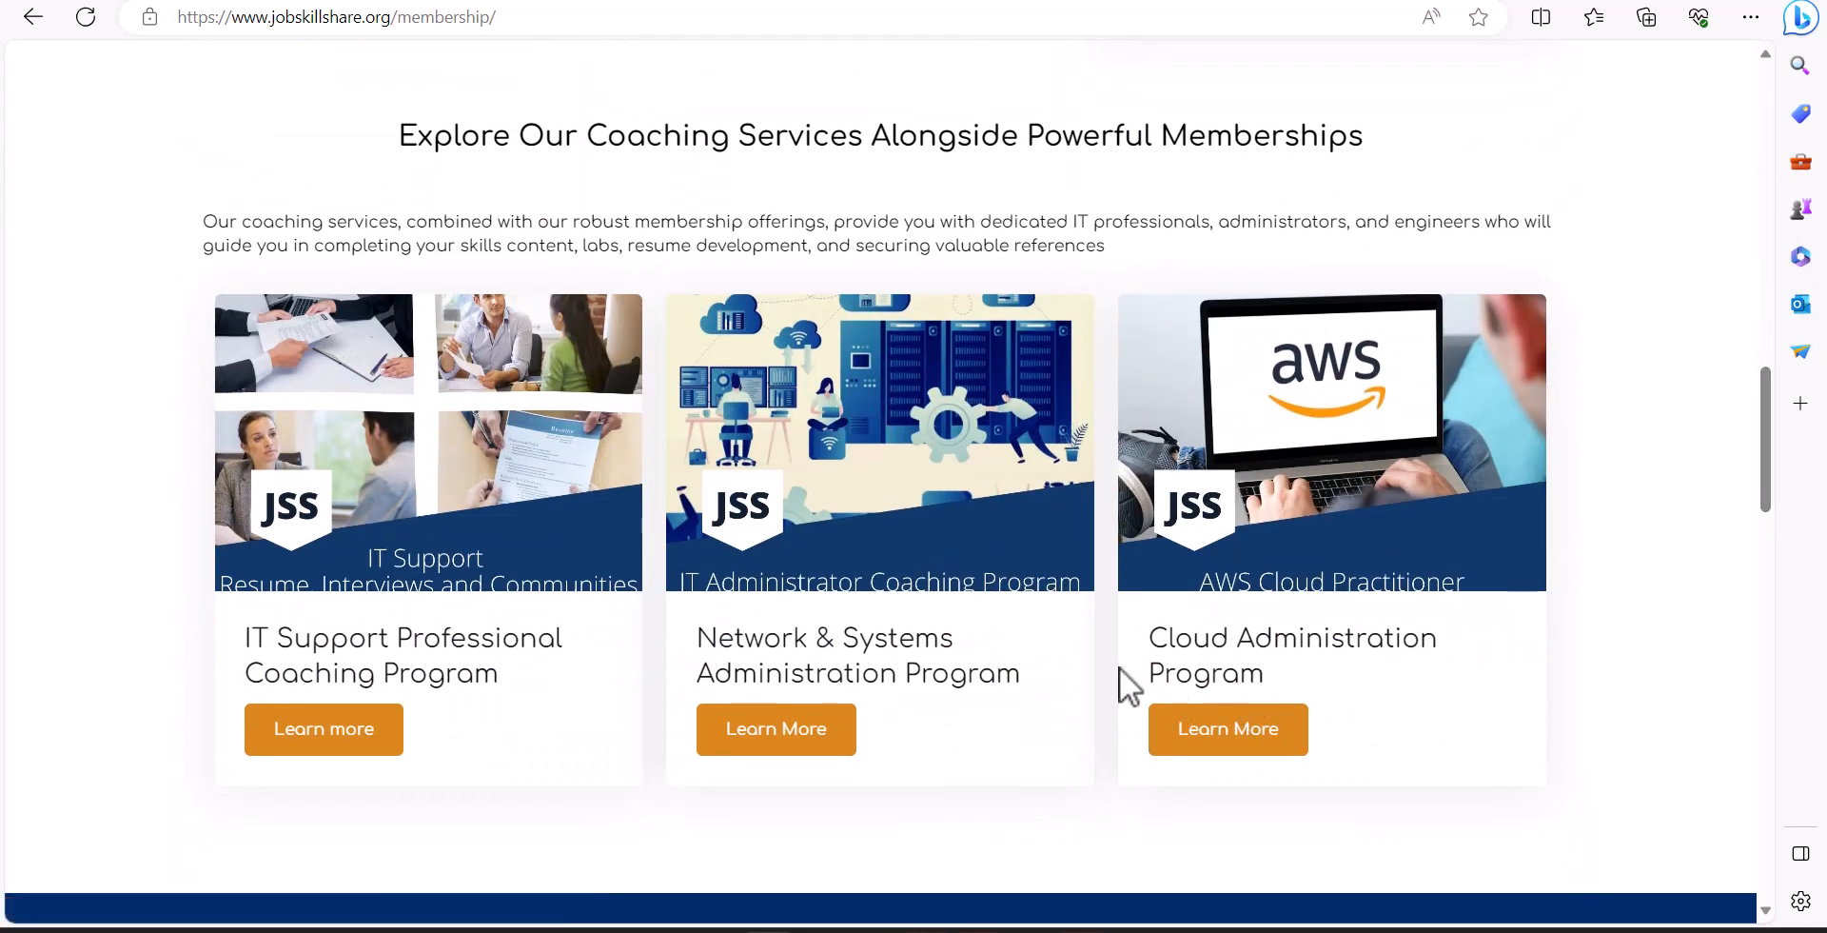
click(1226, 729)
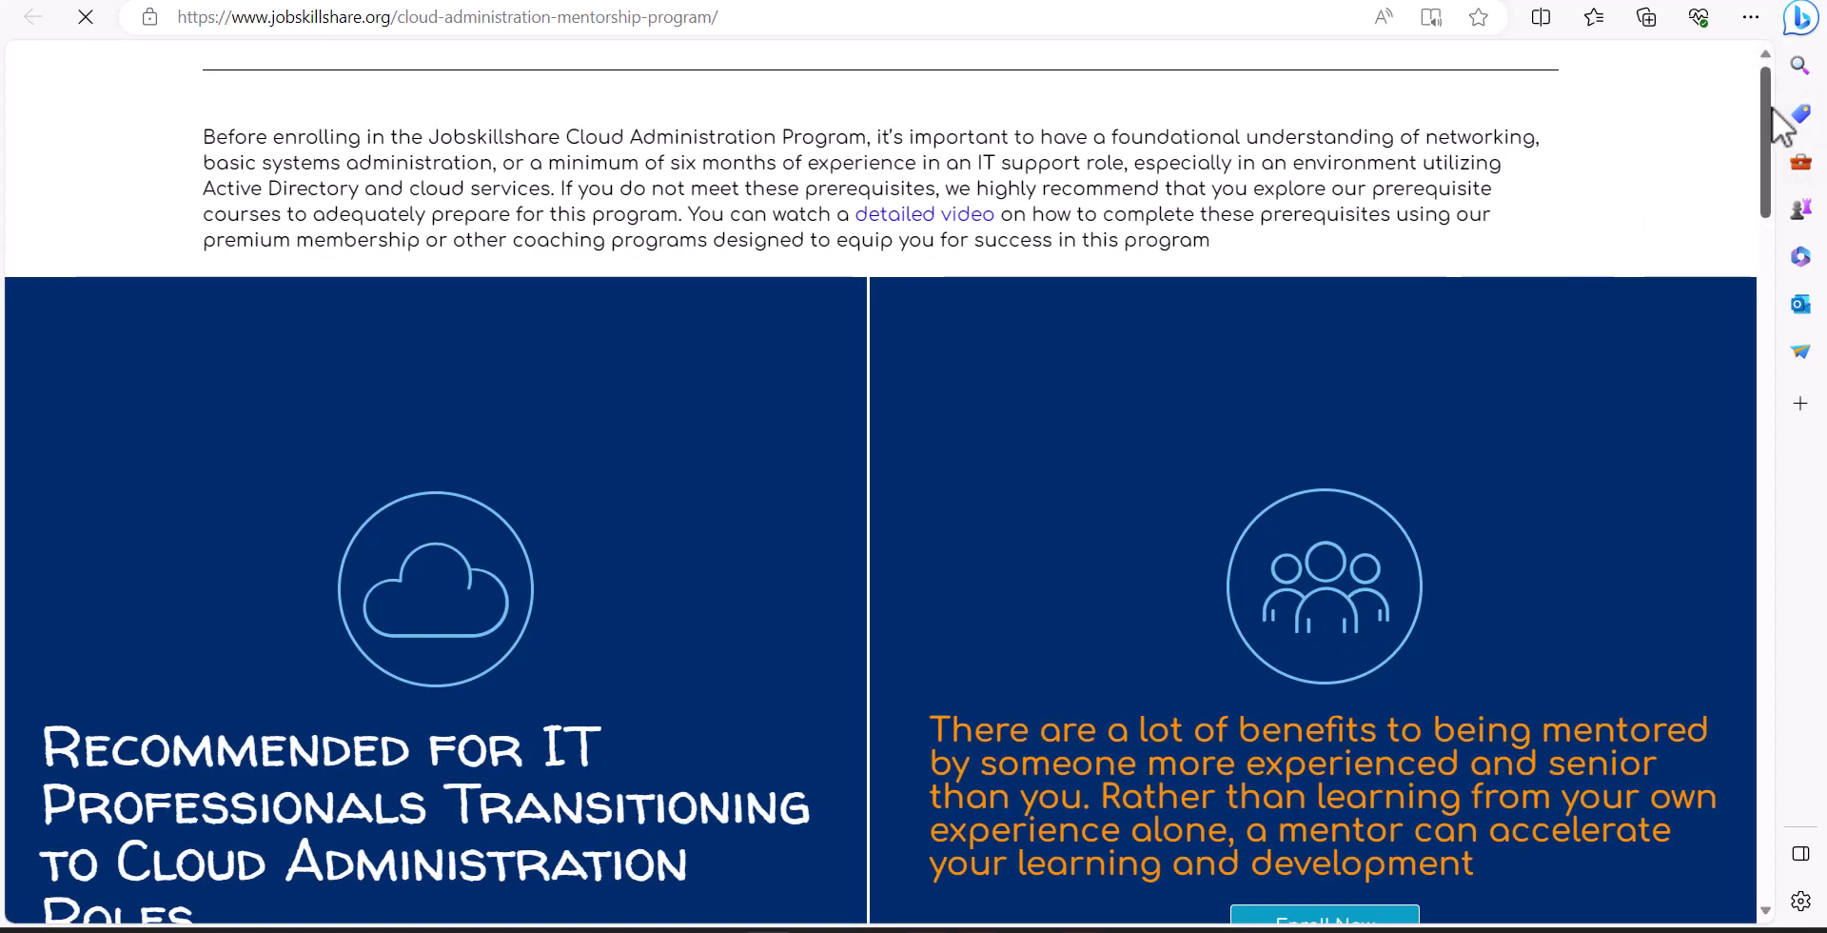
Scroll past target roles and certifications to the 'How does it work?' section.
scroll(down, 3)
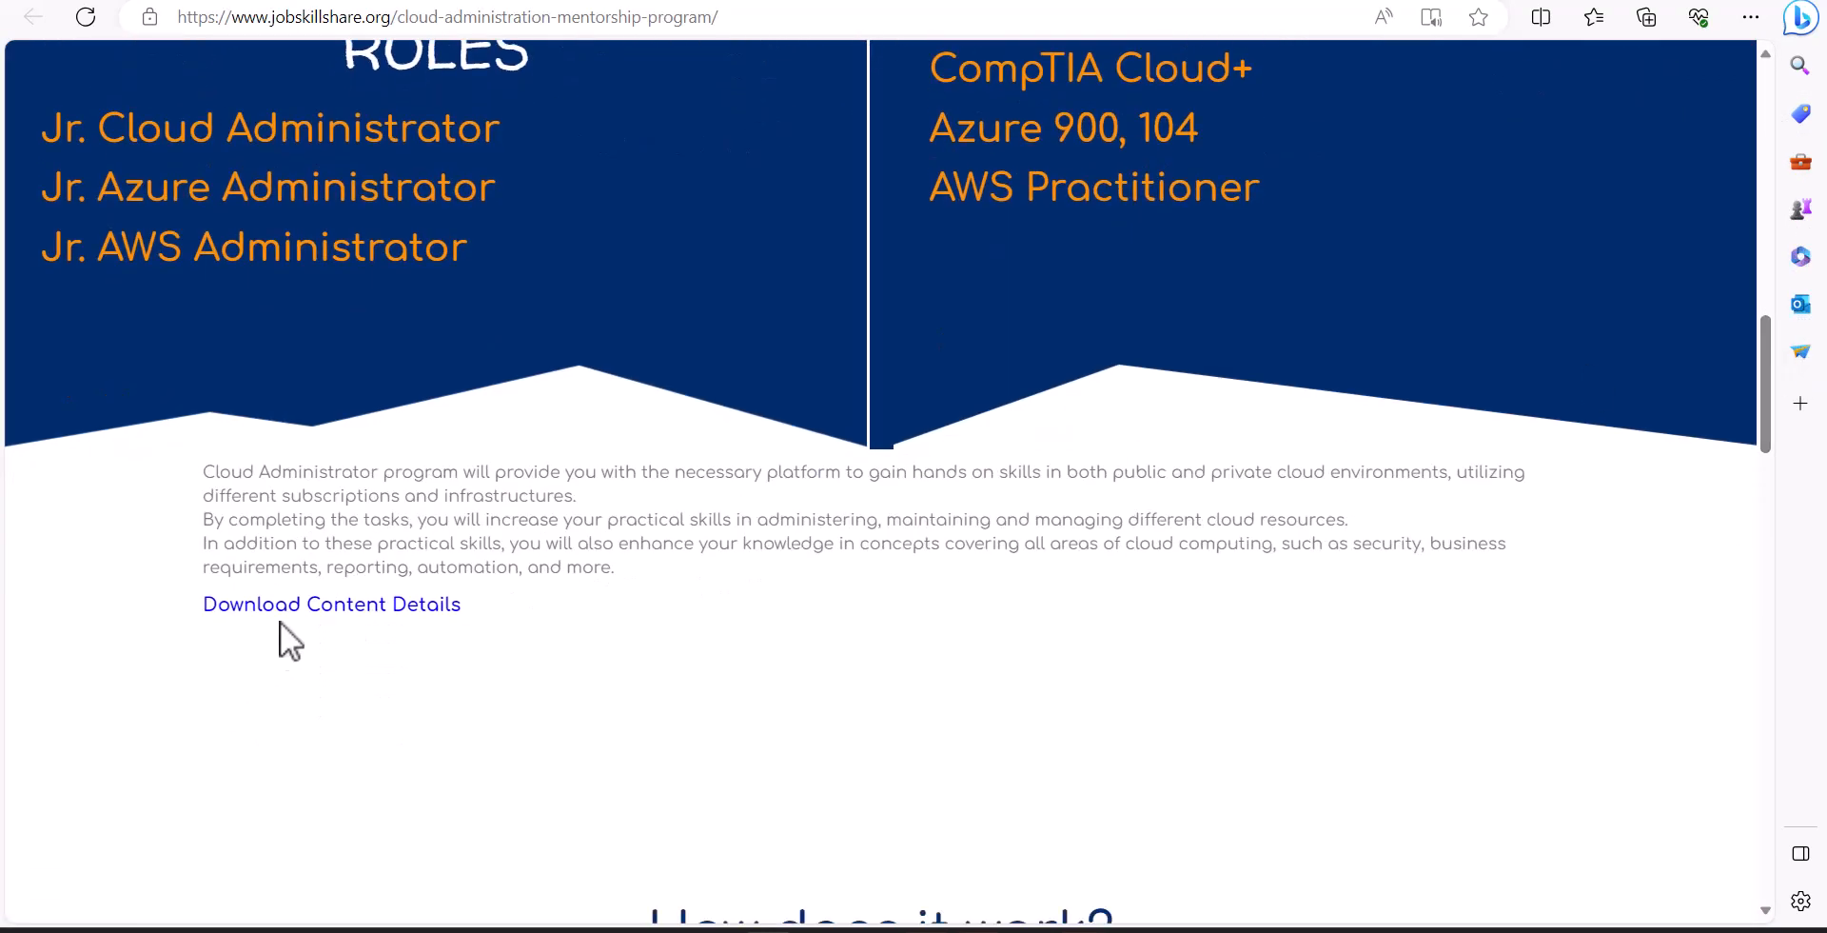
mouse_move(1766, 385)
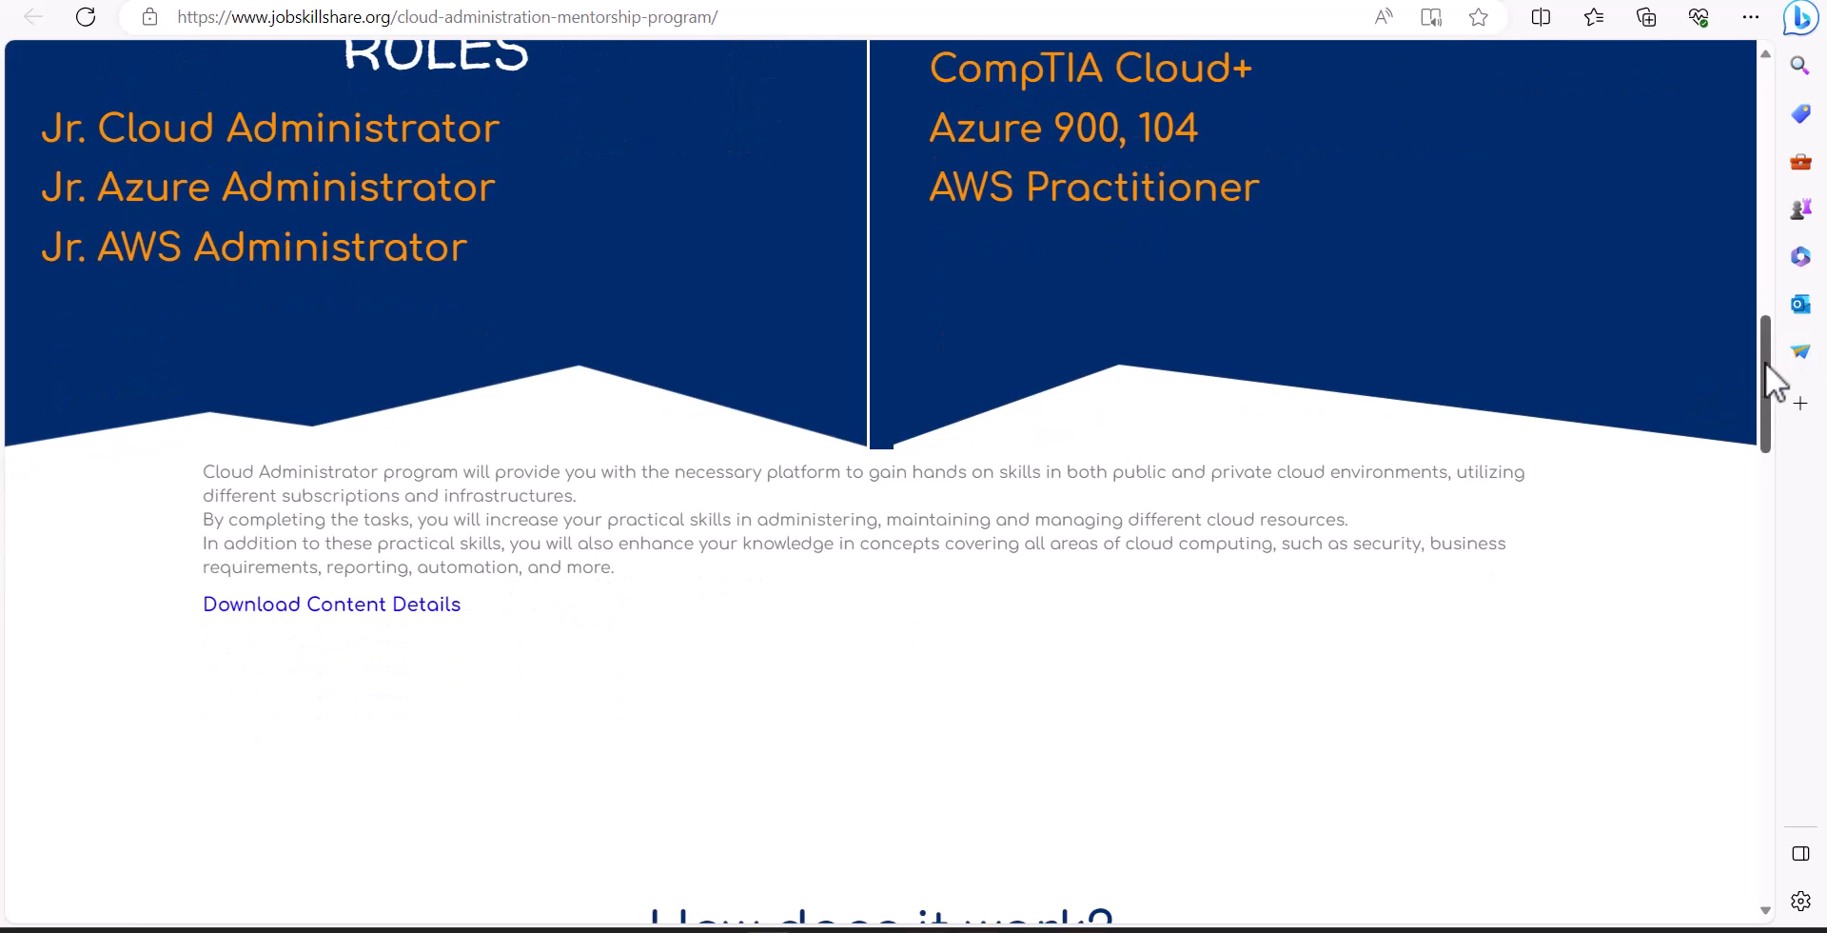
scroll(down, 3)
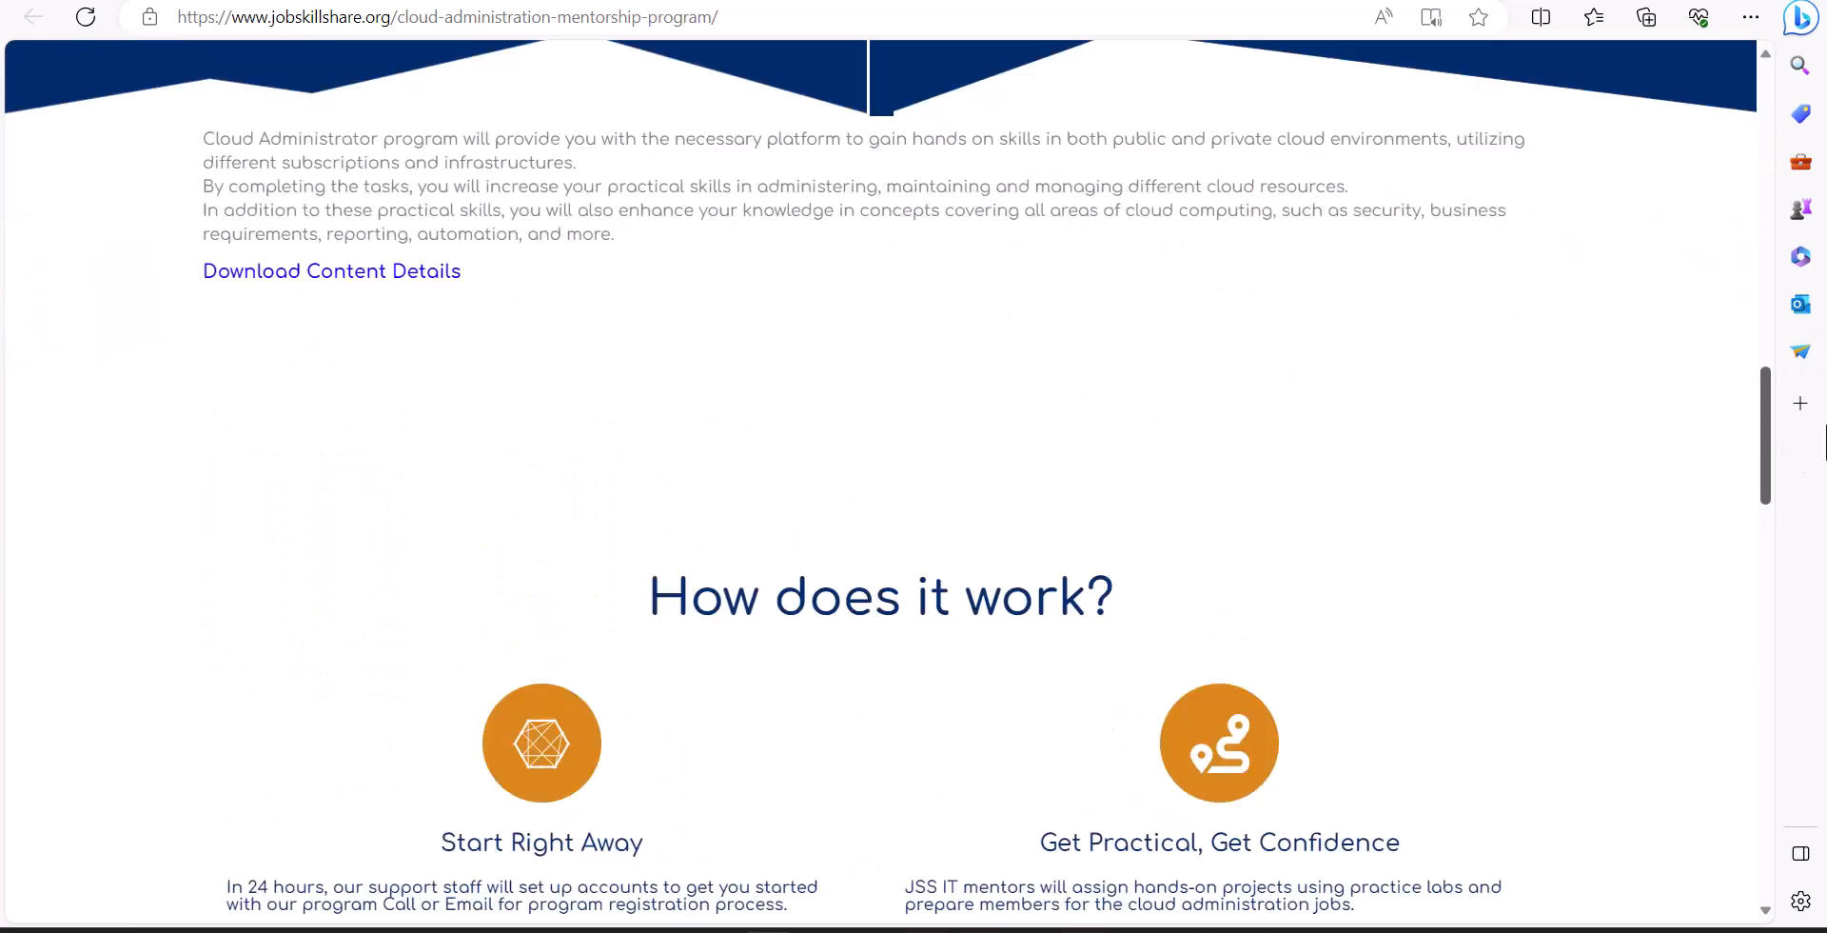
scroll(down, 3)
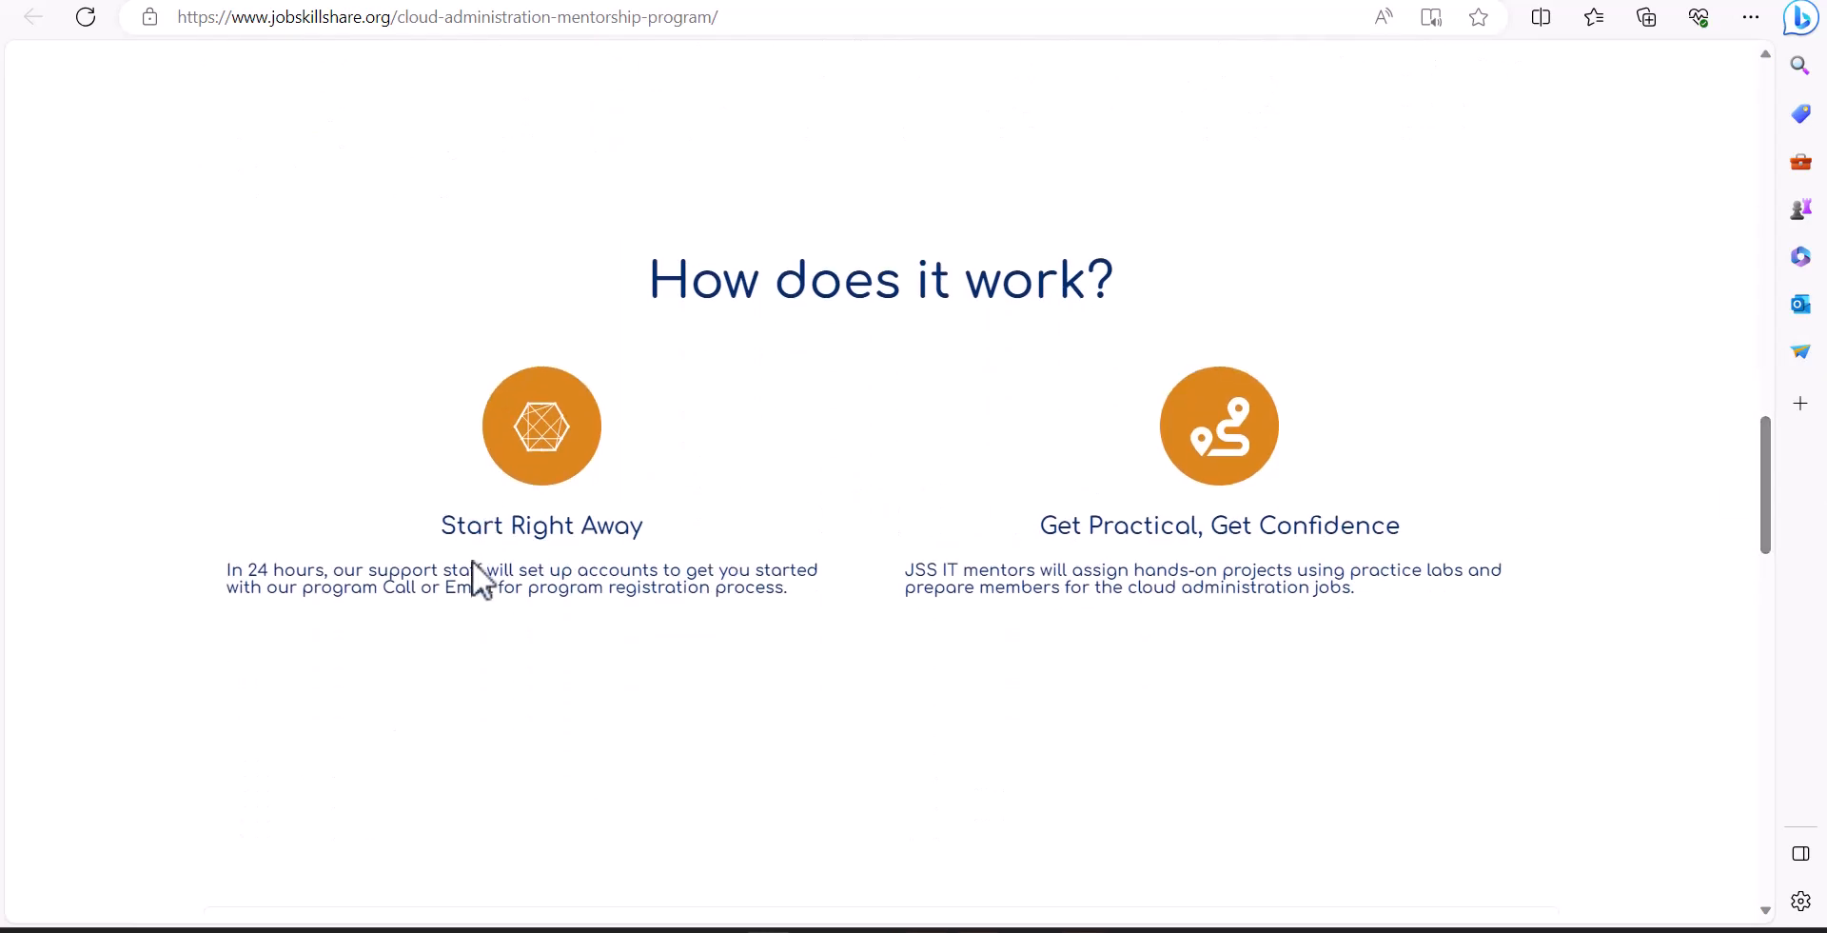
mouse_move(1789, 478)
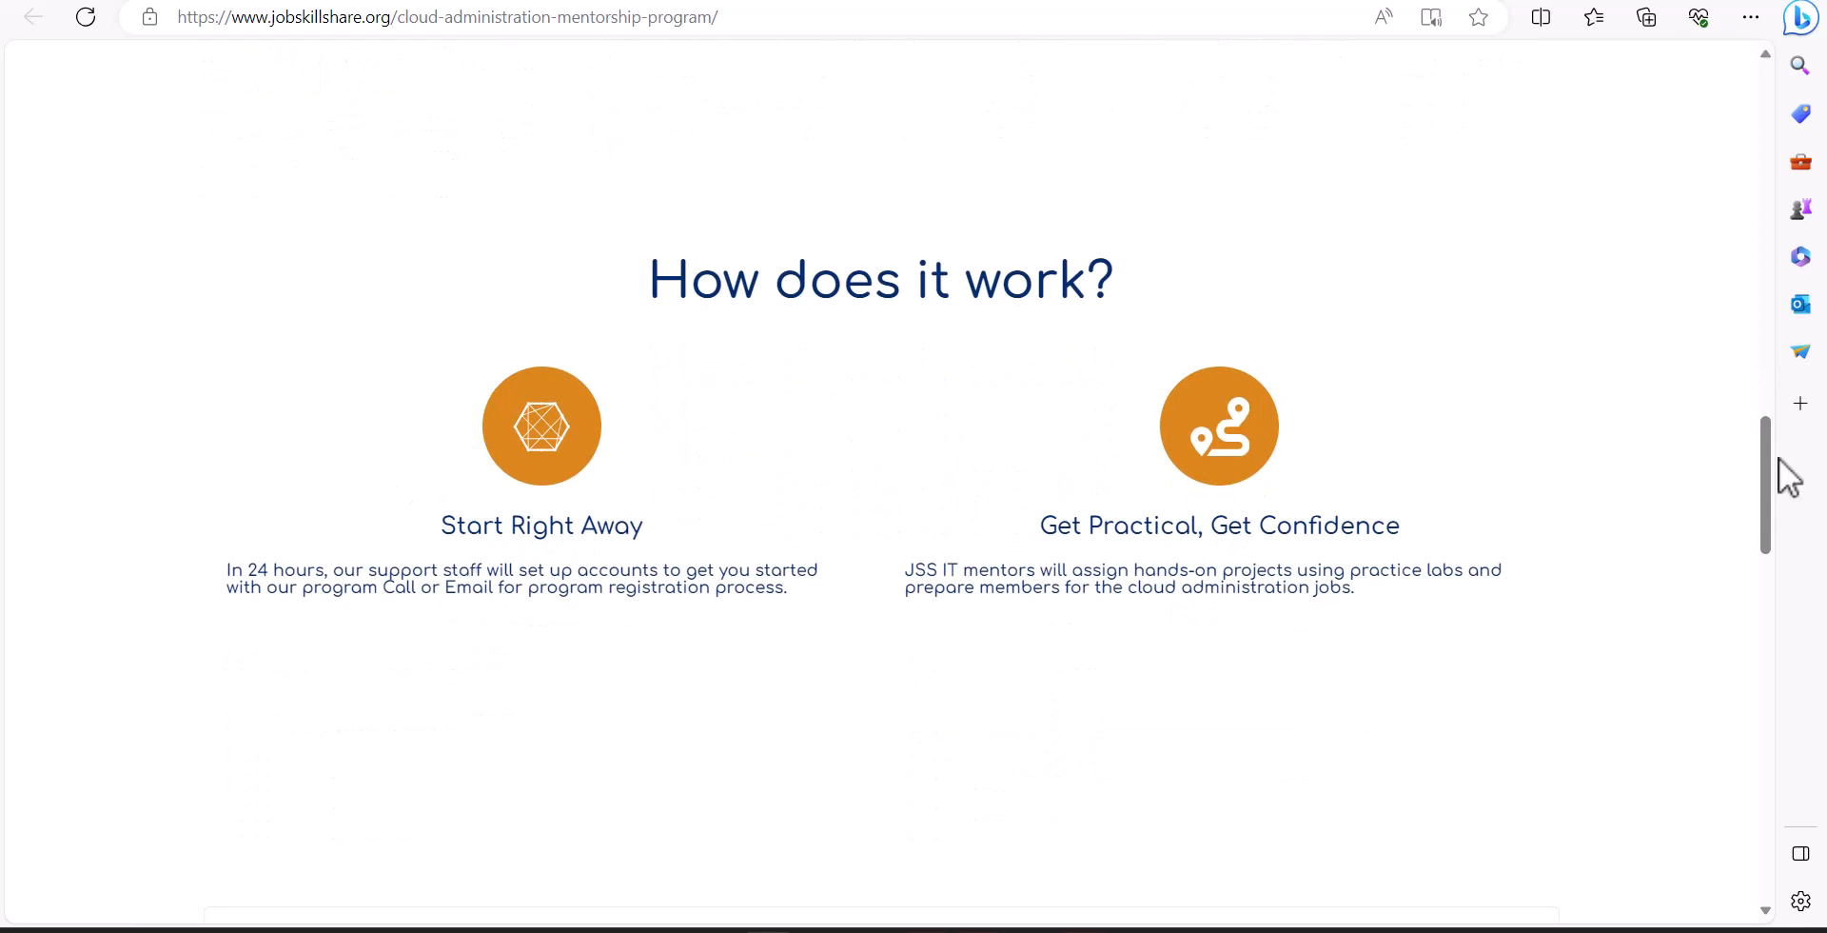
scroll(down, 3)
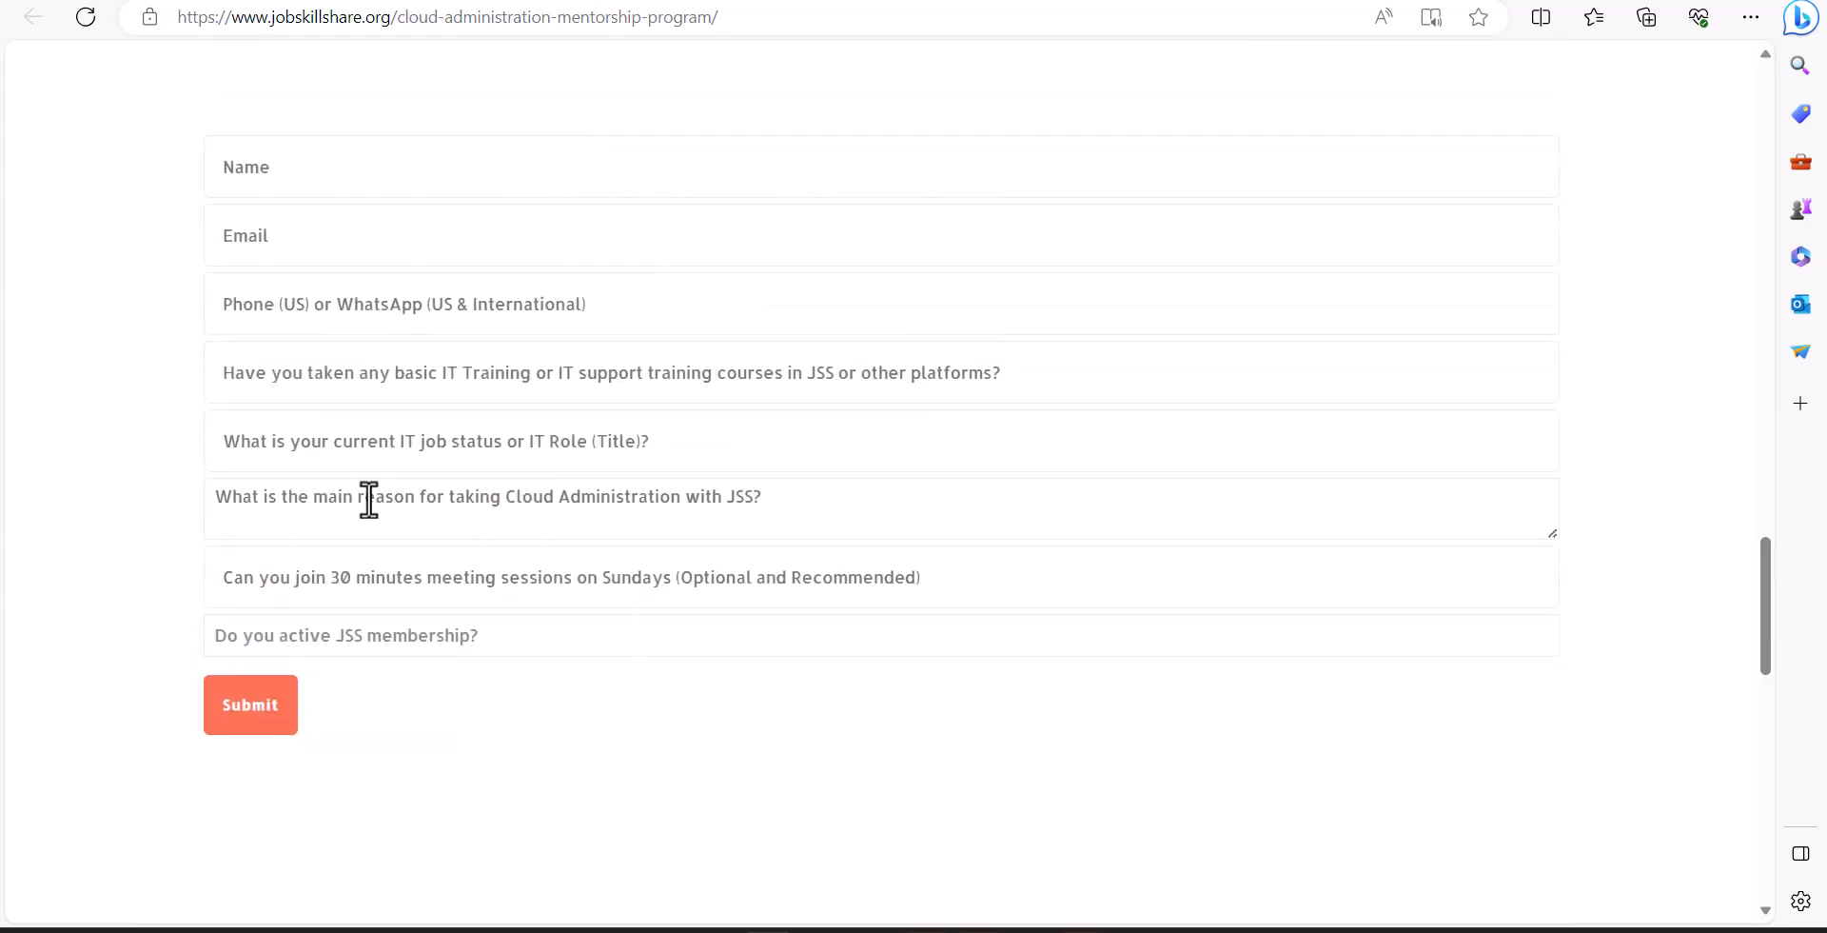
mouse_move(1768, 675)
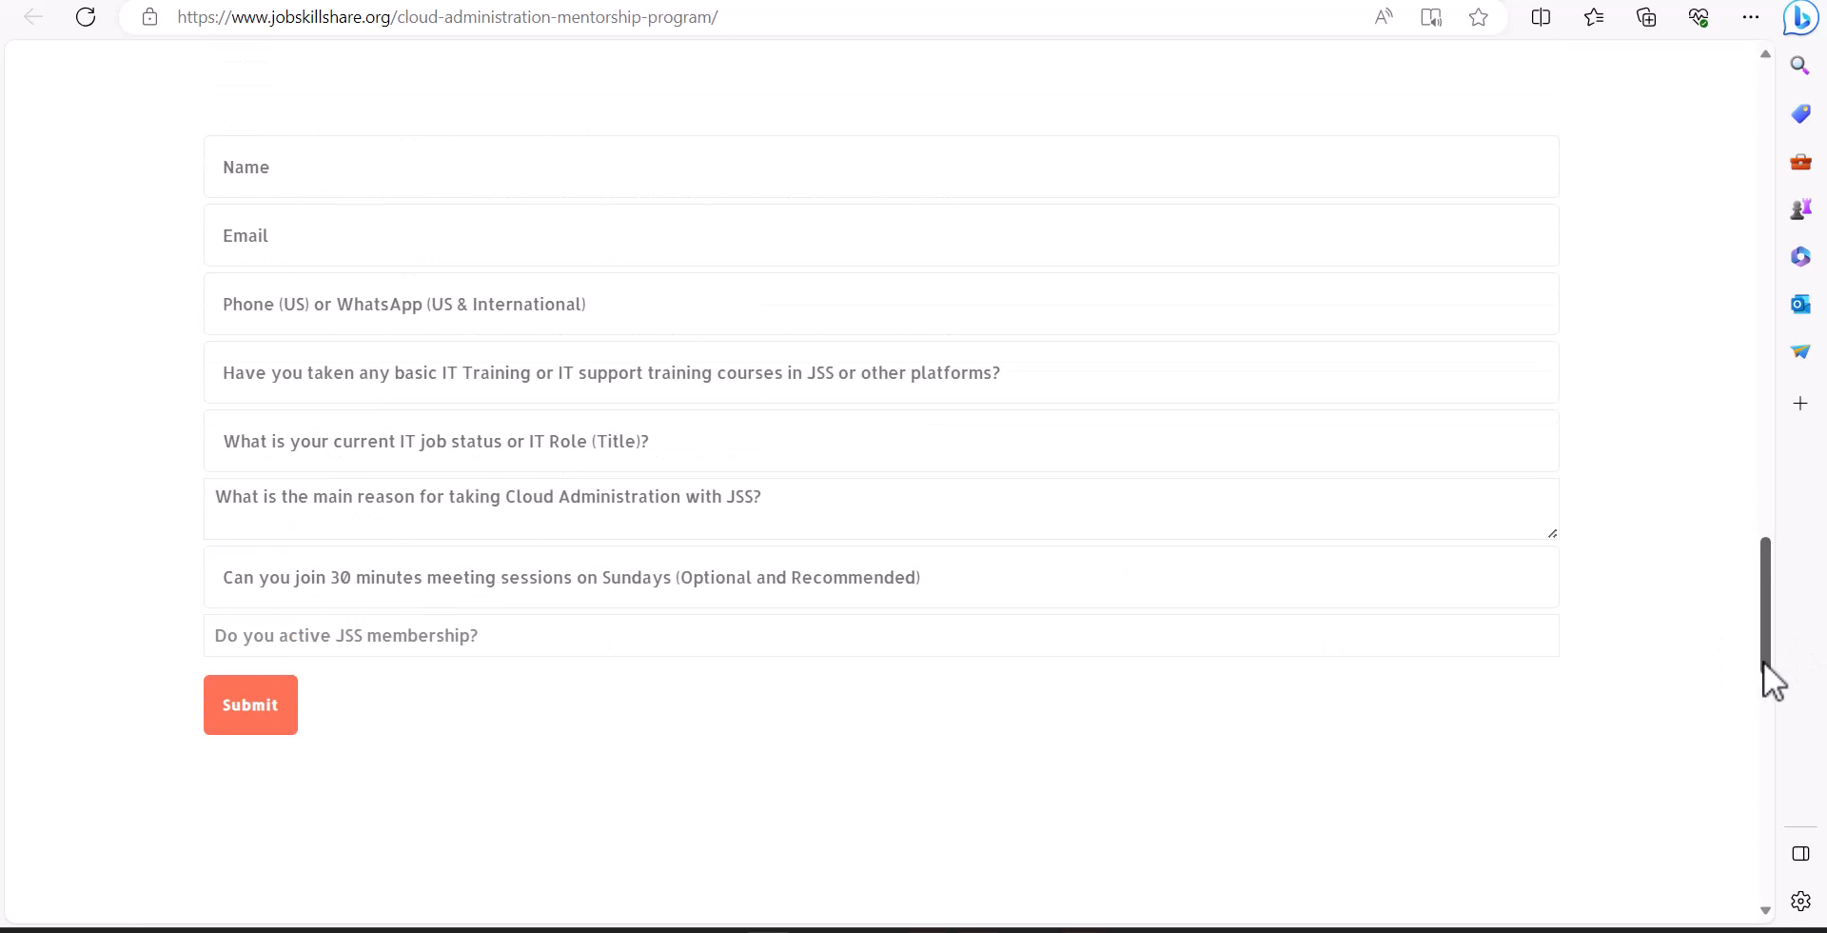
scroll(up, 3)
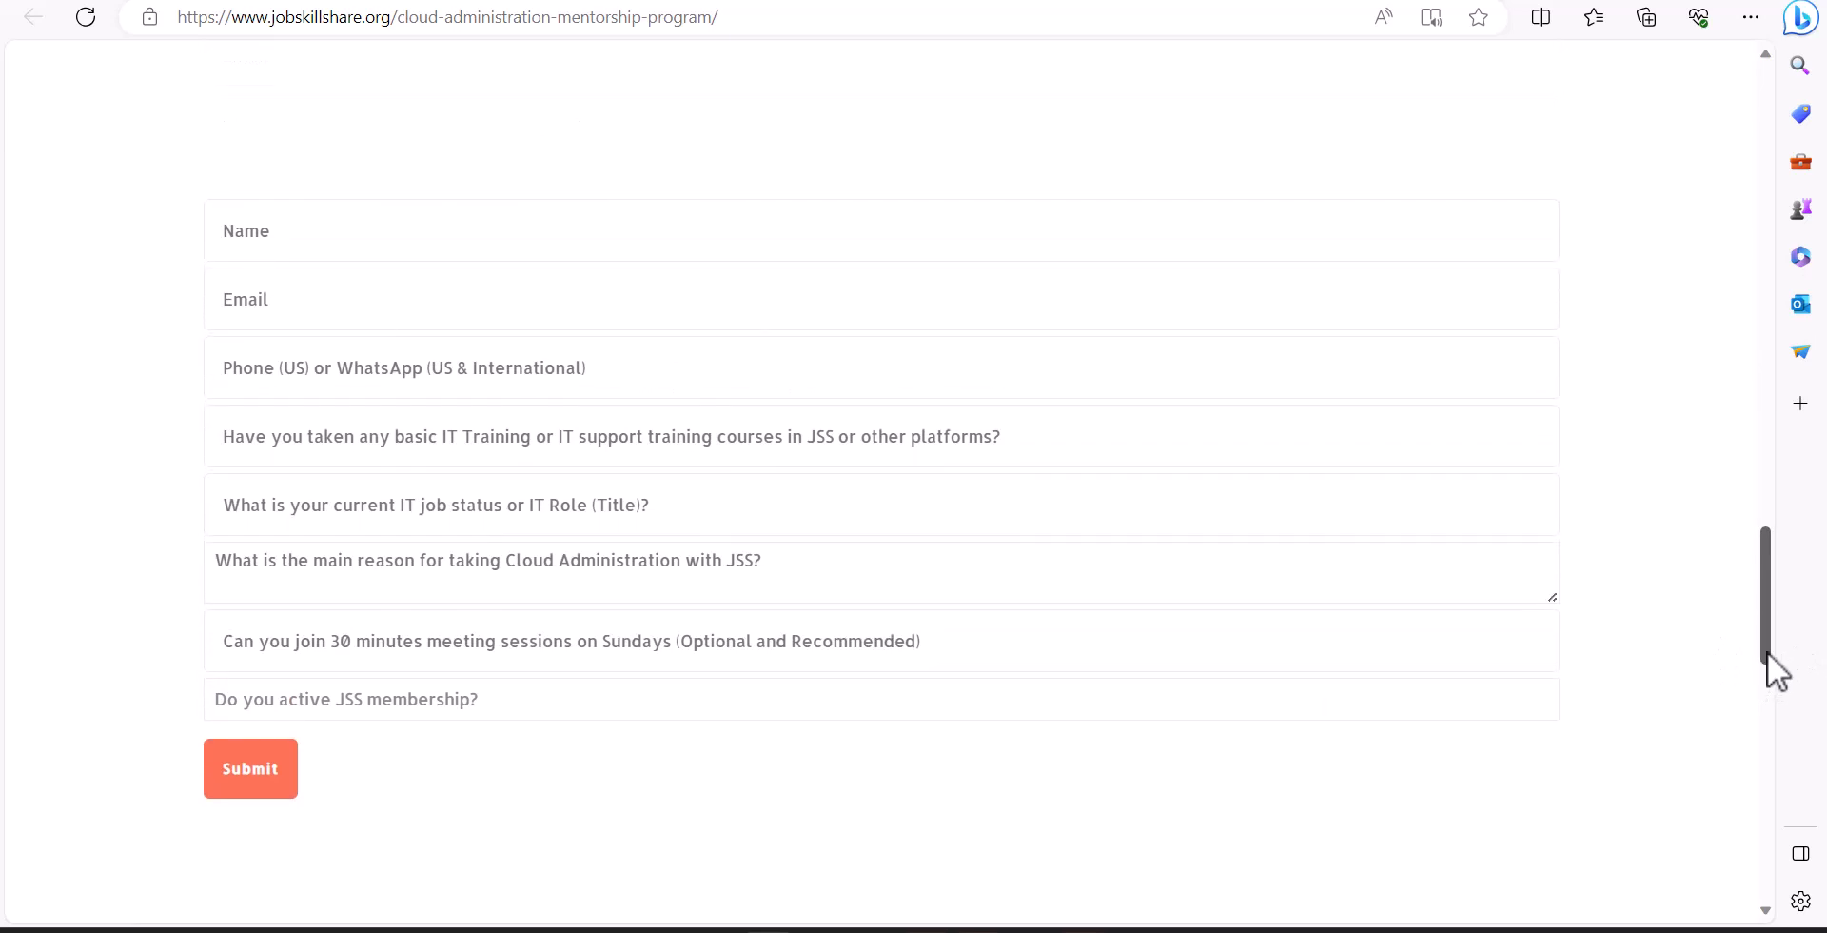
scroll(up, 3)
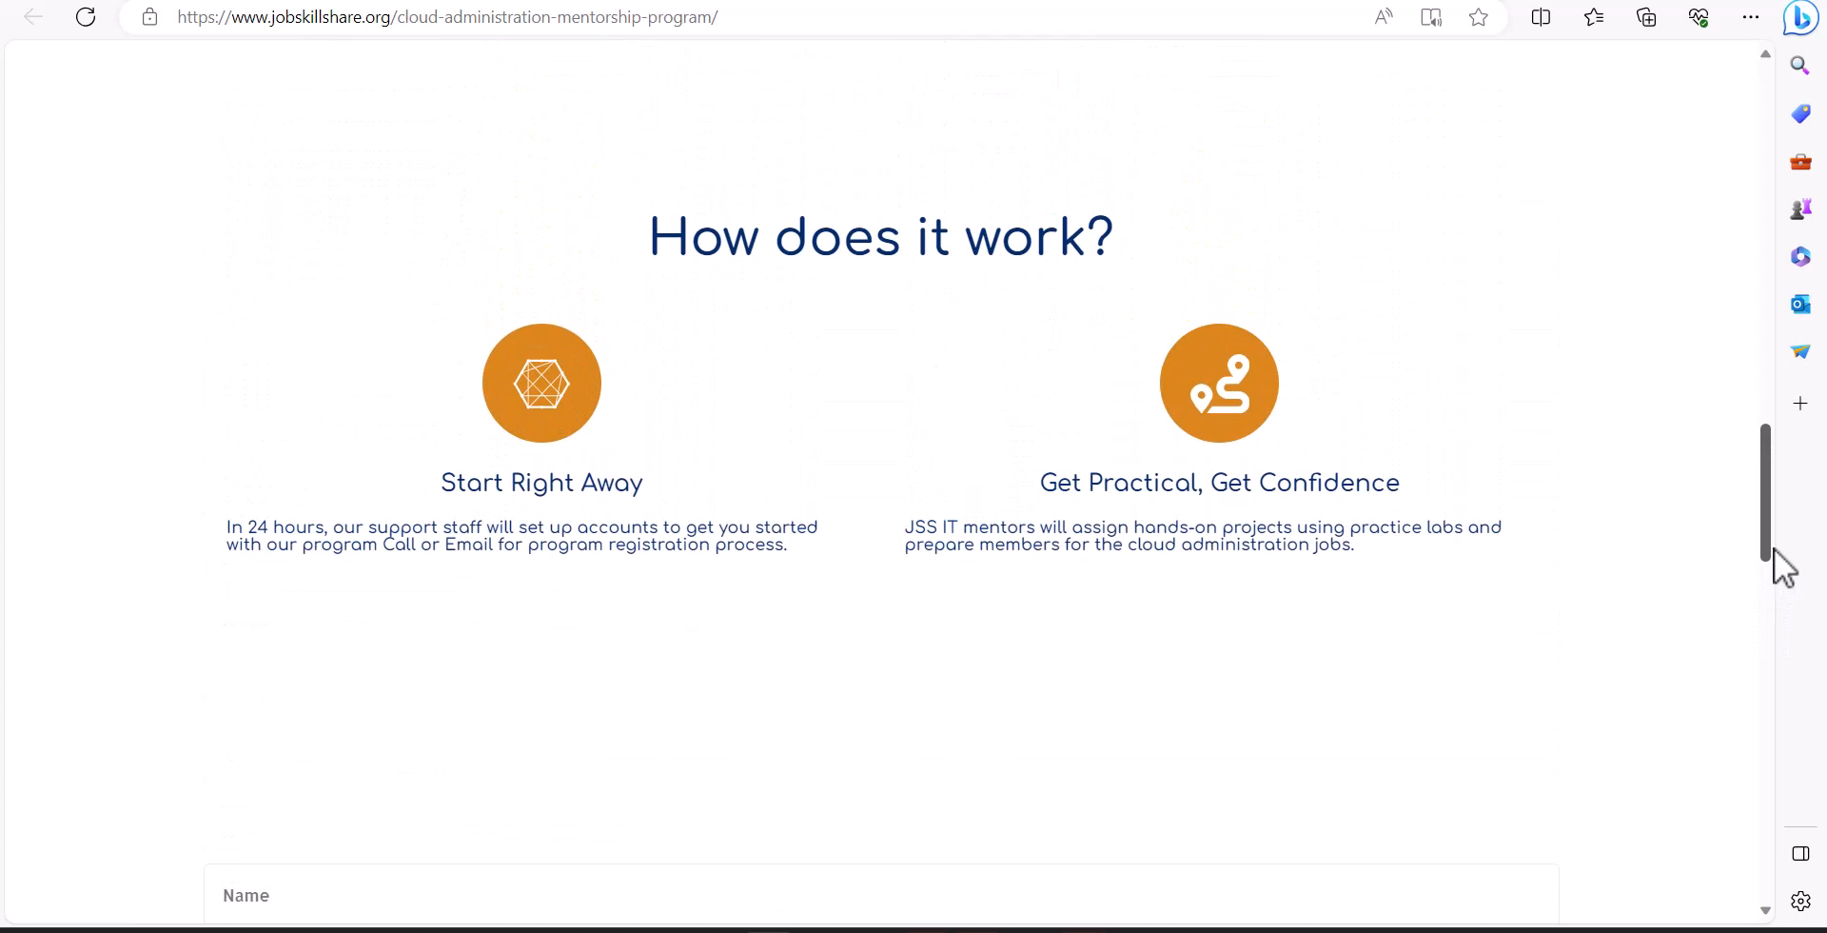
mouse_move(828, 368)
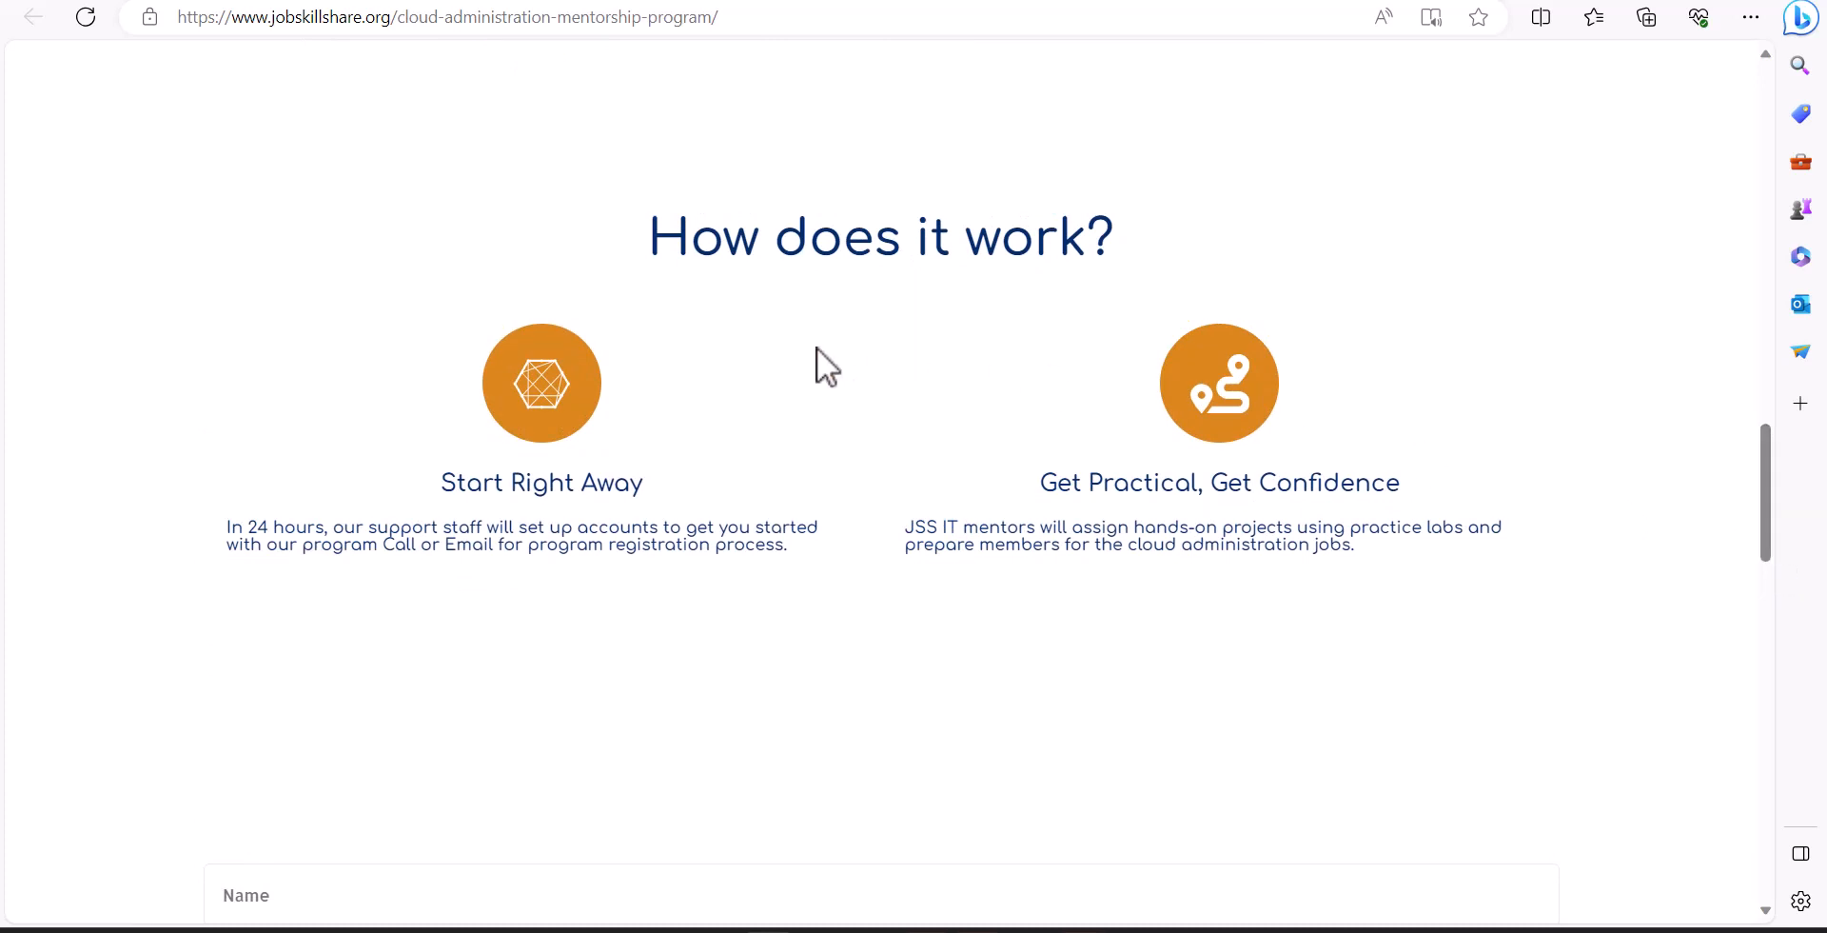
mouse_move(894, 364)
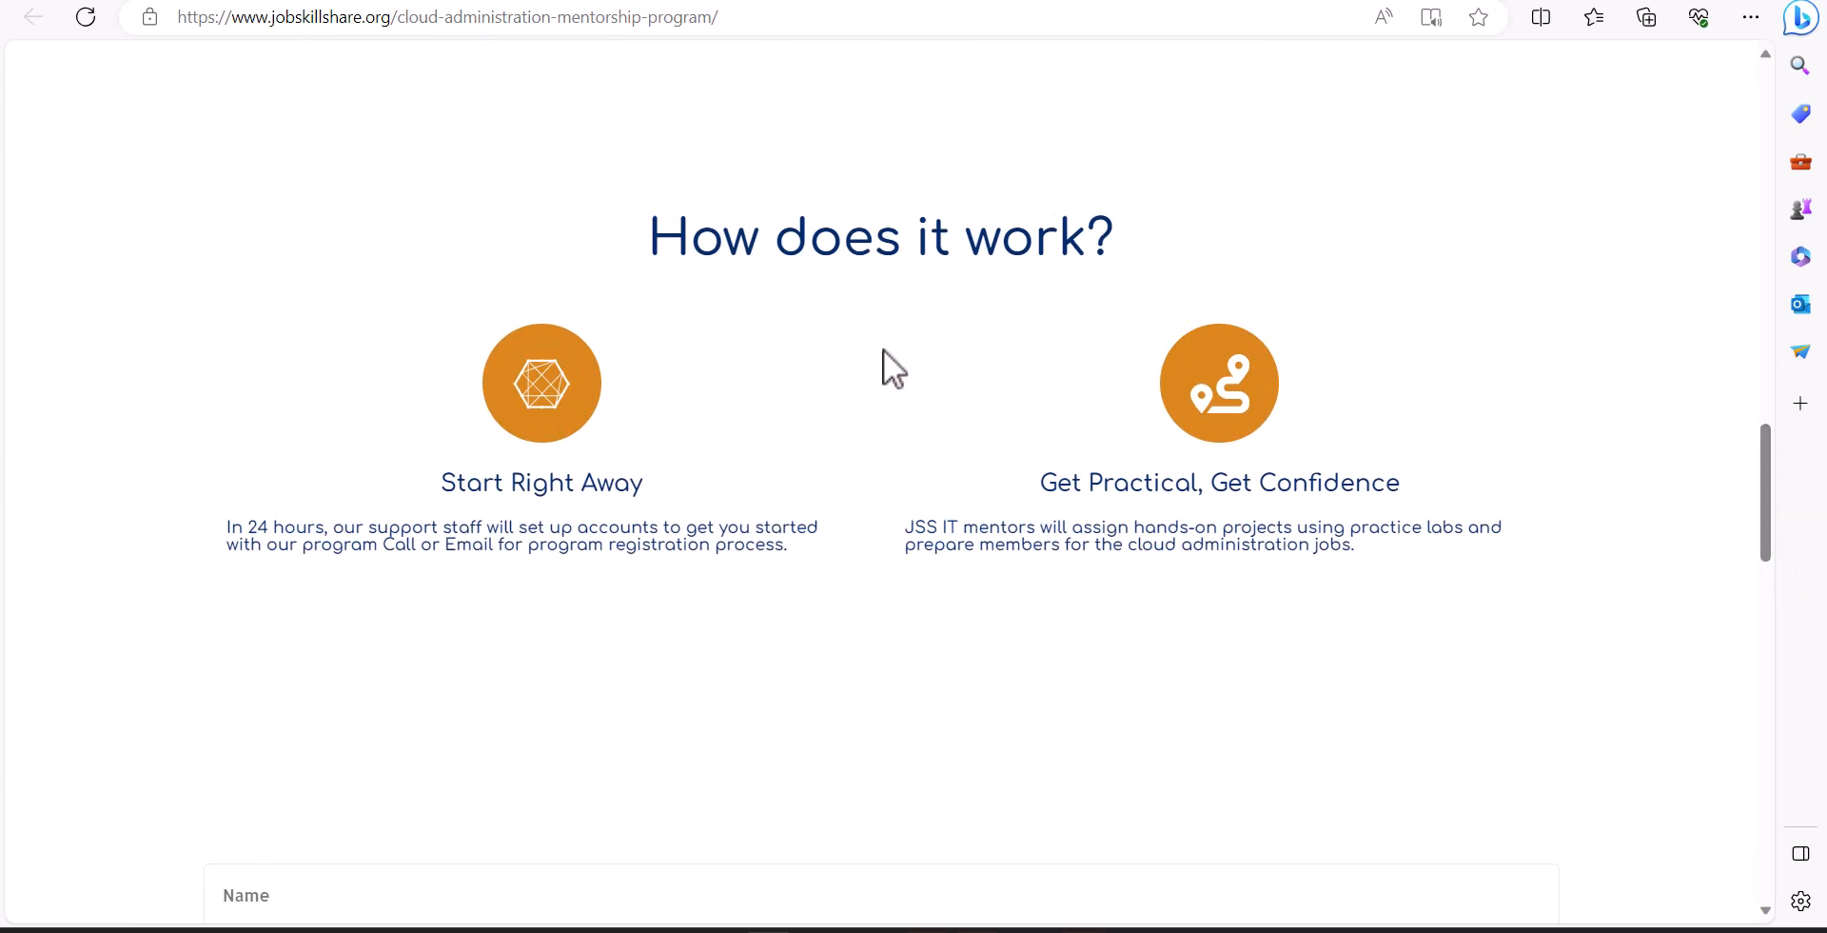
mouse_move(681, 499)
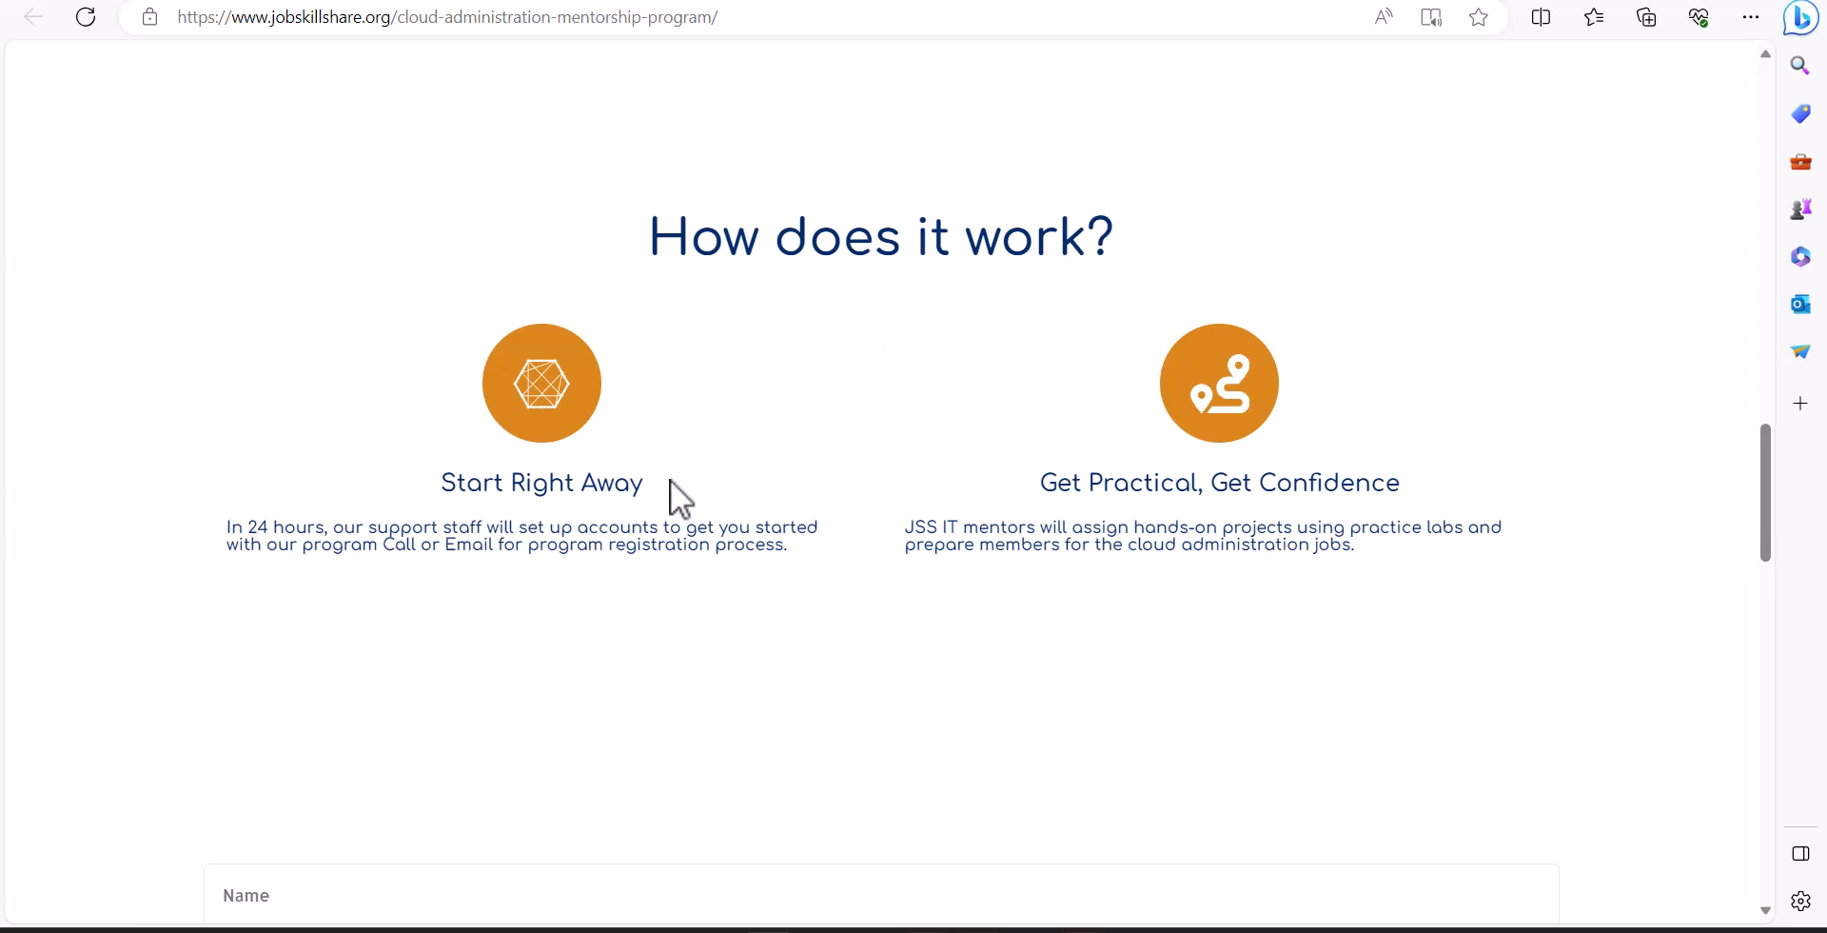
mouse_move(716, 525)
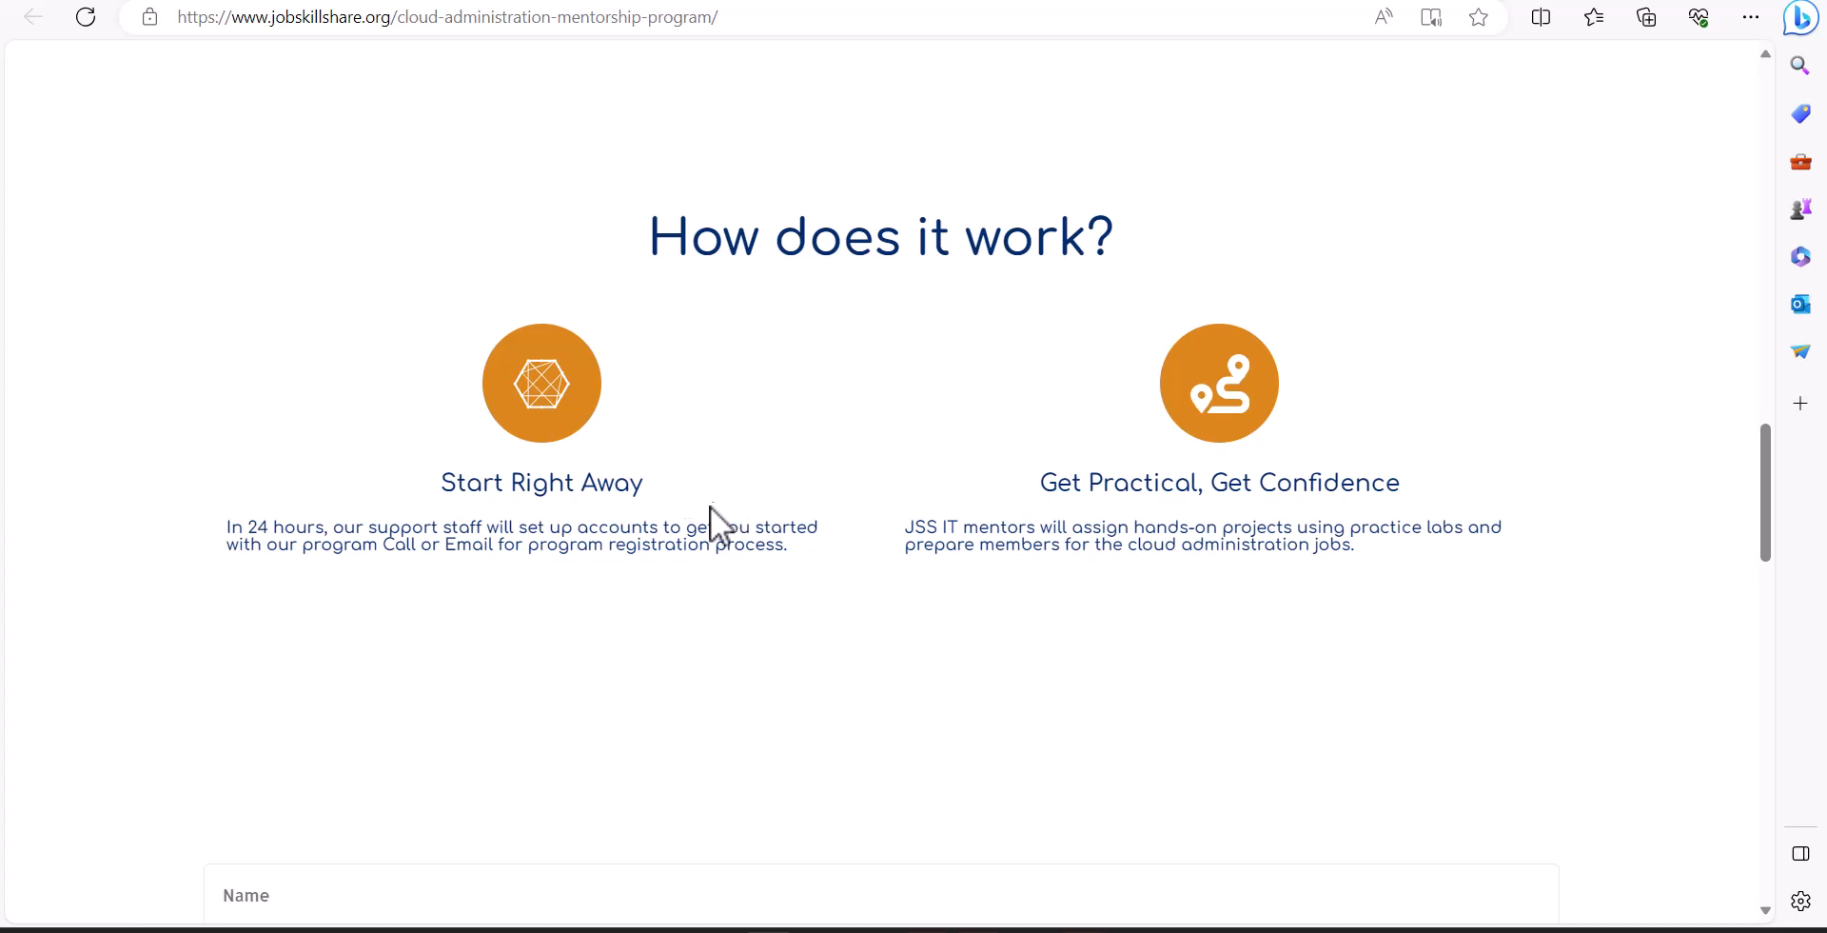
mouse_move(1035, 727)
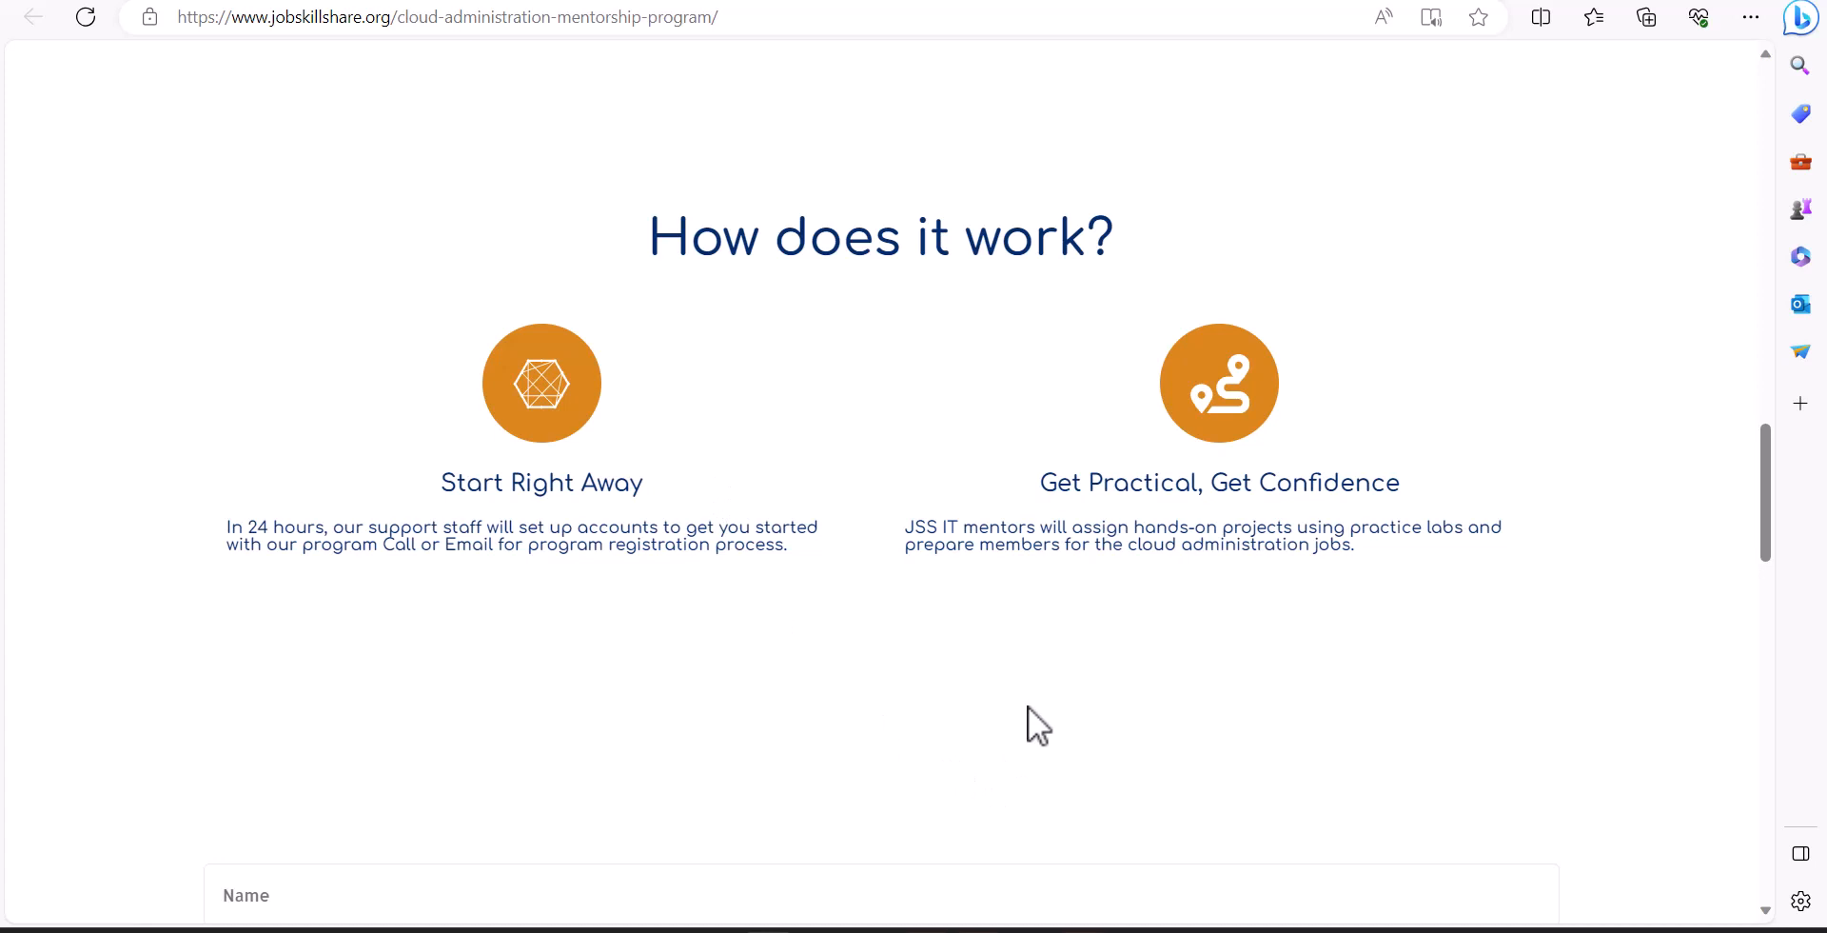
mouse_move(854, 489)
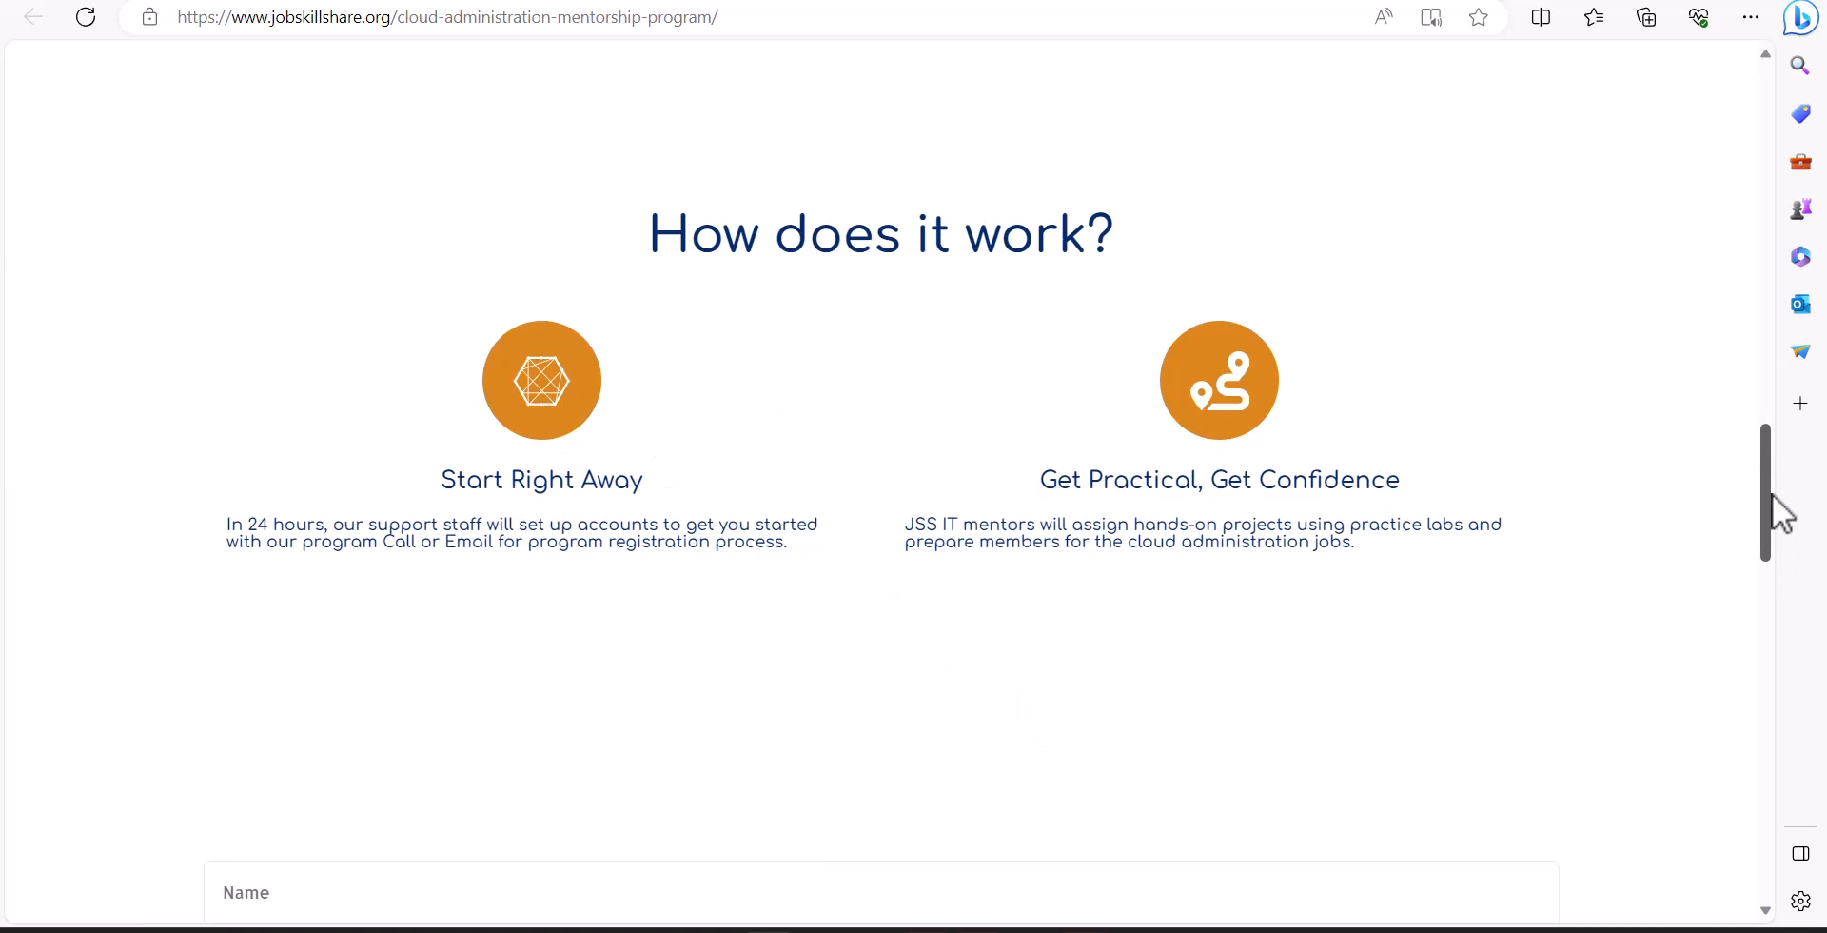
Scroll to the FAQ answers on cost, Premium membership and pre-enrollment contact options.
scroll(down, 3)
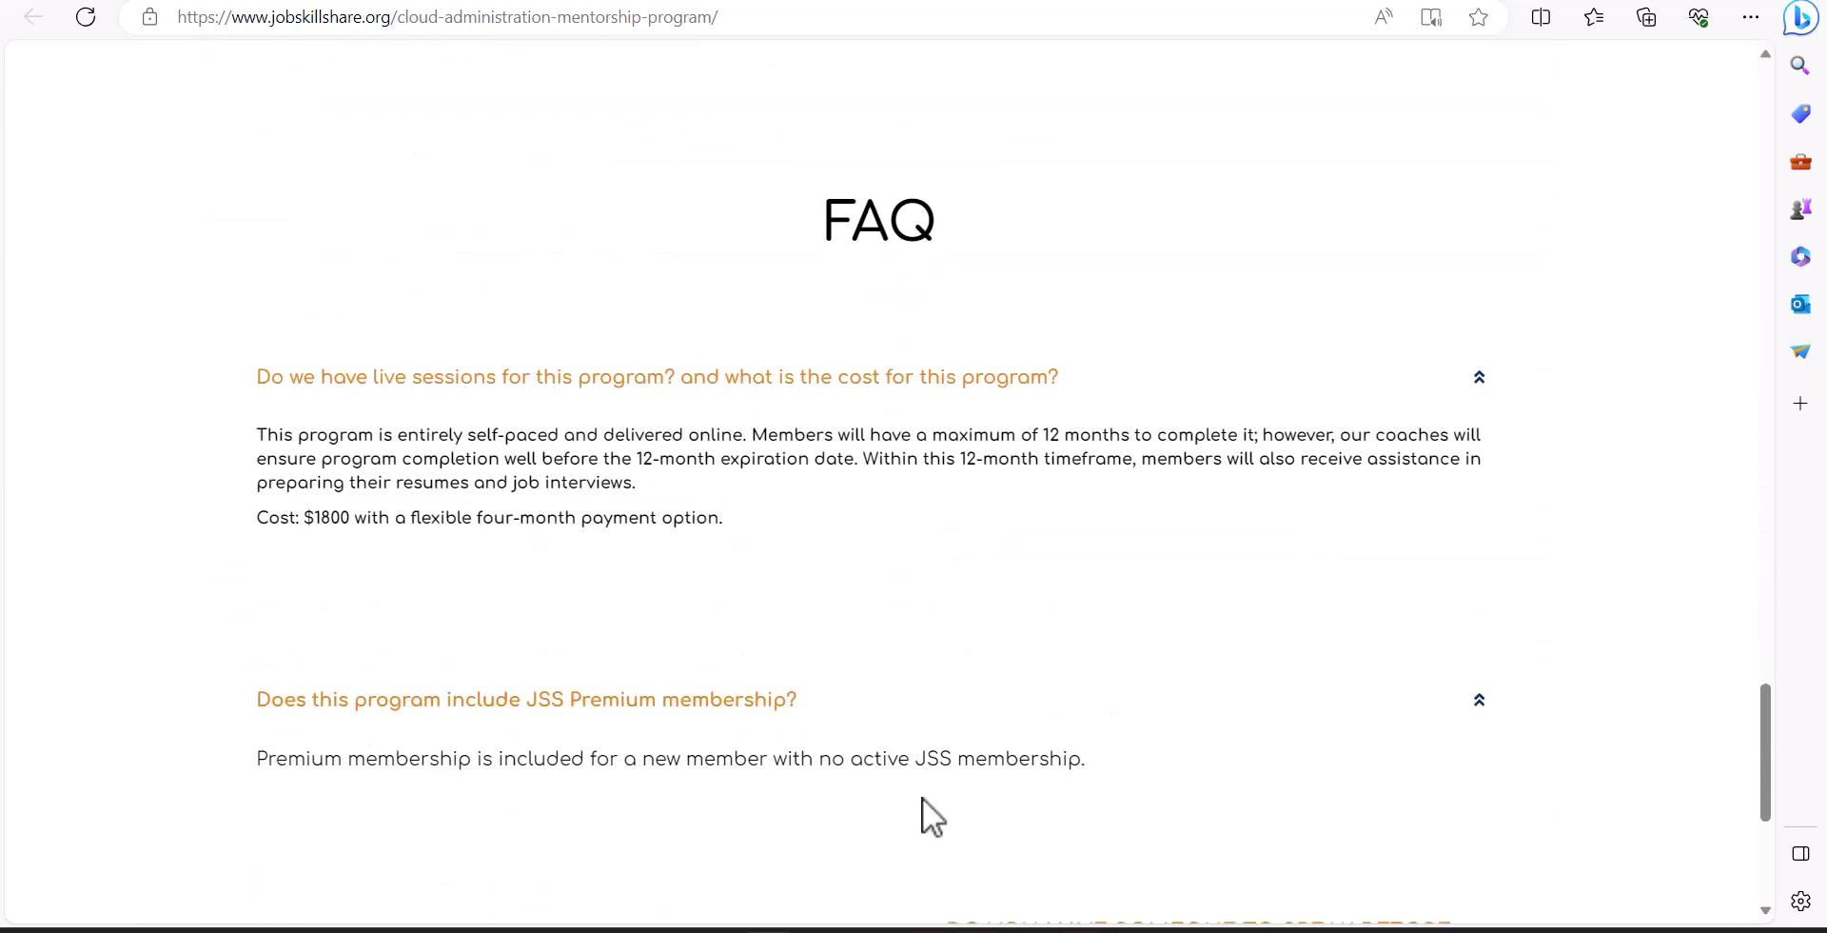
scroll(down, 3)
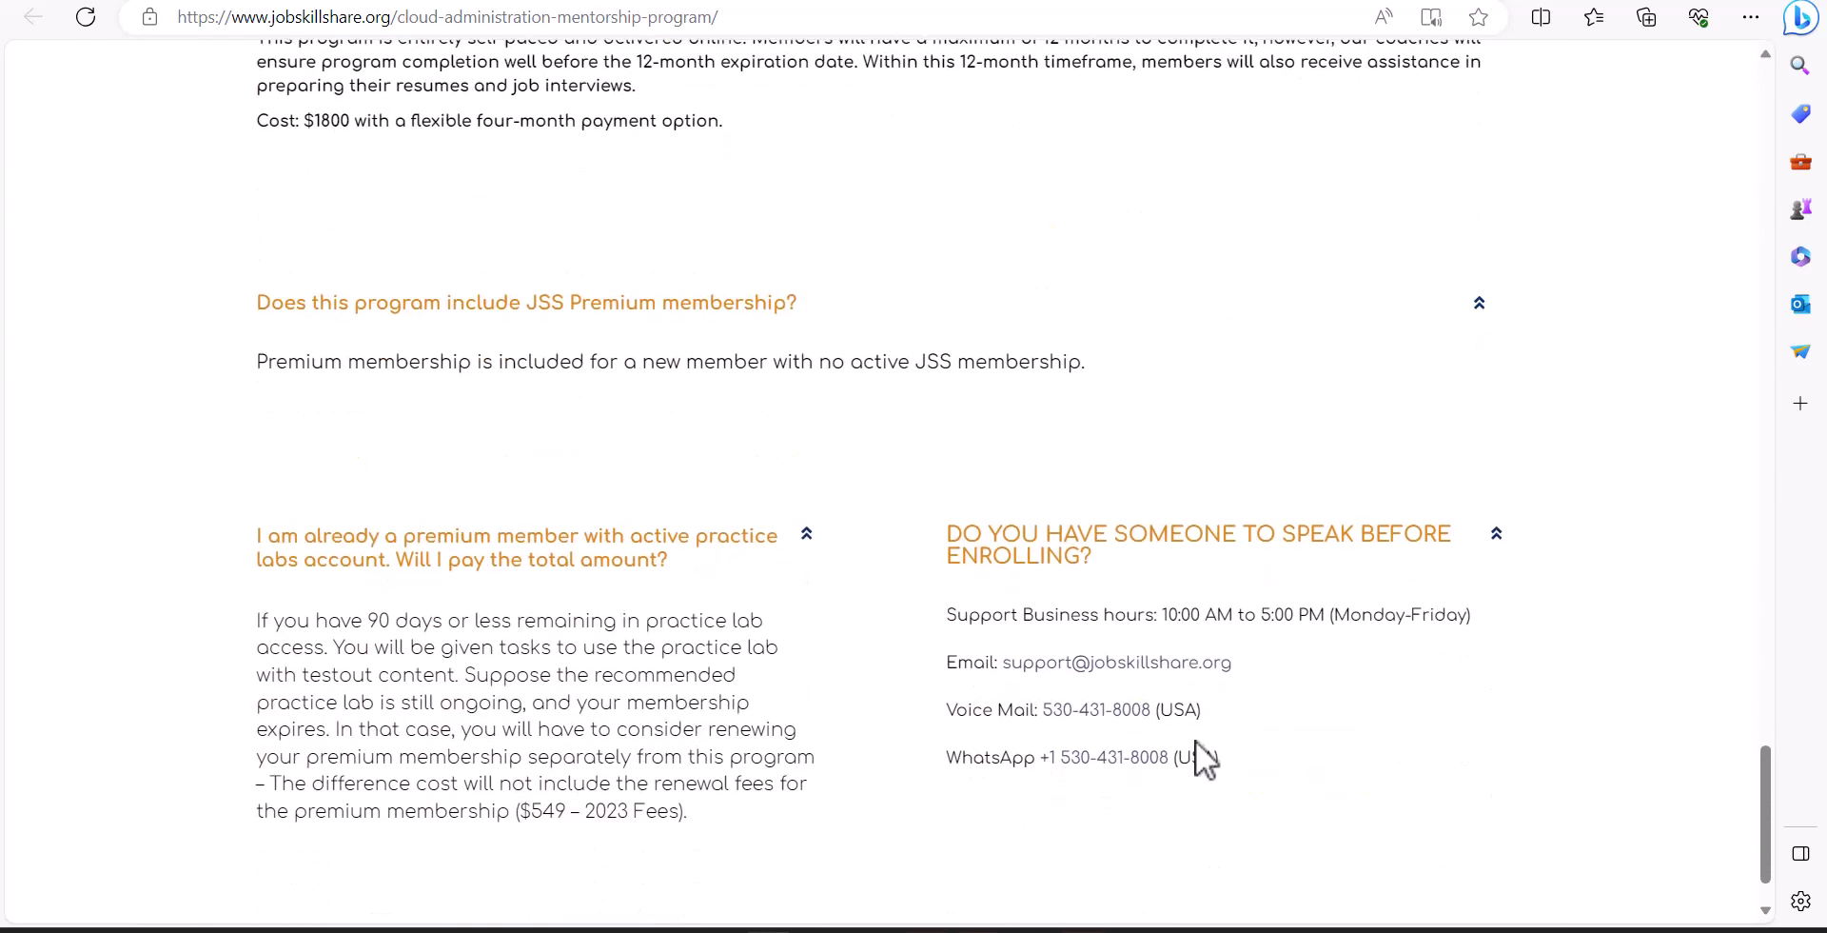
mouse_move(1060, 681)
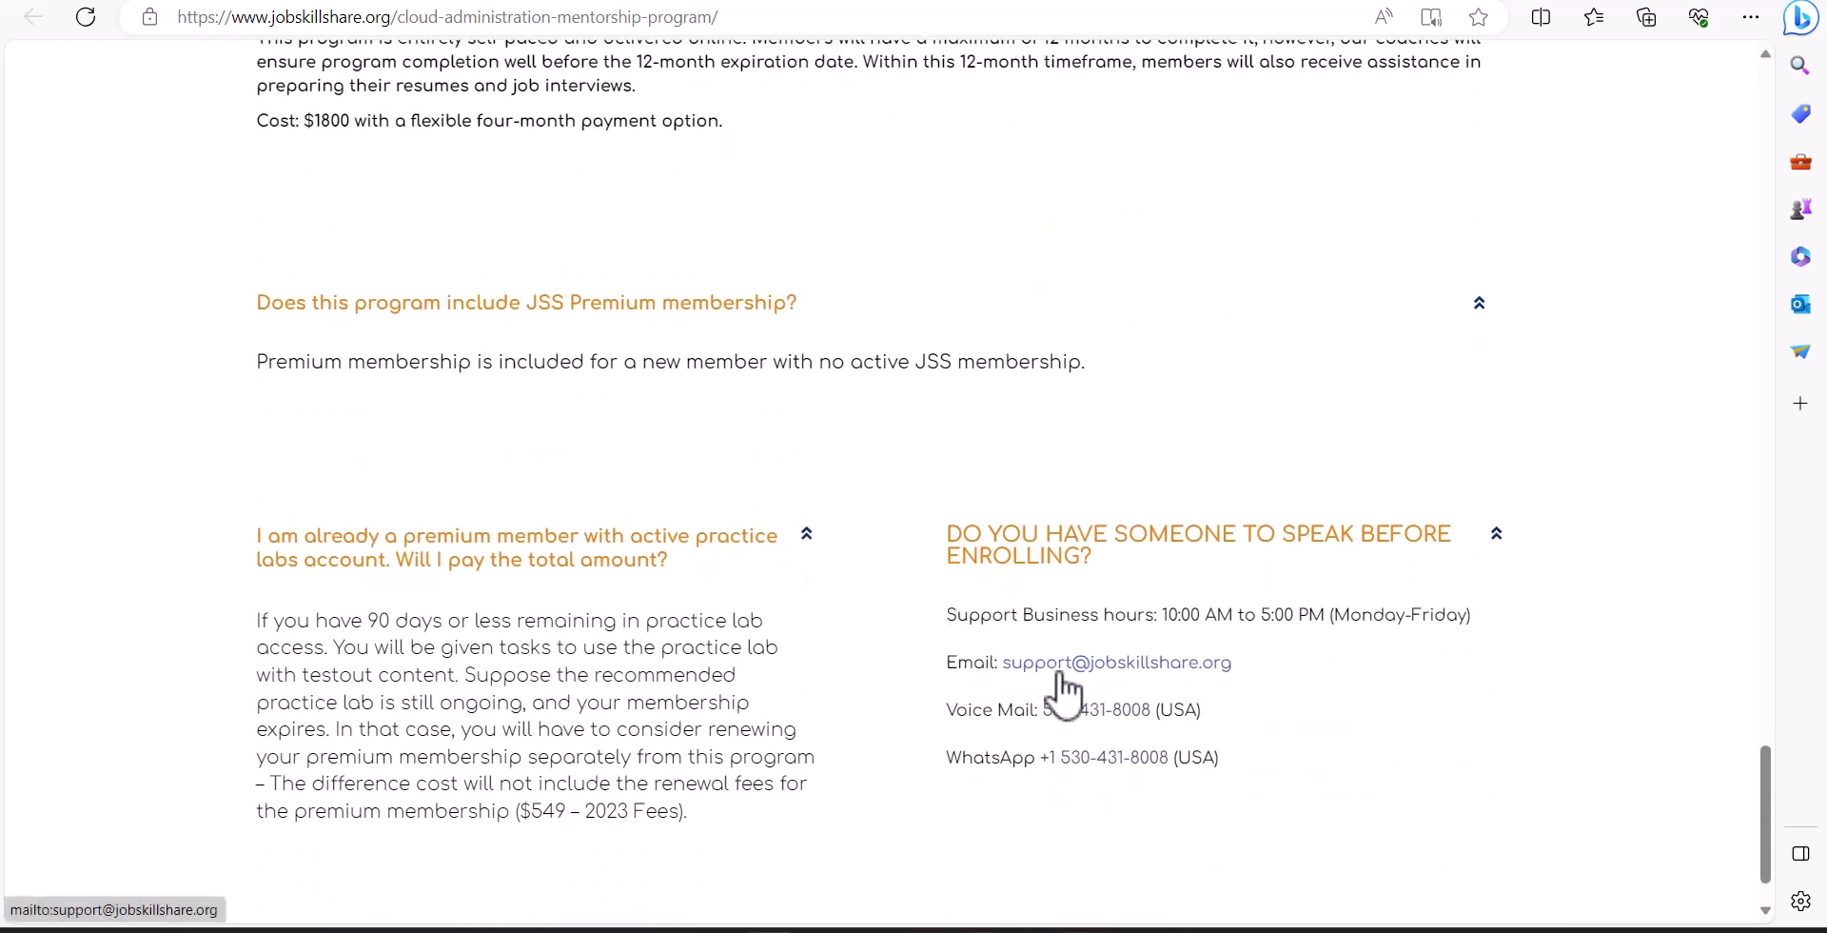
mouse_move(1005, 757)
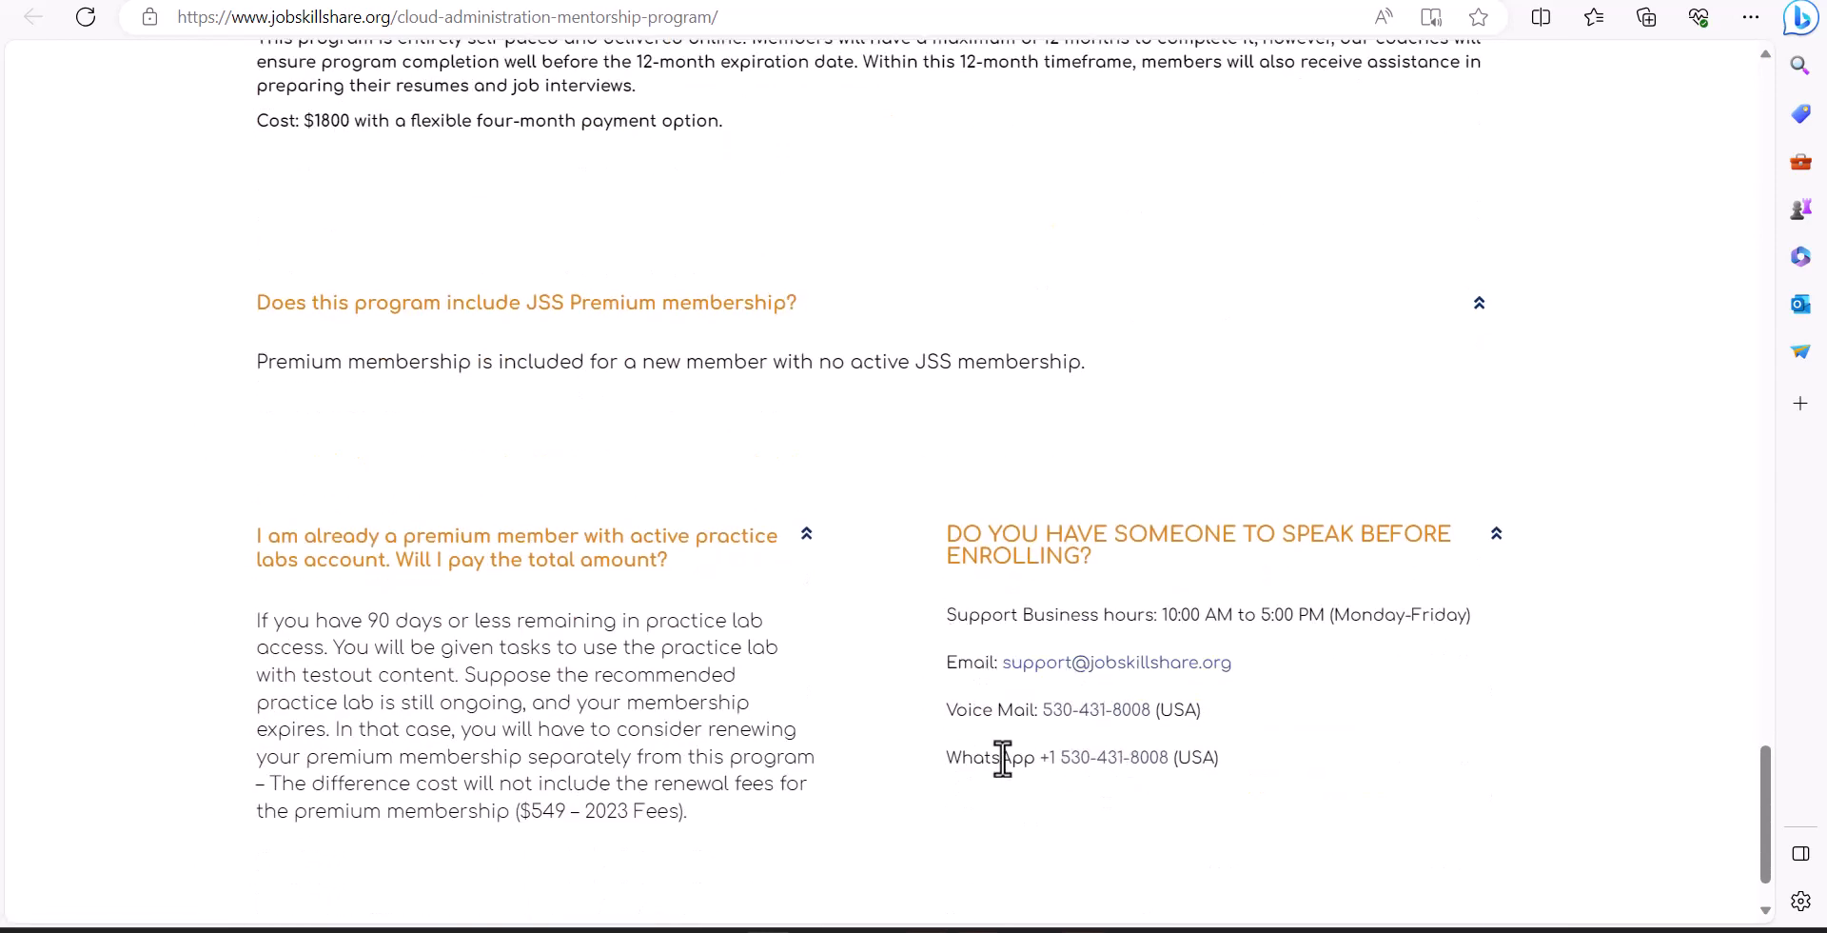
mouse_move(653, 683)
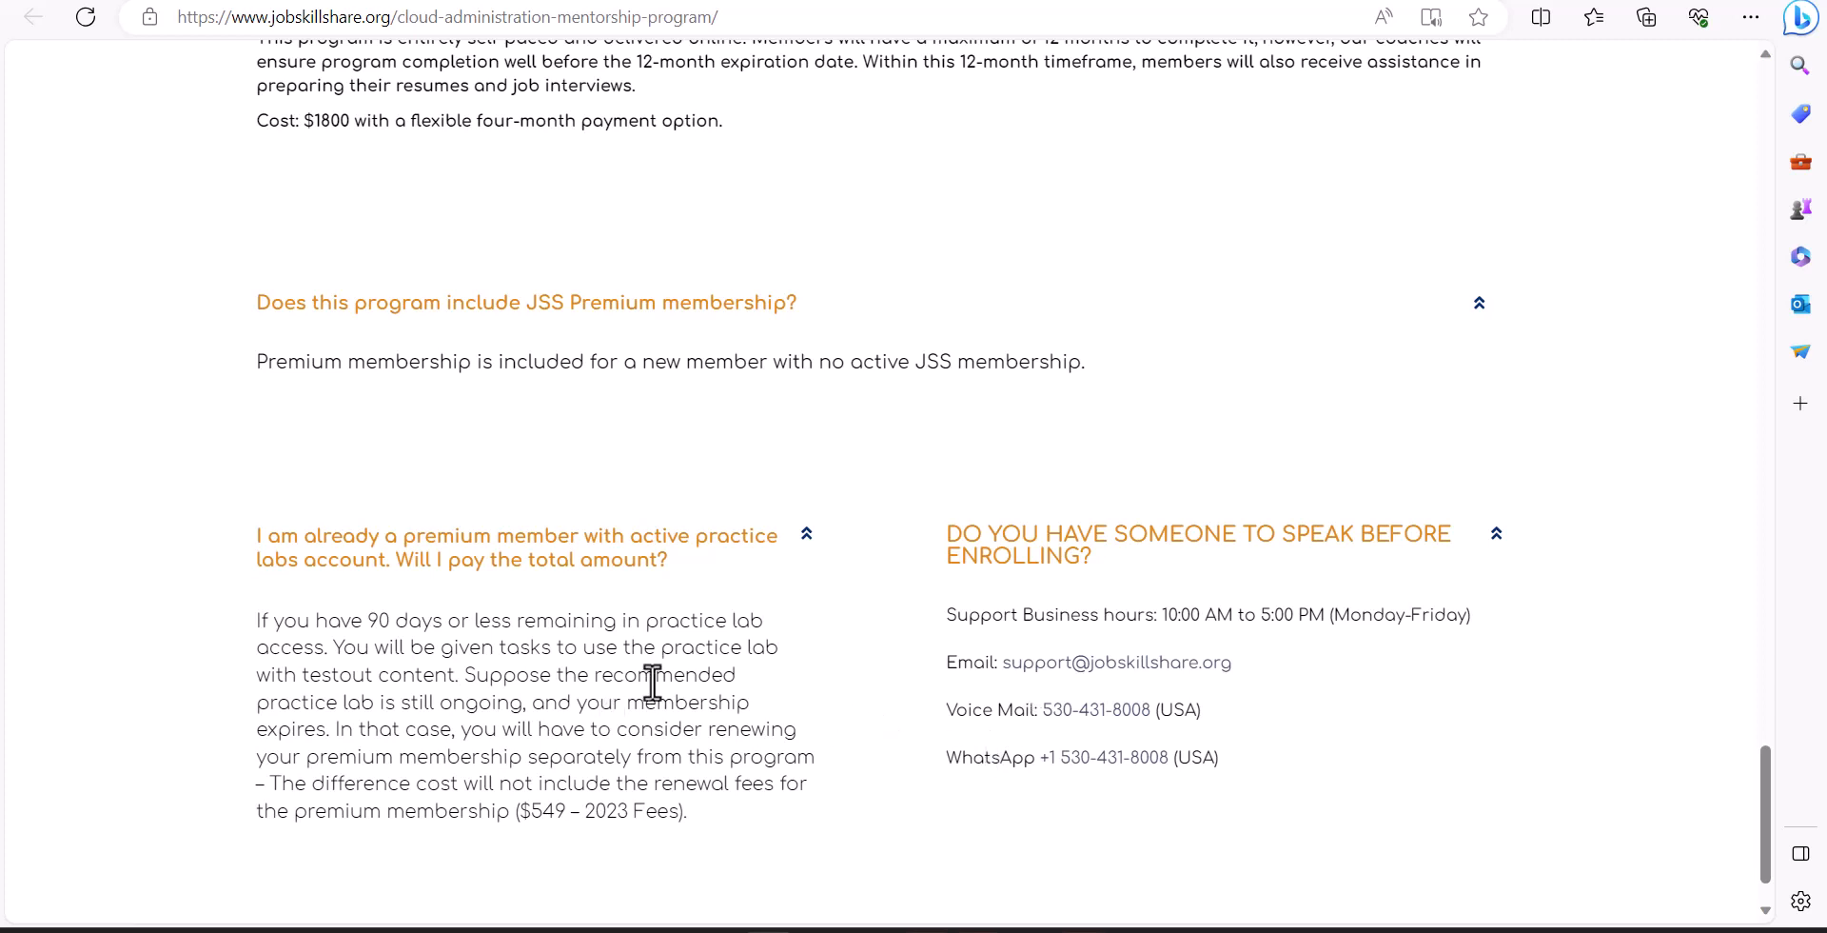
scroll(up, 3)
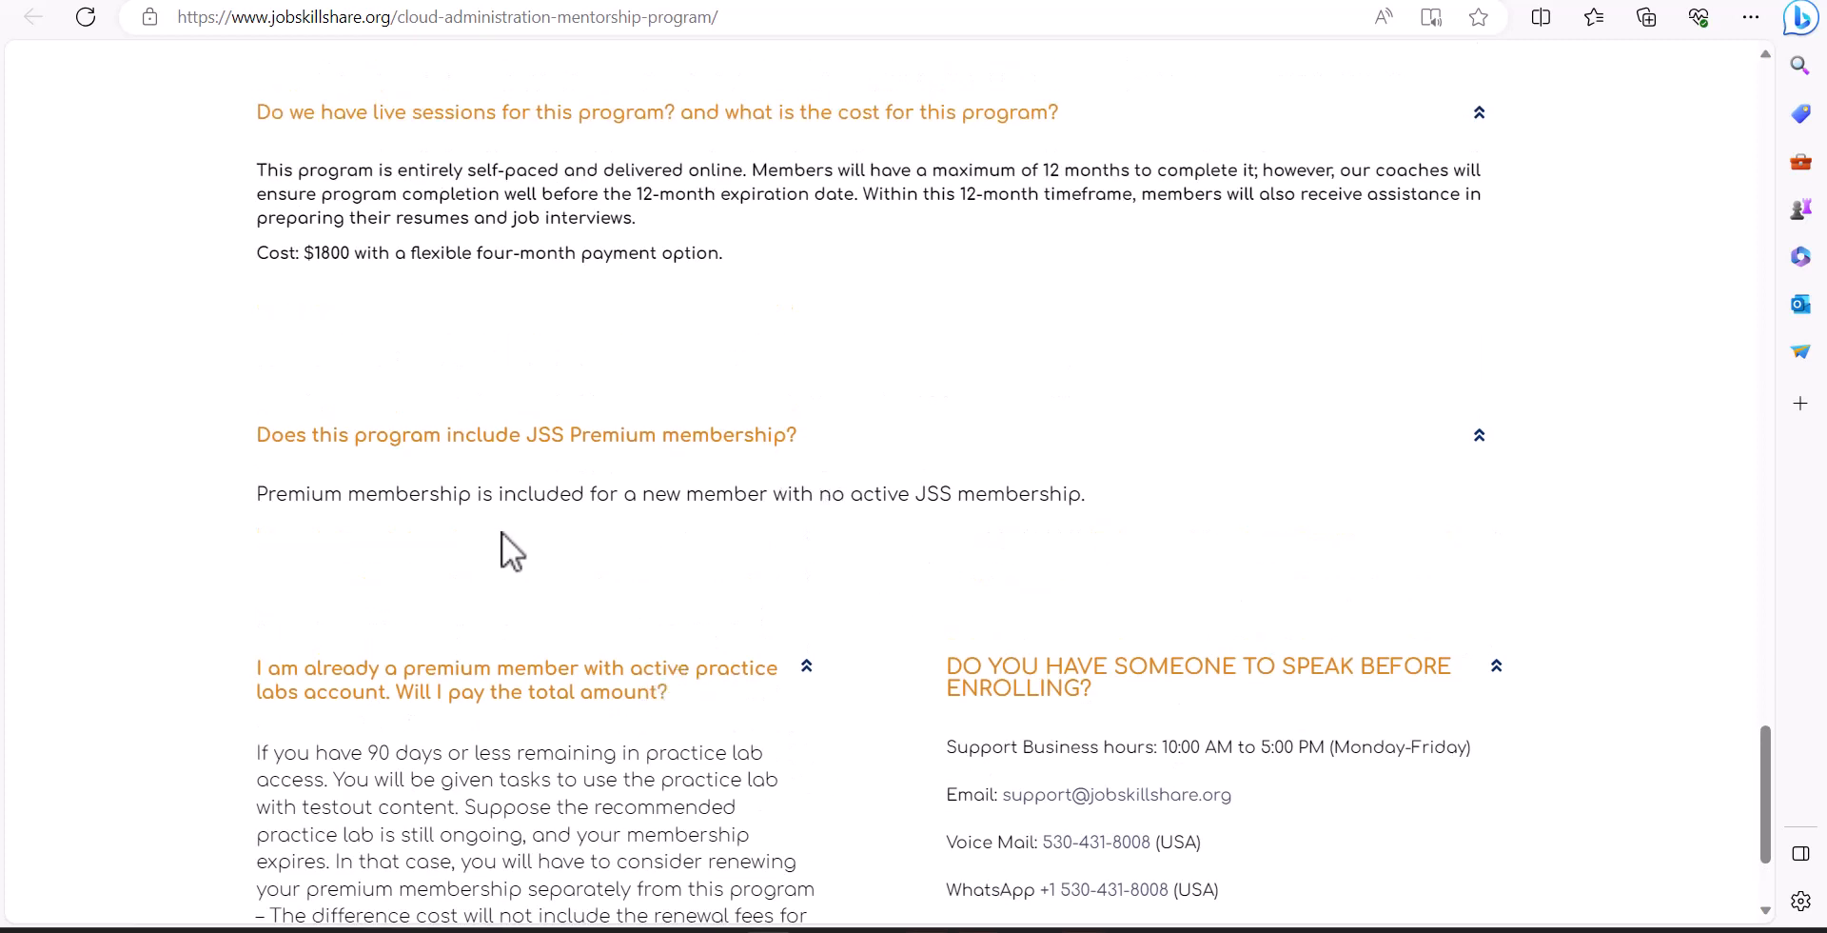
mouse_move(588, 408)
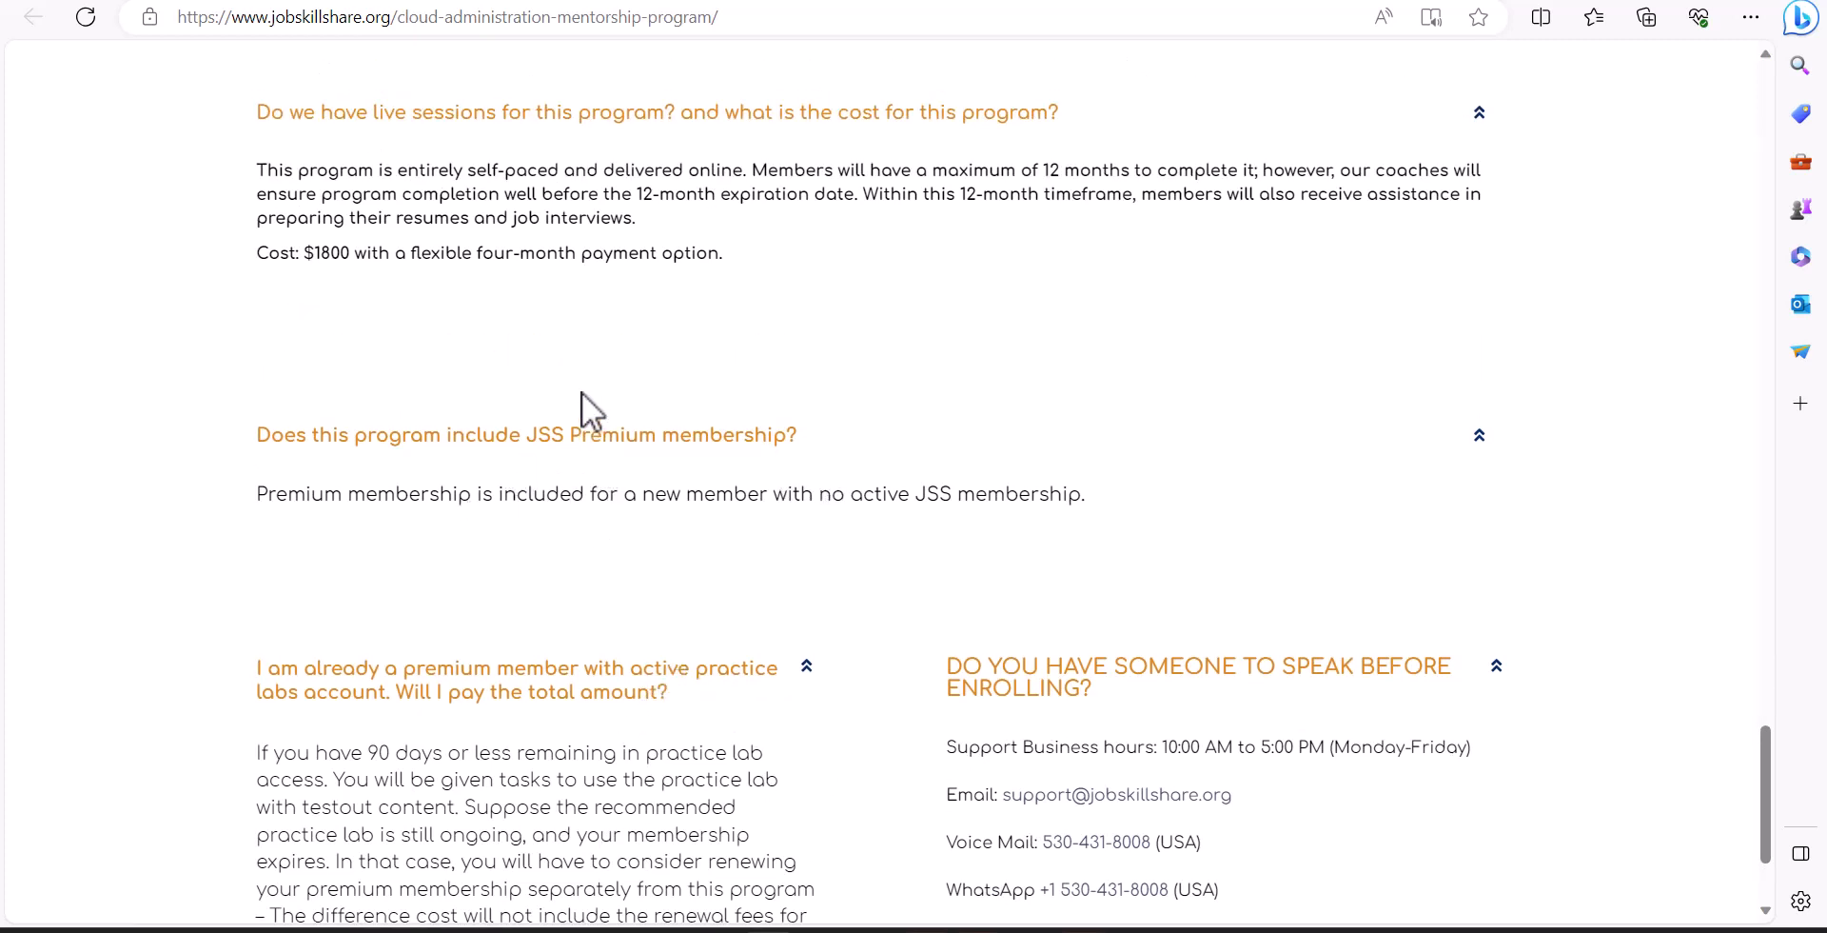